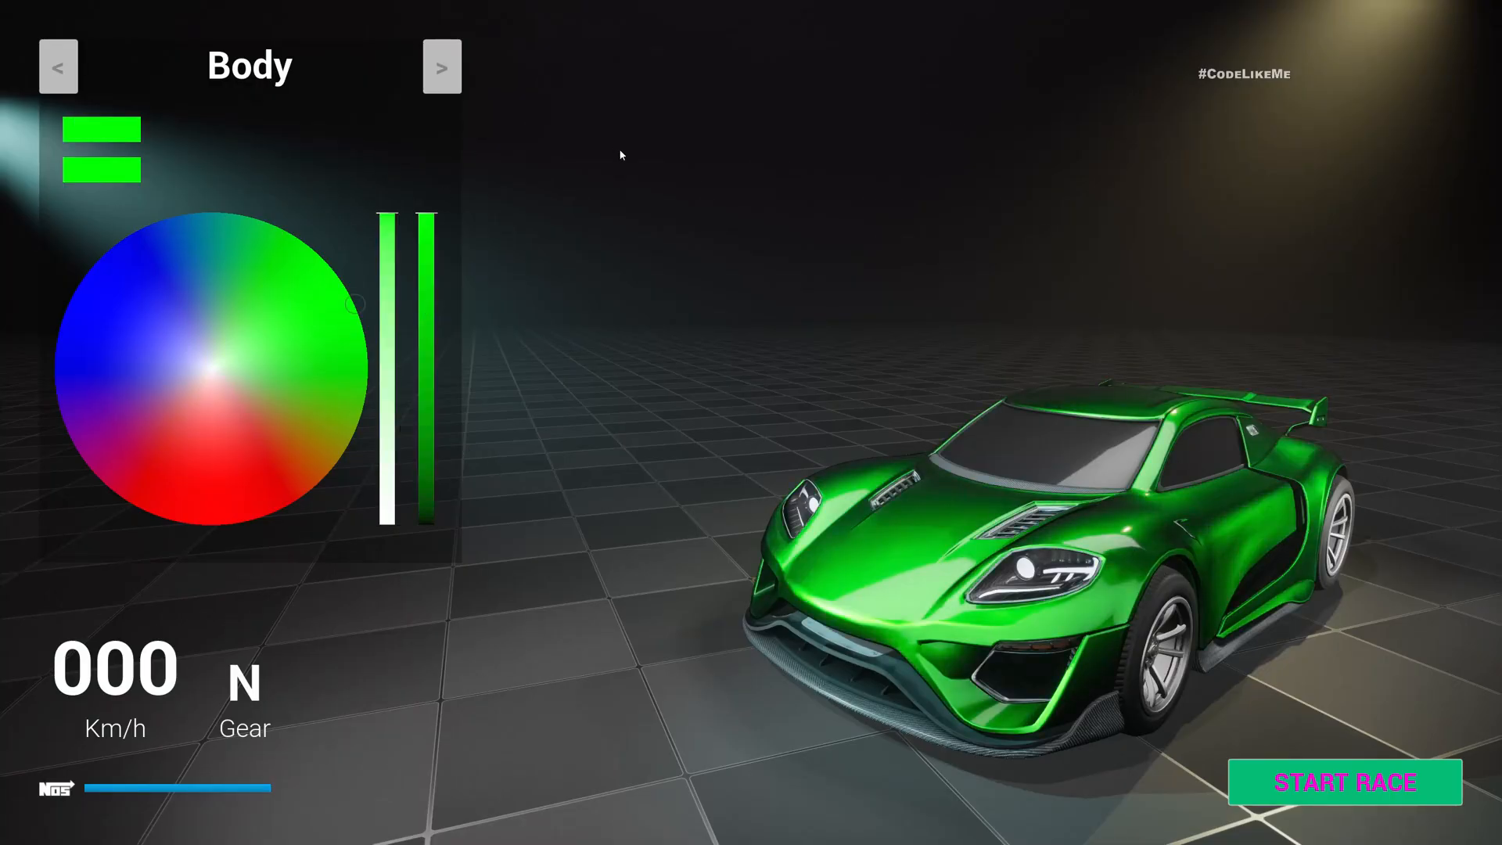
Paint the wheels magenta, cycle through exhaust back to body, and start the race
click(443, 66)
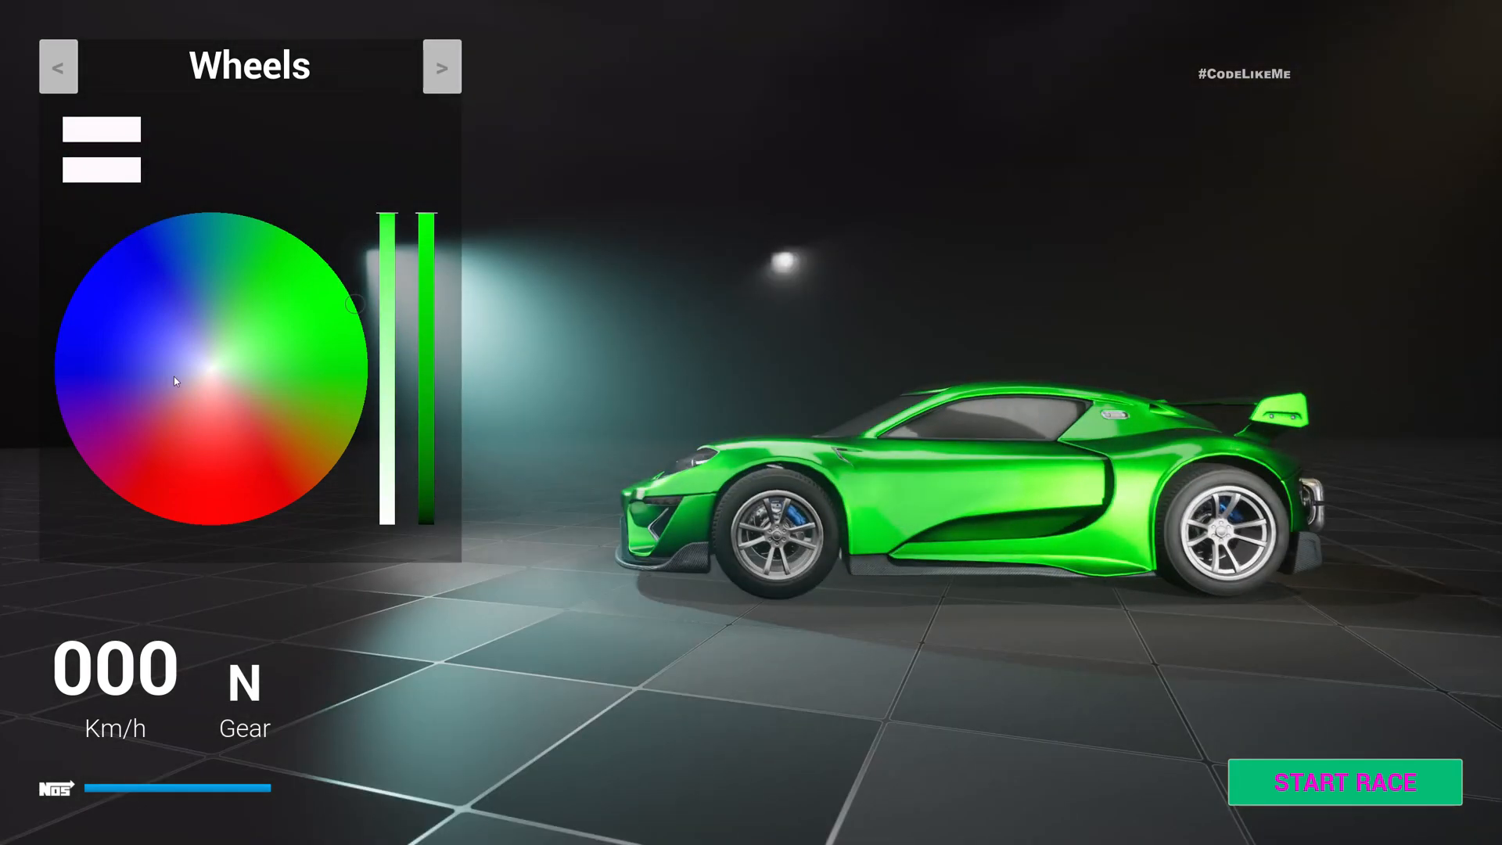
click(68, 457)
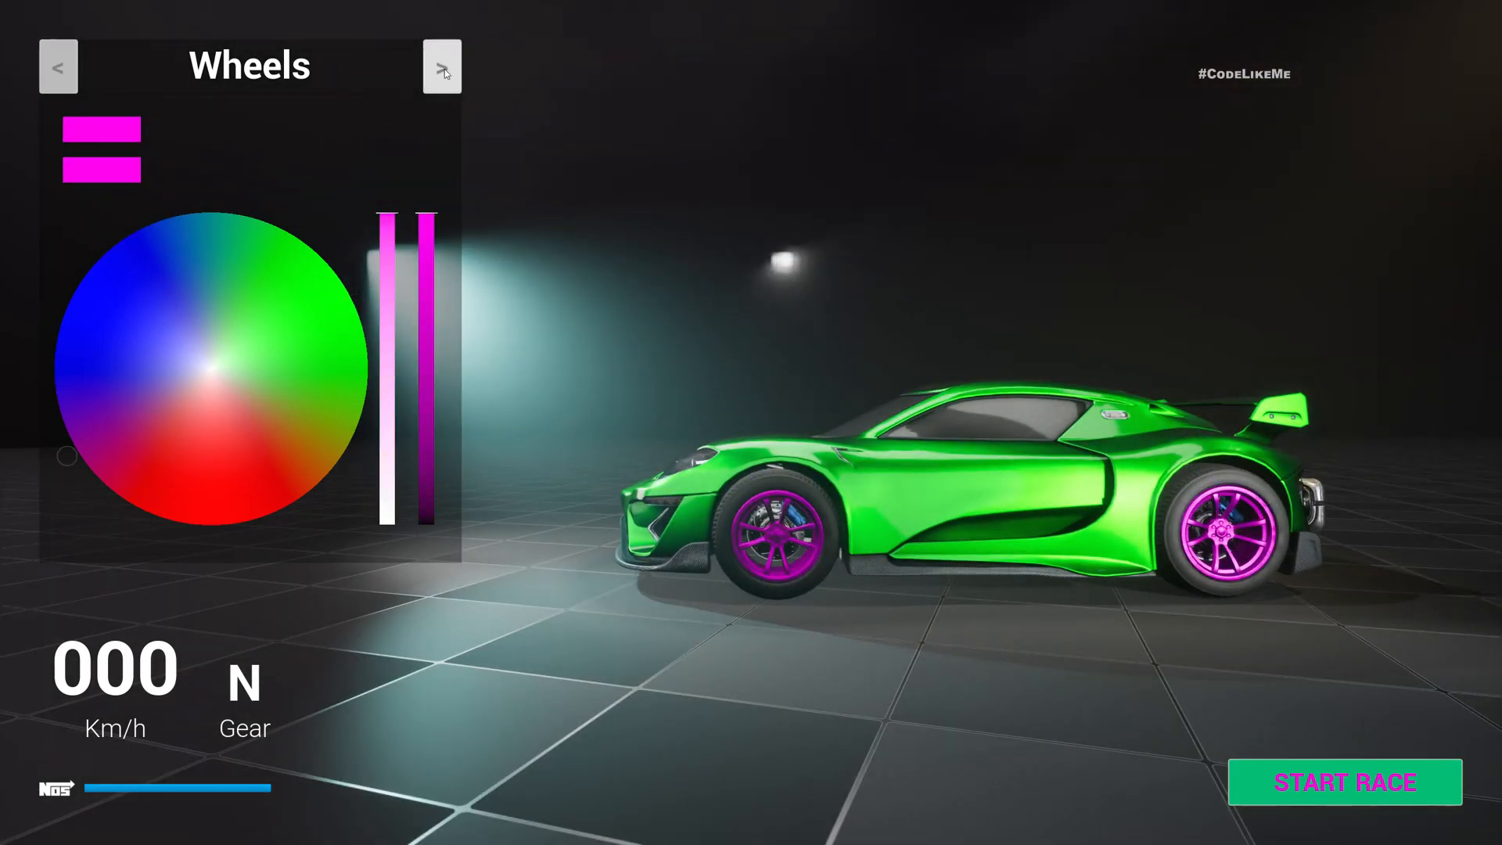
click(441, 66)
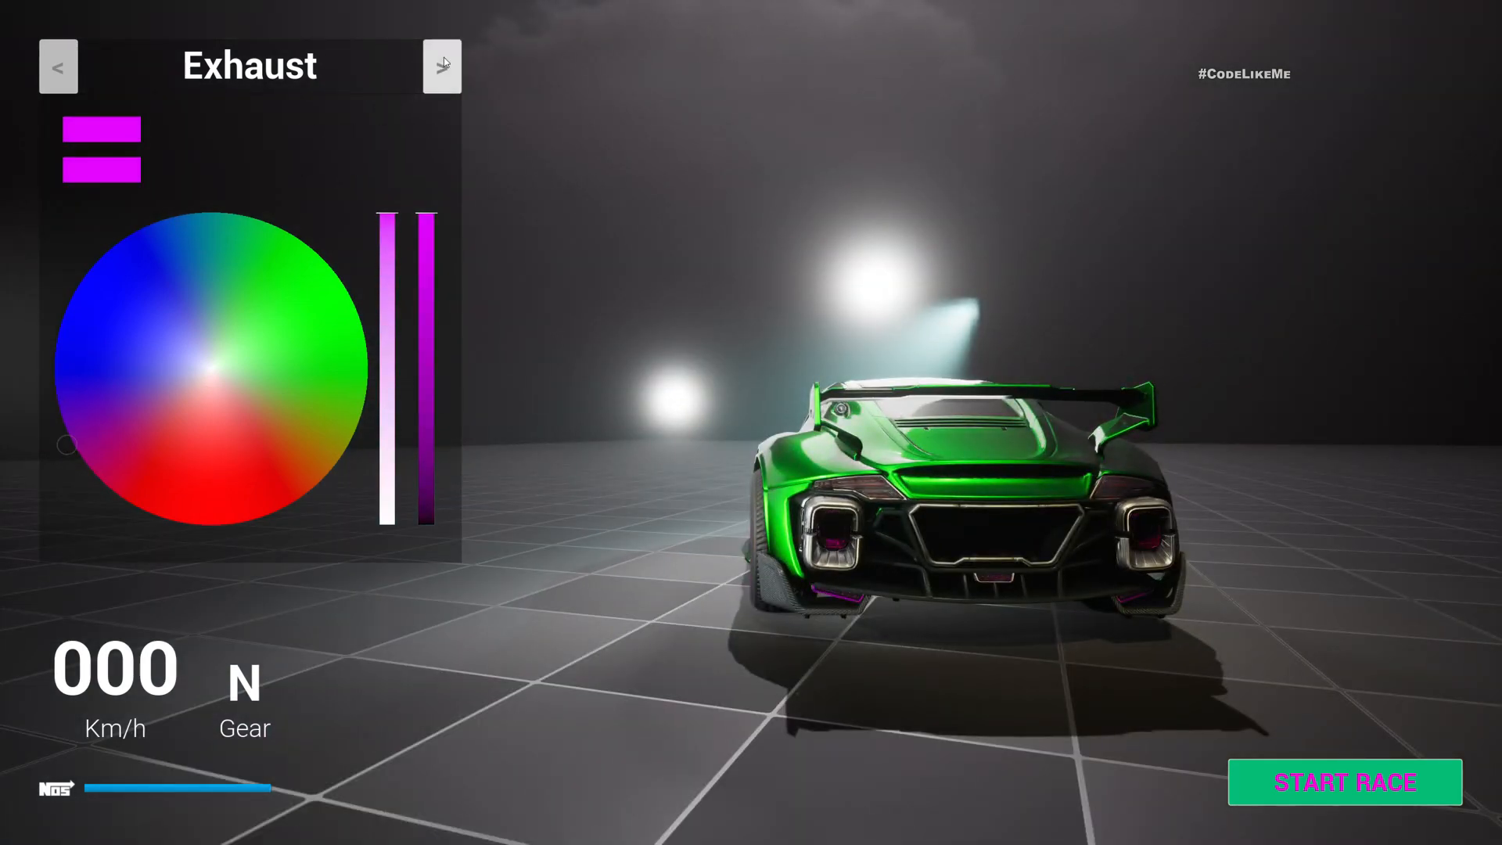
click(443, 65)
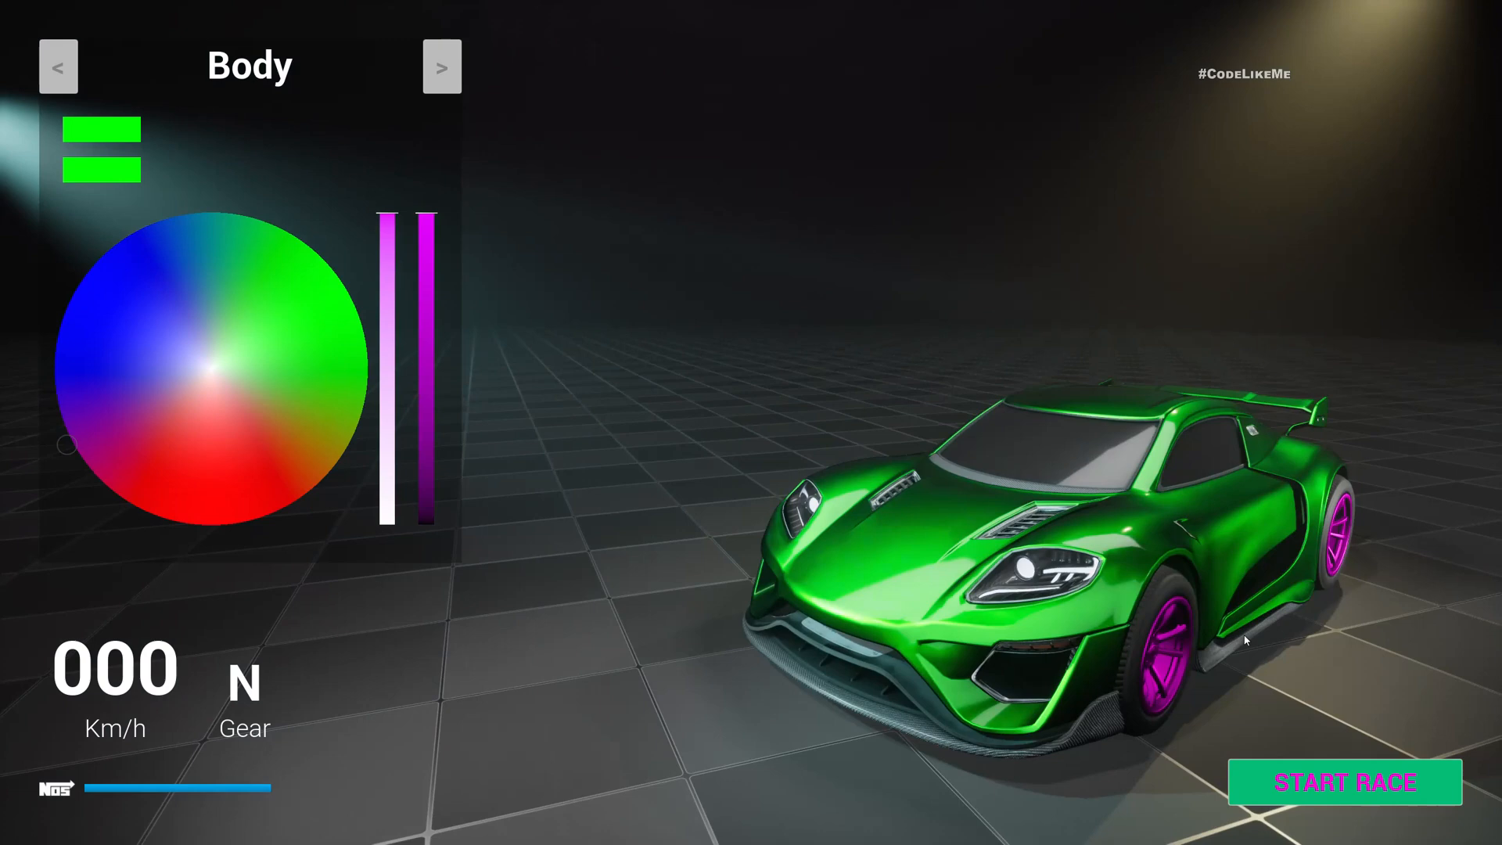
click(1345, 782)
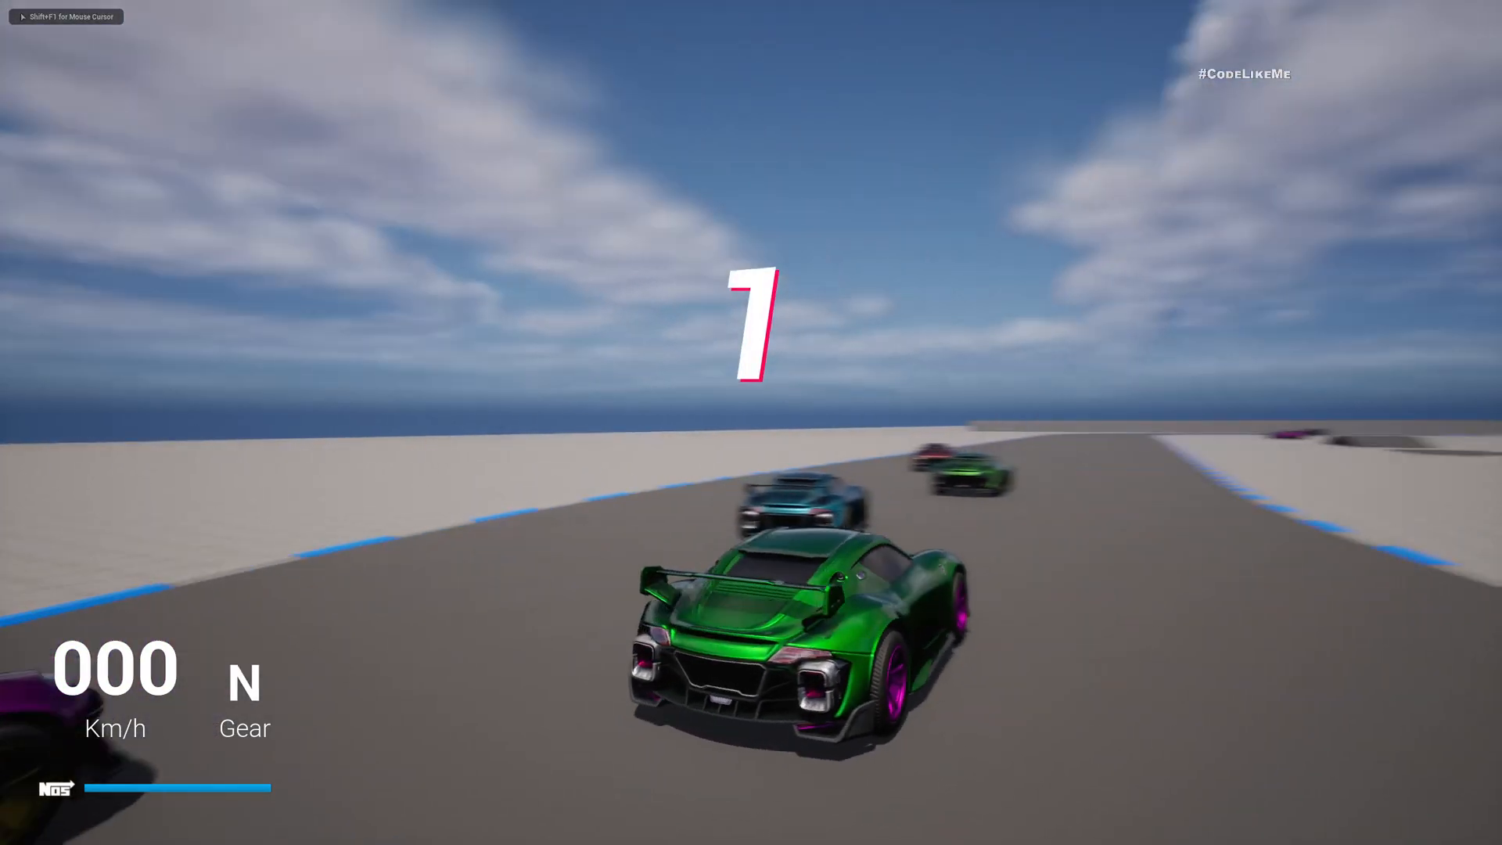
Exit the race playthrough with the W key
key(W)
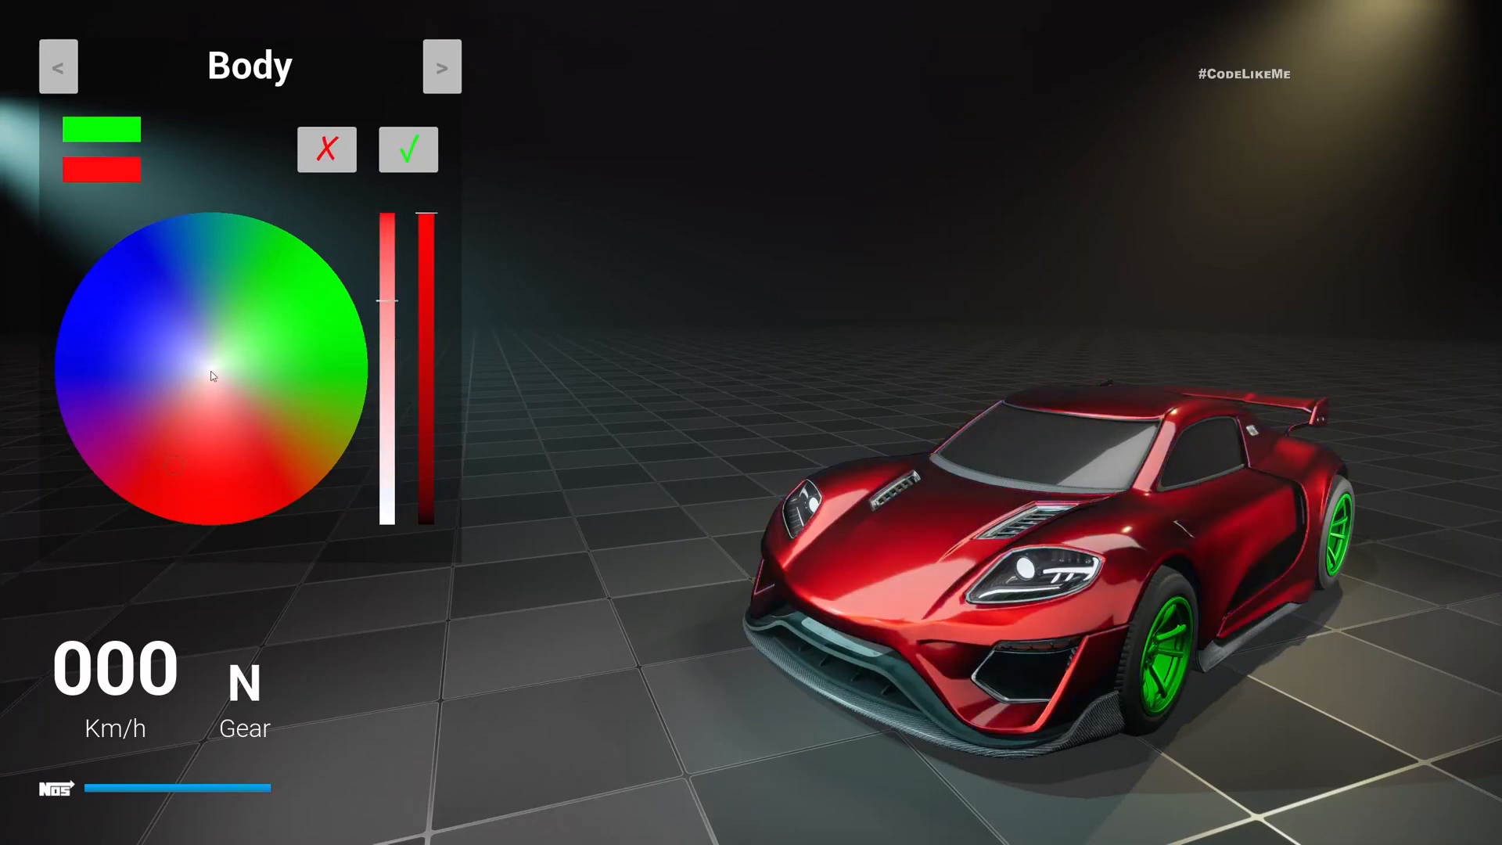
Colour the body red, confirm blue wheels, and adjust the exhaust shade
click(230, 452)
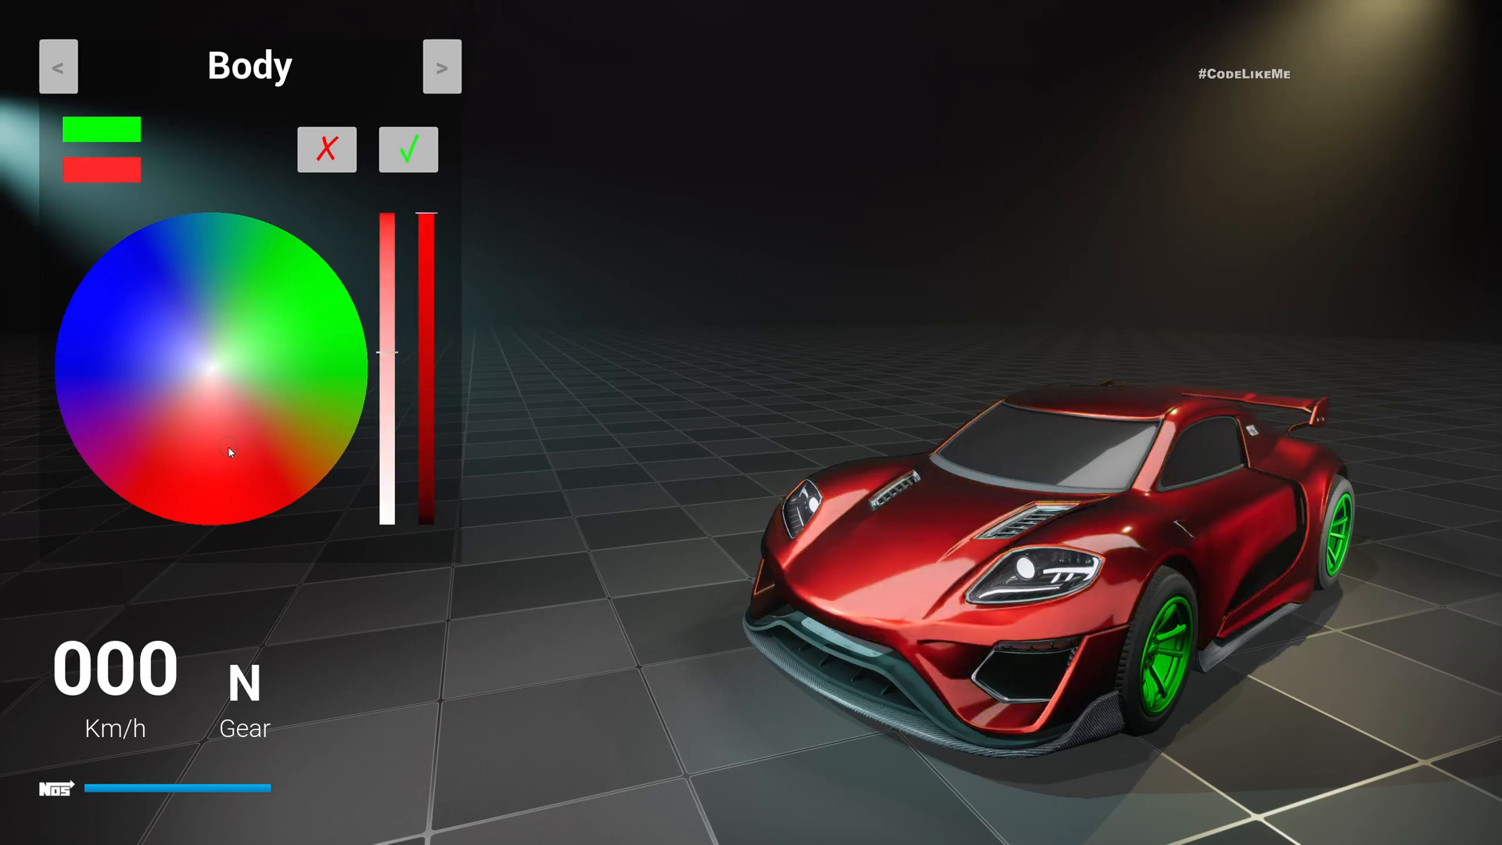
click(448, 67)
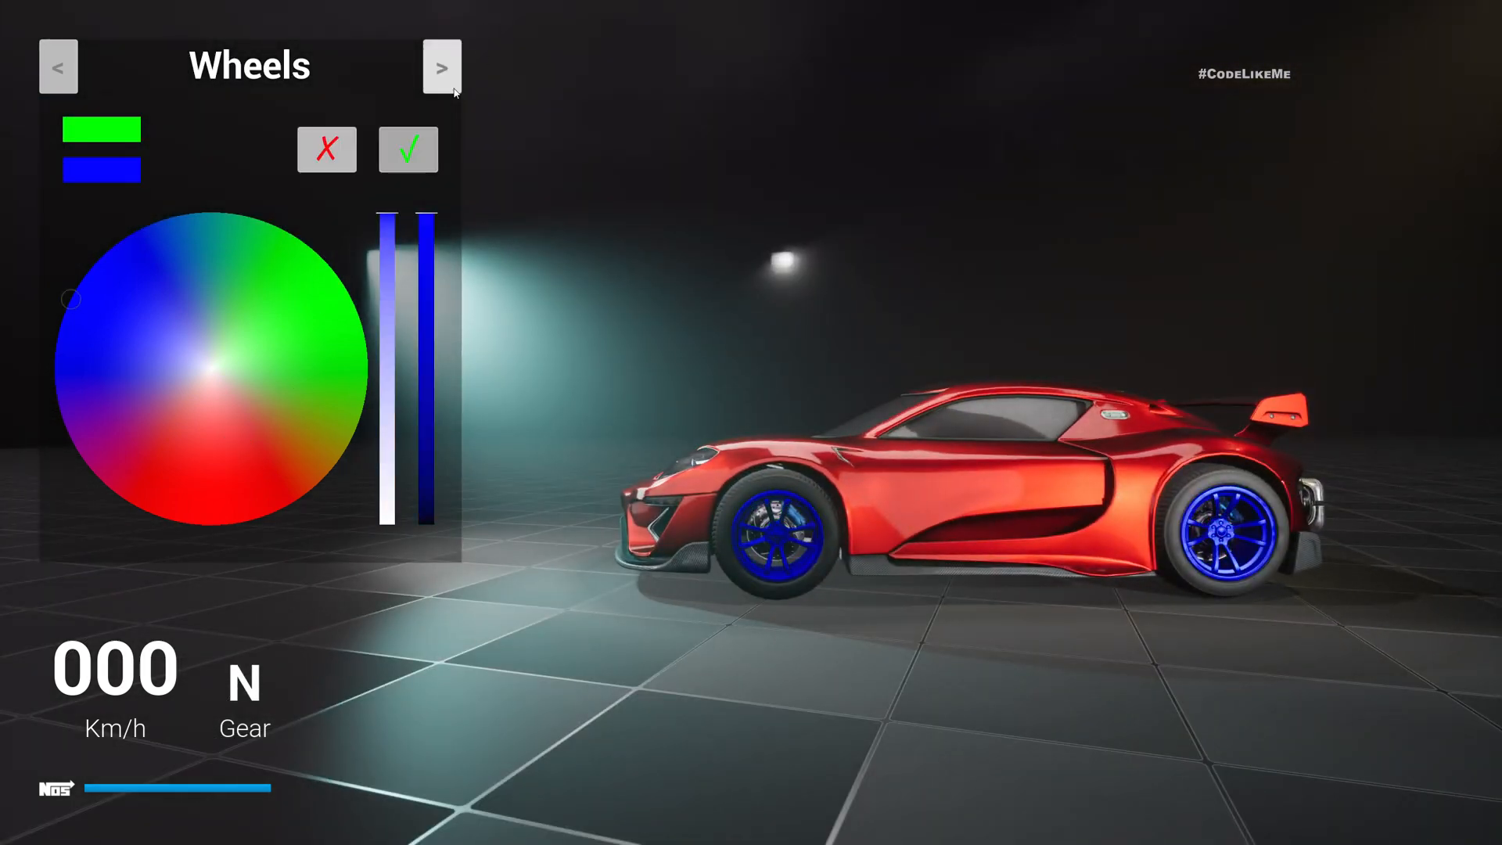
click(409, 148)
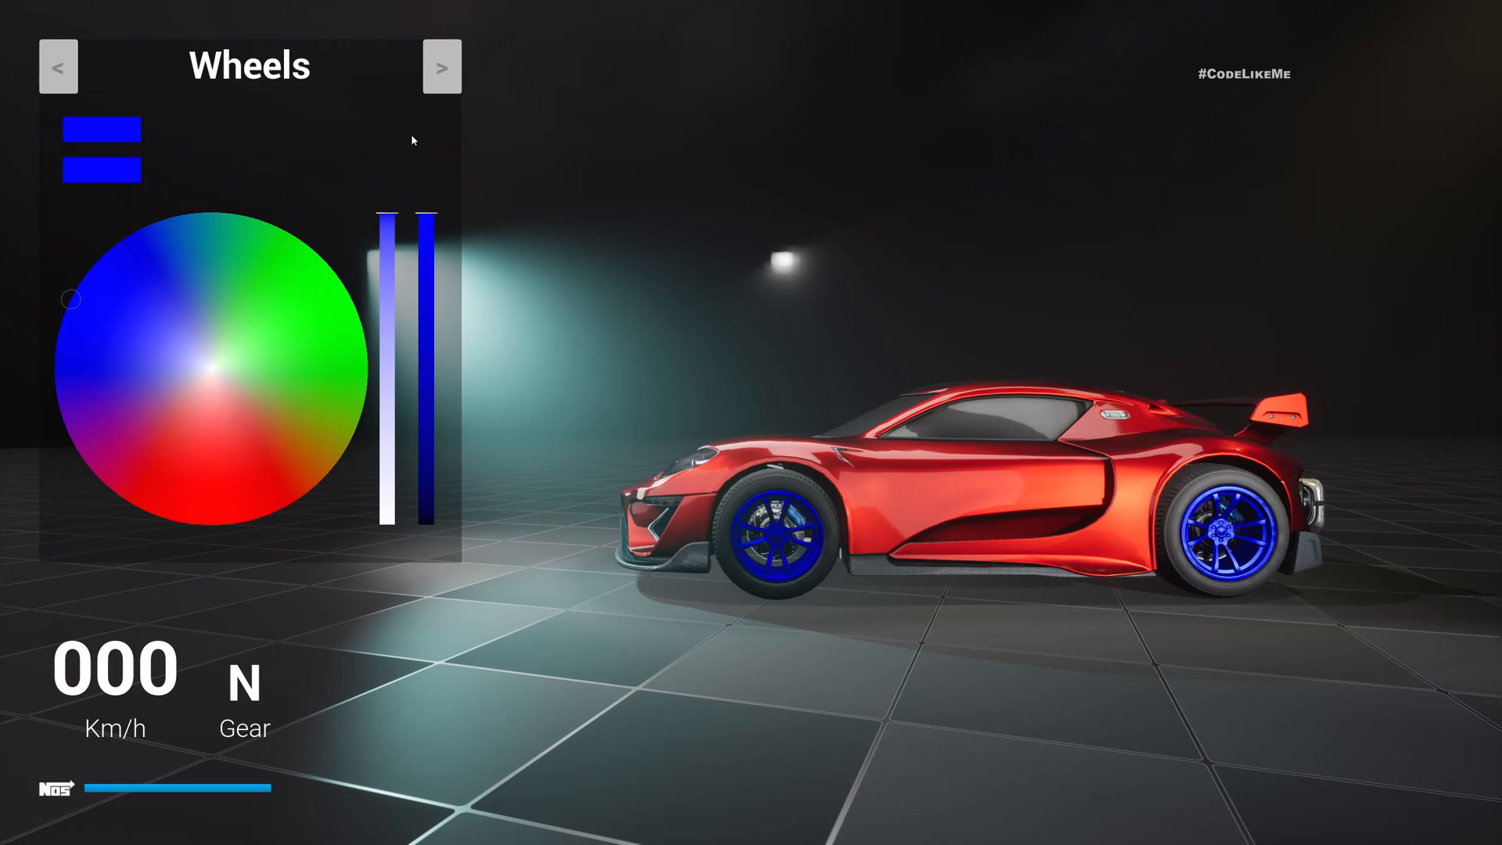
click(442, 67)
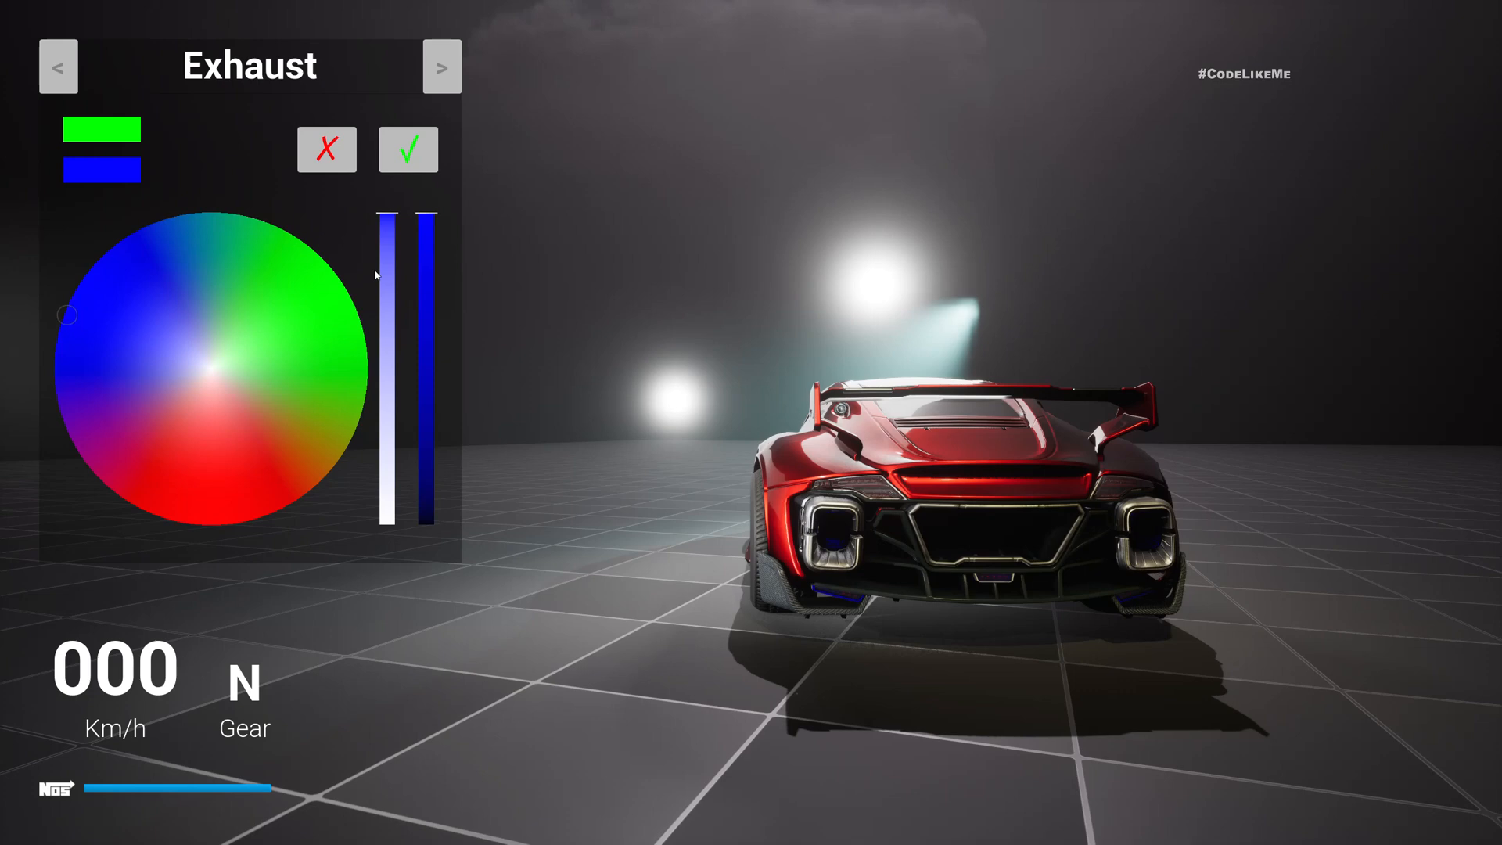
click(443, 66)
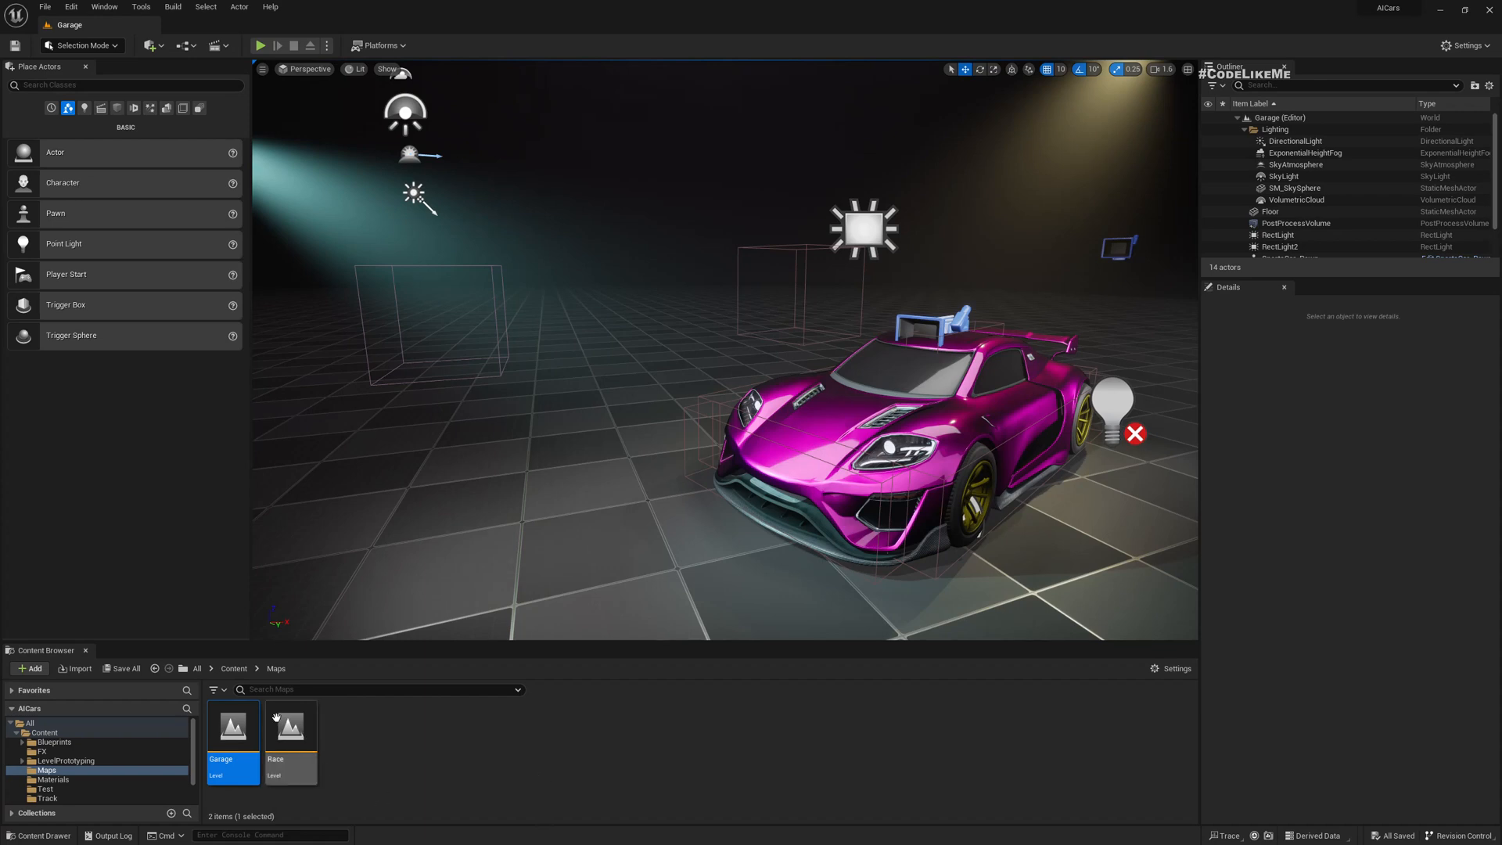
mouse_move(292, 744)
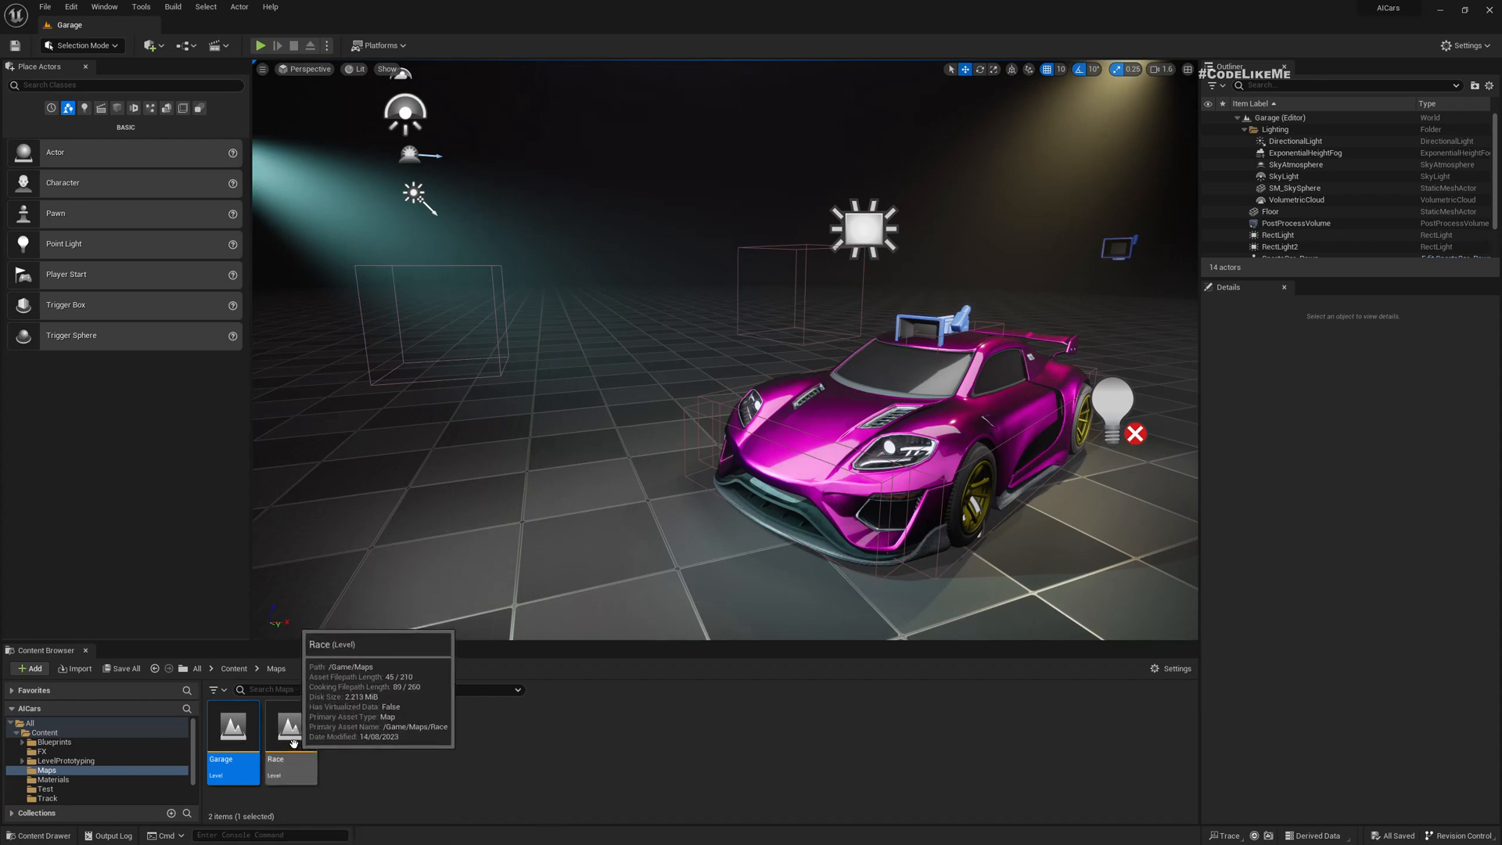
Open the Race map, select the landscape spline actor, and browse the Outliner list
double_click(291, 728)
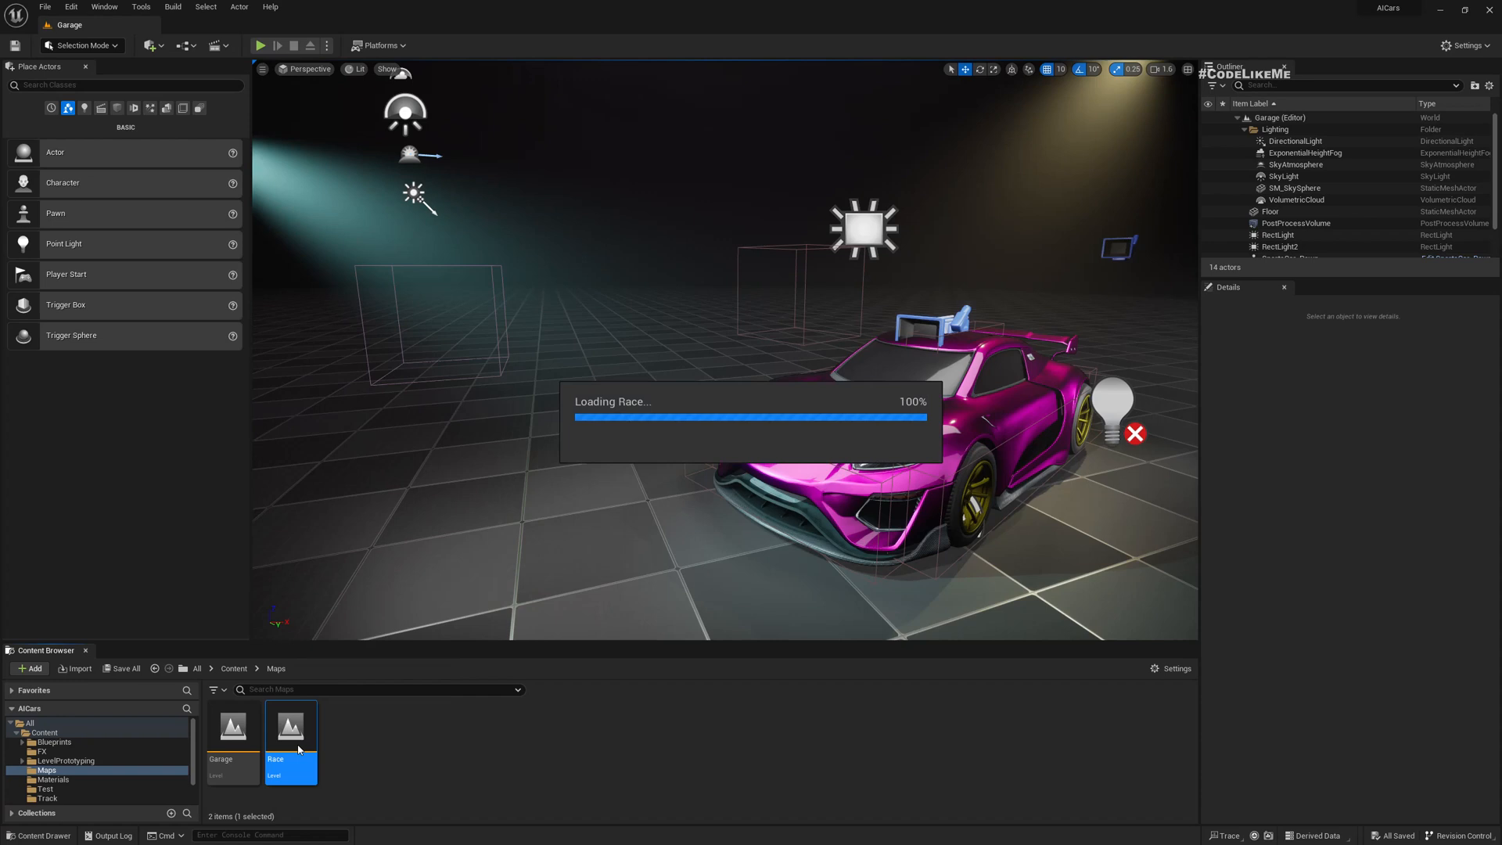
double_click(291, 737)
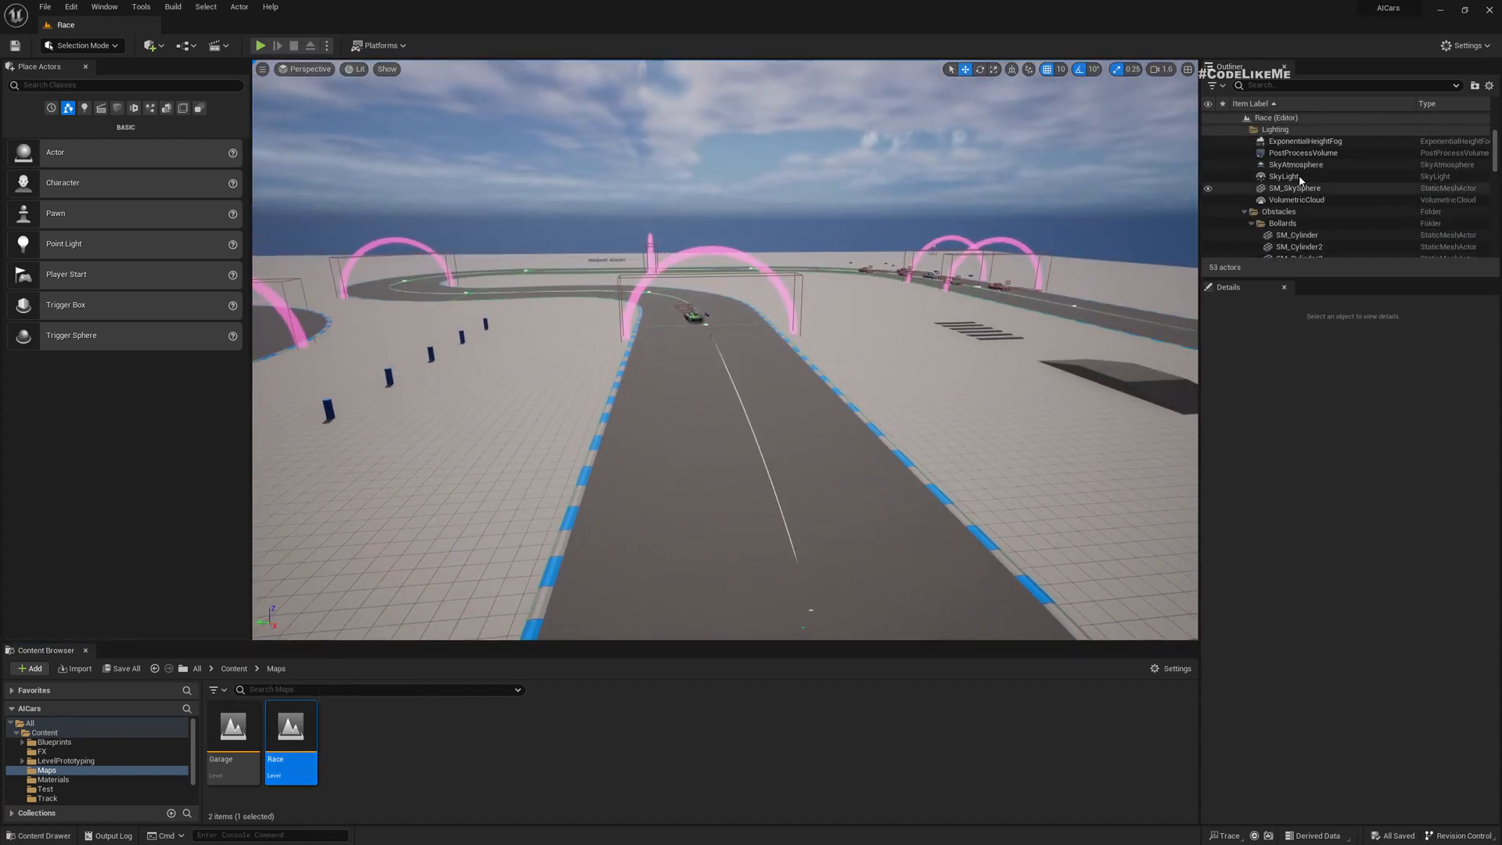
click(1313, 164)
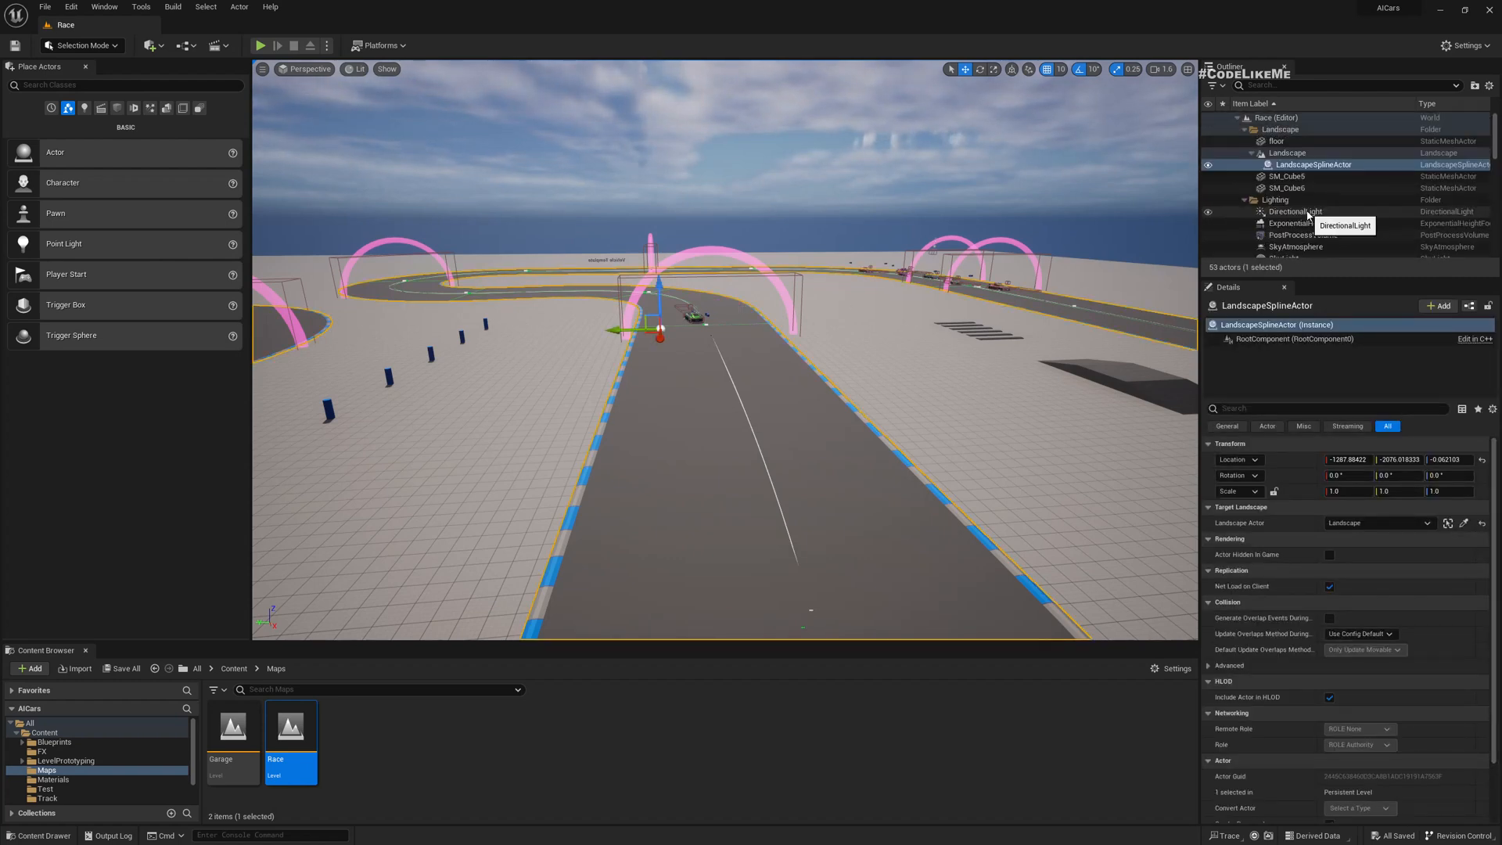
scroll(down, 3)
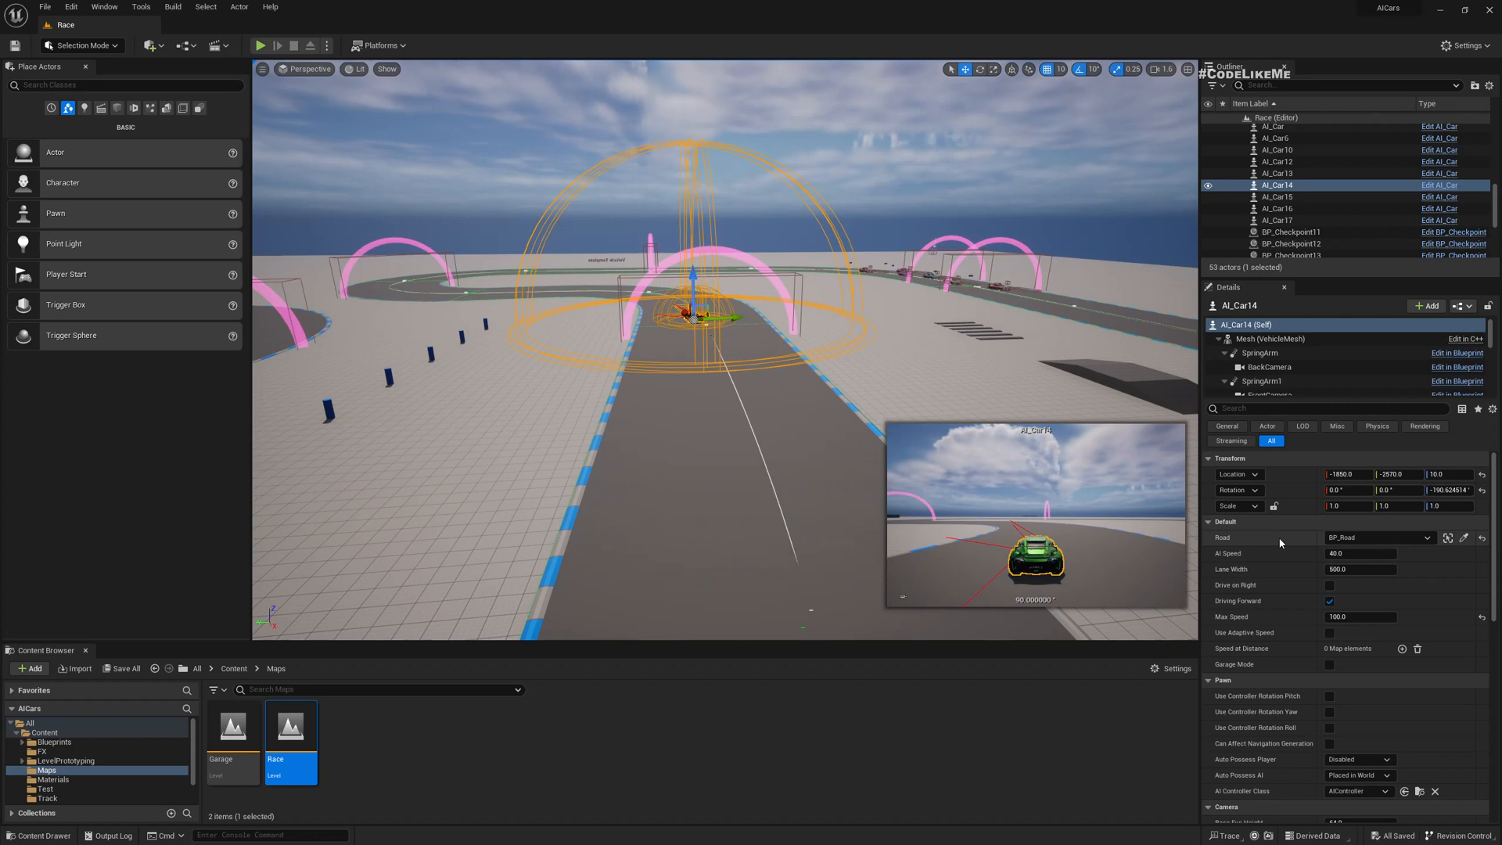
mouse_move(1368, 538)
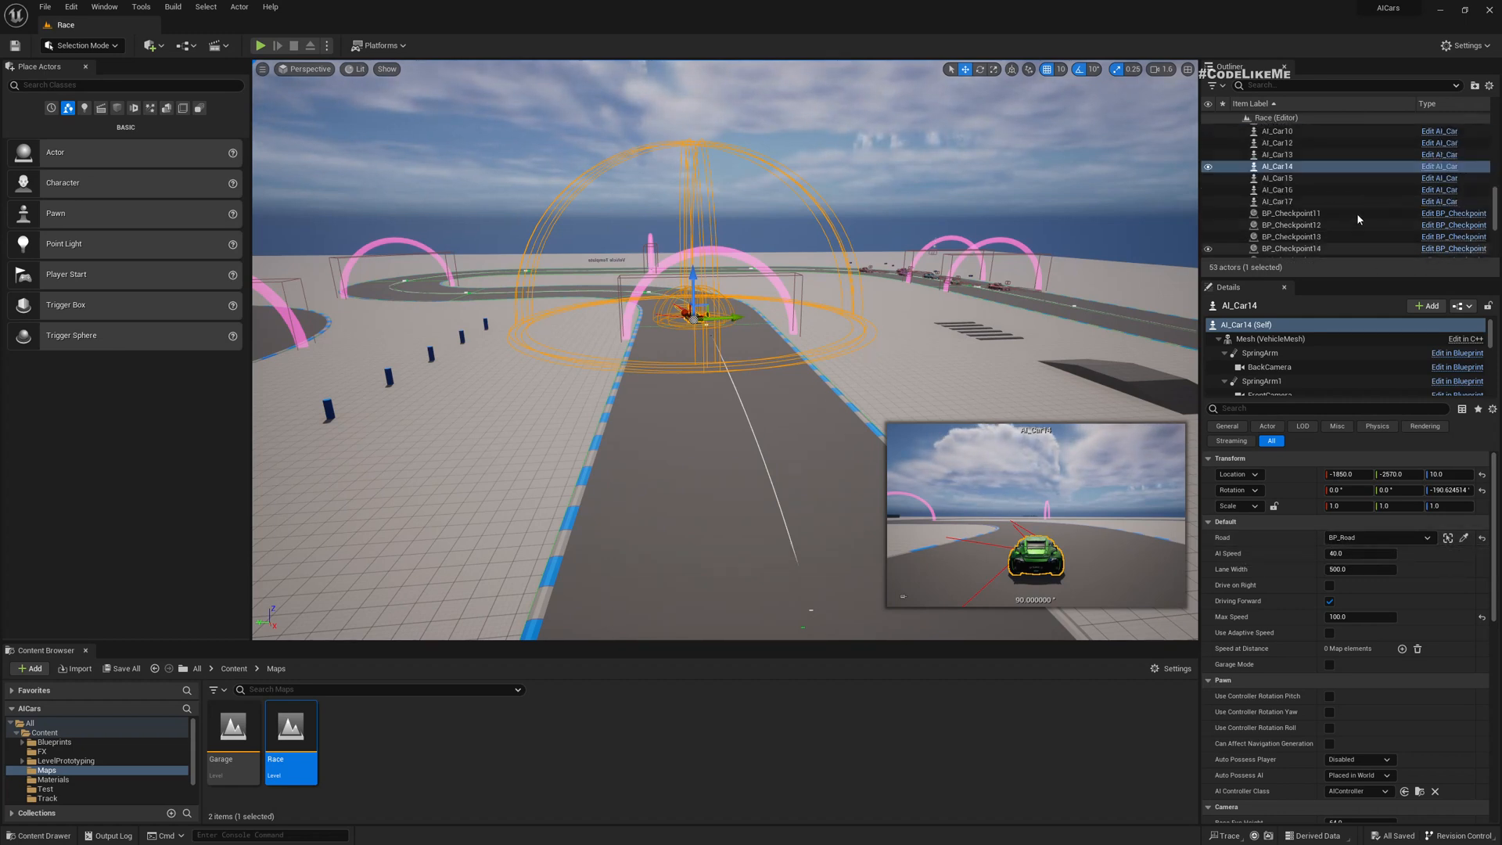
scroll(down, 3)
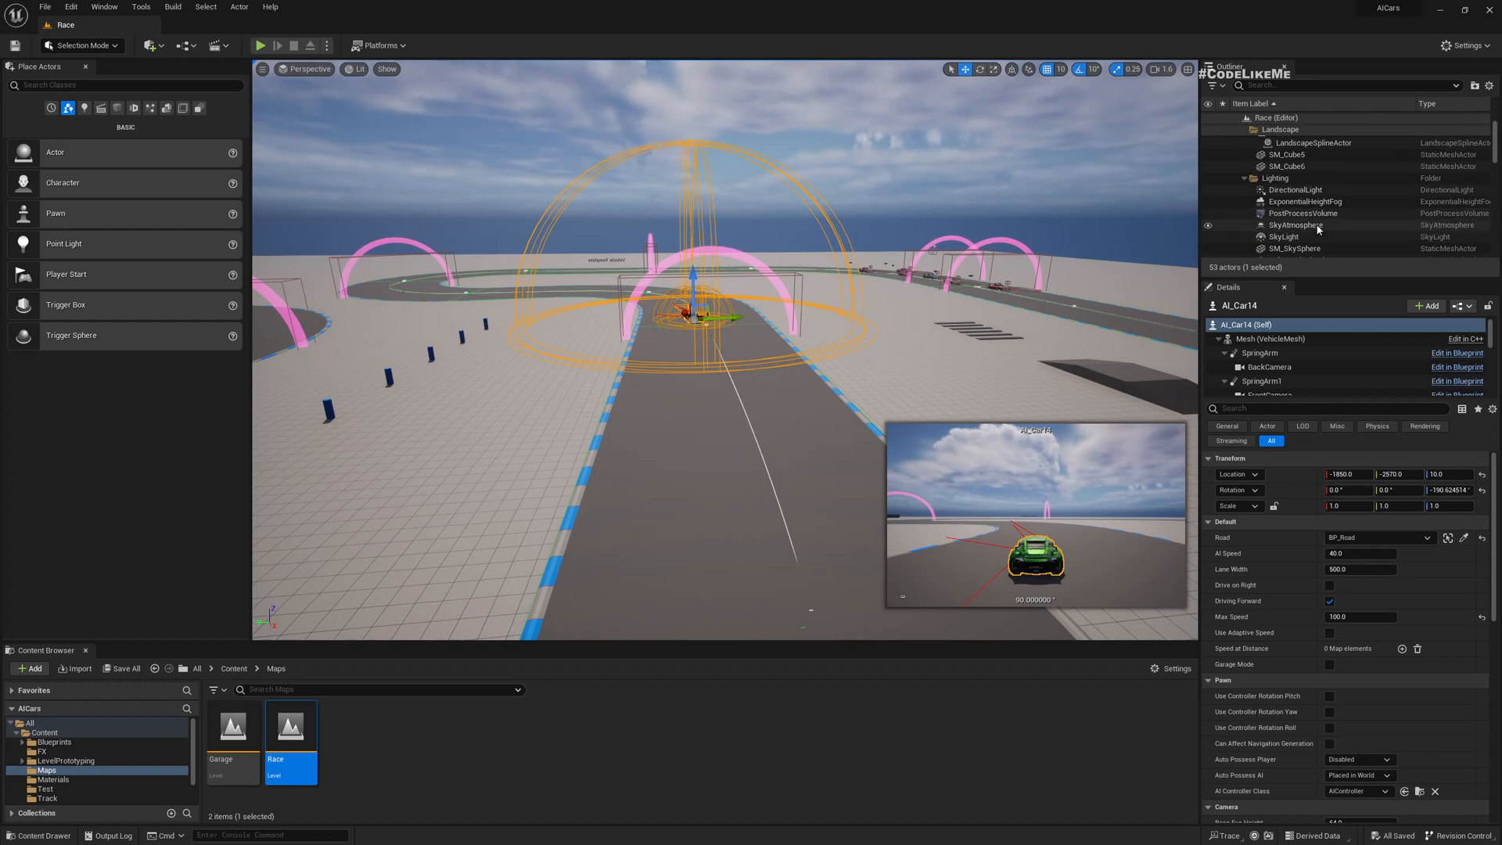
scroll(down, 3)
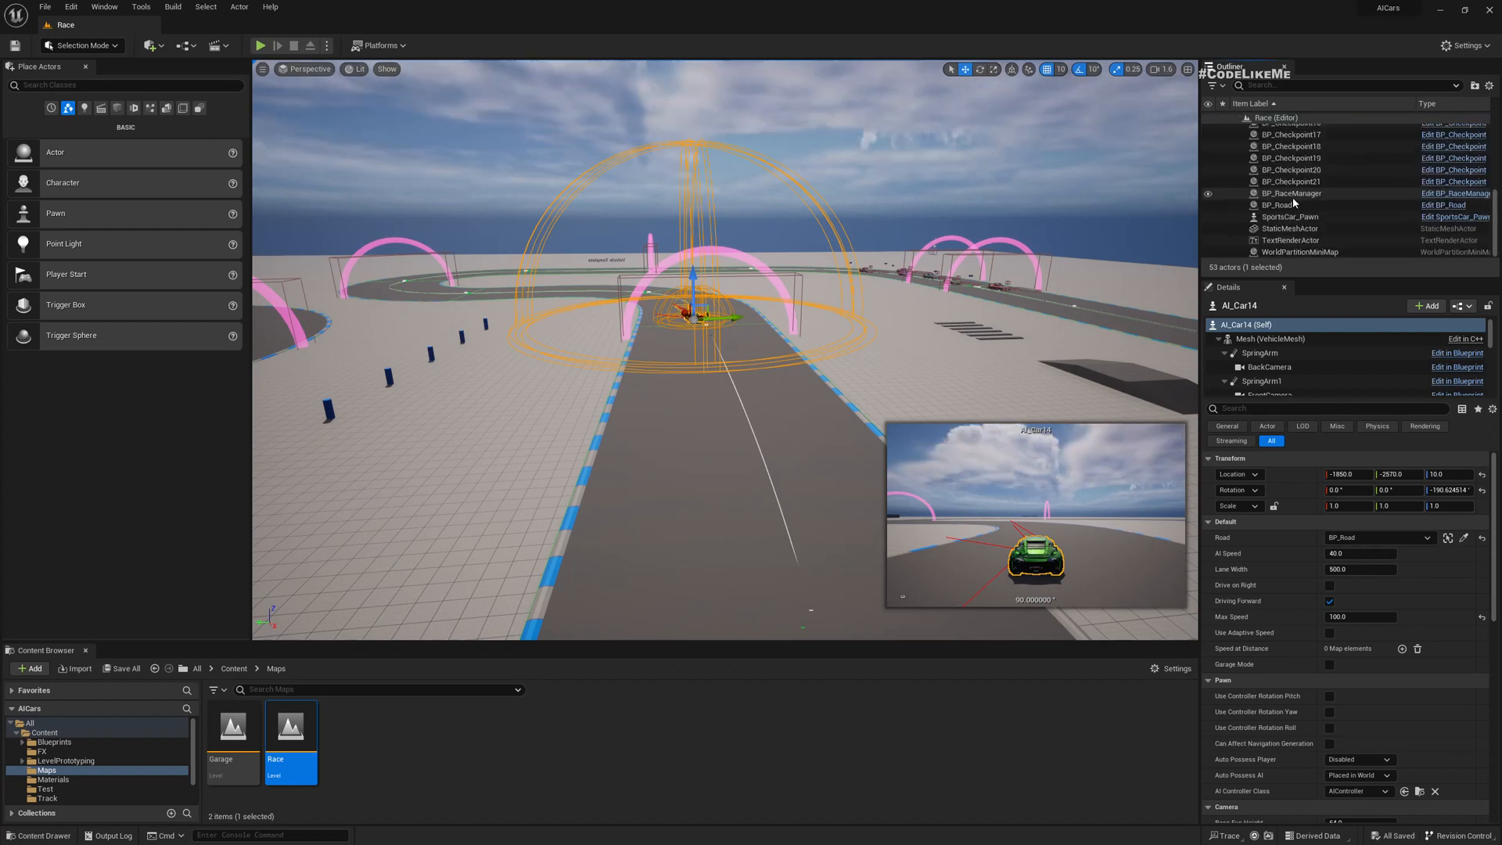
click(1290, 193)
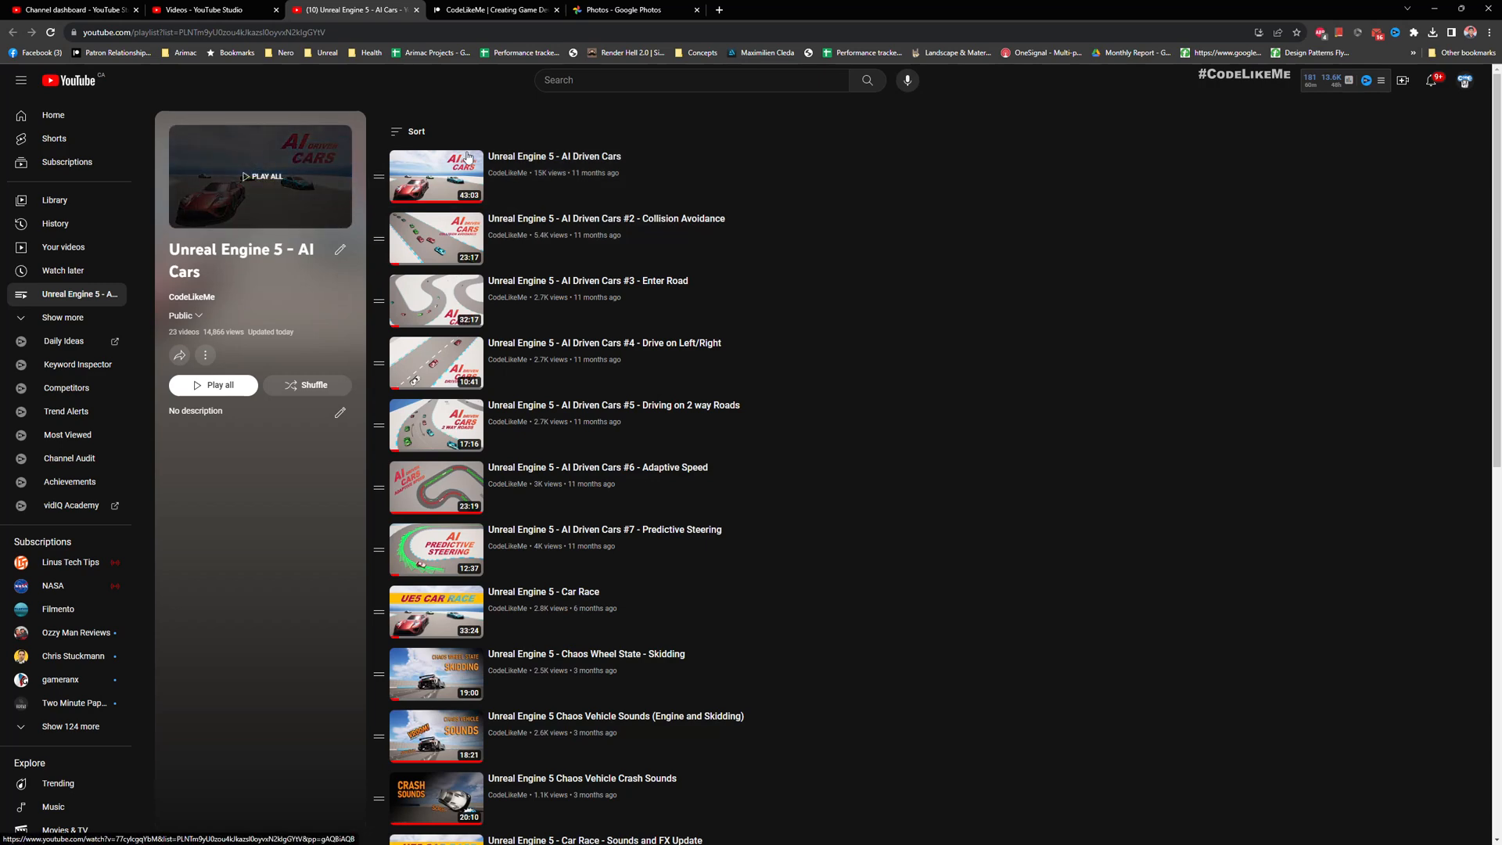
mouse_move(686, 171)
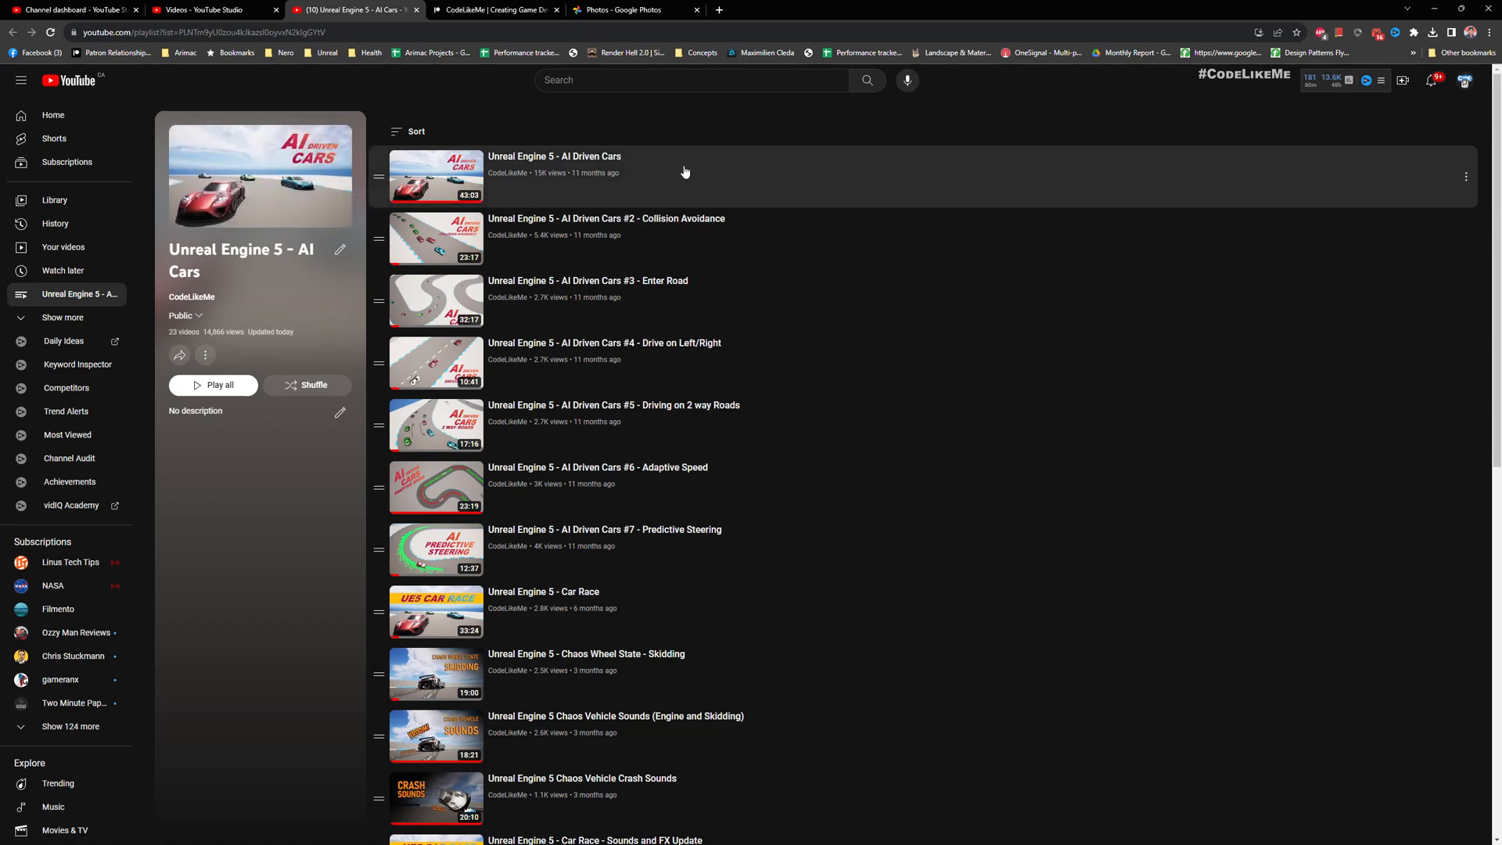
Scroll down through the AI Cars playlist episodes
scroll(down, 3)
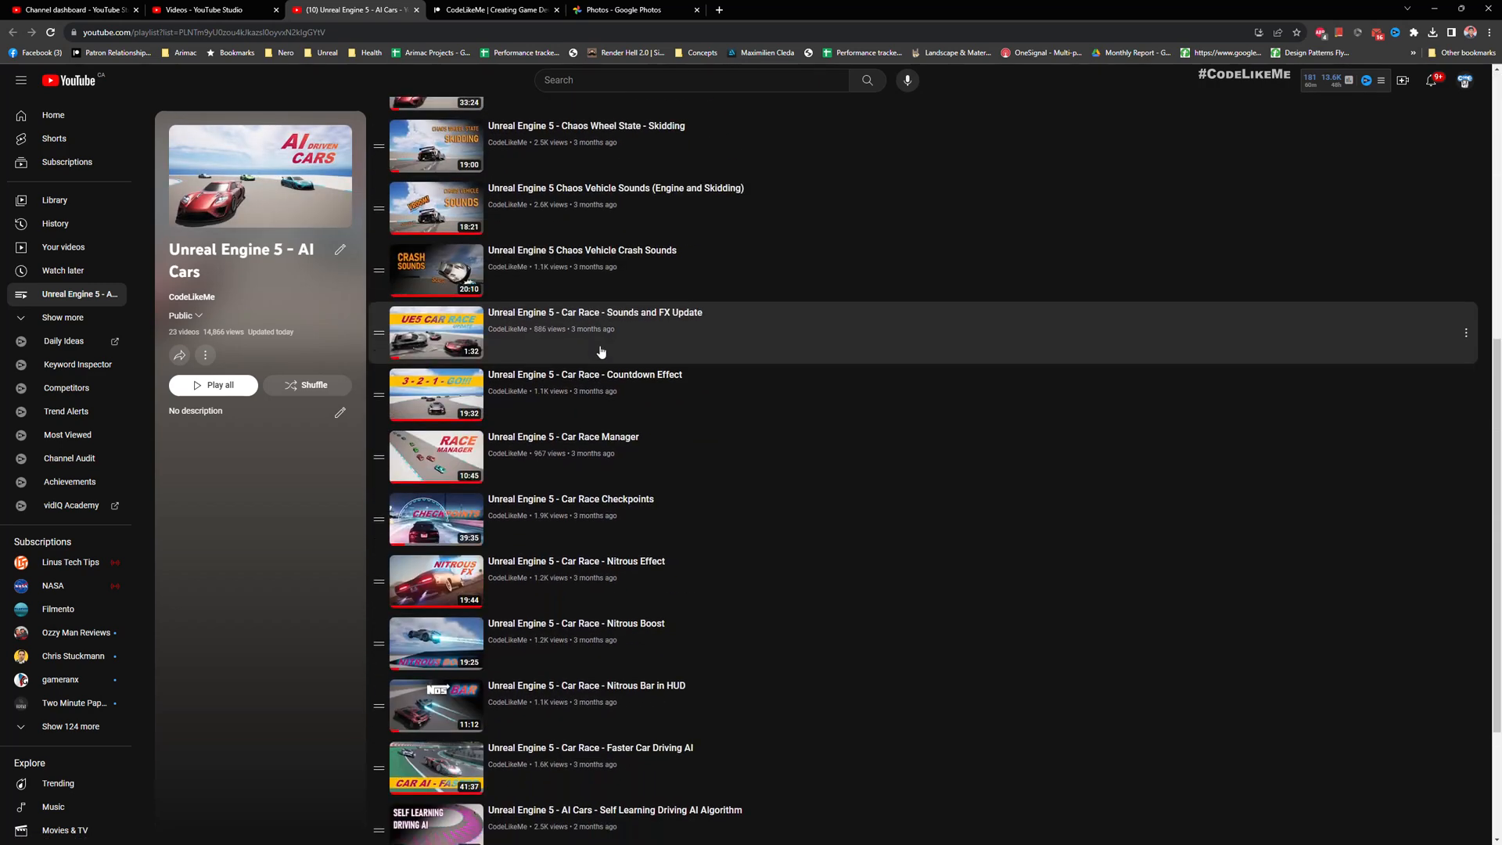
scroll(down, 3)
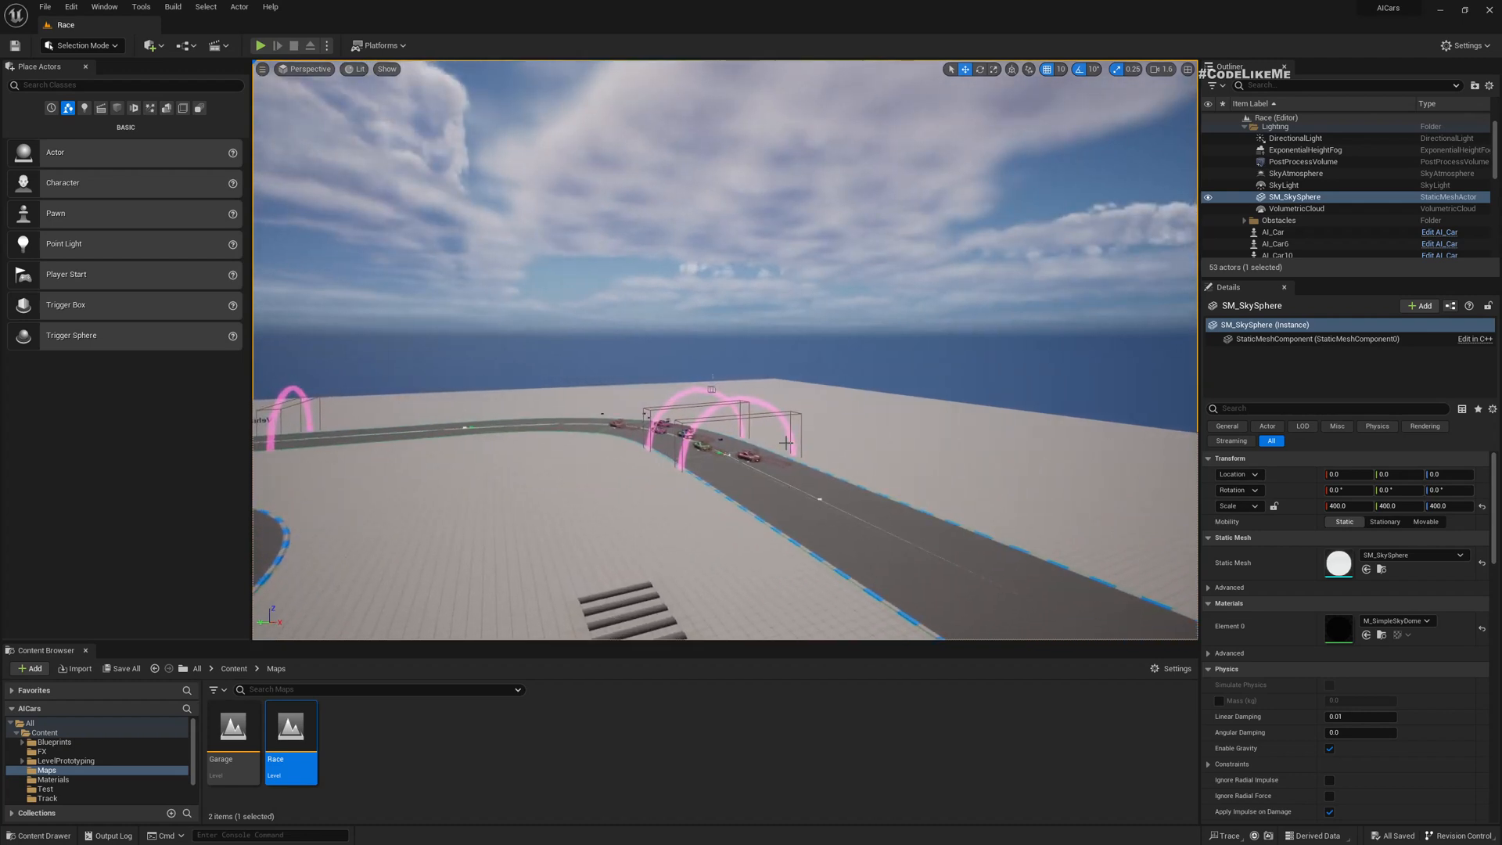
Play the Race level twice, driving the player car in the viewport before stopping
click(262, 44)
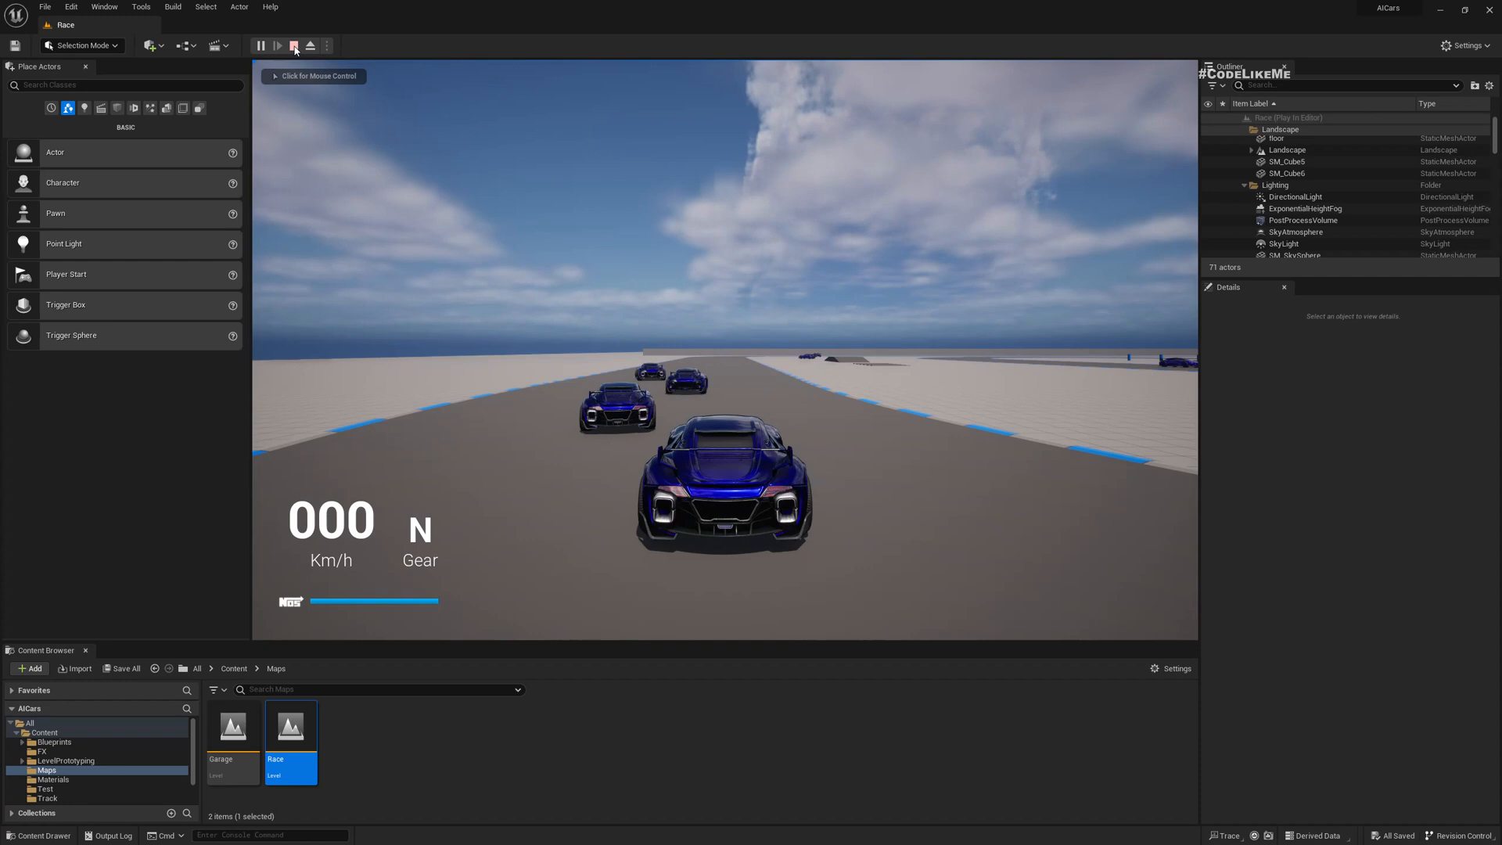
click(295, 45)
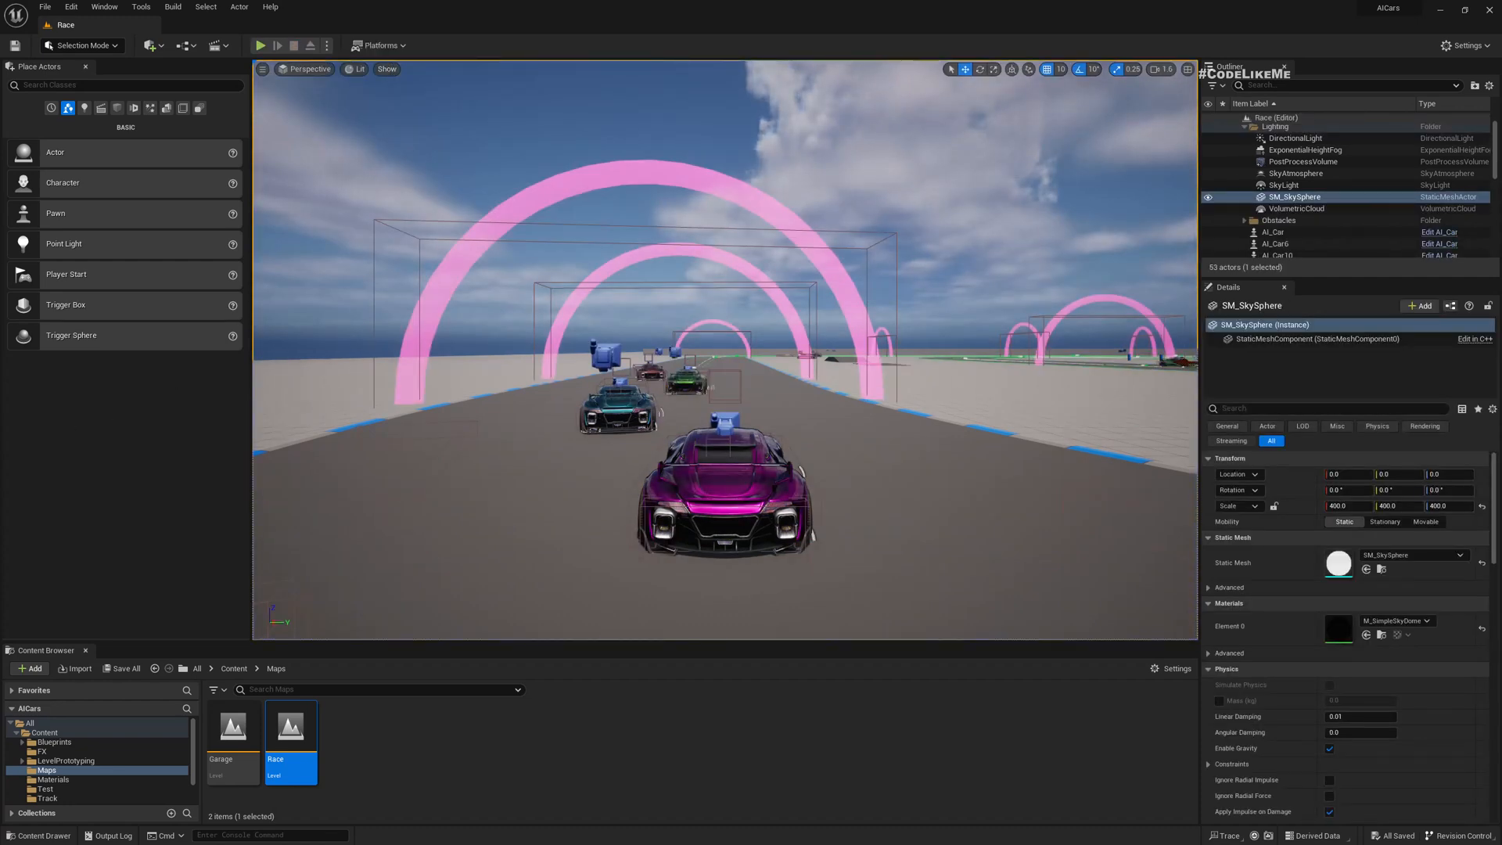
click(262, 46)
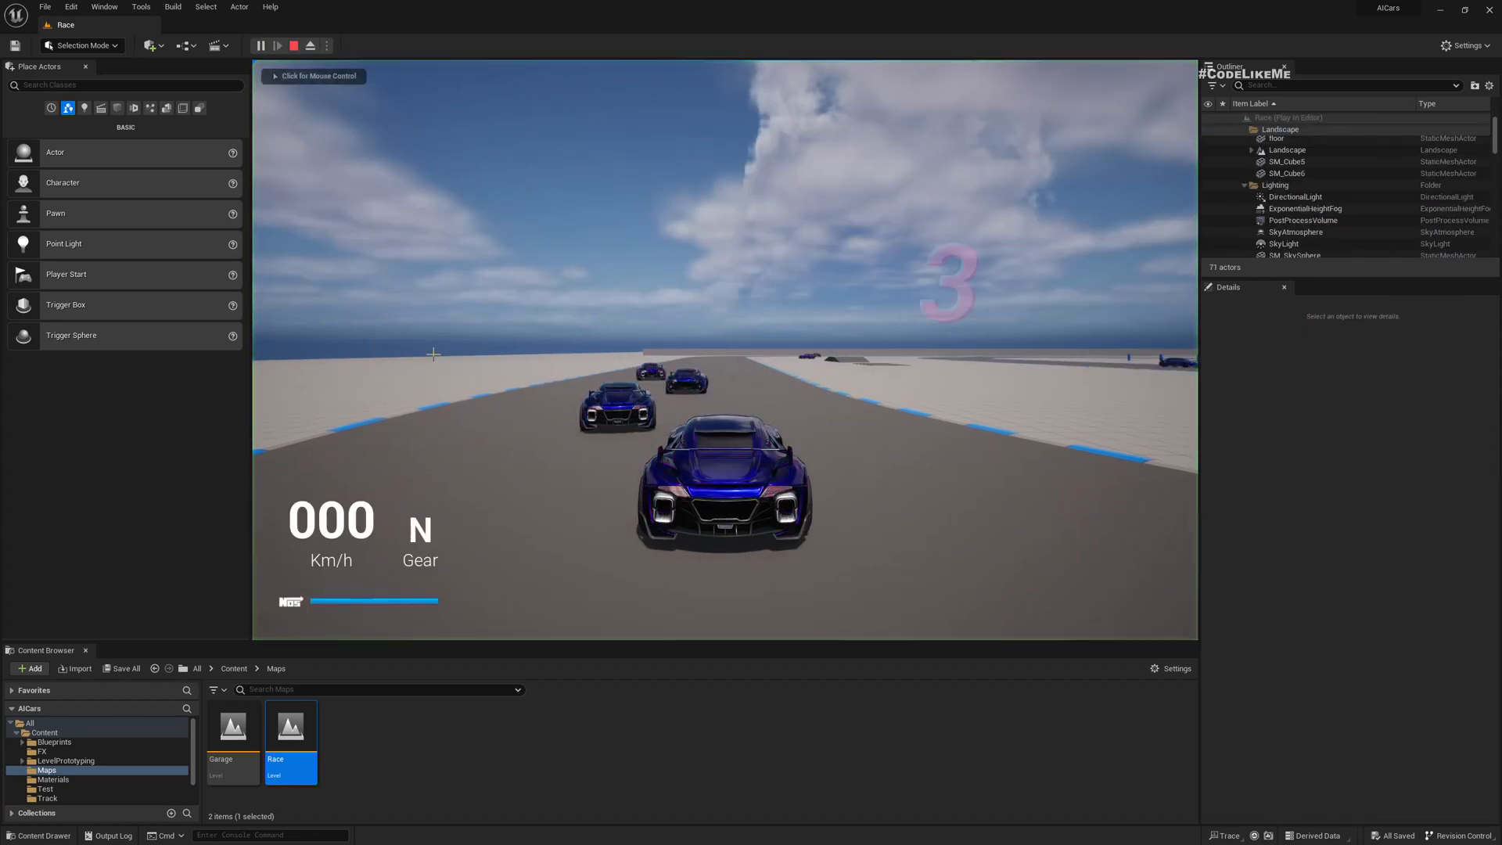
click(314, 75)
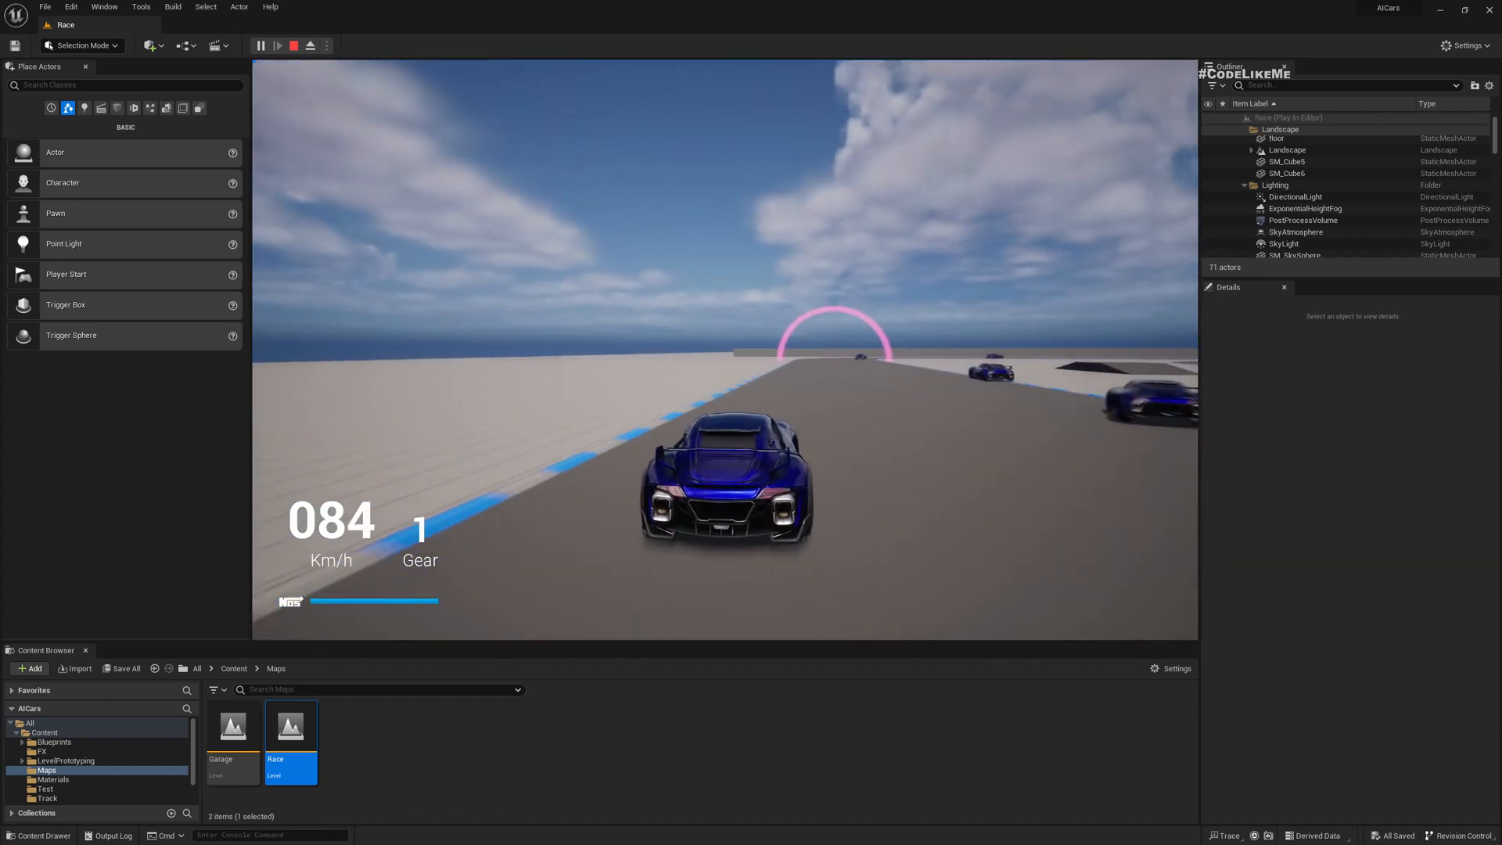
click(296, 46)
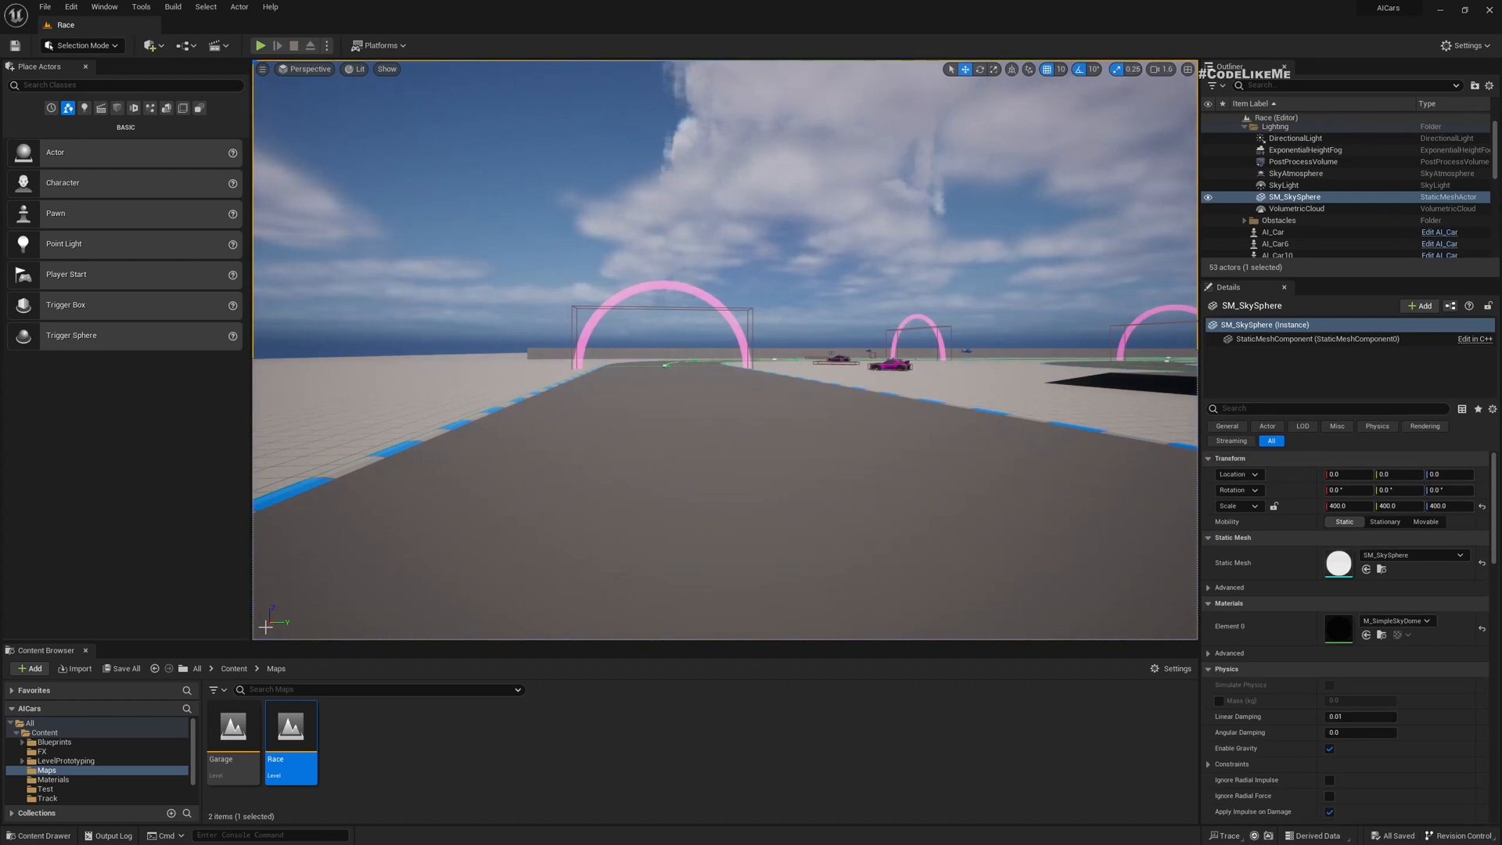
key(F11)
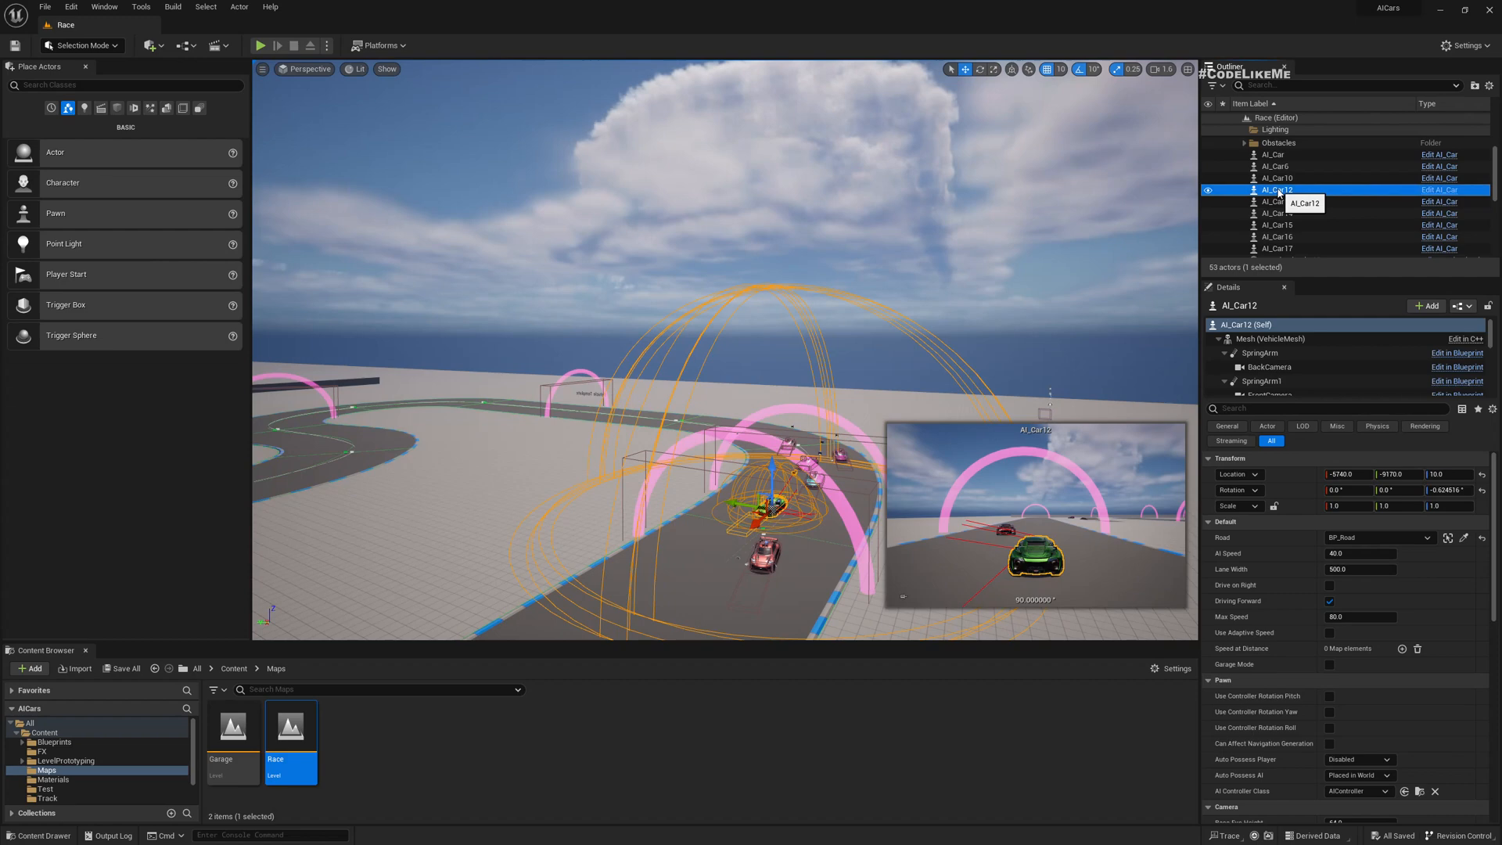
Select AI_Car12 in the Outliner to see its AI Speed and Max Speed
click(57, 769)
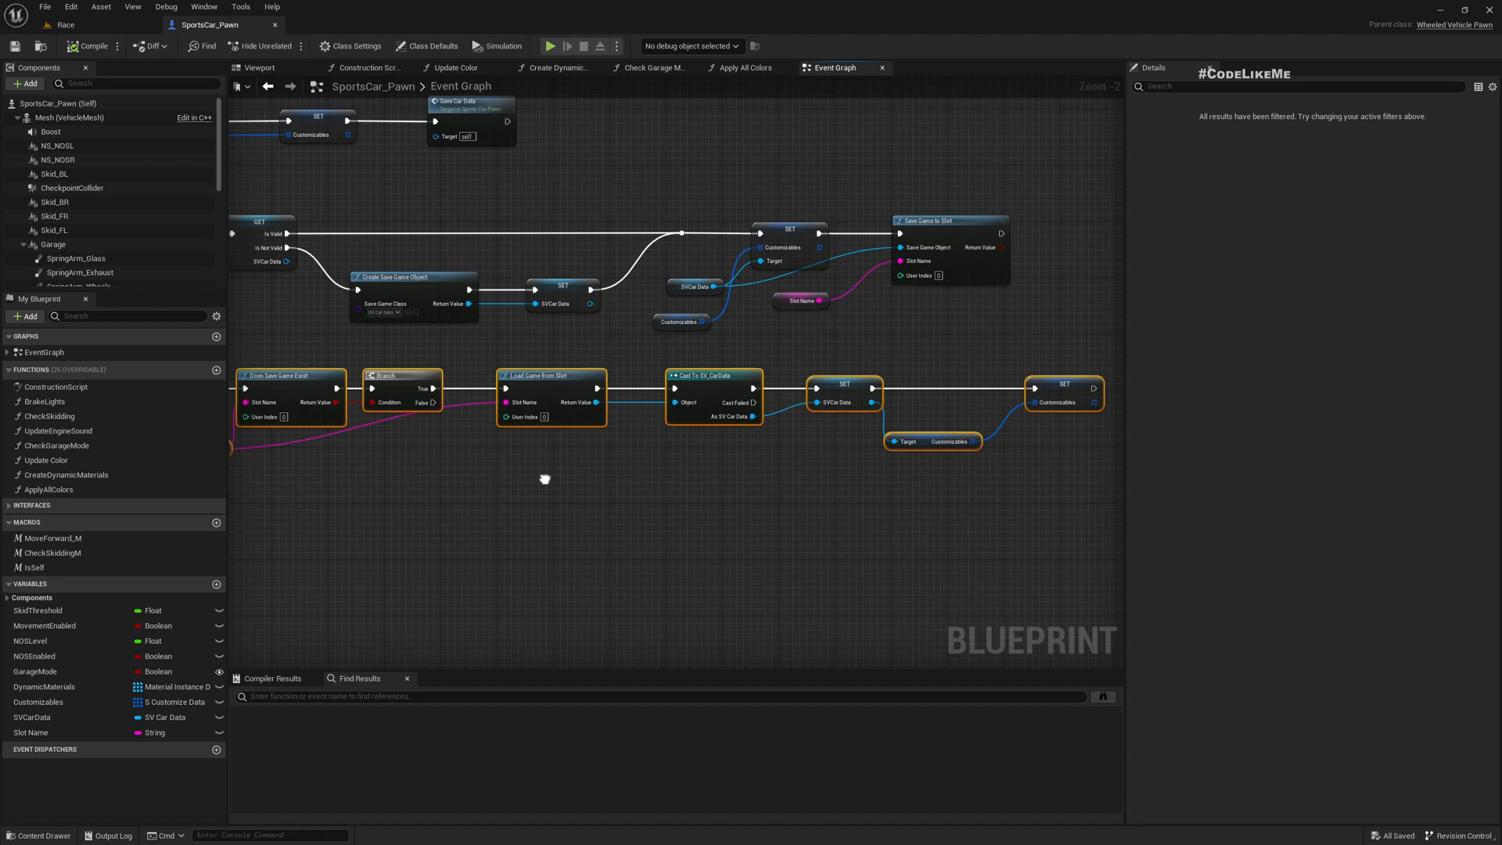
mouse_move(546, 483)
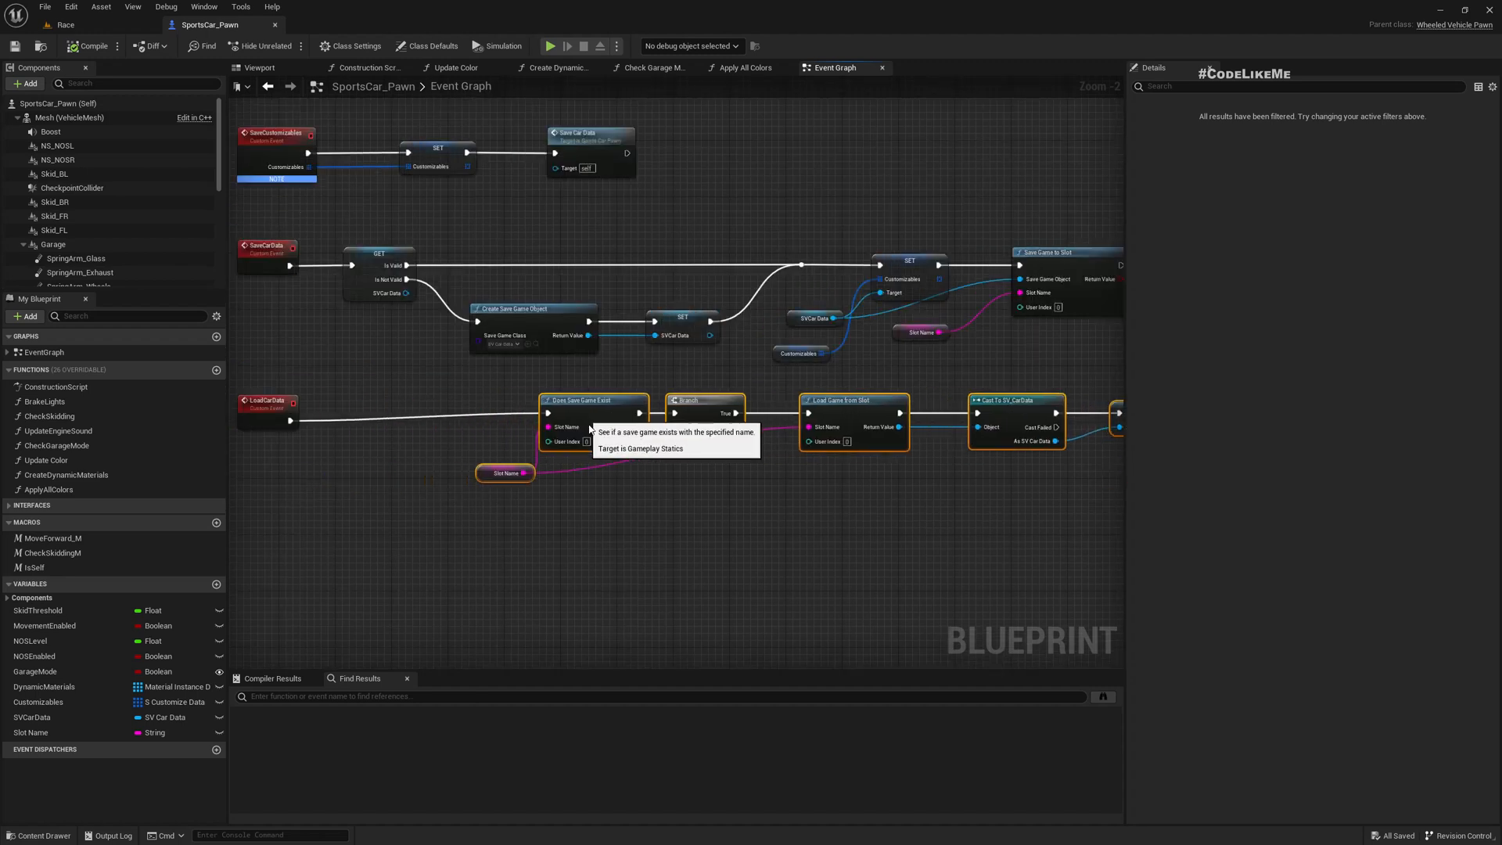
Insert a Branch on the LoadCarData wire and place Is Player Controlled beside it
drag(290, 420, 390, 429)
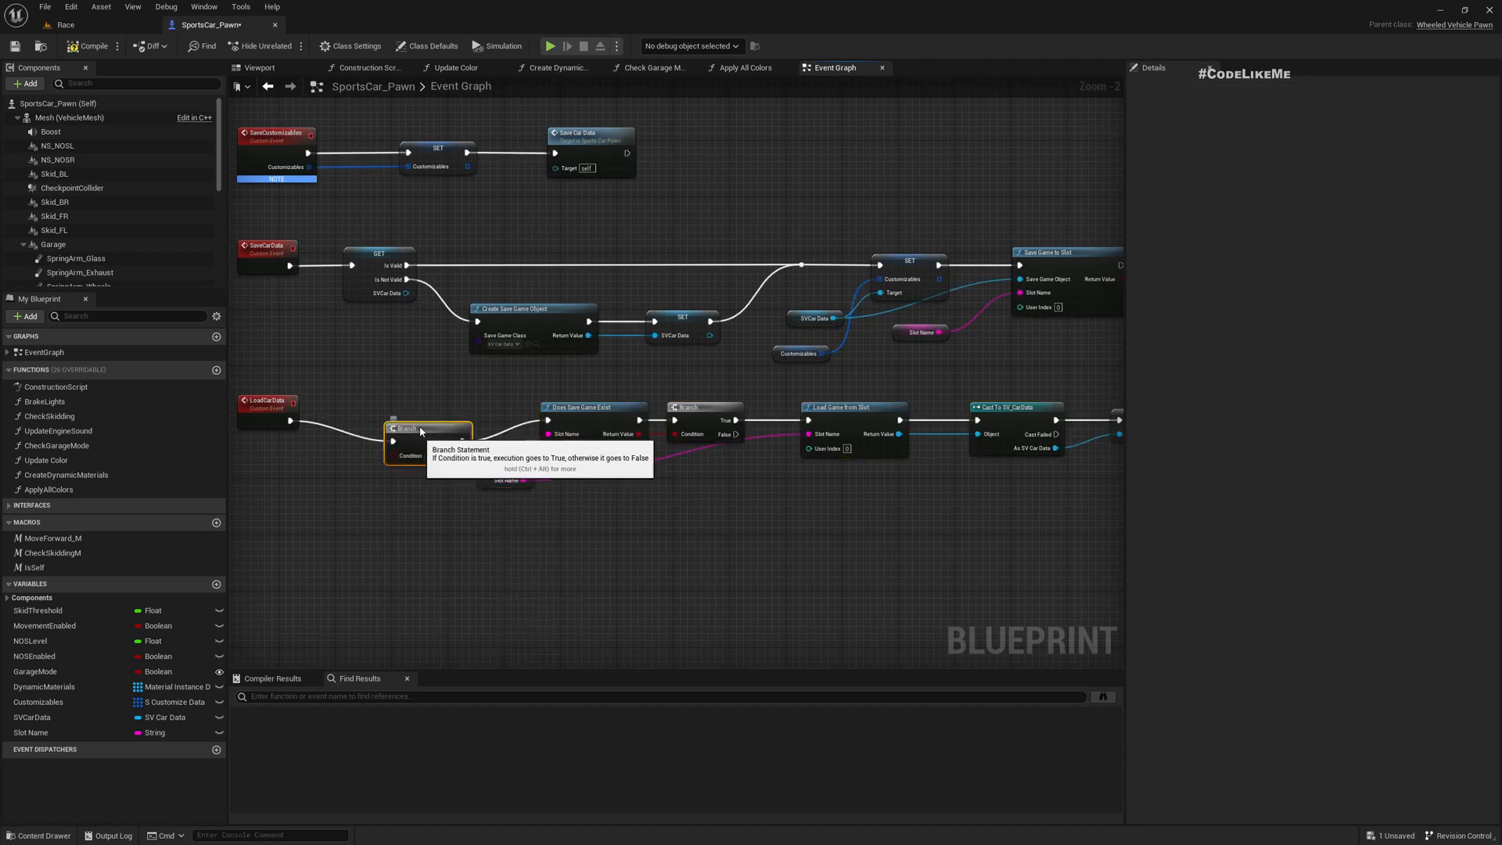
drag(394, 456, 278, 524)
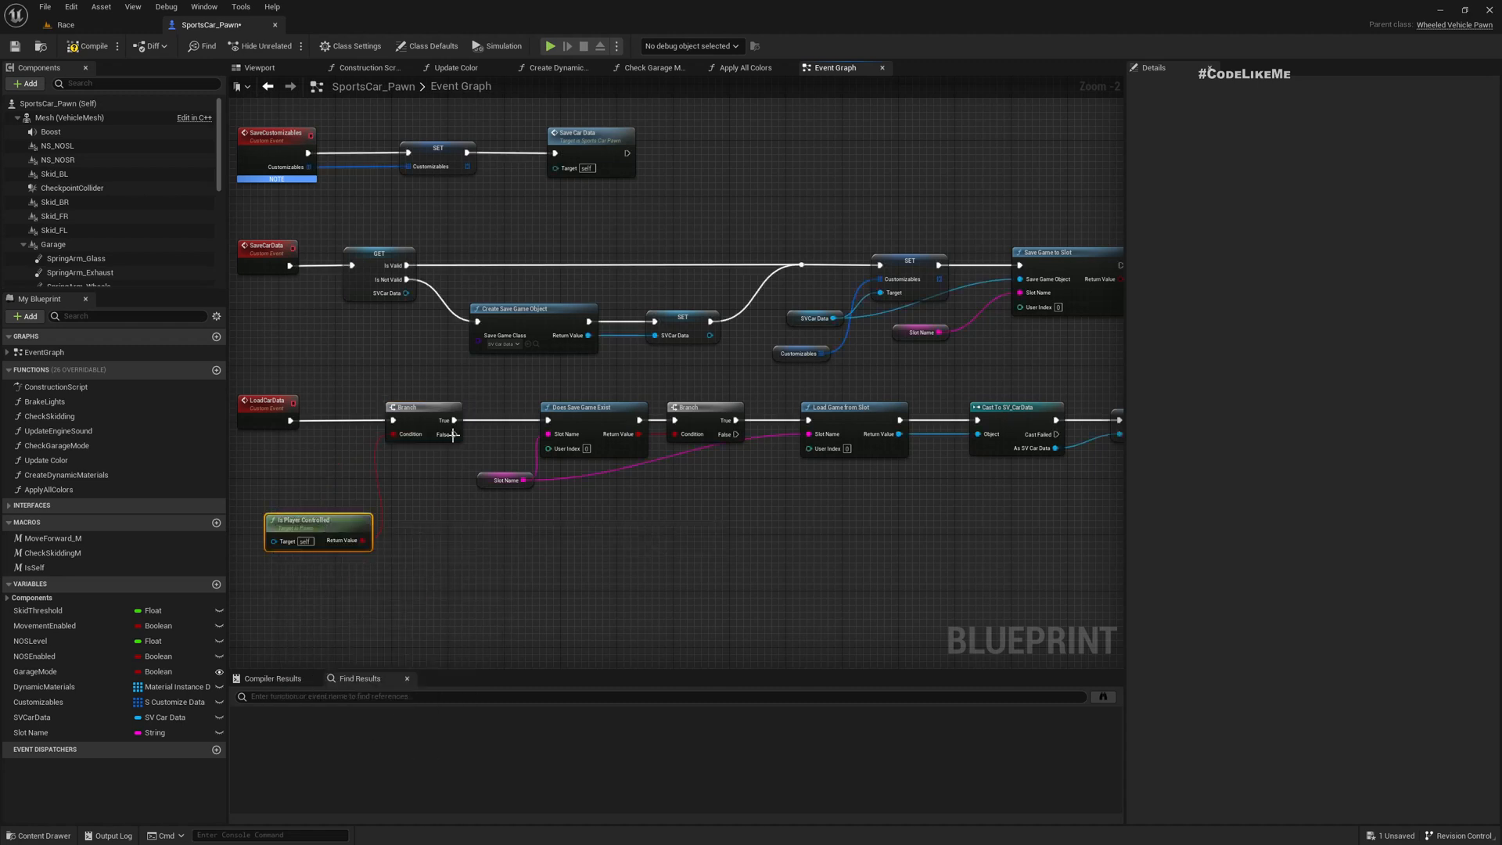
drag(316, 530, 297, 494)
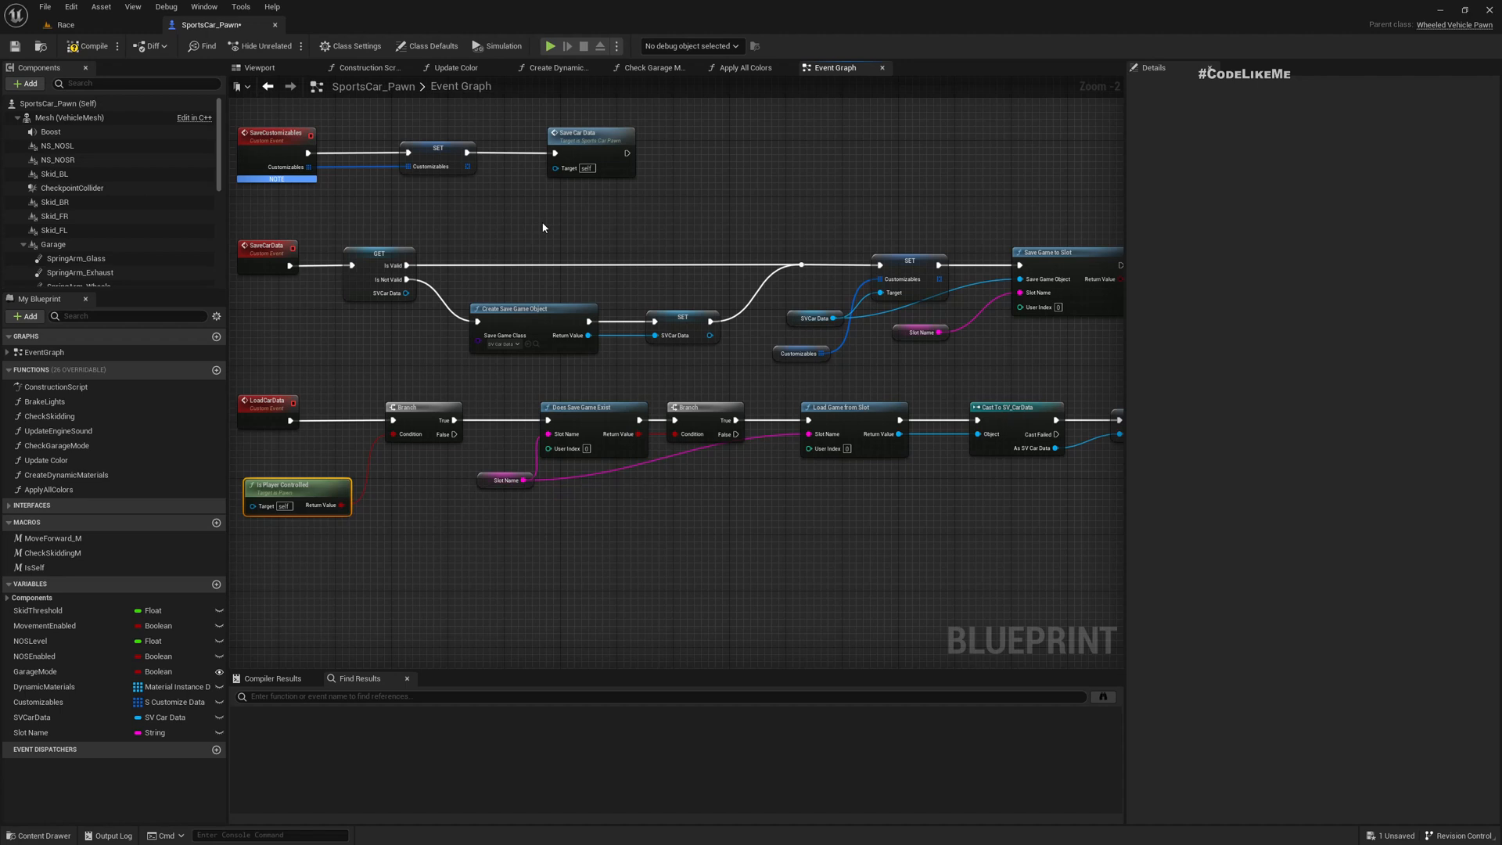
scroll(down, 3)
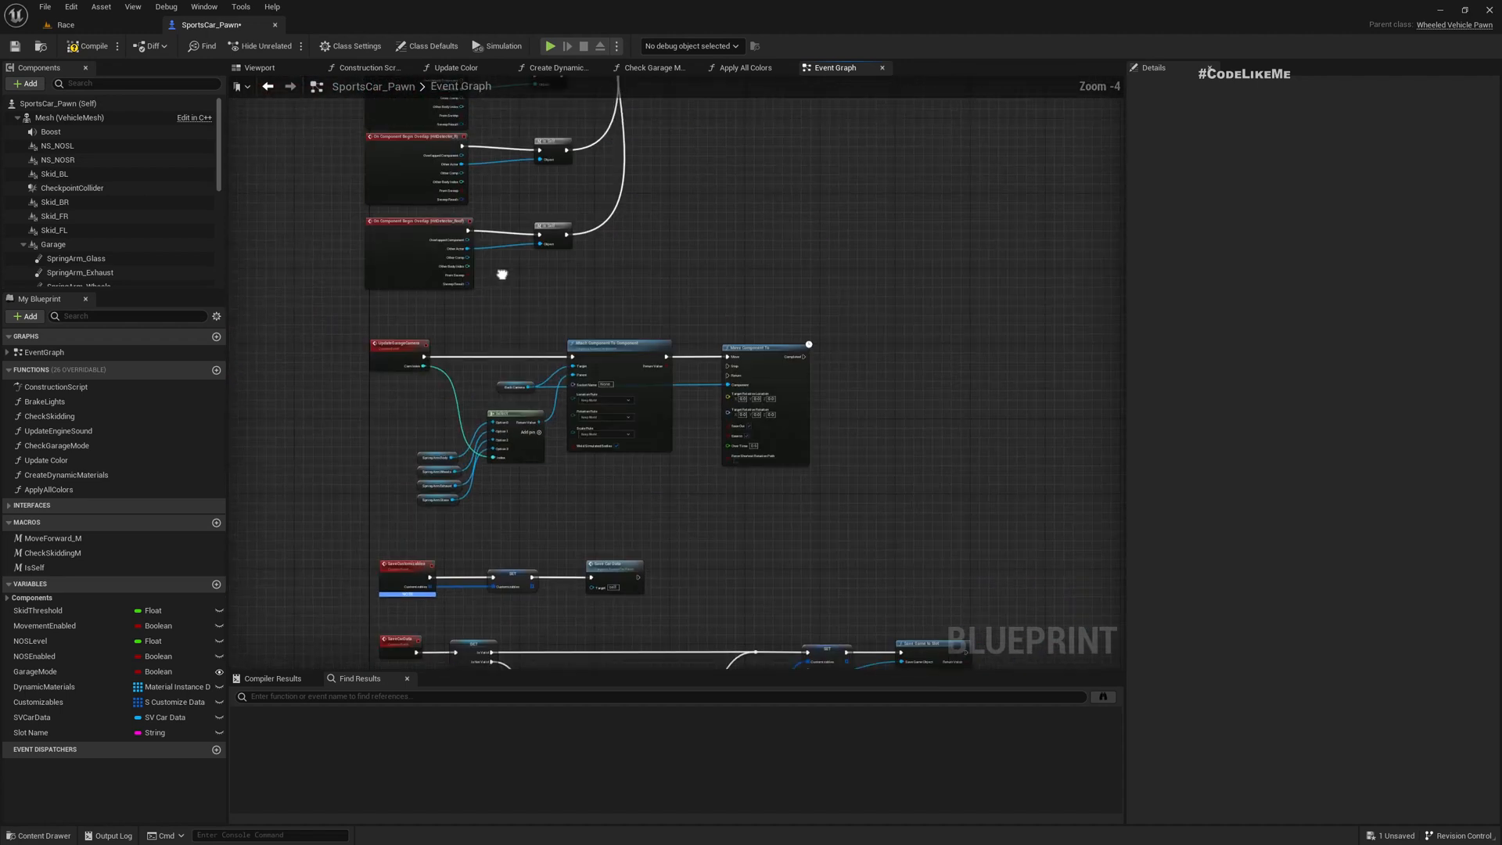
Insert a Branch before Begin Play's Delay and search 'is player' for its Condition
scroll(down, 3)
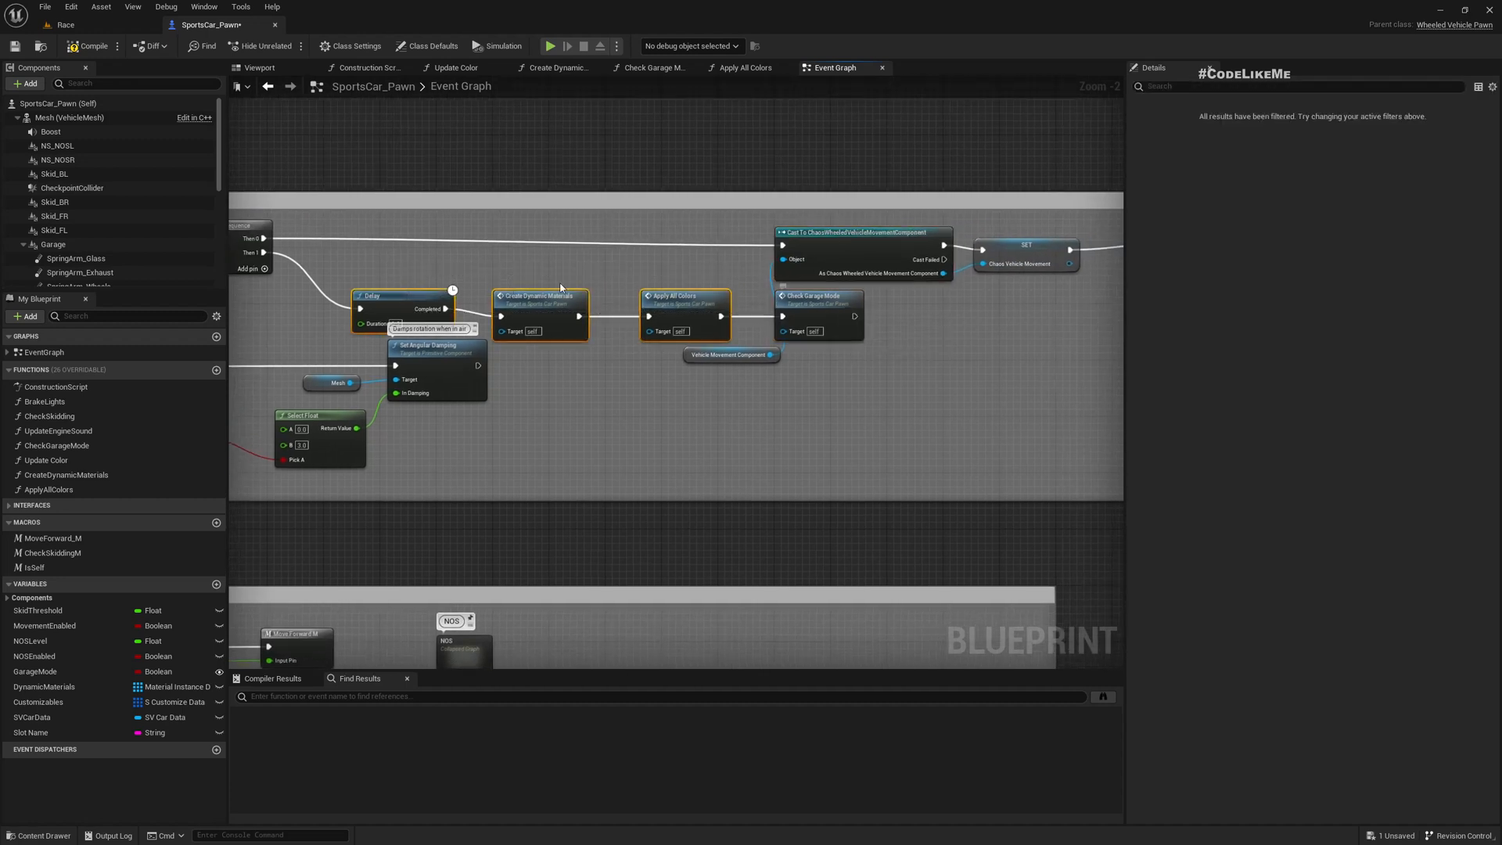
scroll(down, 3)
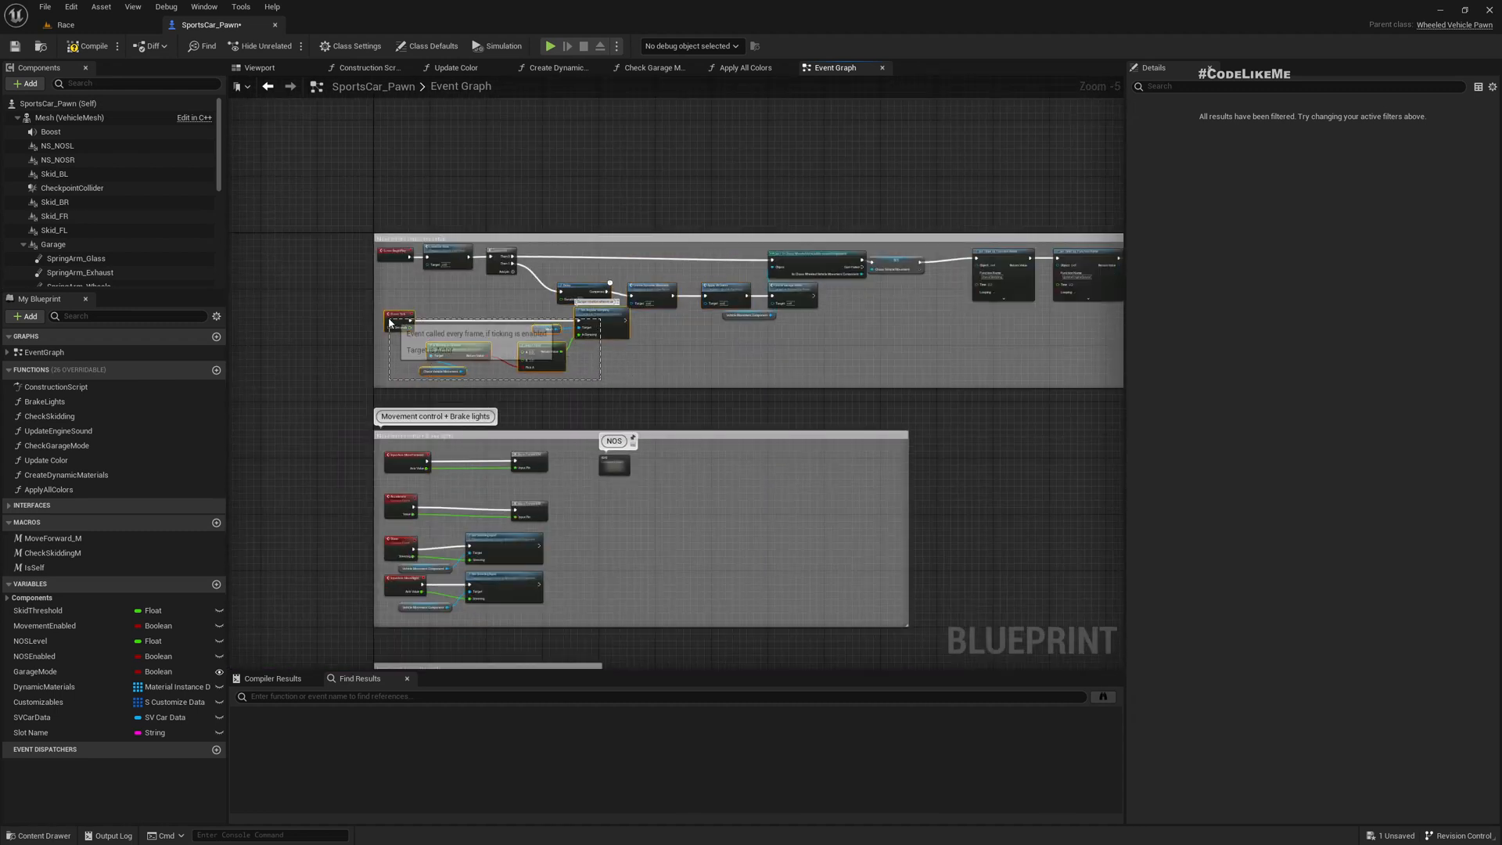
mouse_move(611, 328)
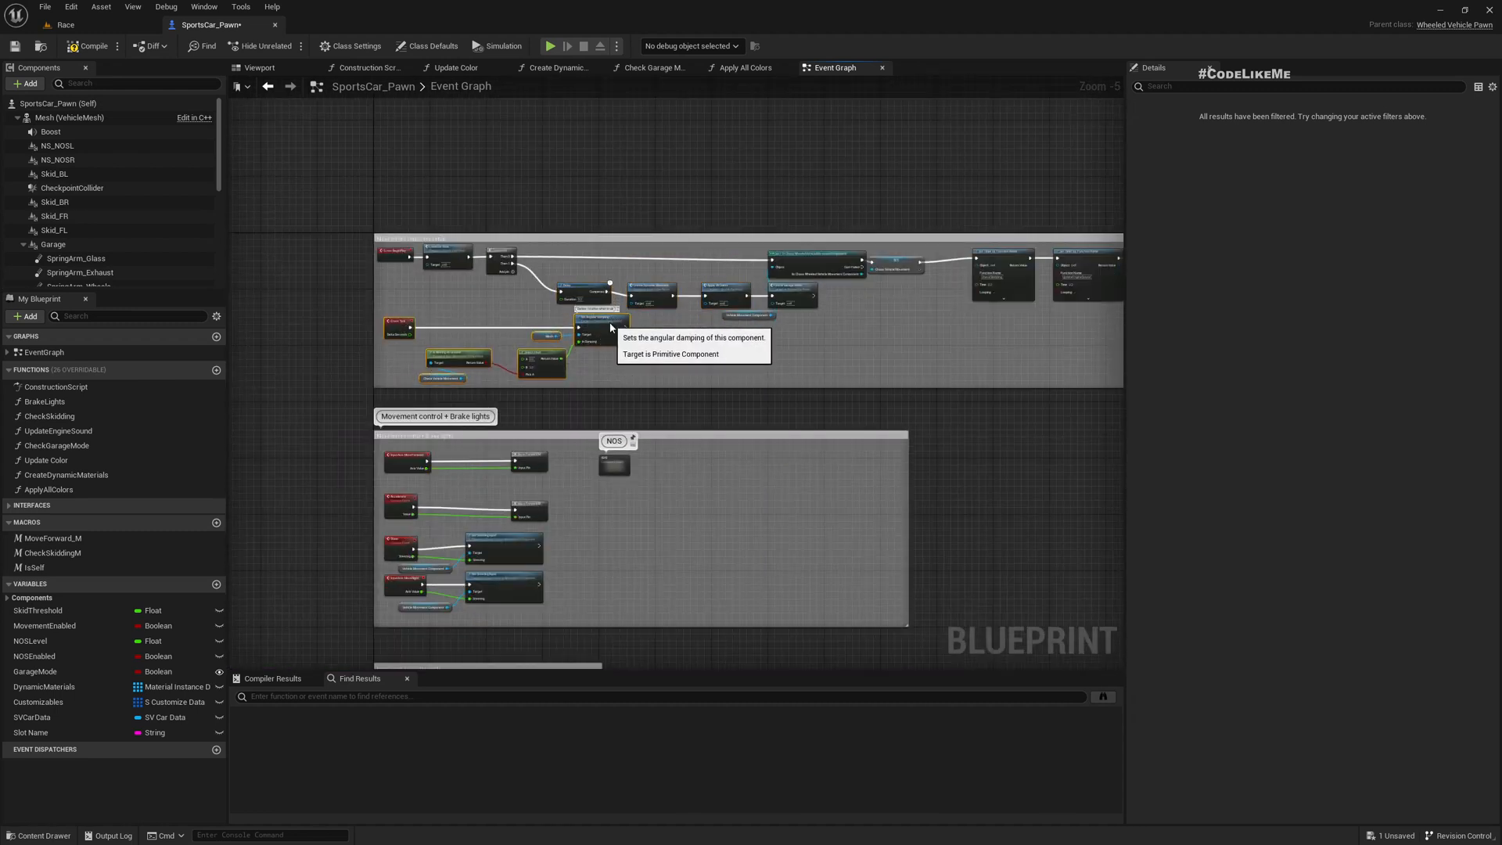
scroll(down, 3)
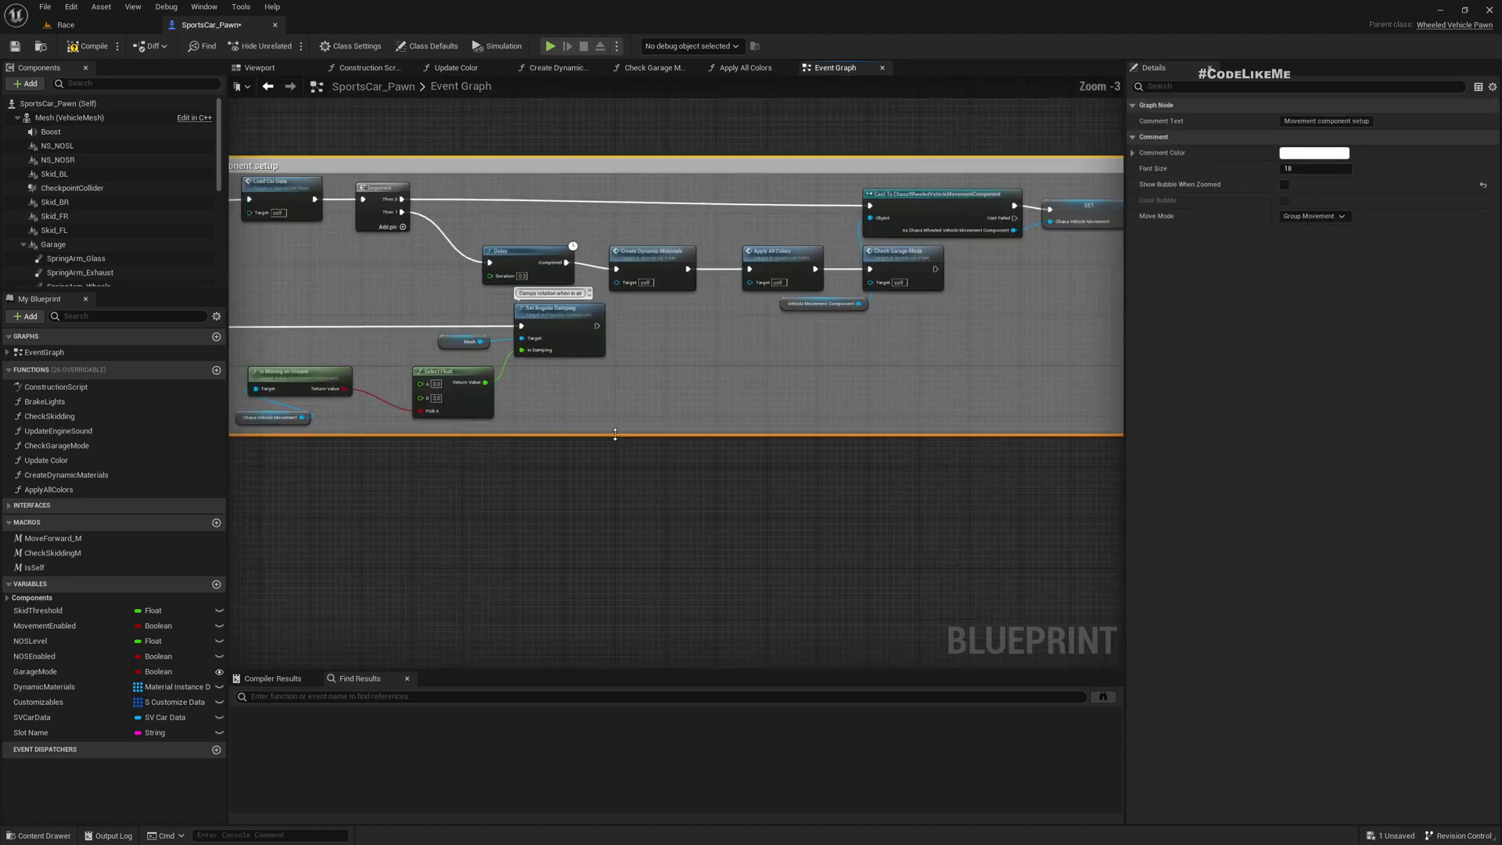
scroll(down, 3)
text(Begin Play)
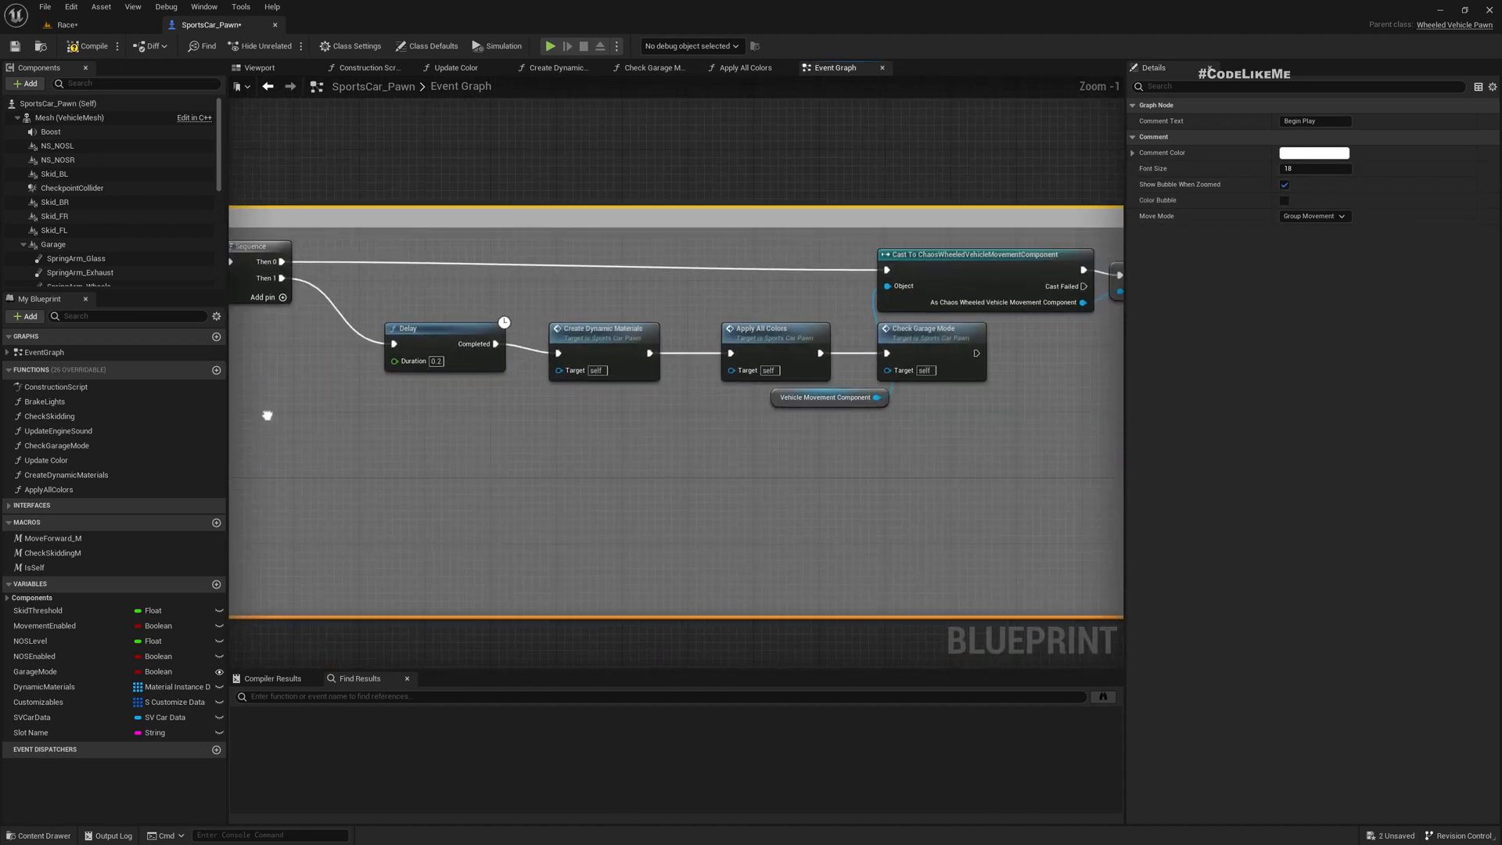
scroll(down, 3)
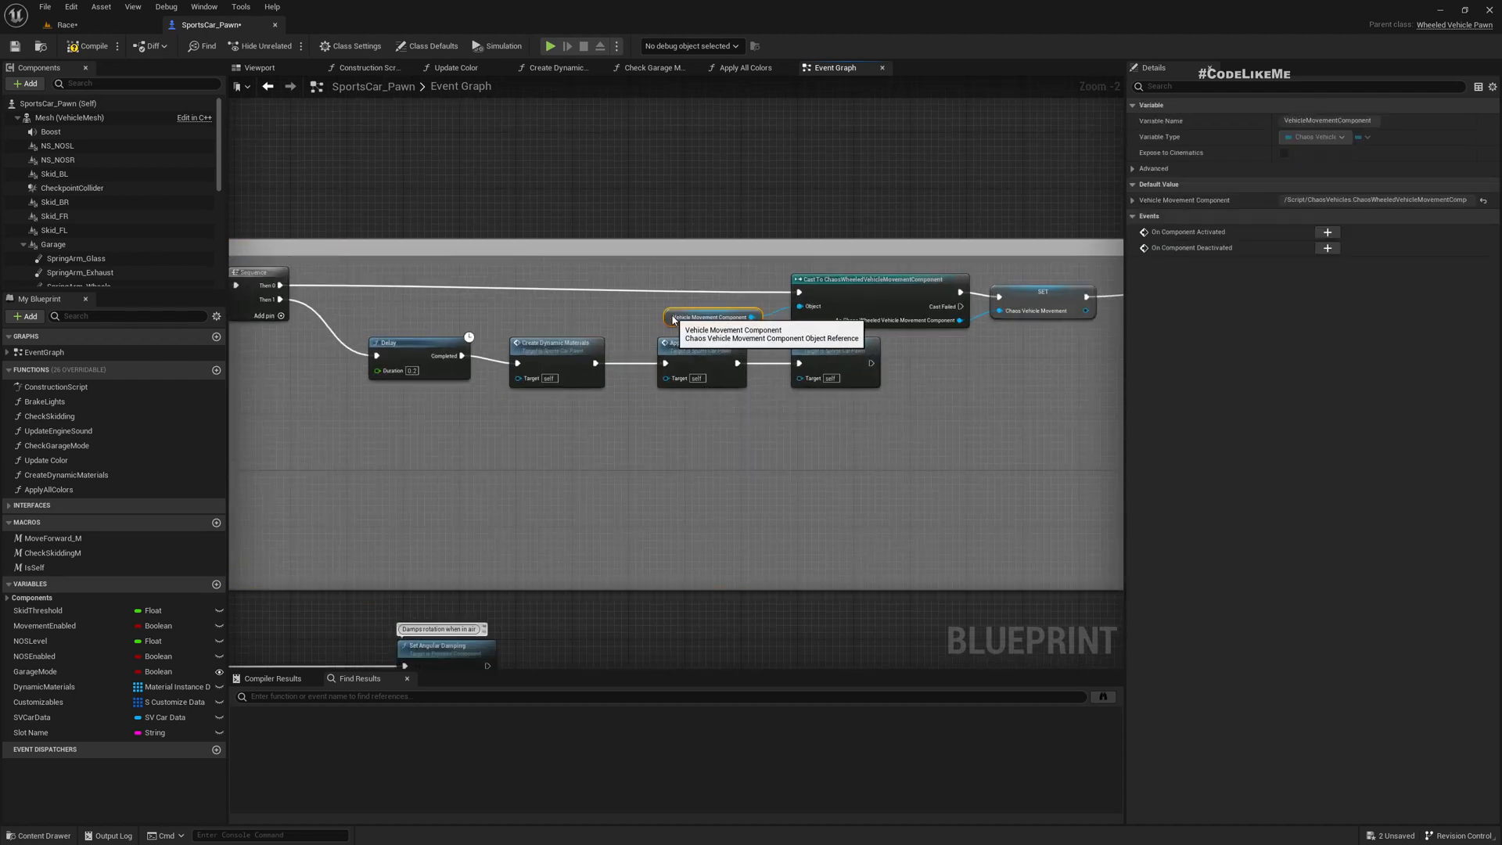
mouse_move(504, 385)
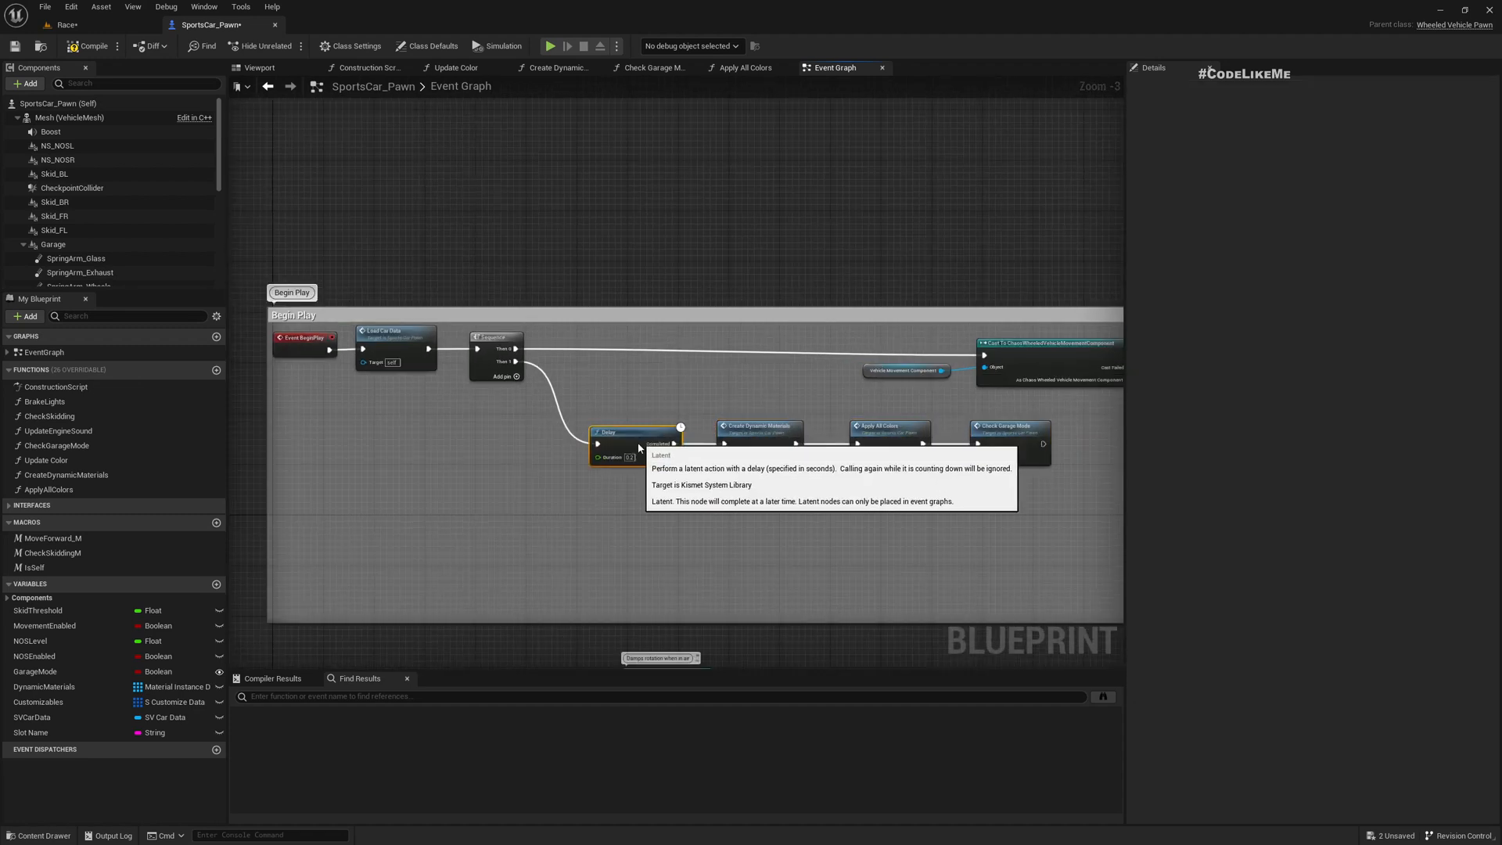
mouse_move(988, 505)
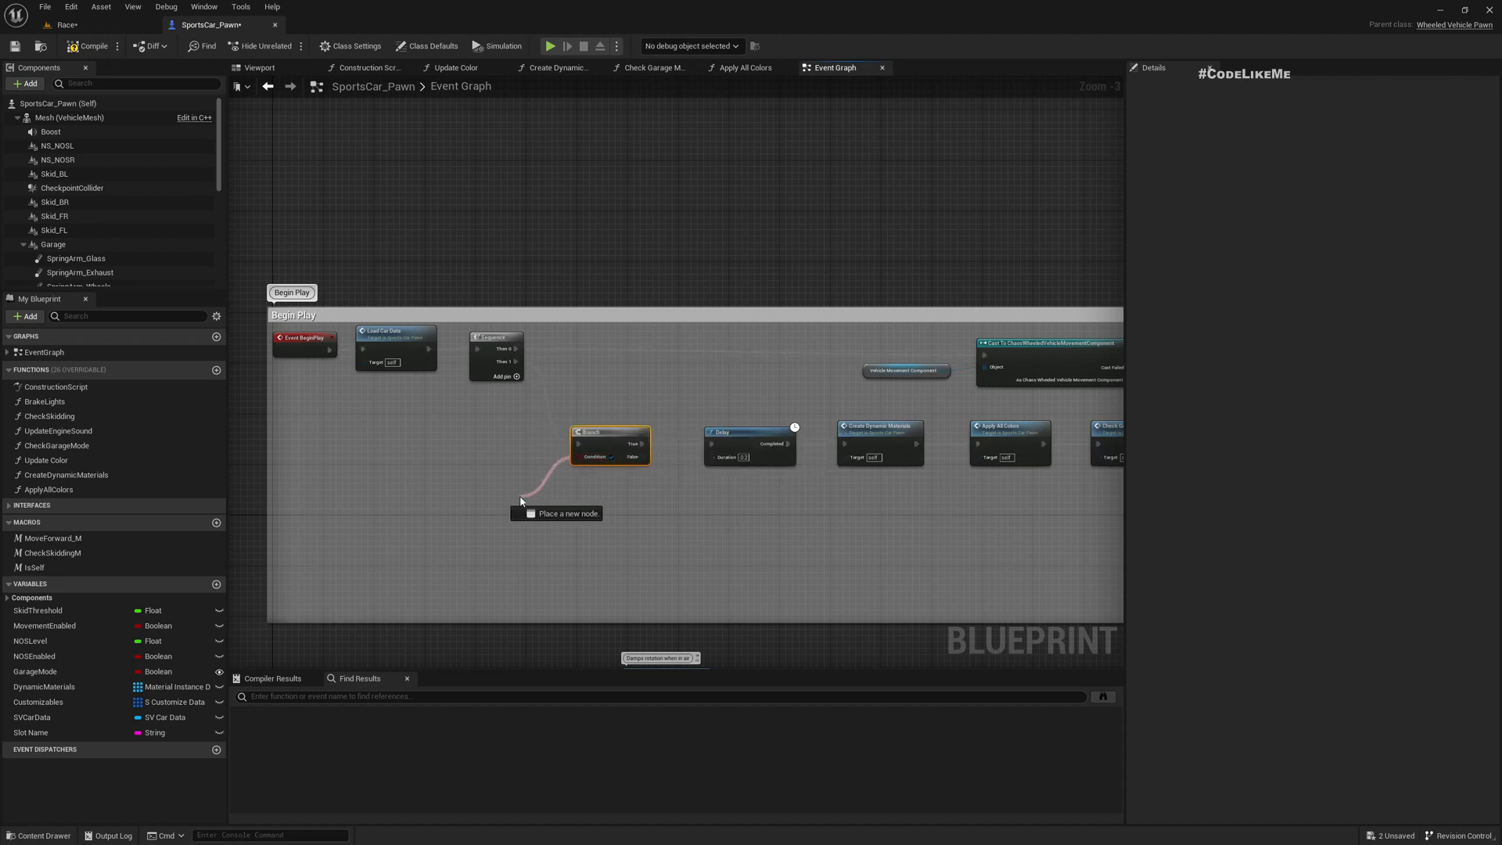
text(is player)
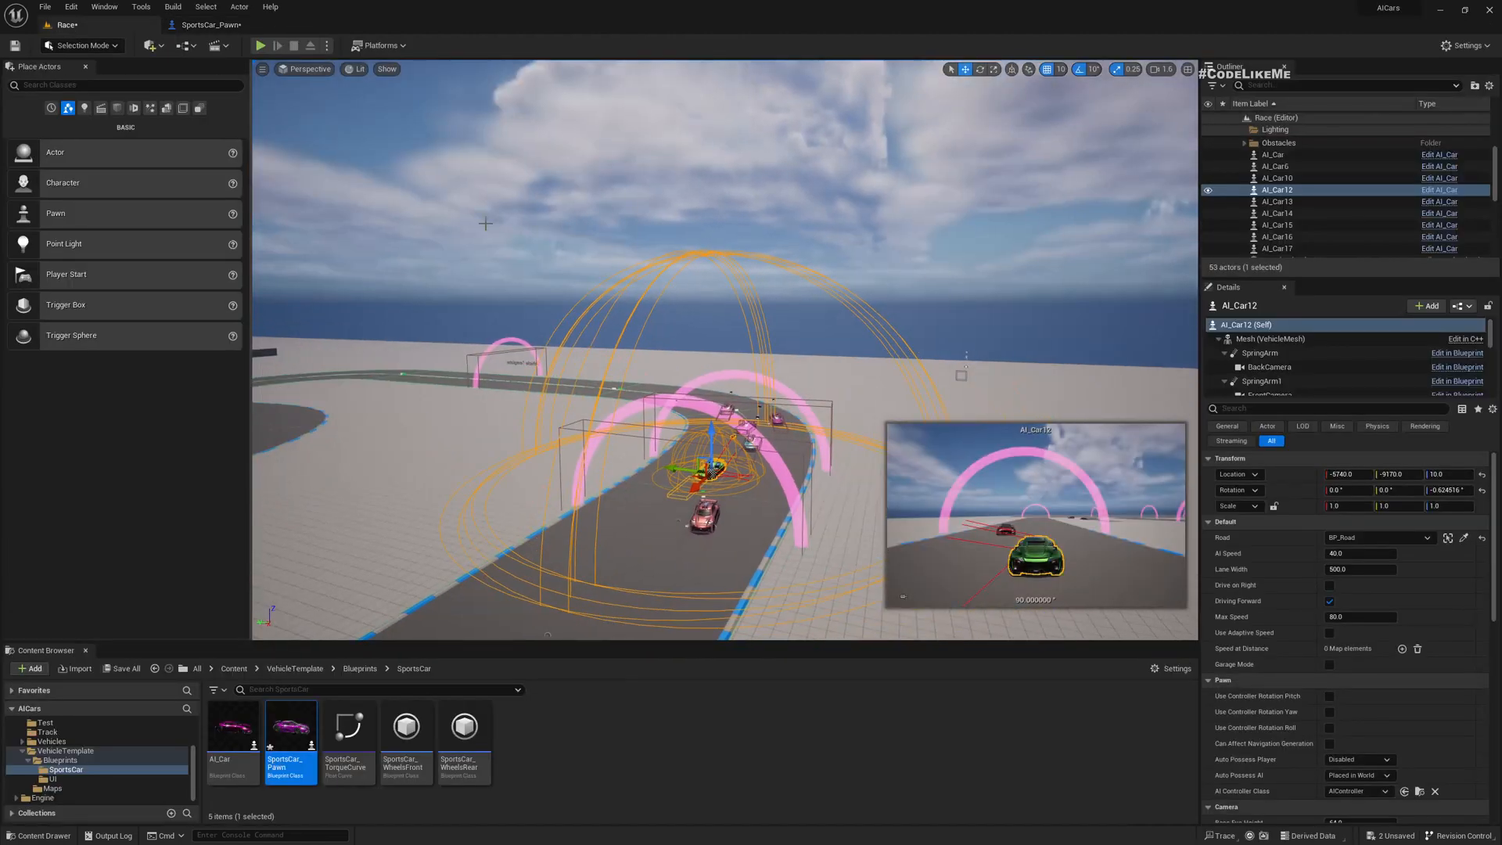
click(268, 43)
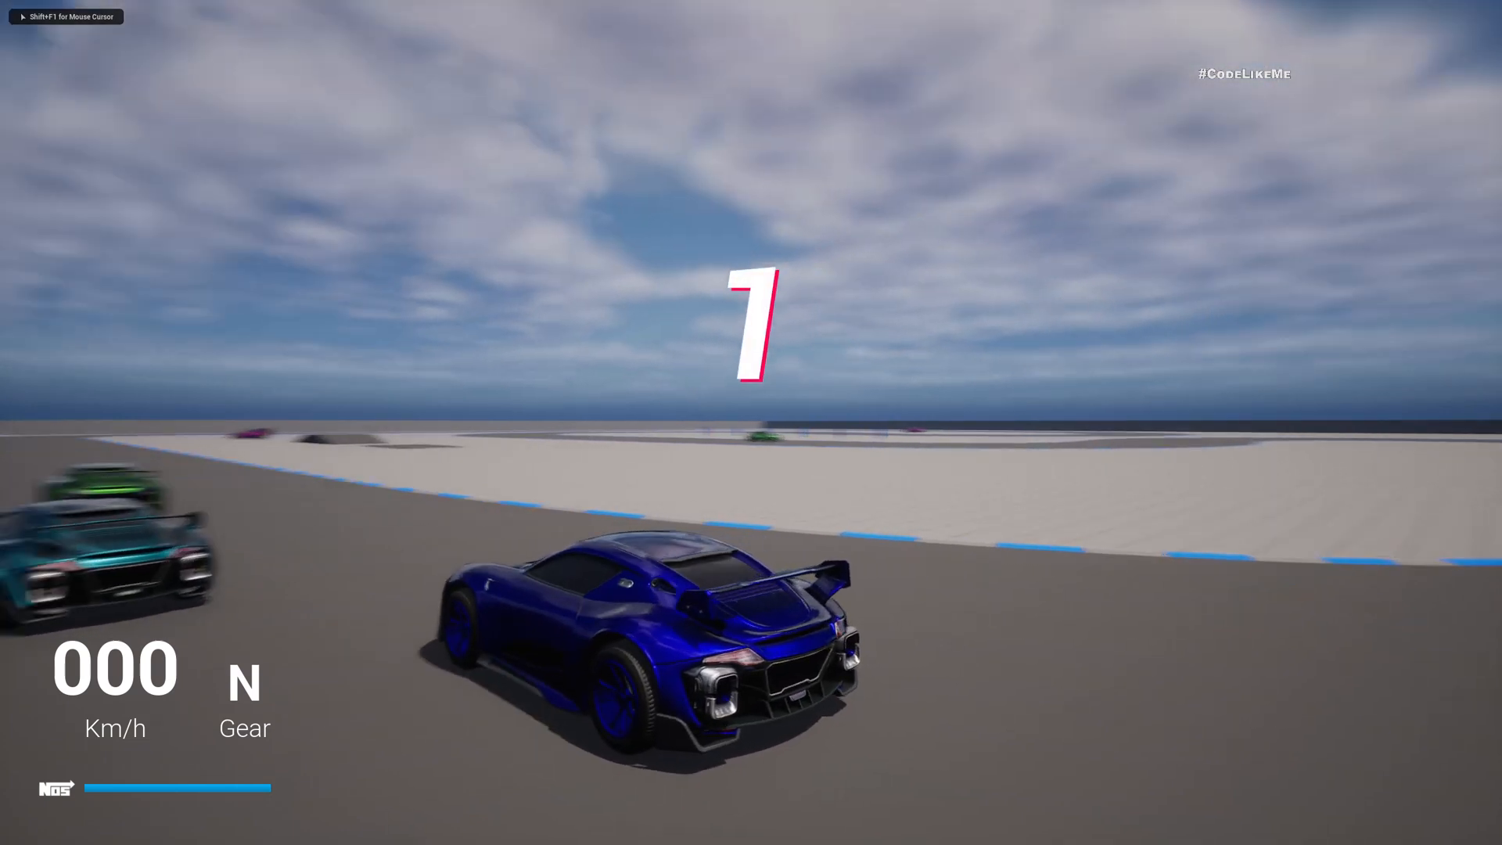
key(w)
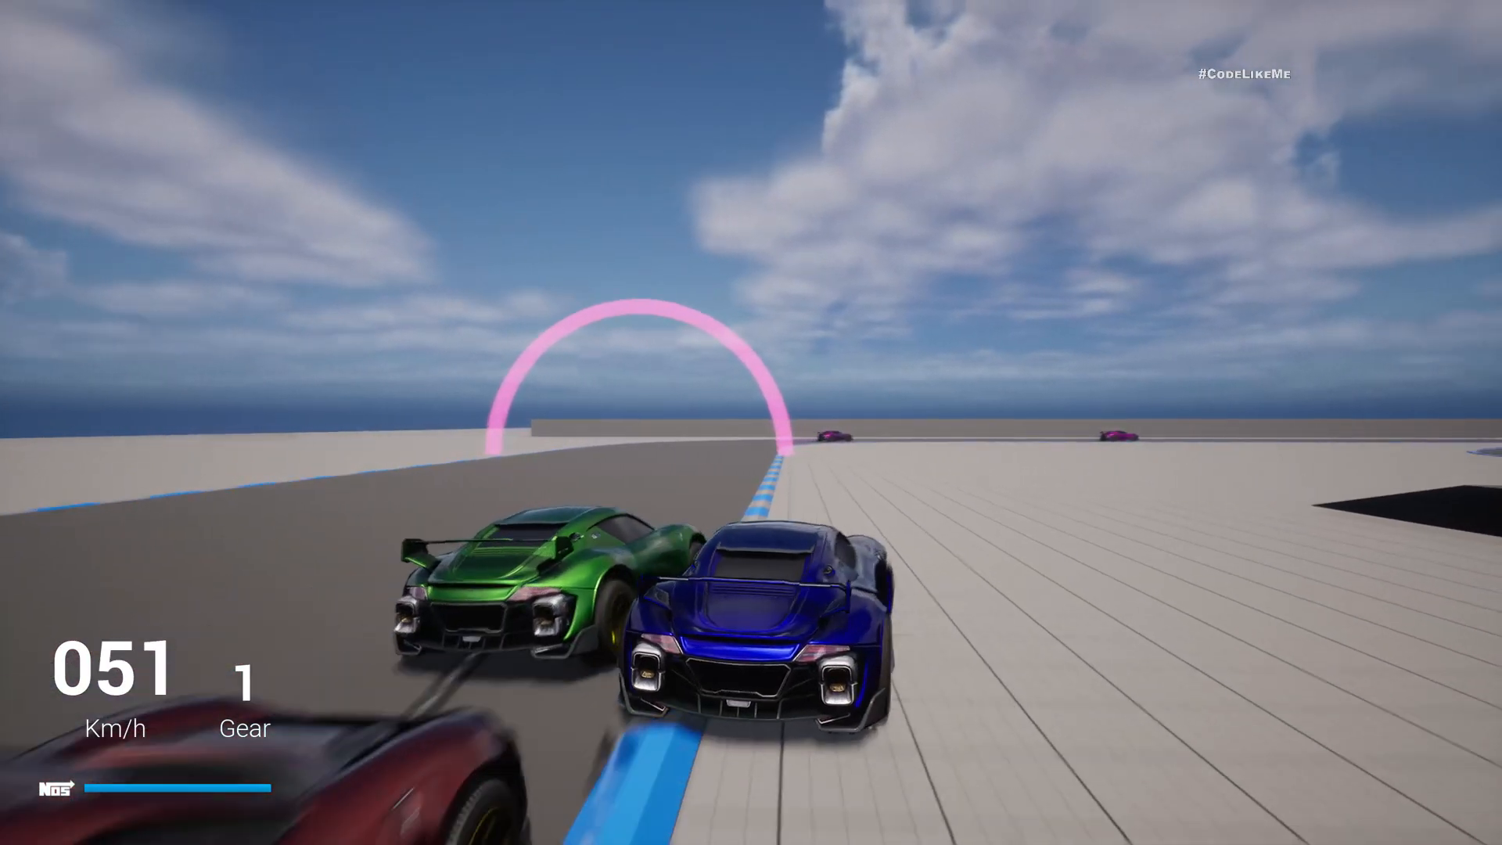
key(w)
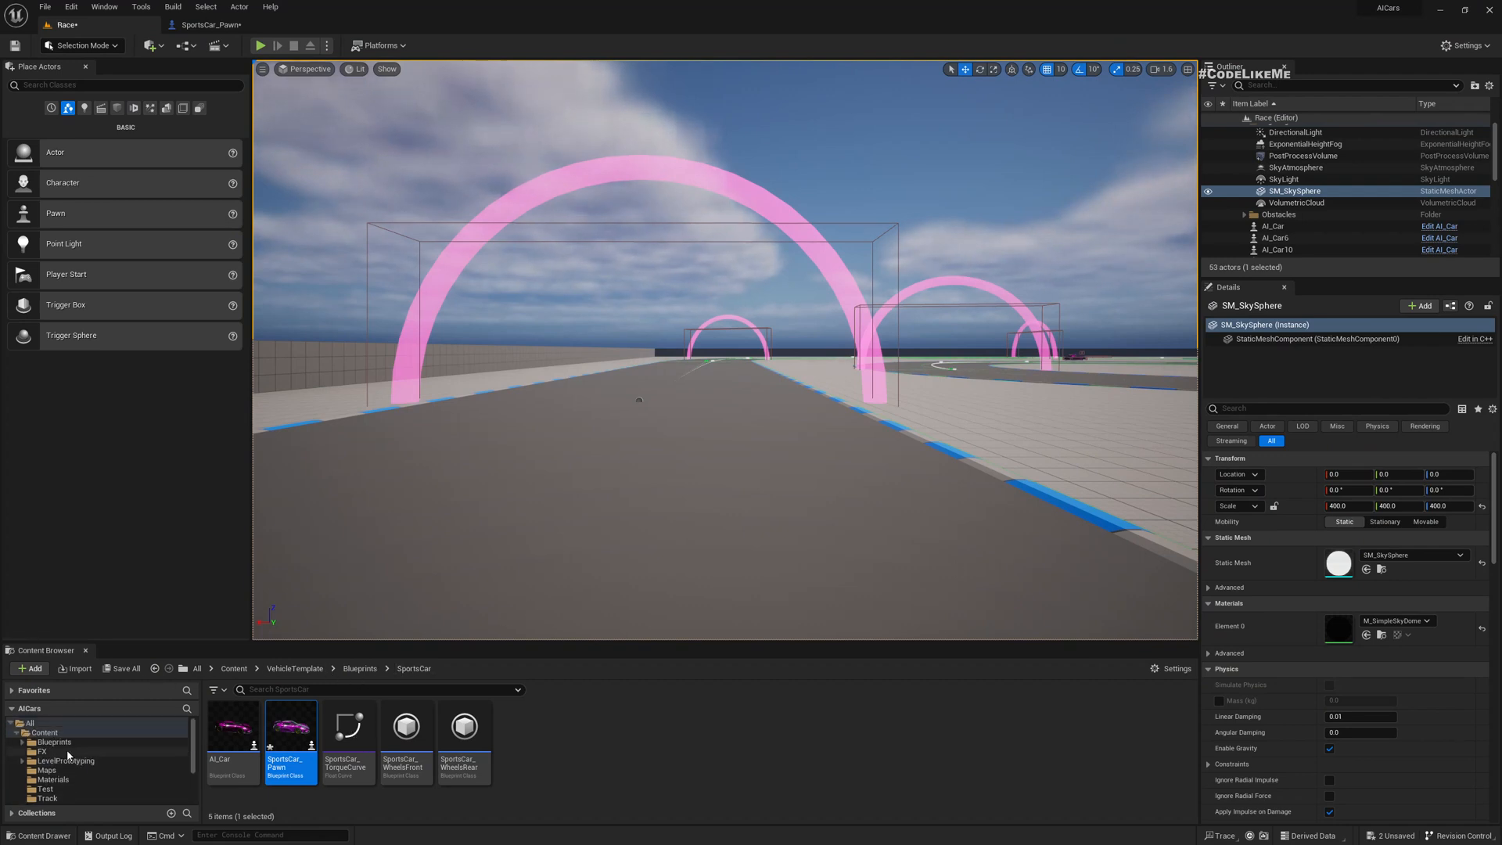
Open the Garage map from Maps, then the WDG_ColorModifications widget
click(43, 770)
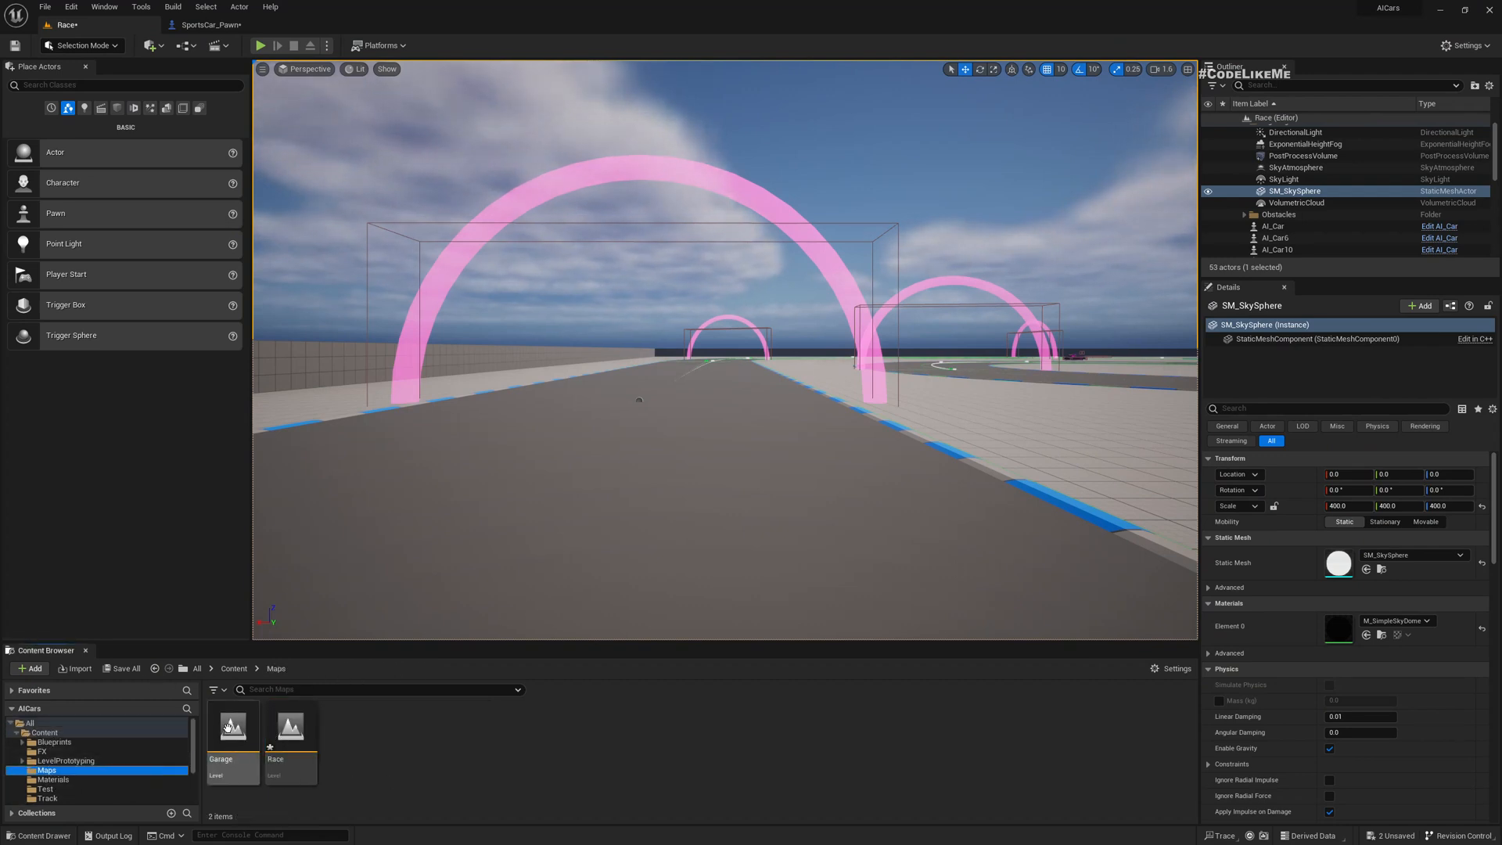
double_click(232, 726)
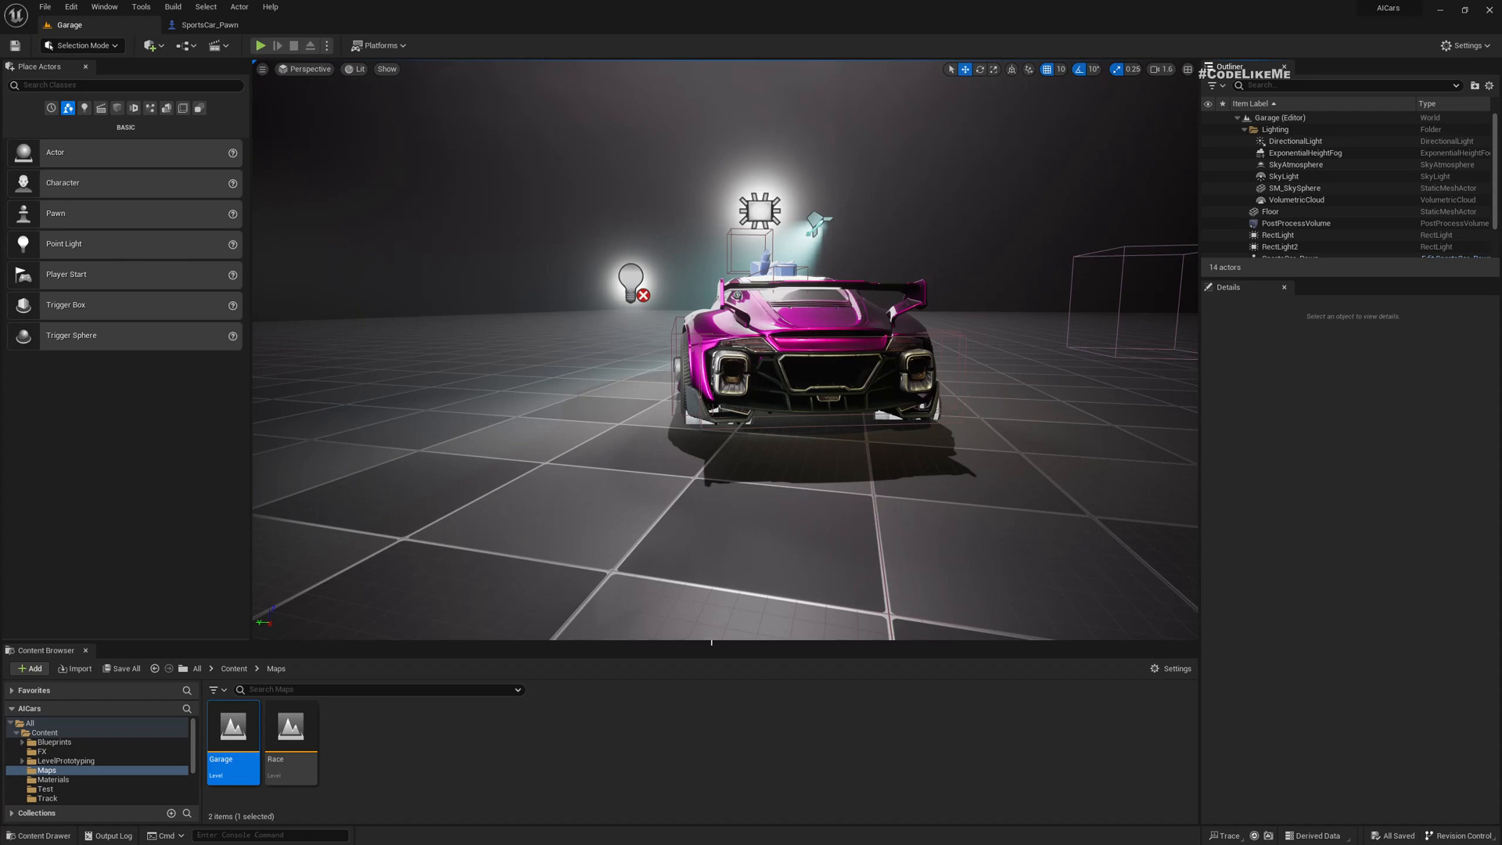
mouse_move(518, 657)
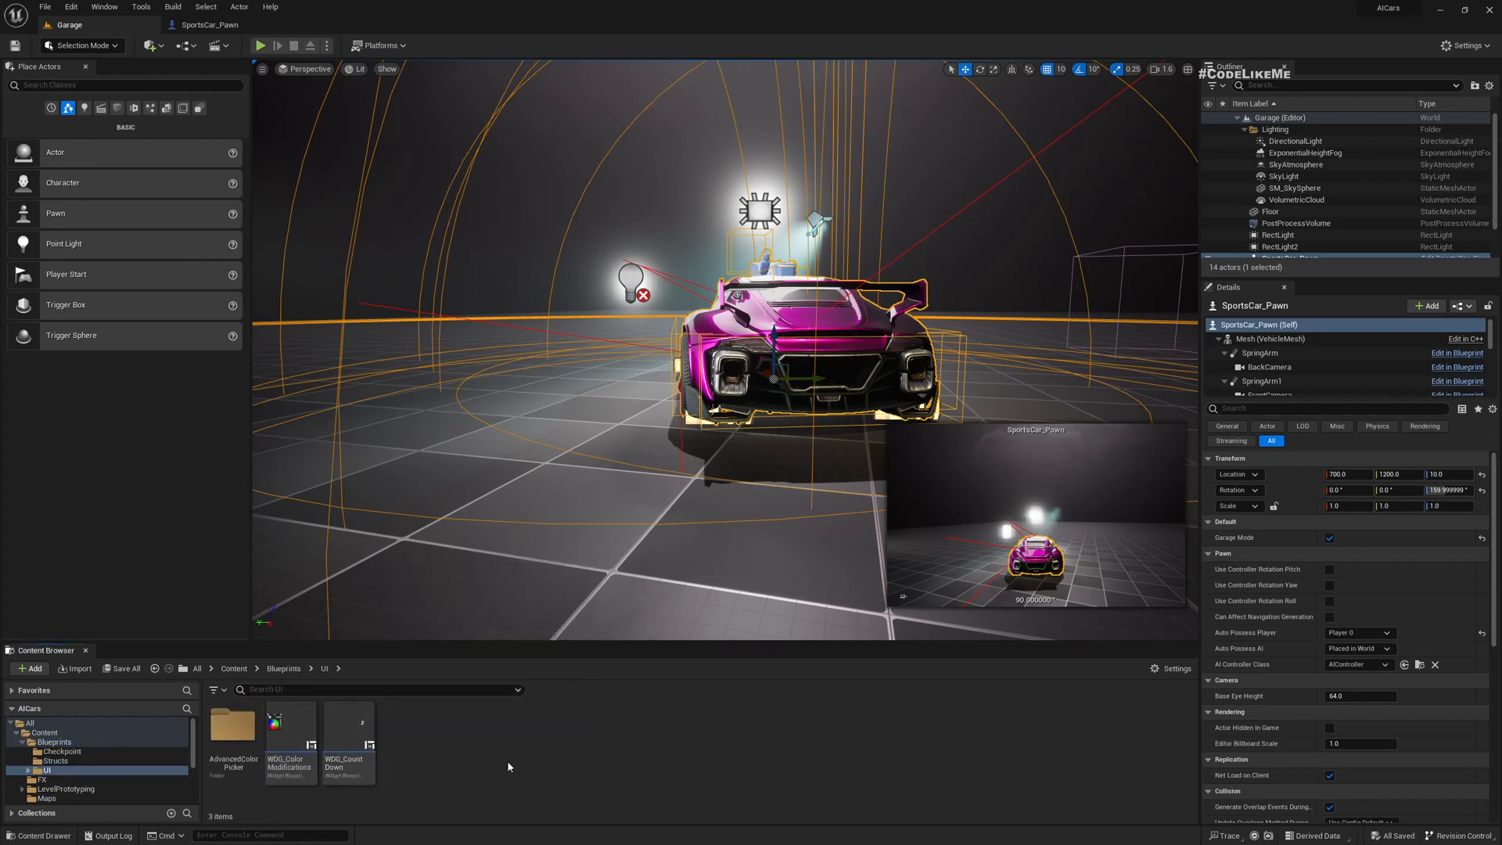
double_click(291, 727)
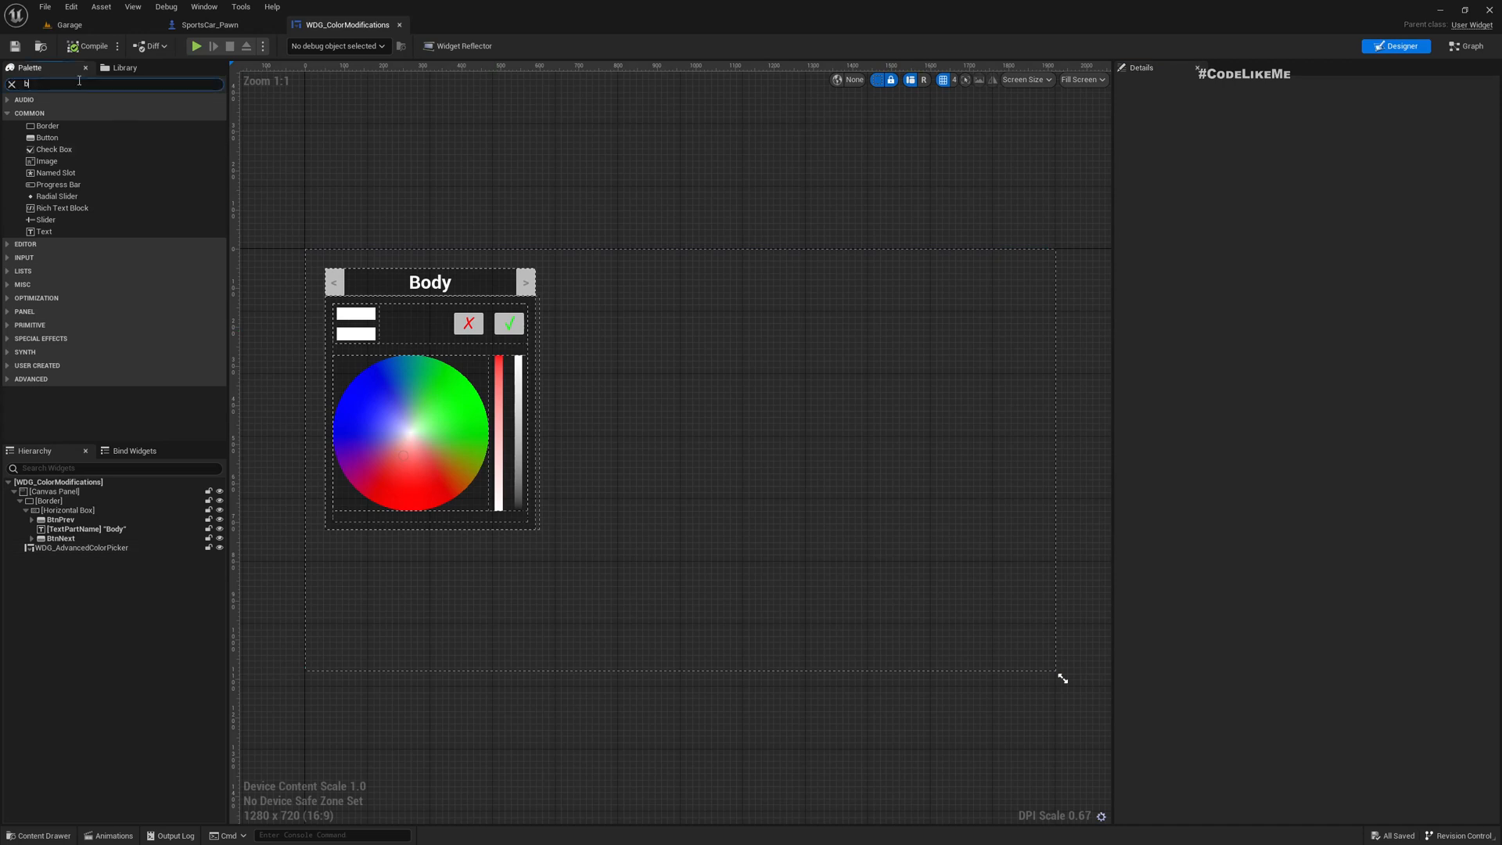
Add a BtnStart button with a centered 'START RACE' text label to the widget canvas
text(utt)
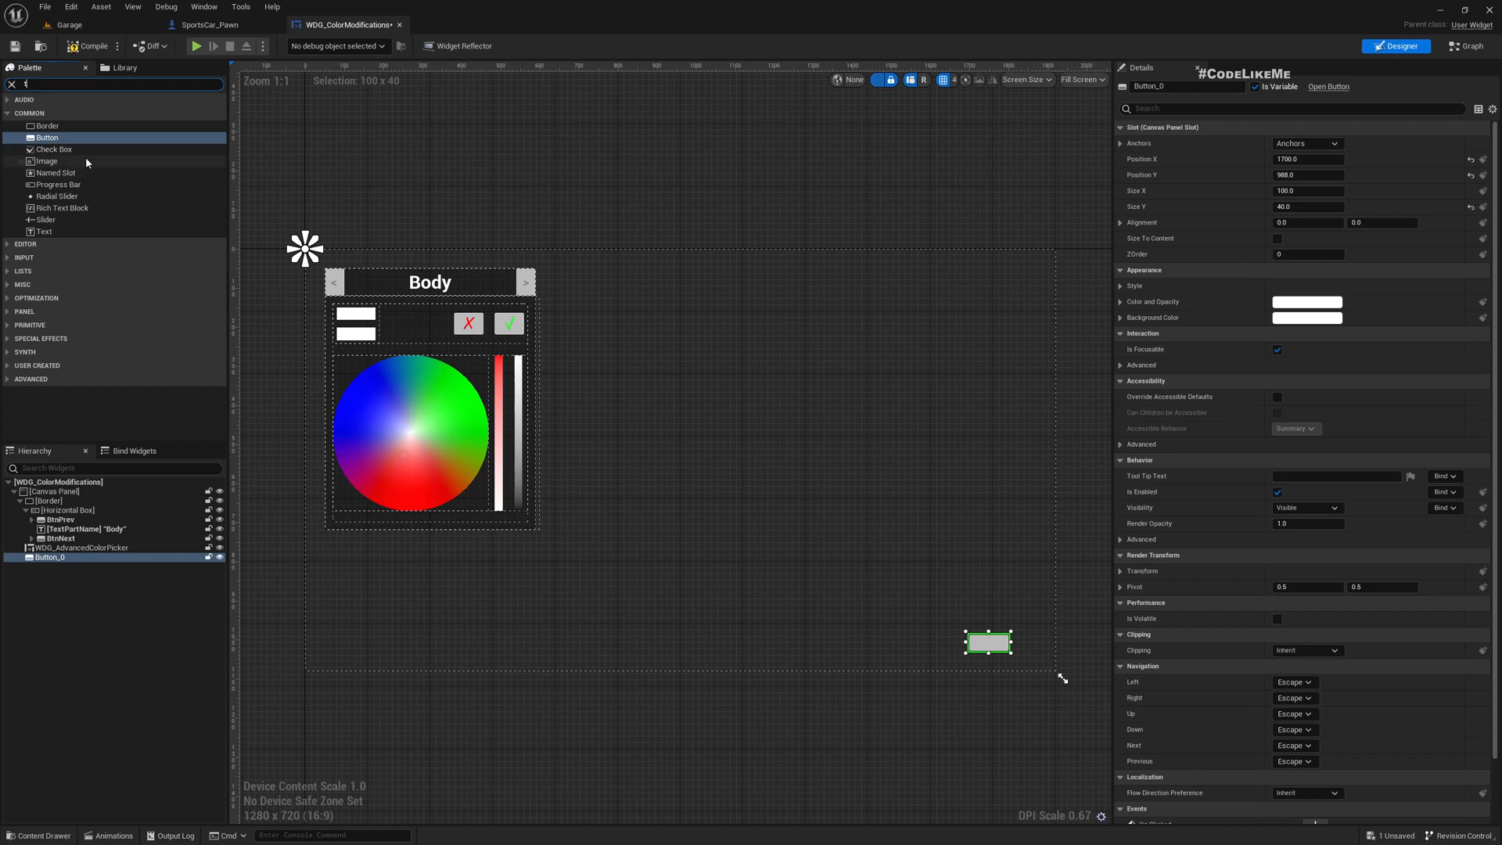
text(tex)
click(1187, 86)
text(BtnStart)
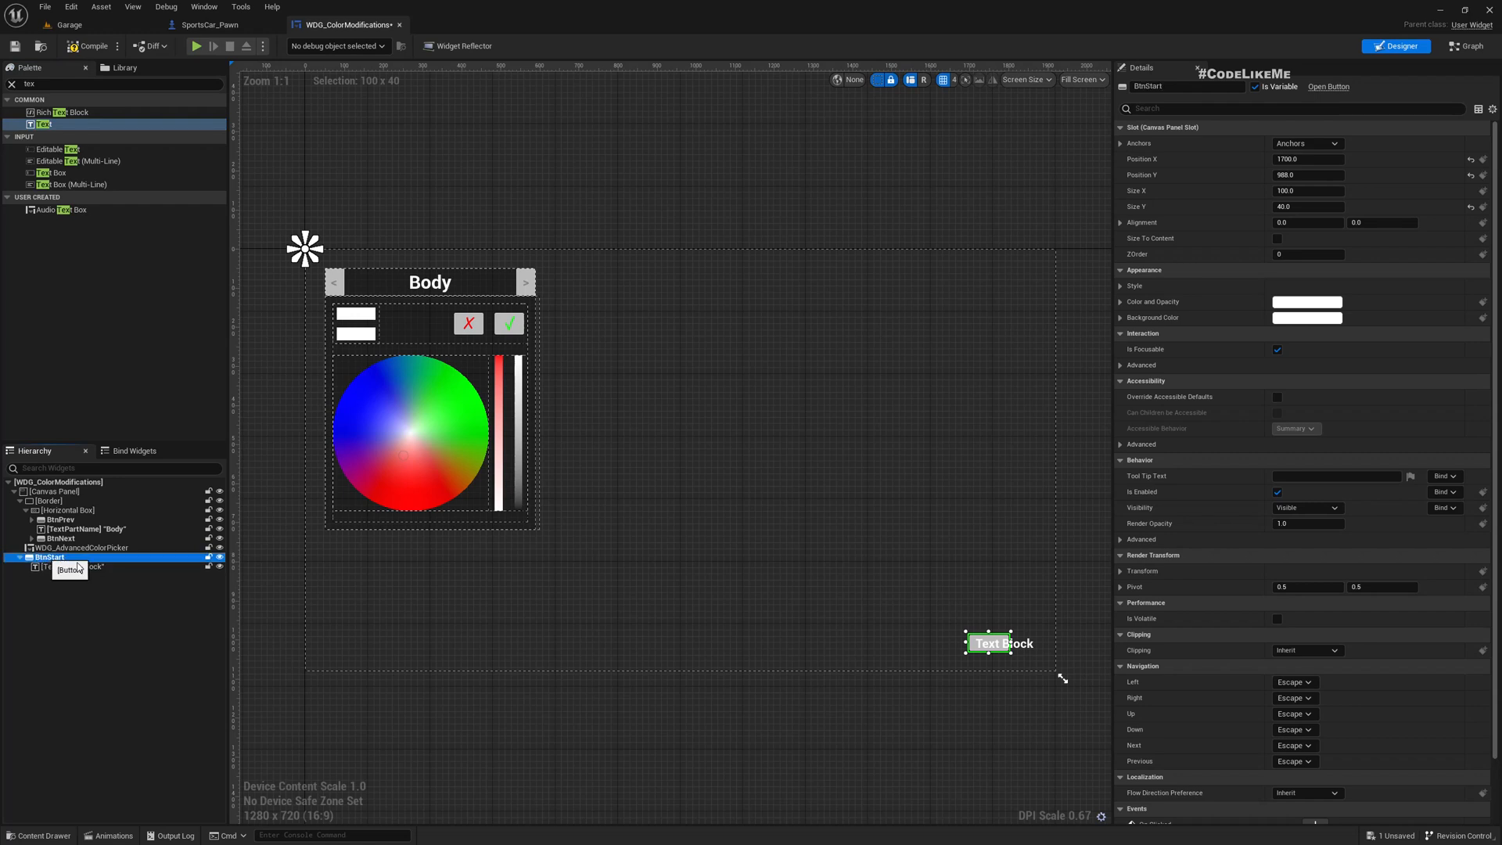
click(67, 567)
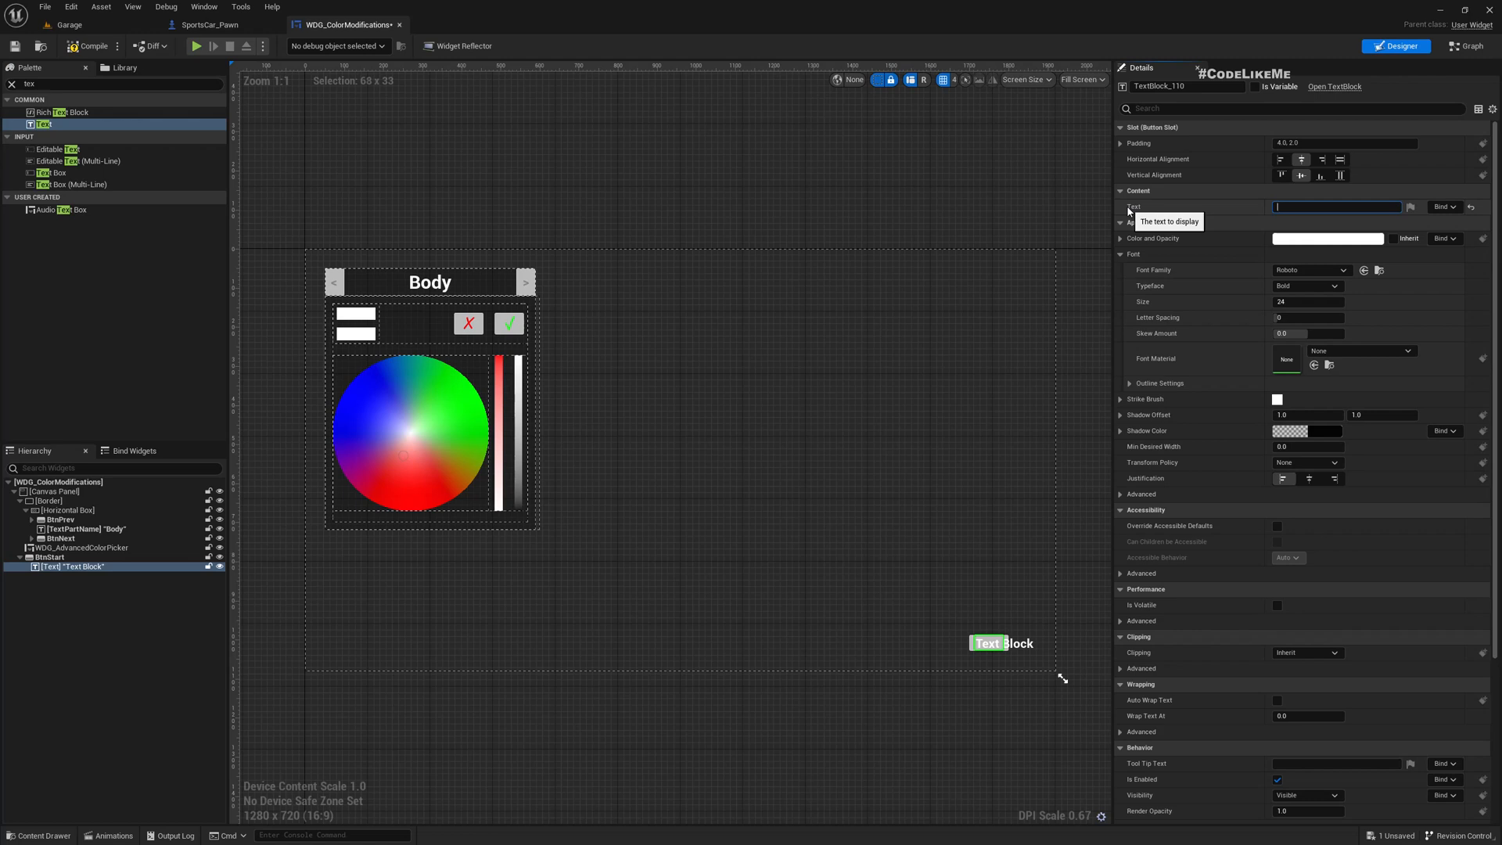
text(START RACE)
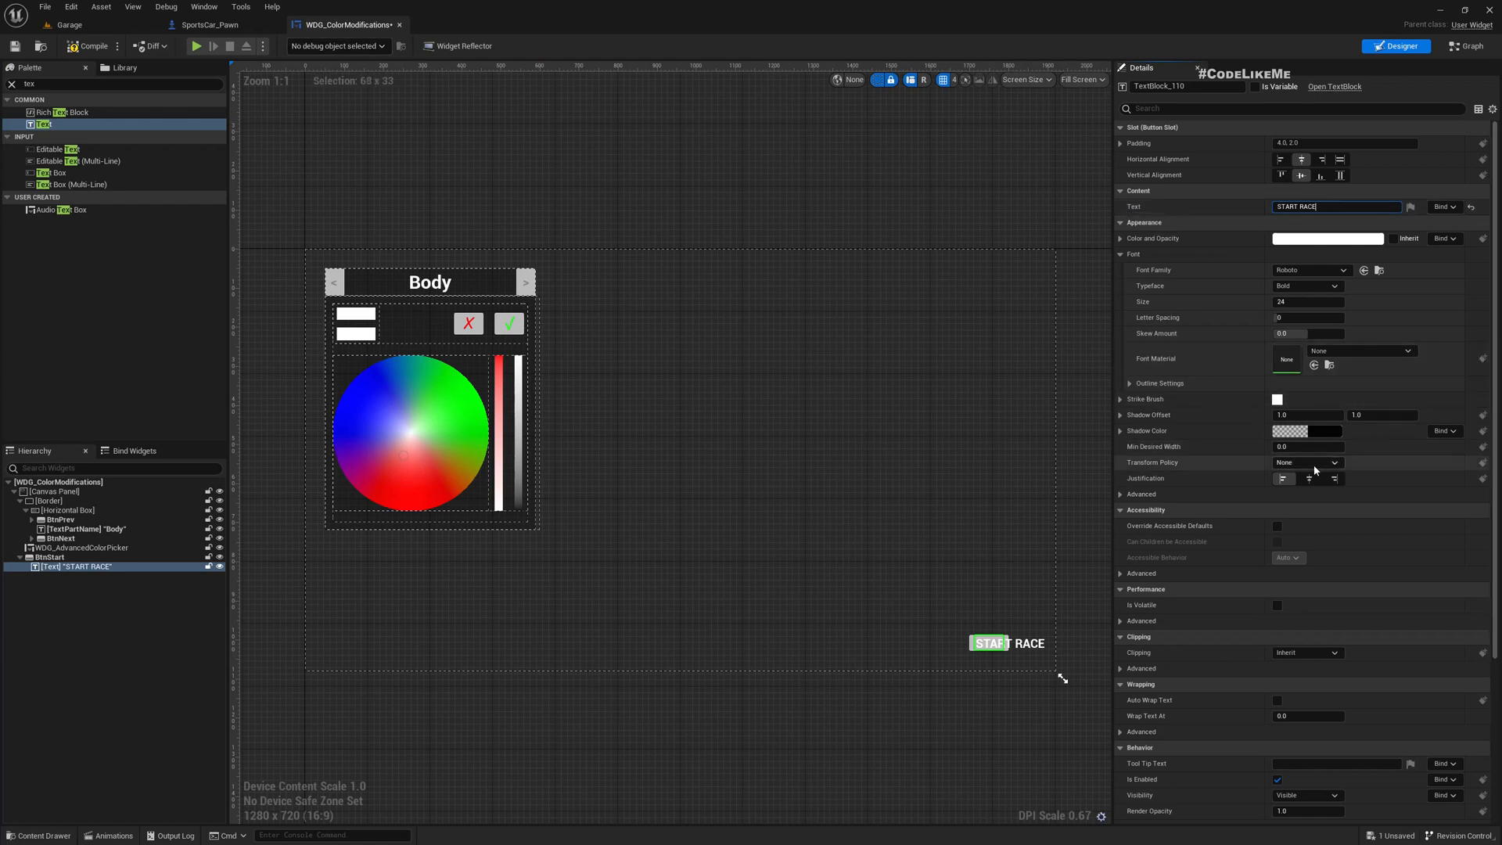
click(1333, 478)
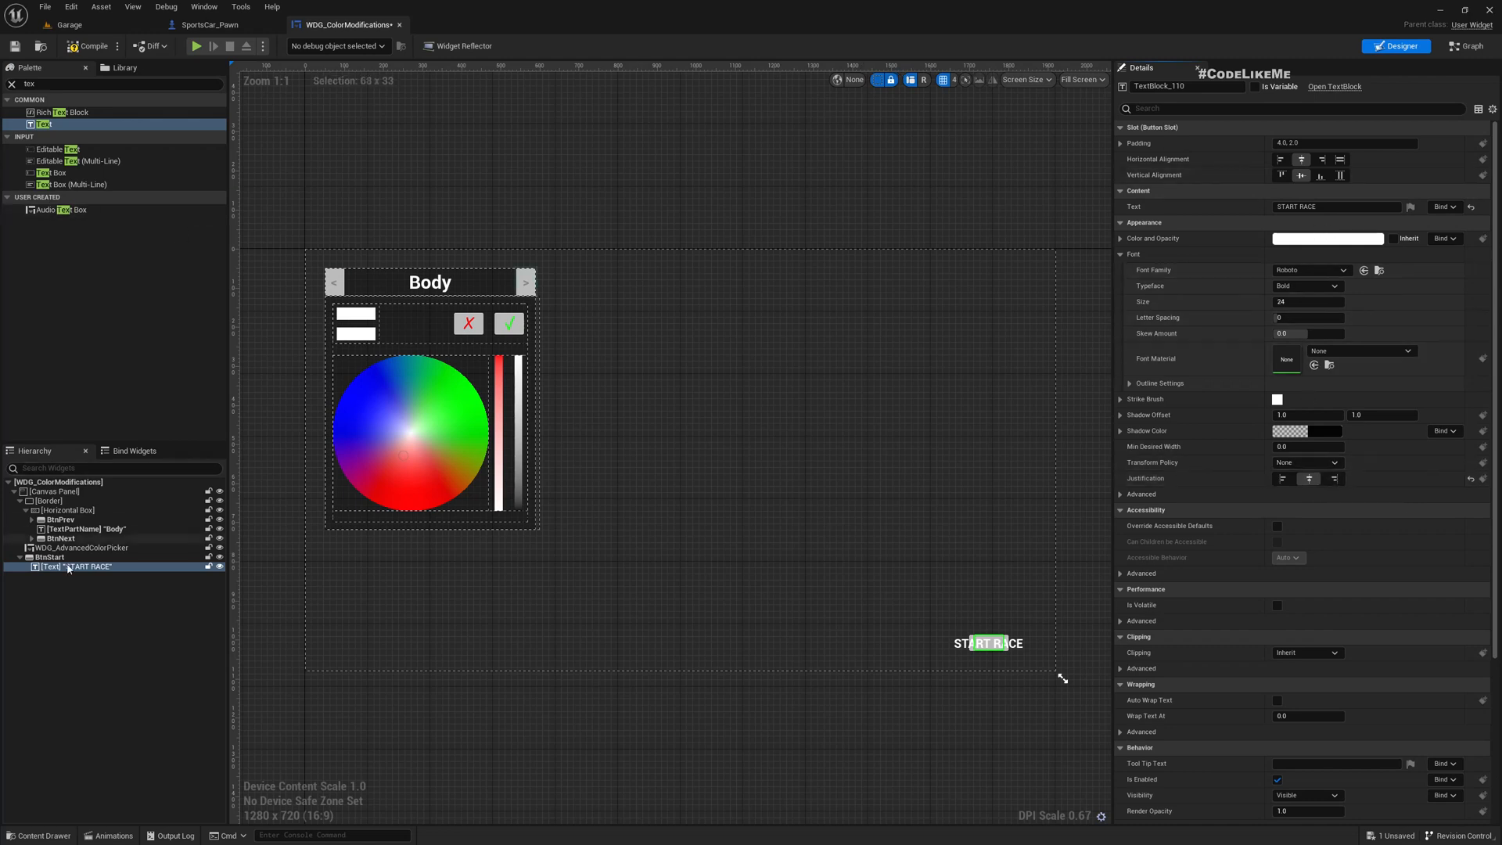
click(48, 557)
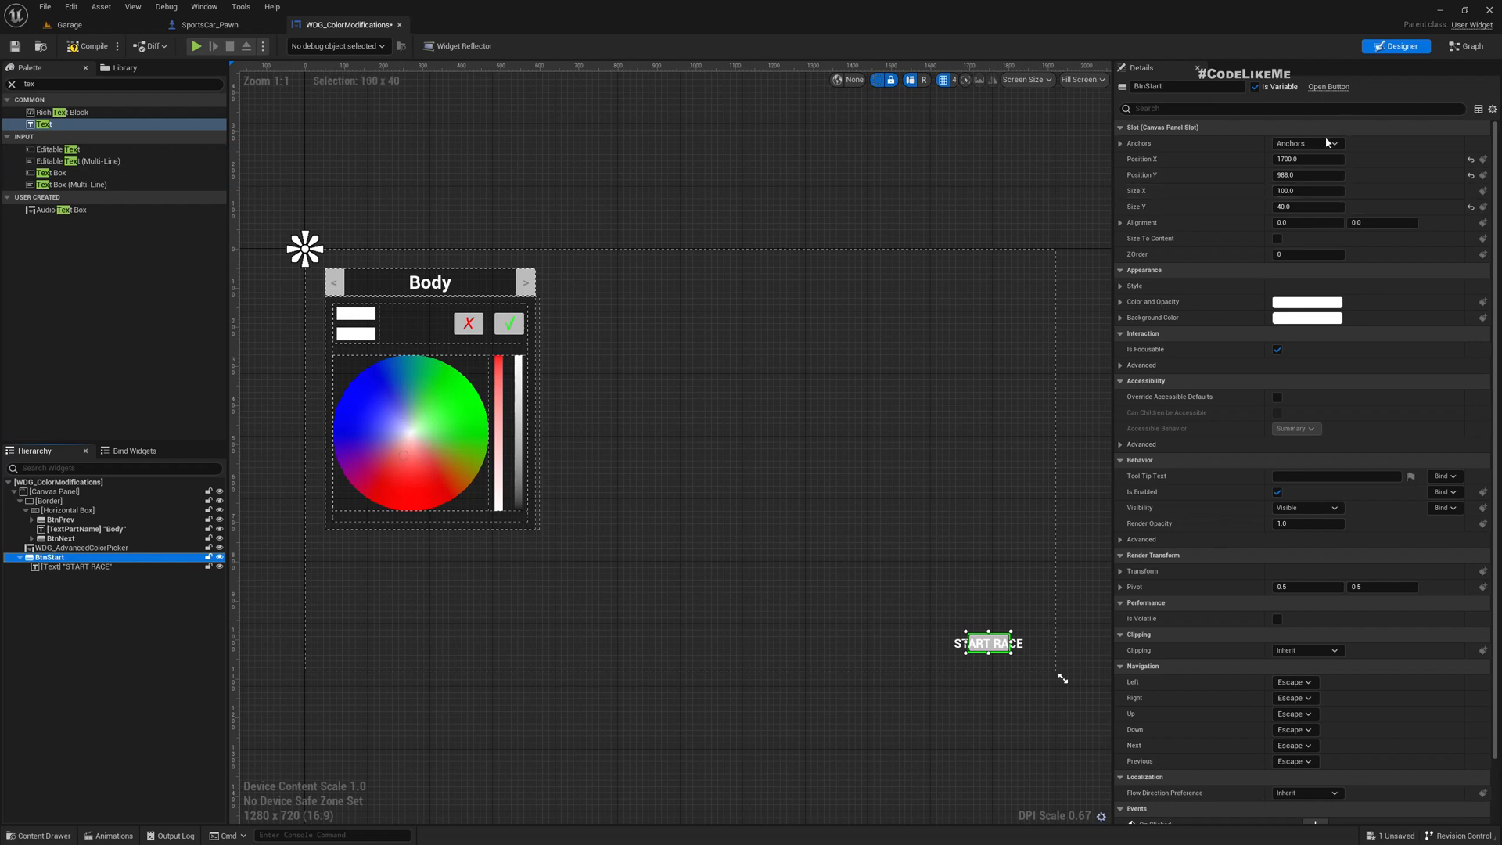
Anchor BtnStart bottom-right with position -50/-50, alignment 1/1 and size 300×60
click(1307, 143)
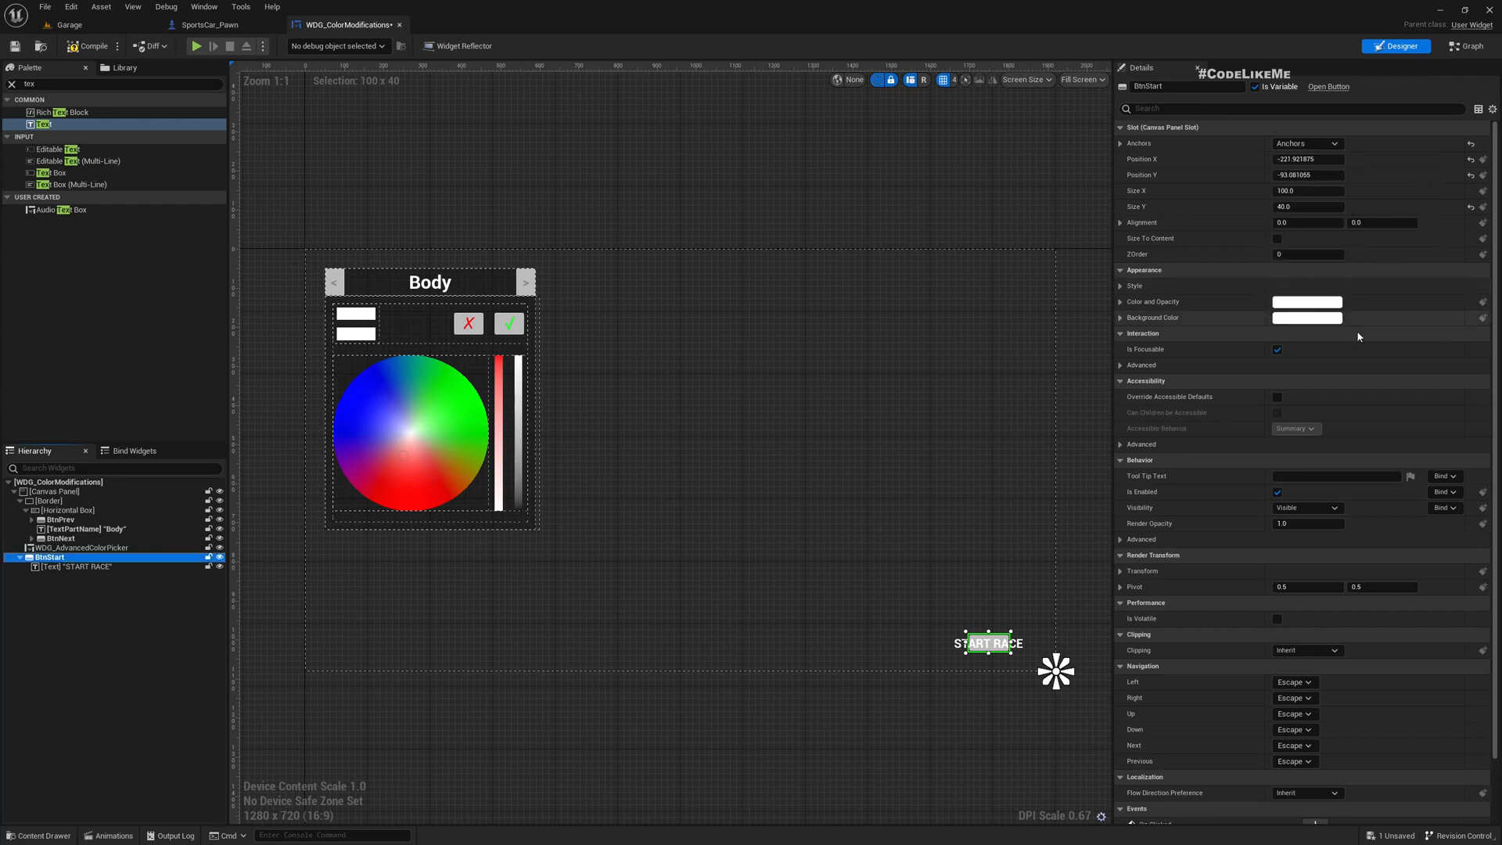
click(1307, 158)
text(-)
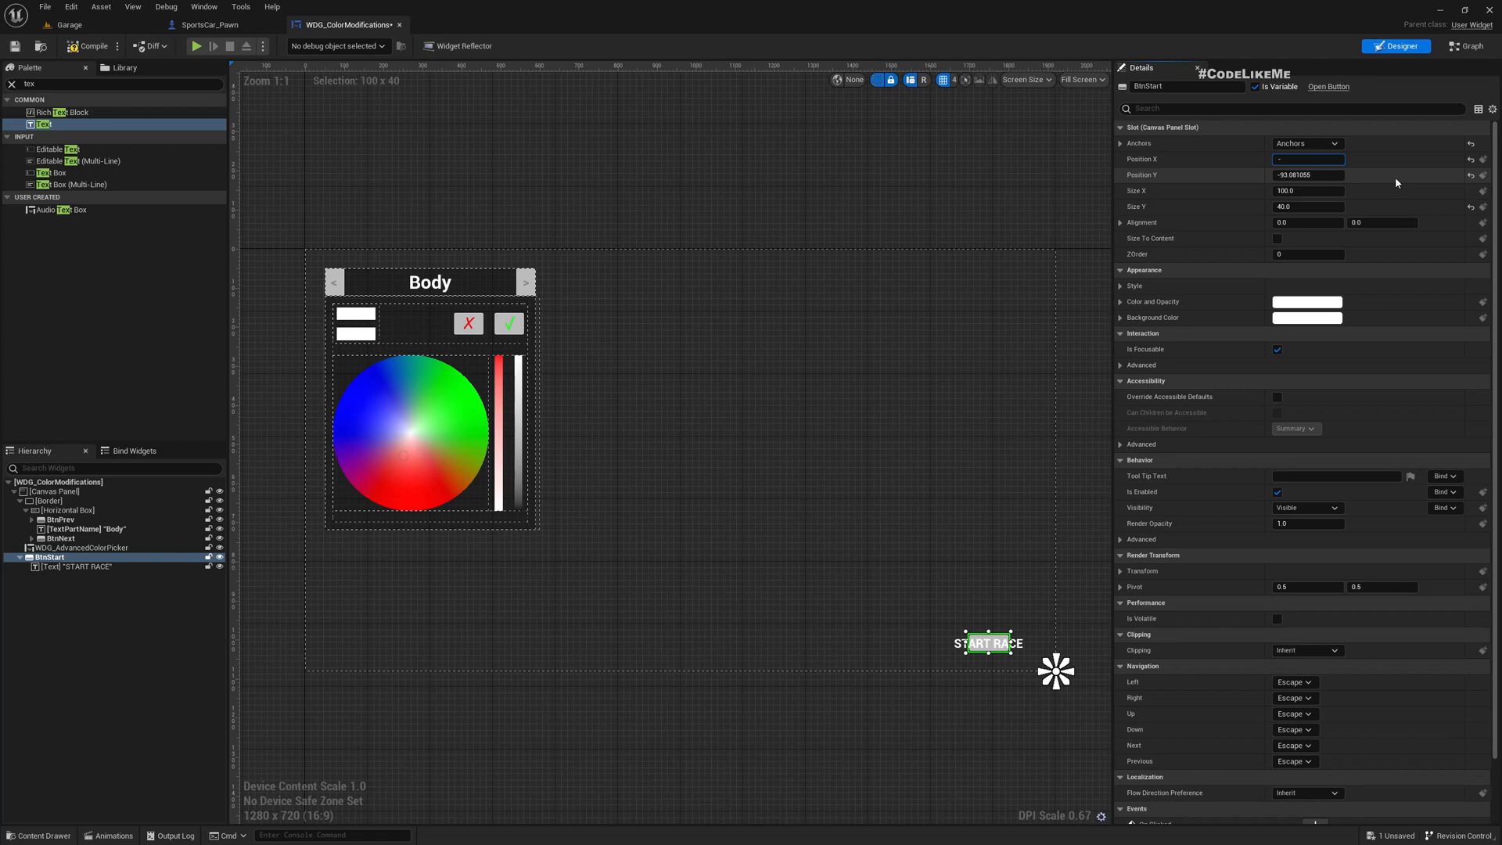
mouse_move(1307, 223)
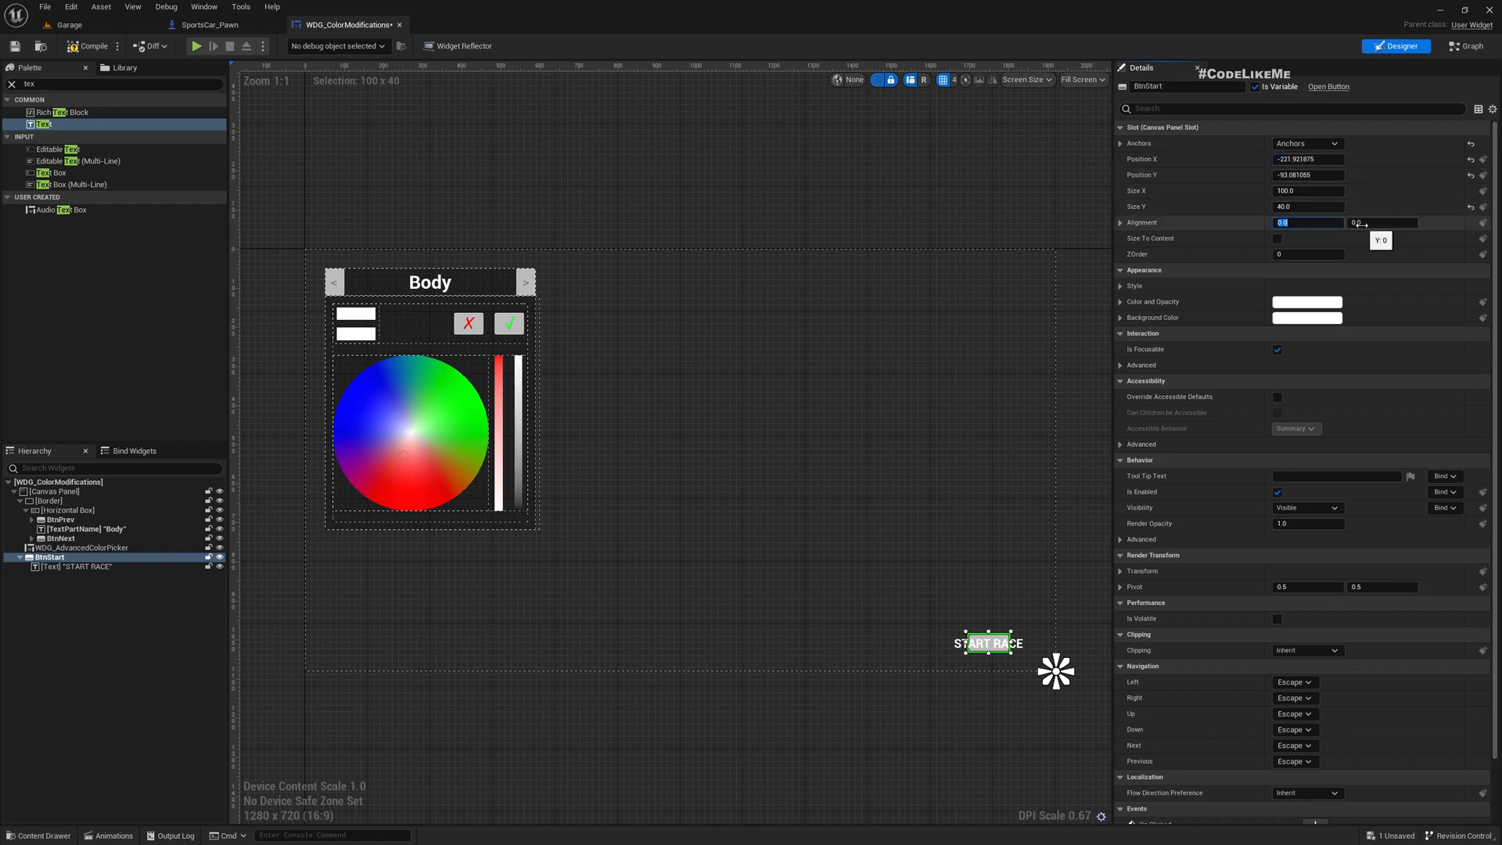
text(5)
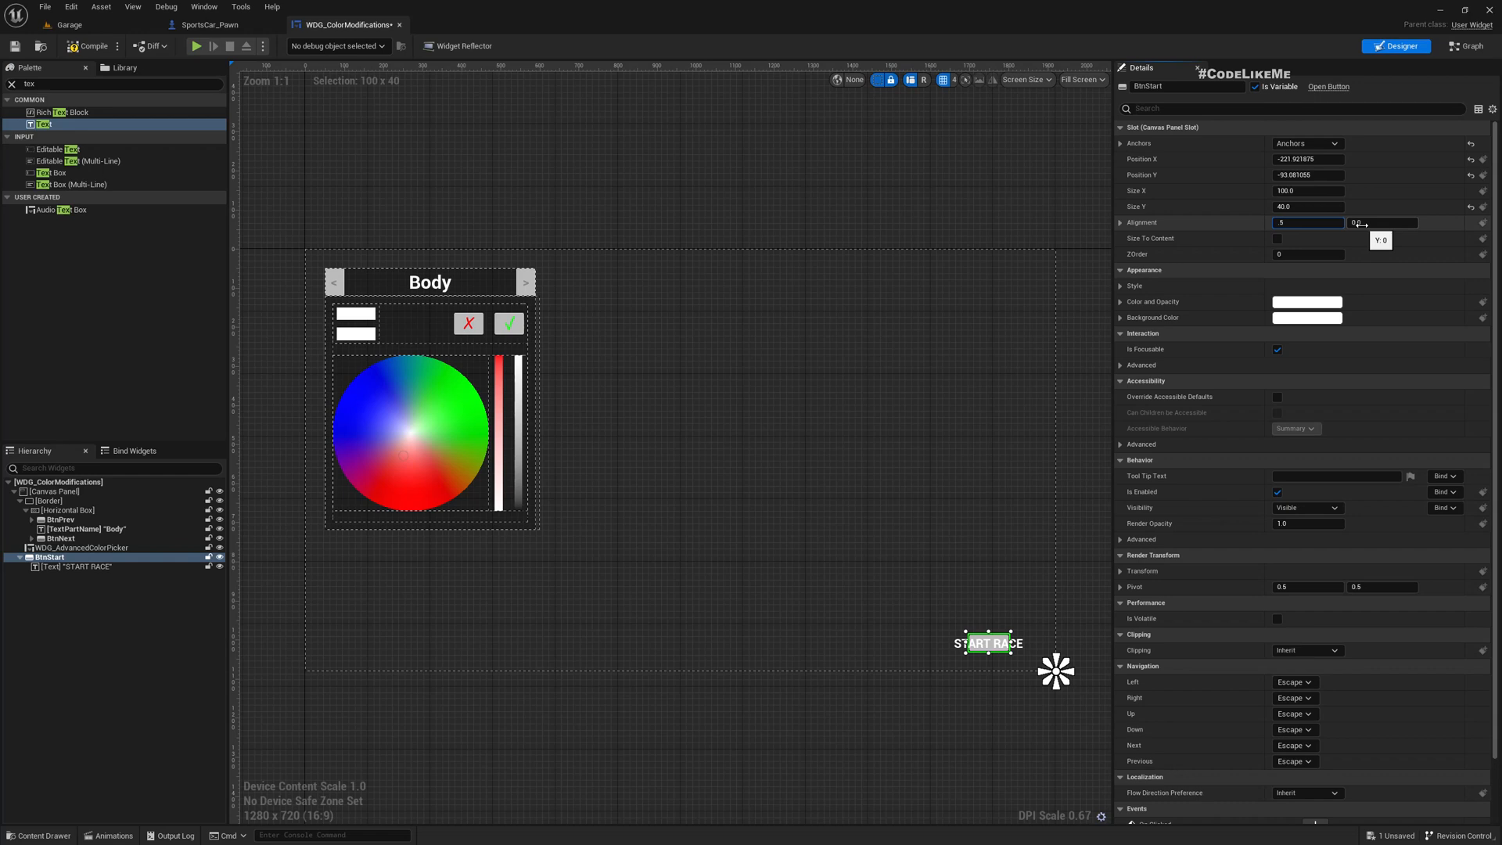
text(1.0)
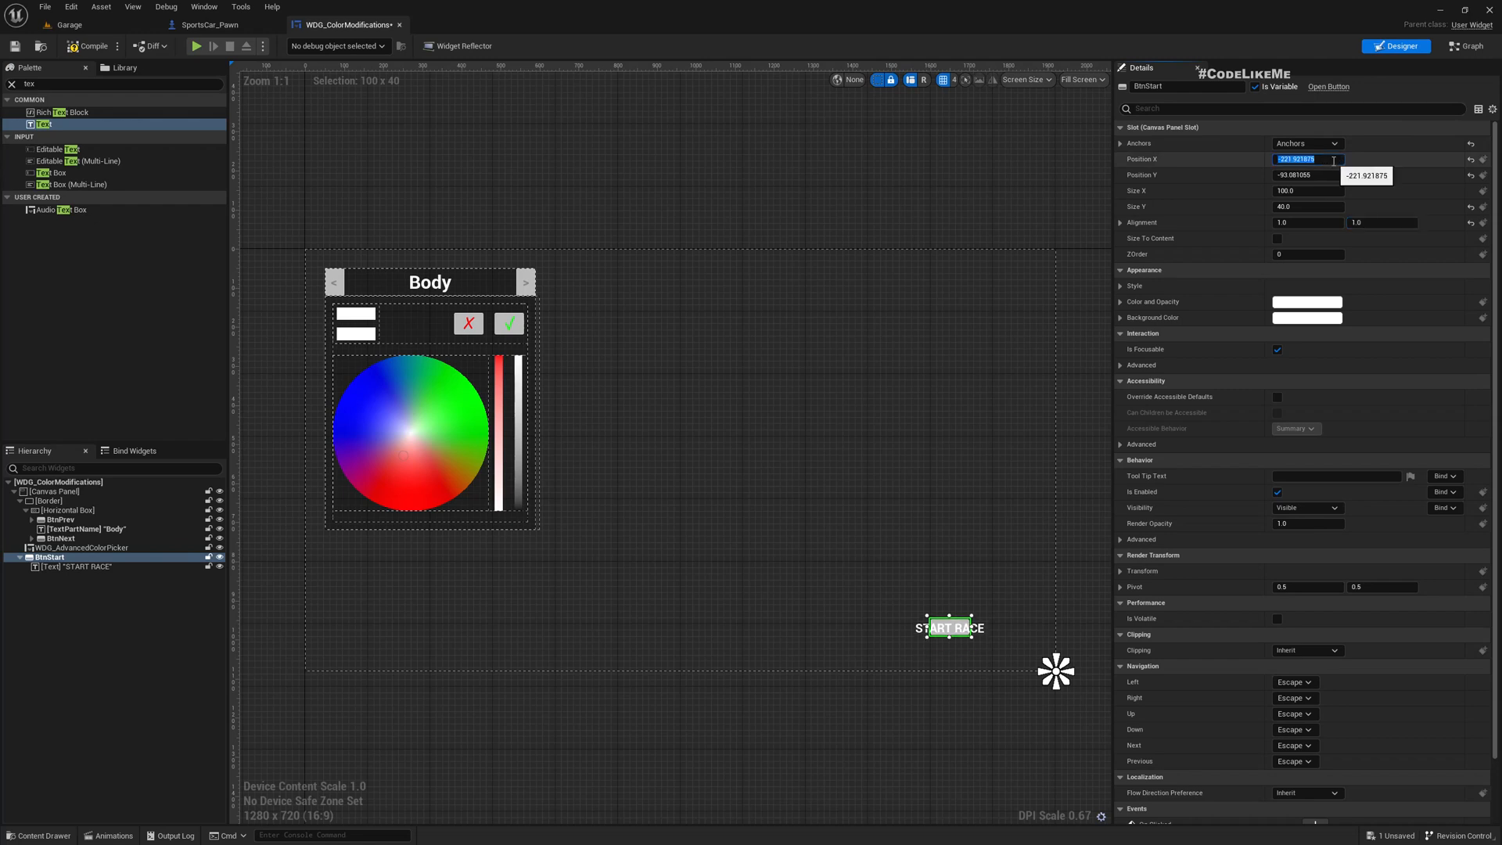
text(-50.0)
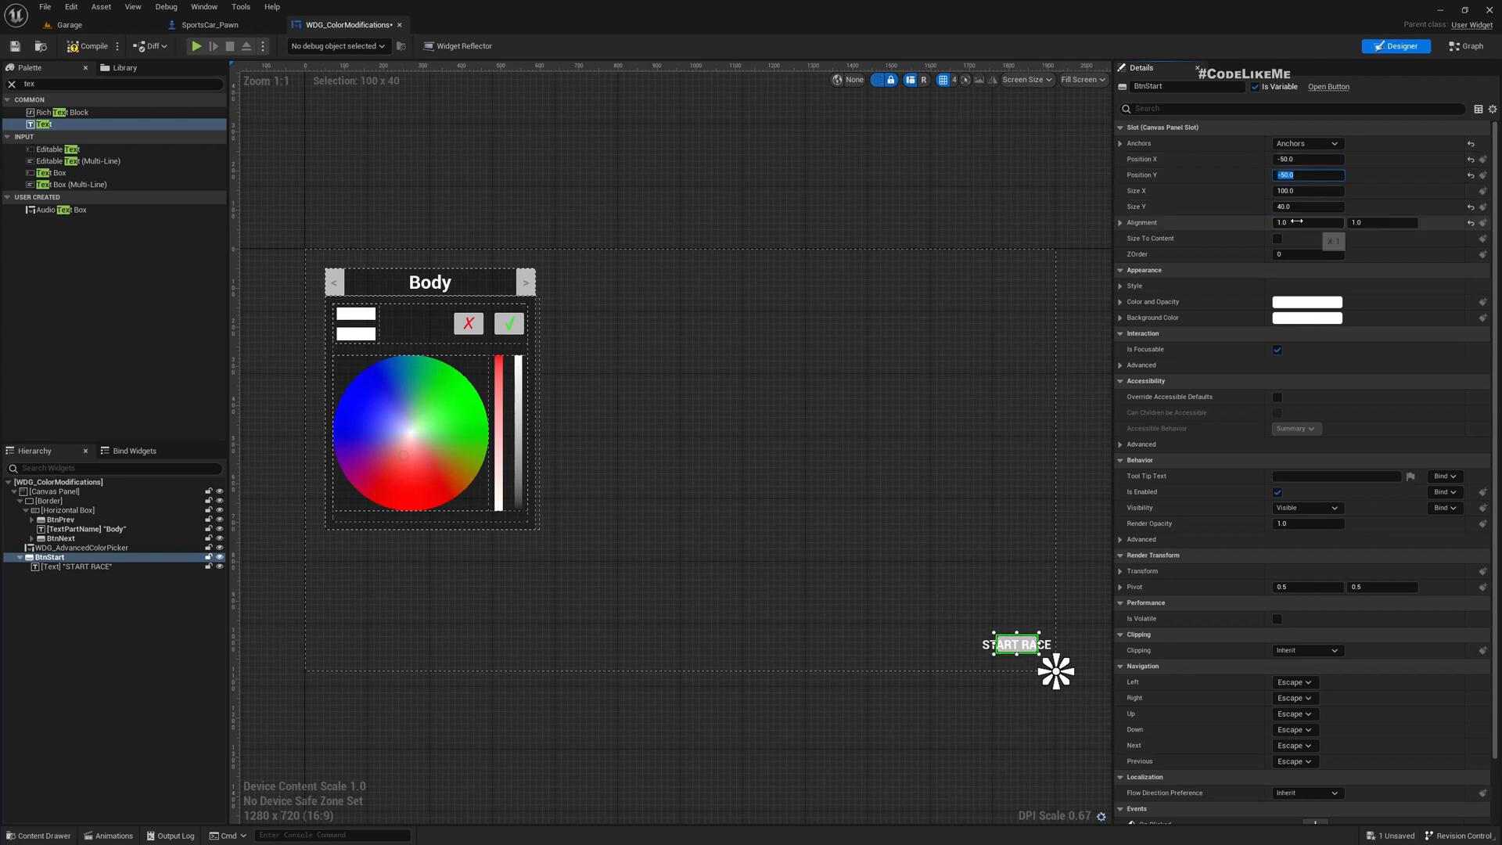
click(1306, 191)
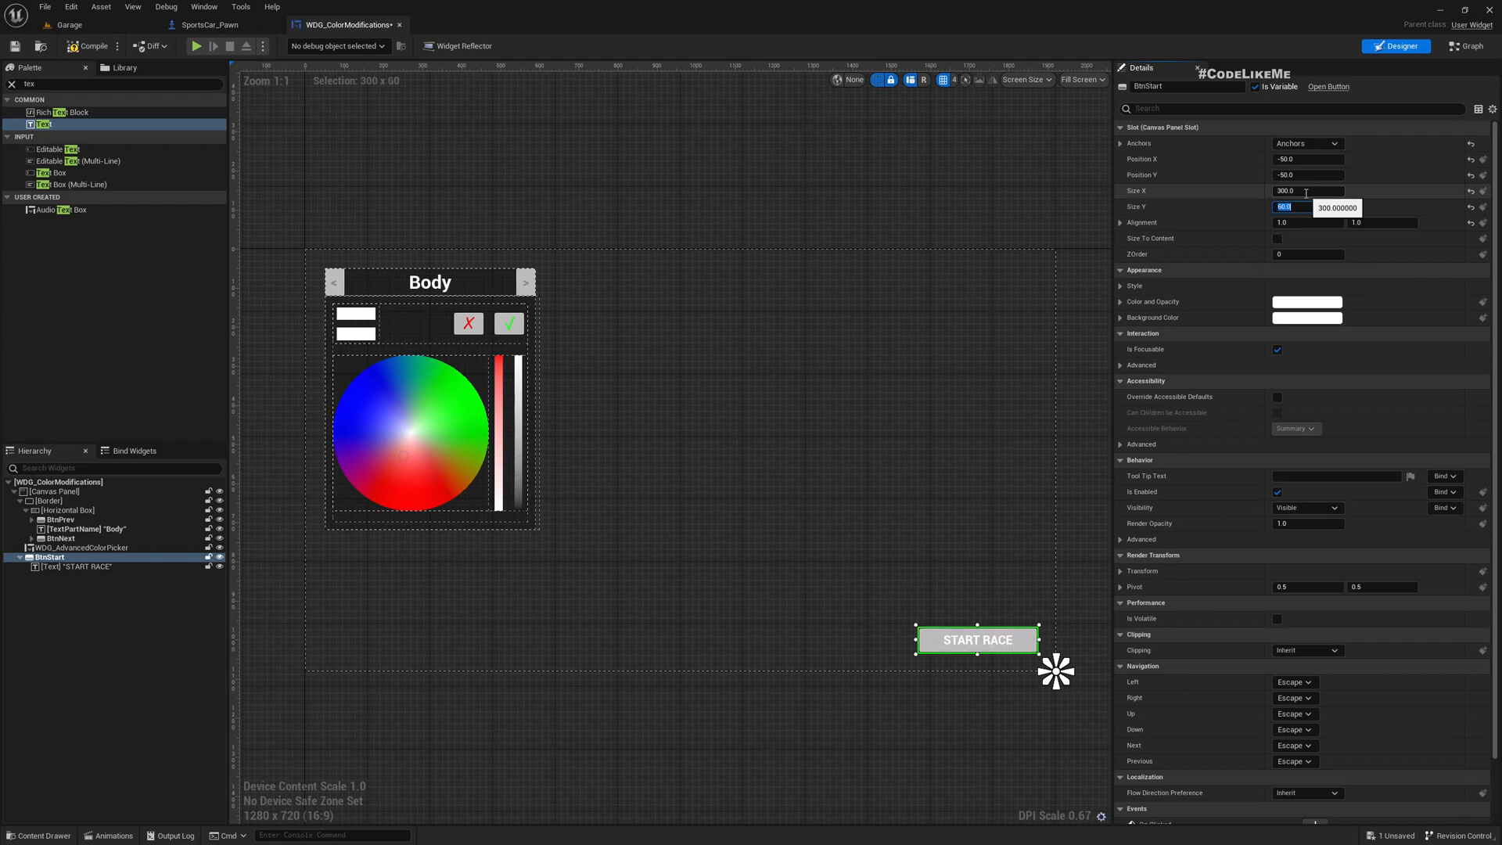
key(Enter)
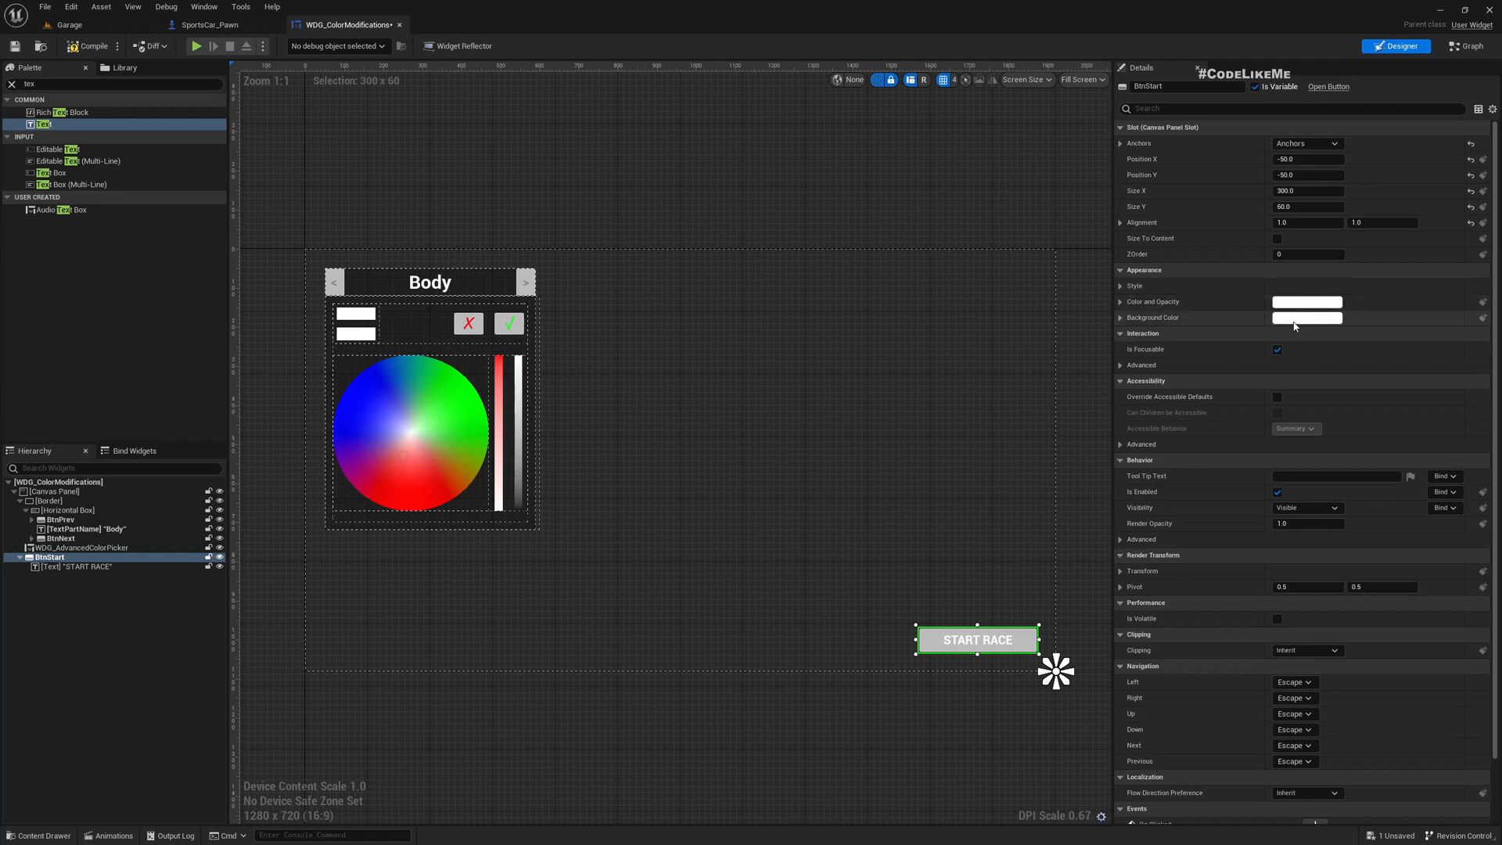
Give the START RACE button a red-orange colour through its colour pickers
click(1308, 318)
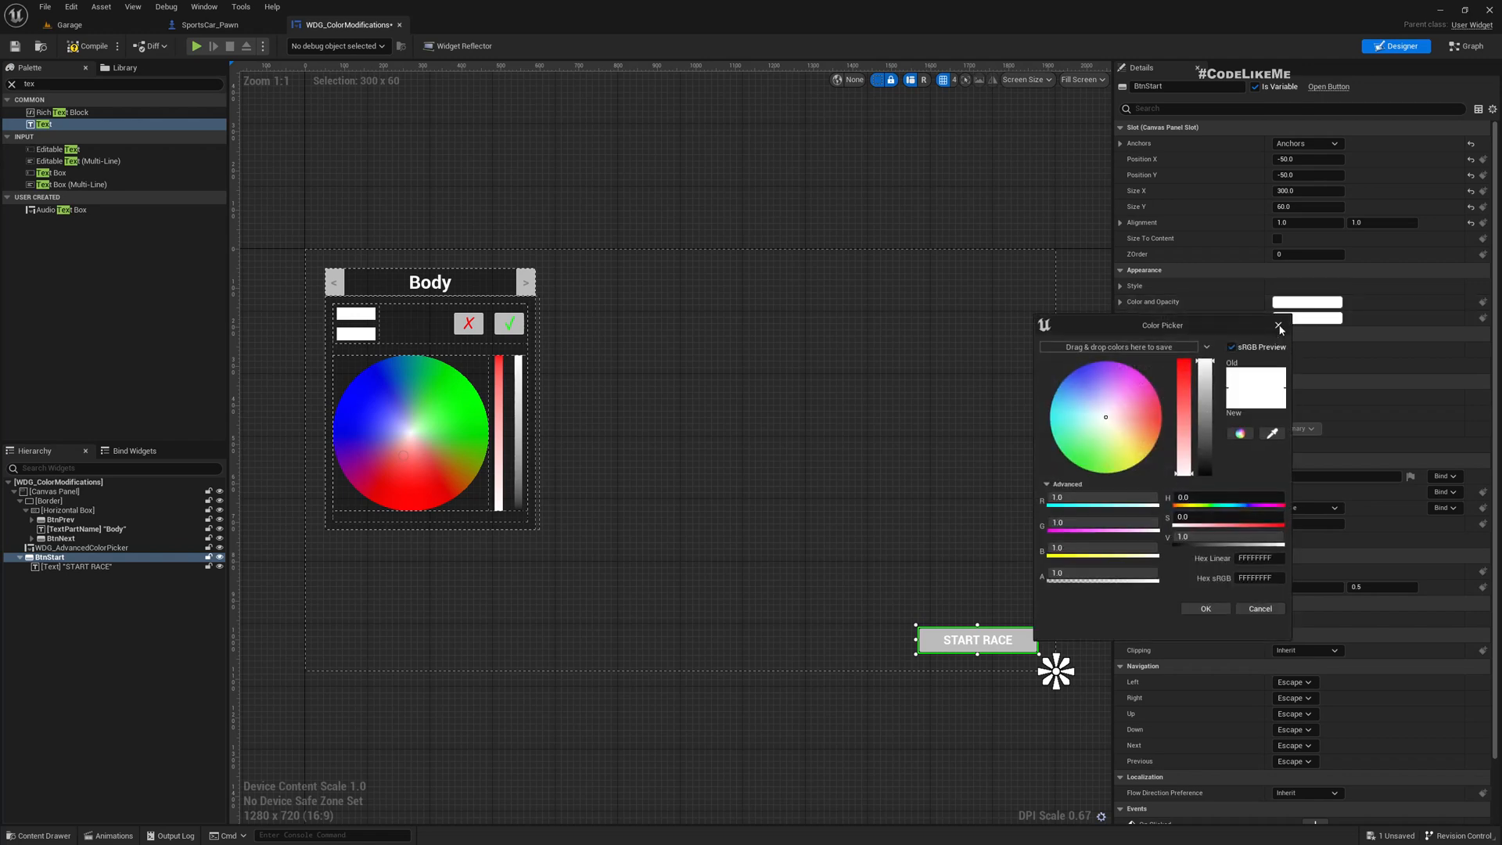
click(1279, 326)
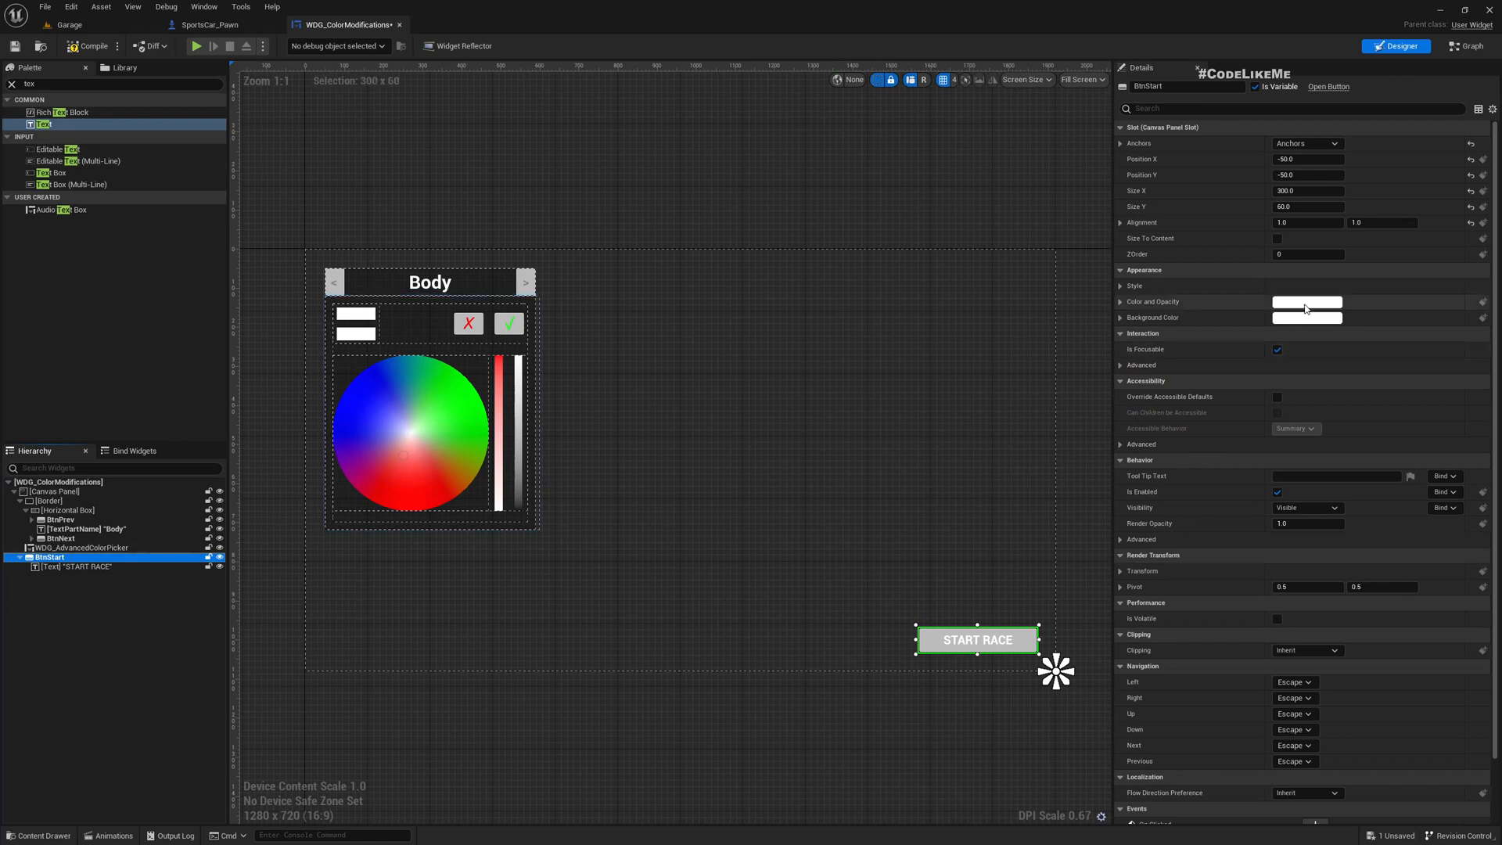
click(1307, 301)
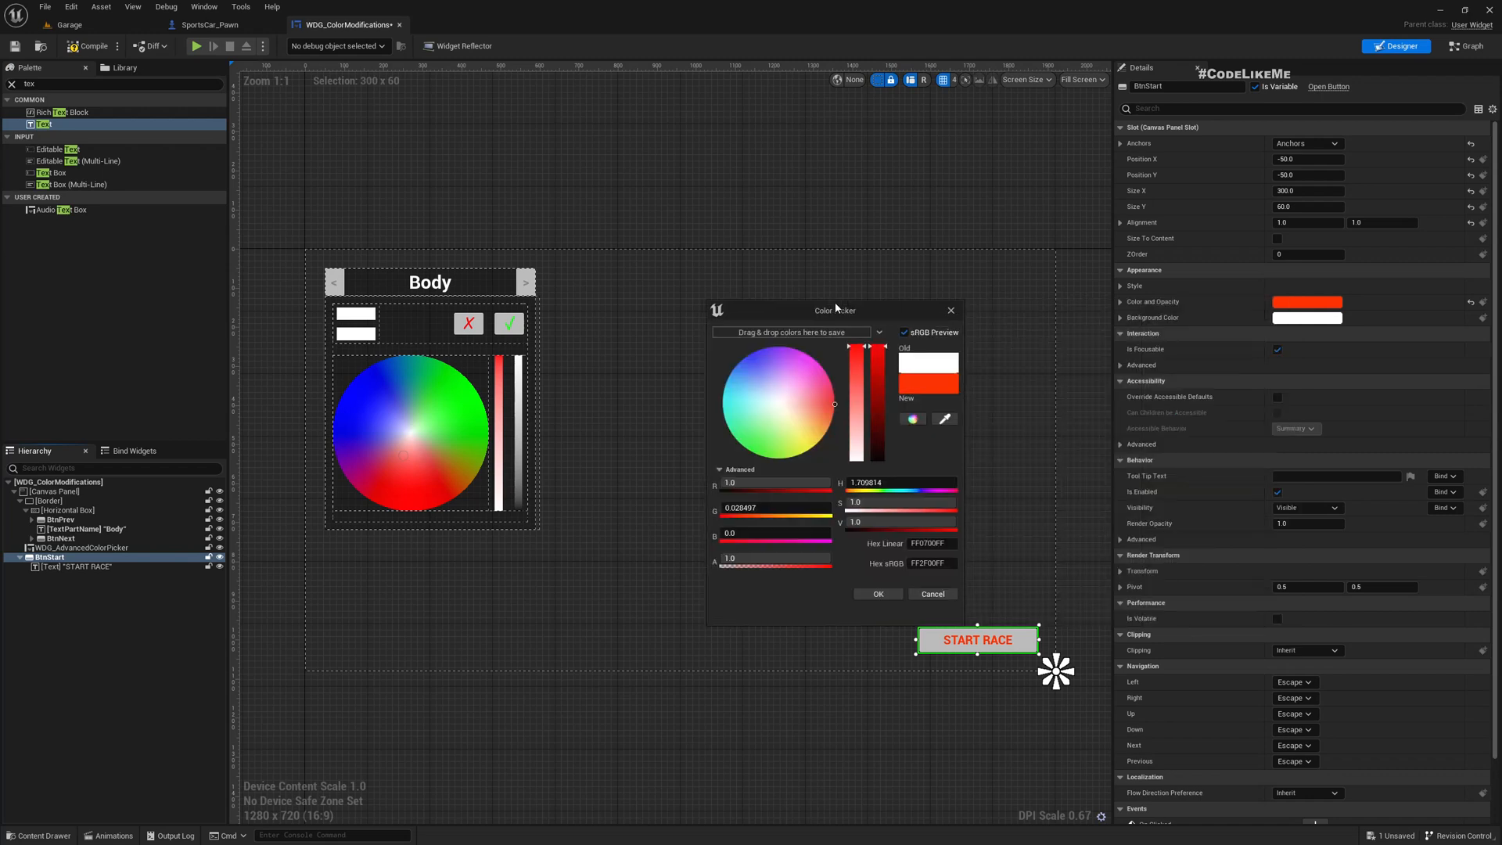
mouse_move(955, 615)
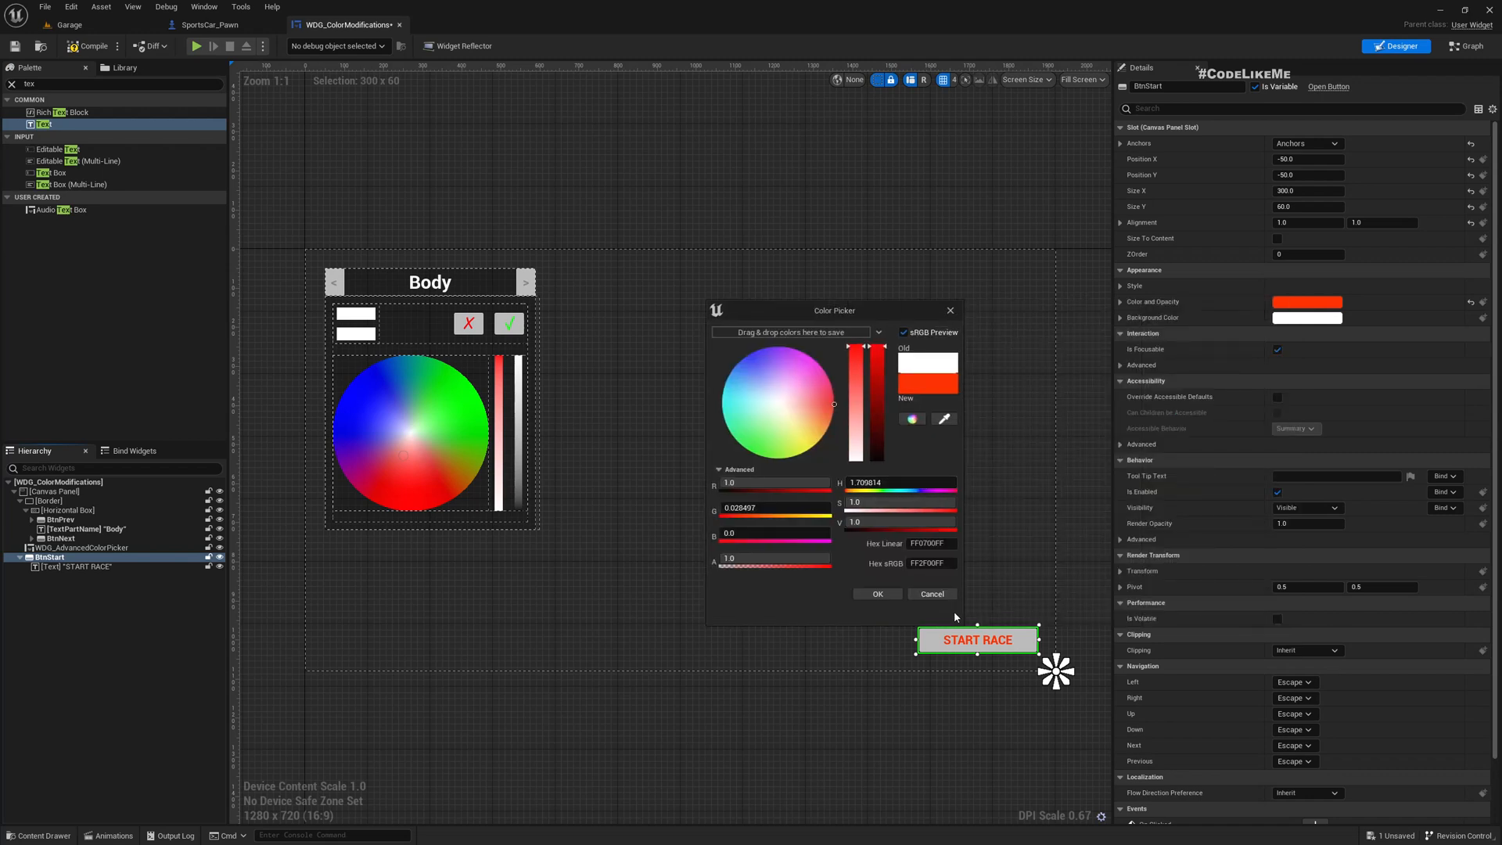
click(877, 594)
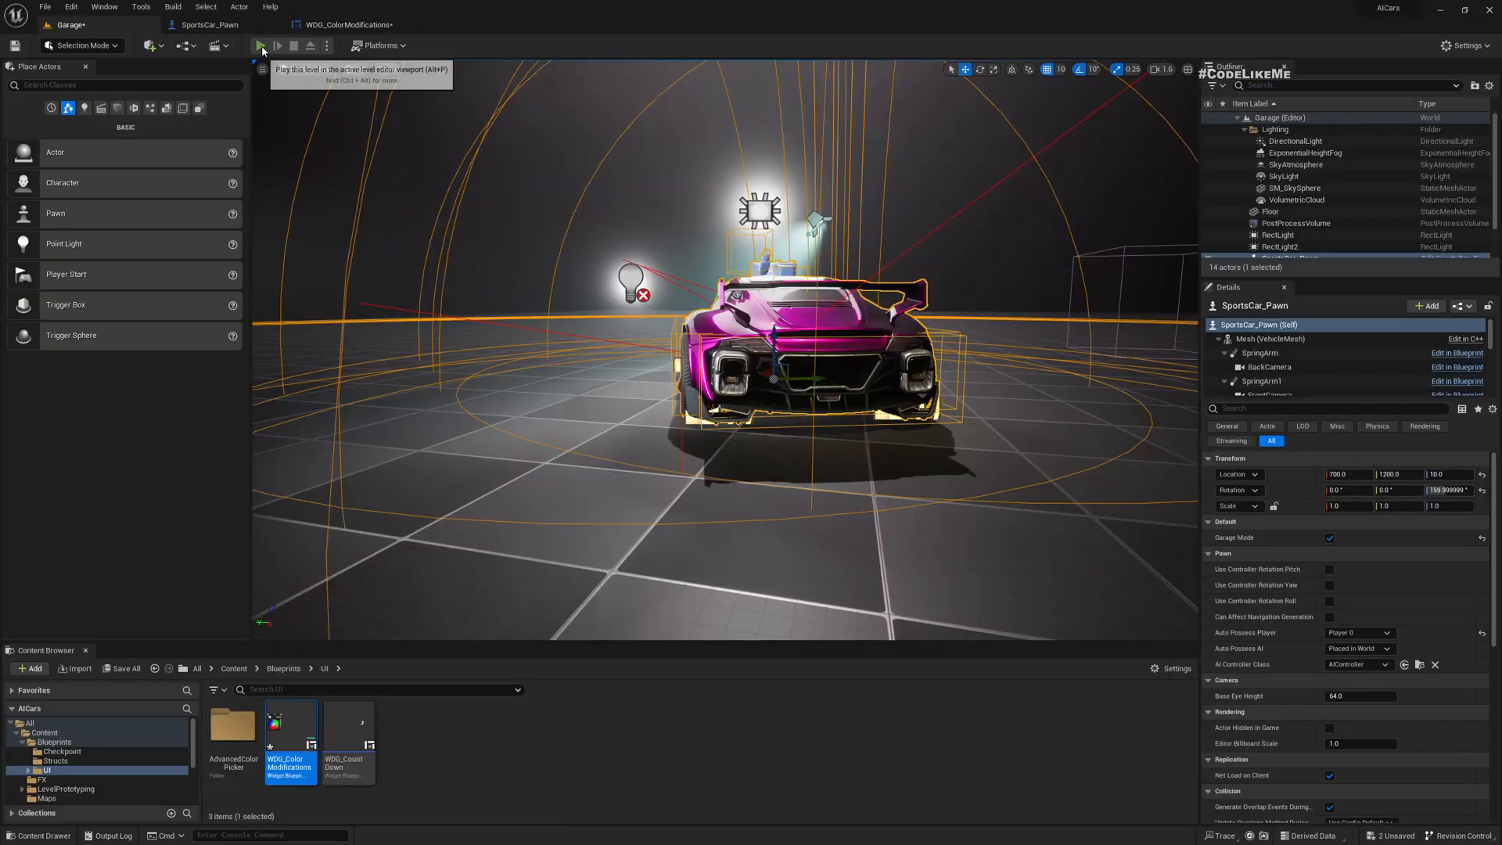
Preview the Garage level in Play, then add an On Pressed event for BtnStart
click(264, 46)
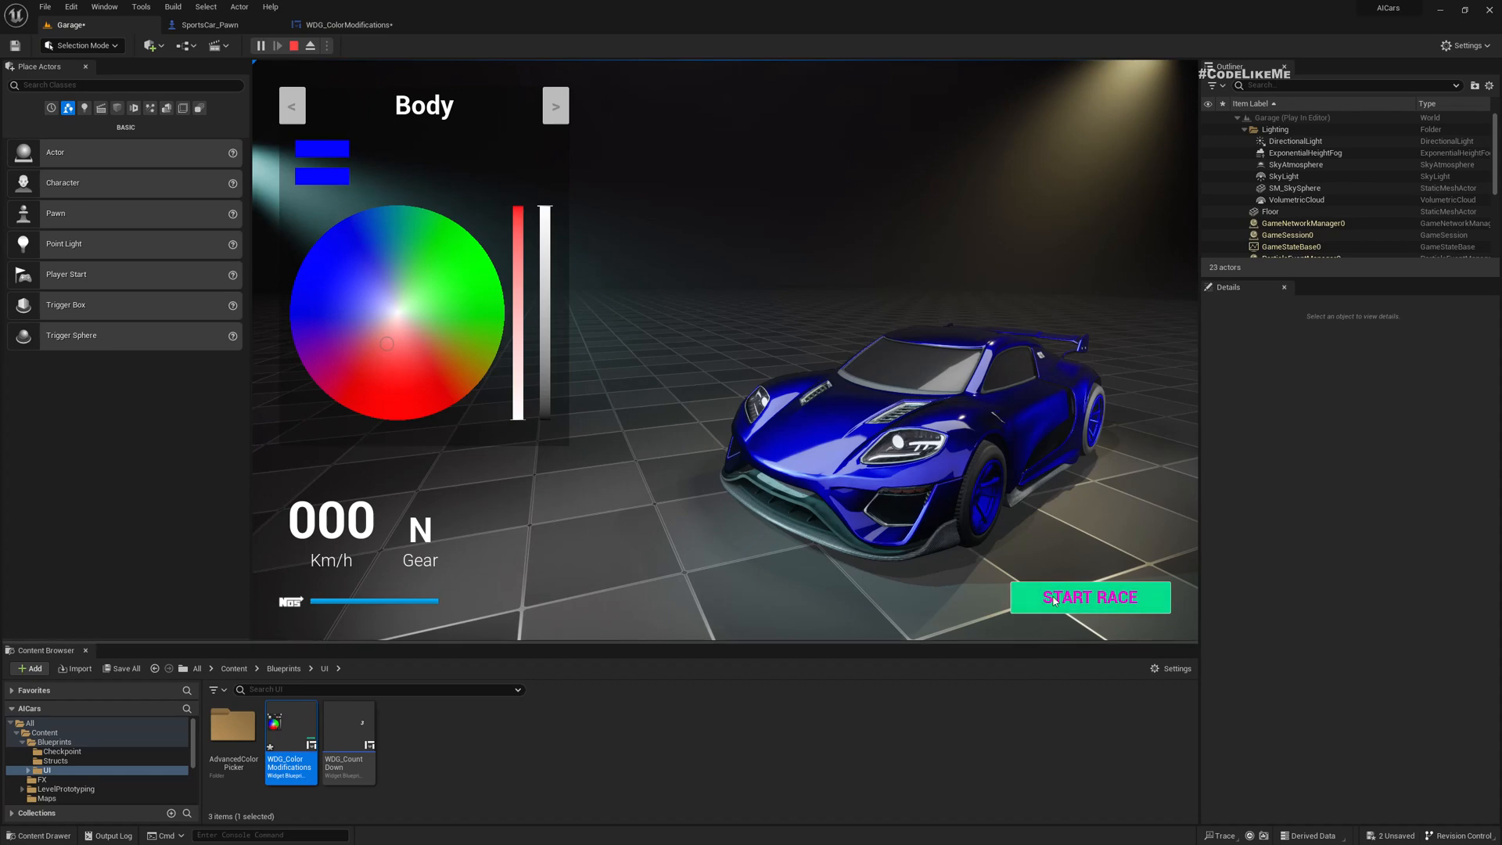
click(303, 45)
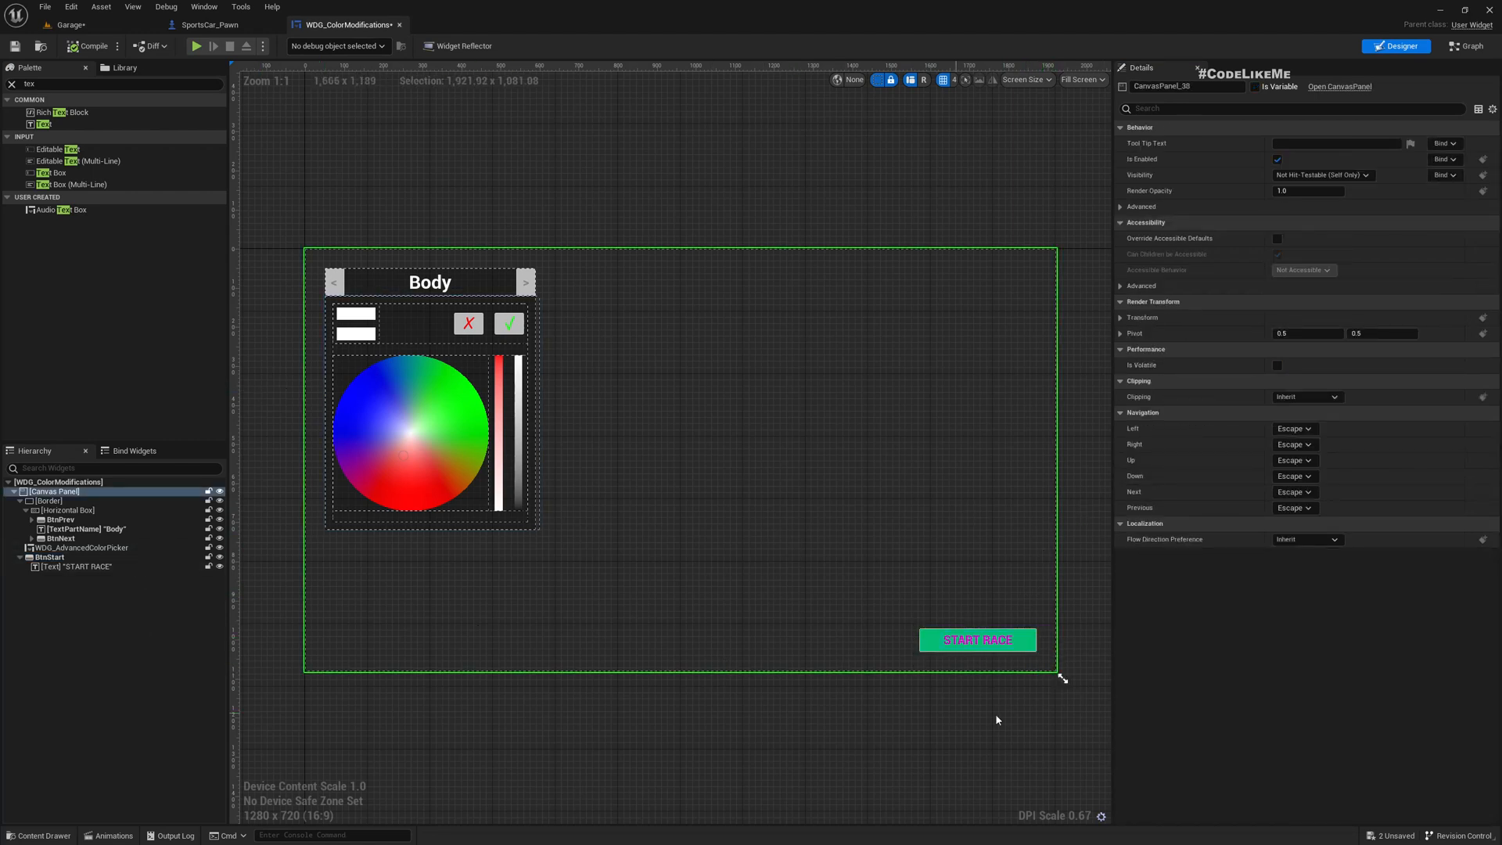
click(978, 640)
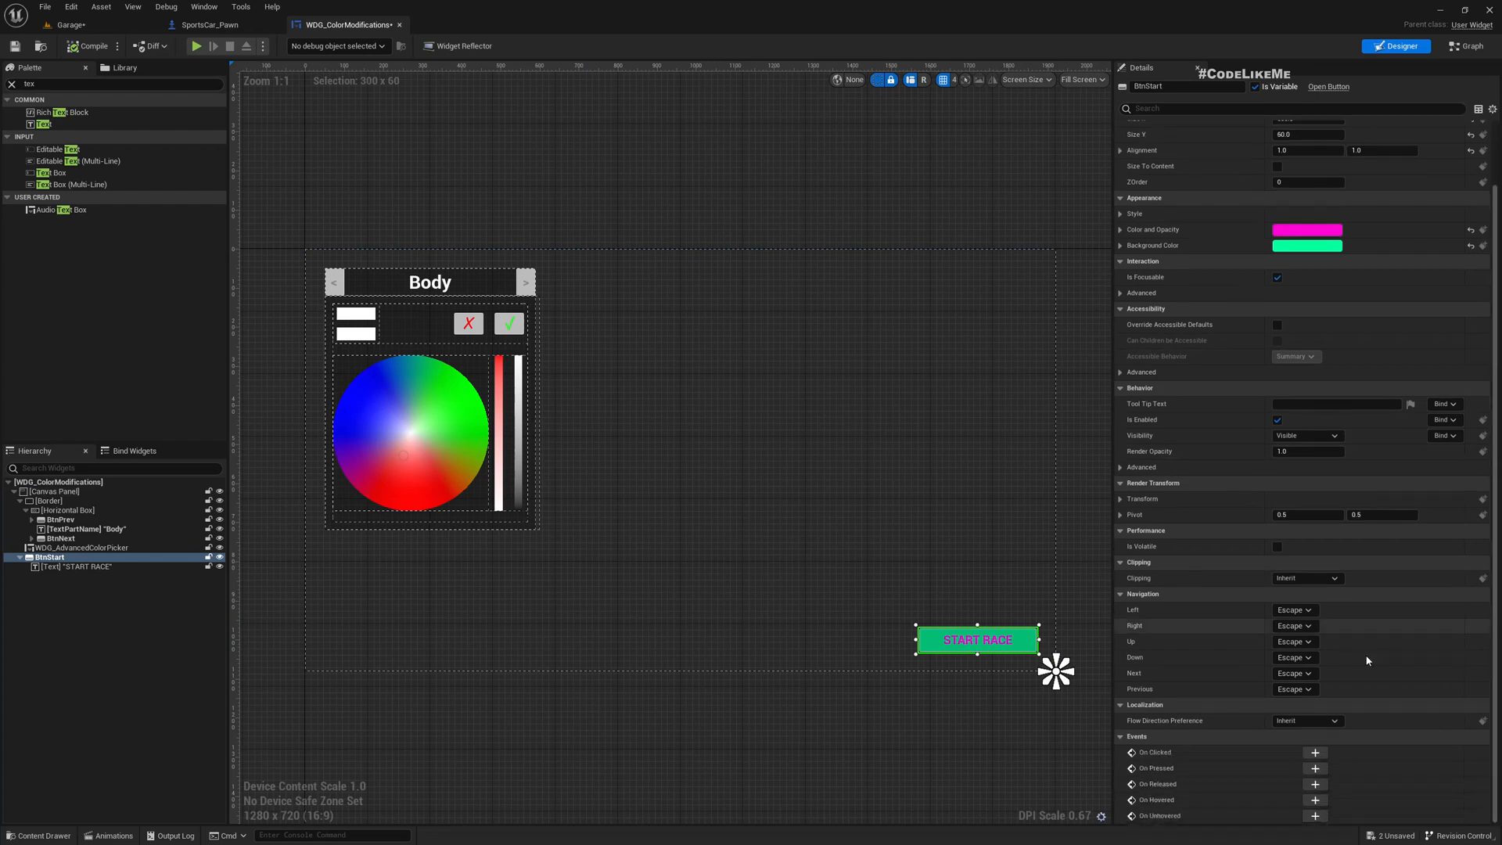
click(1470, 46)
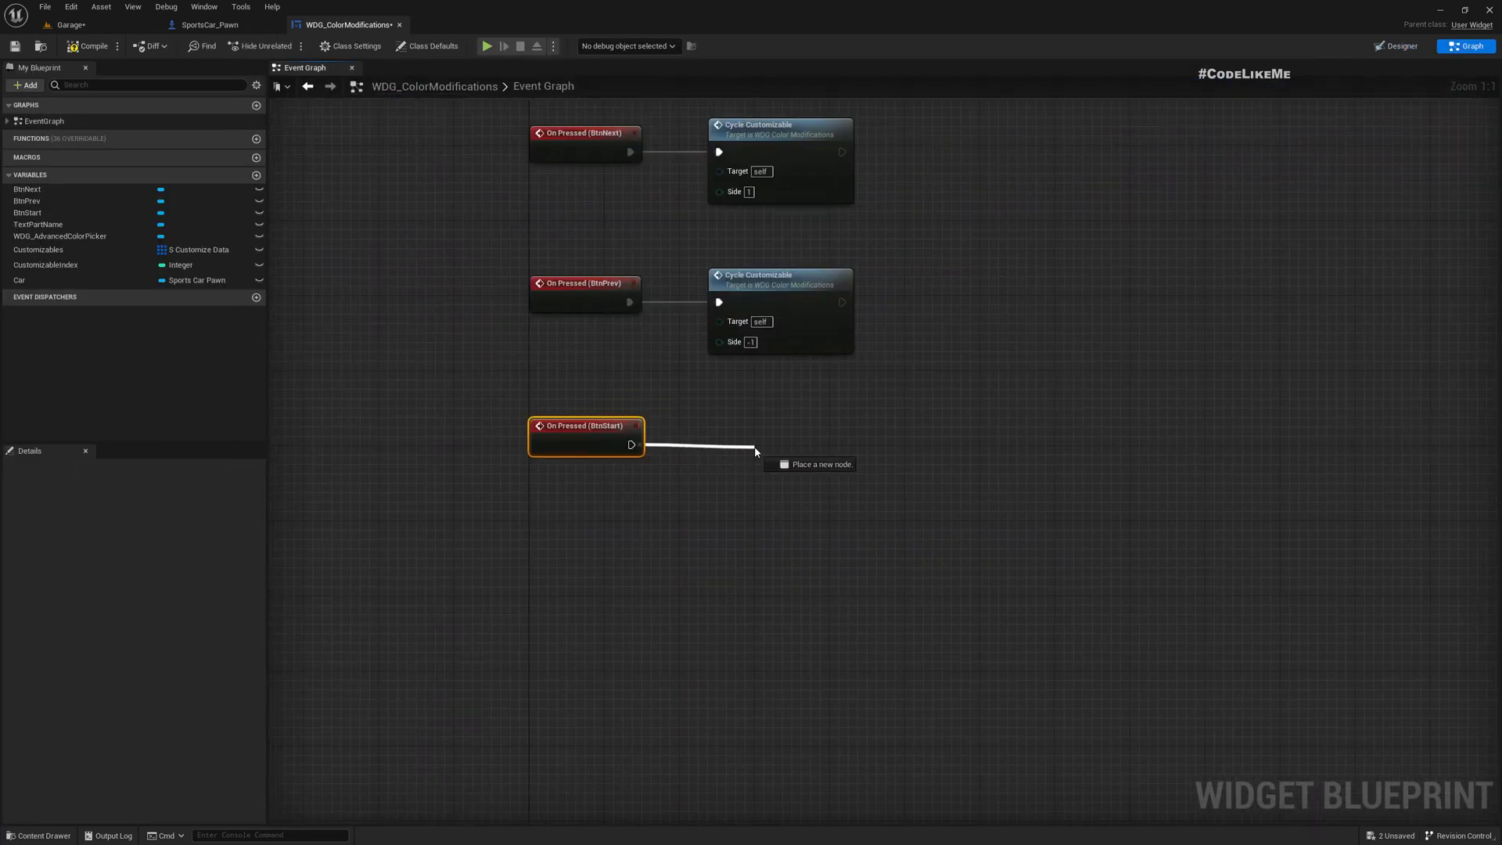
Connect an Open Level (by Object Reference) node with Level set to Race to On Pressed
text(OPEN)
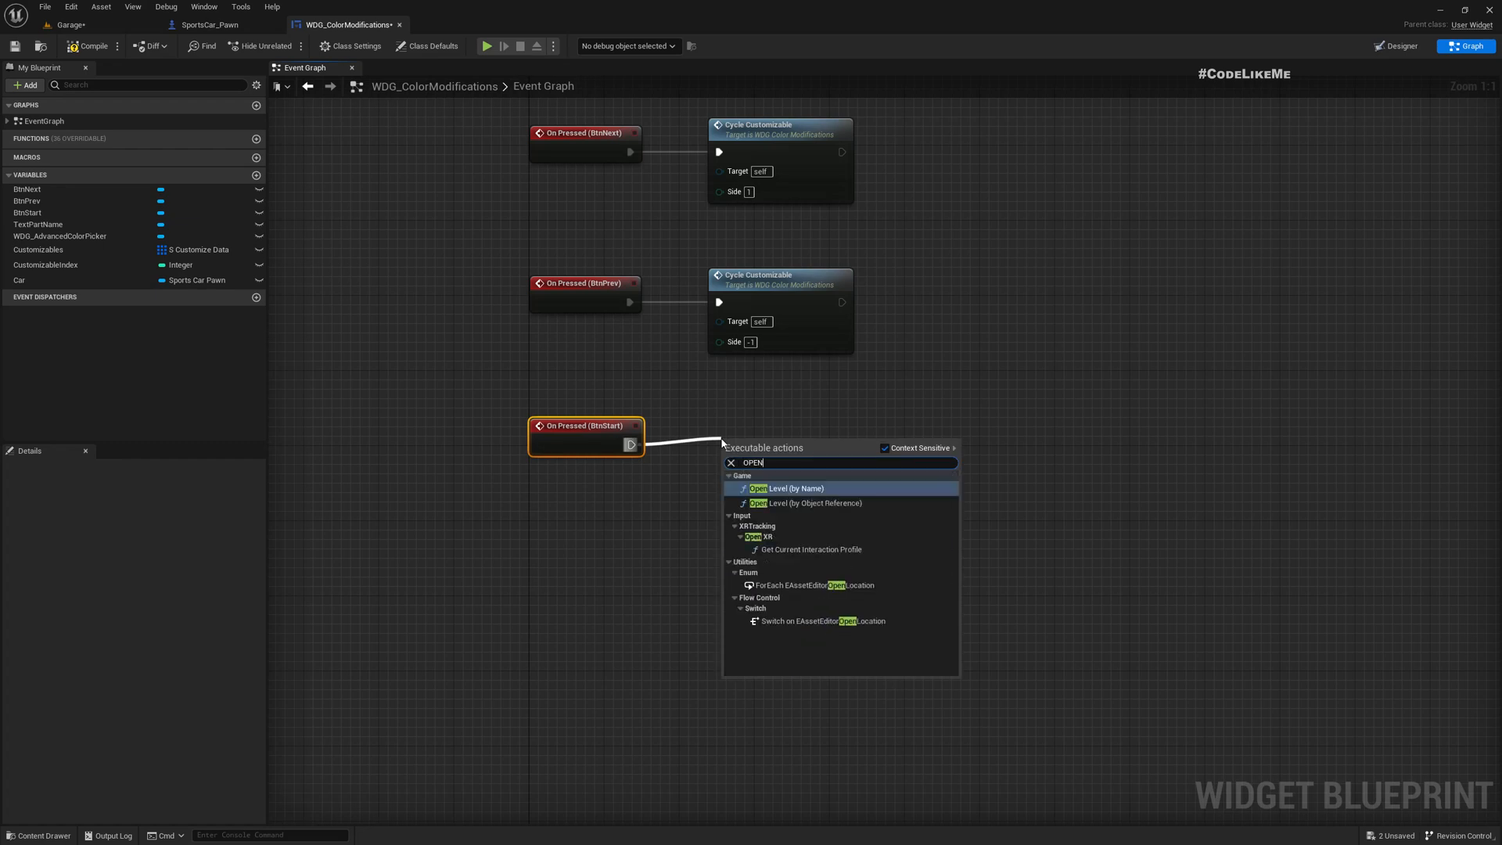
text(LE)
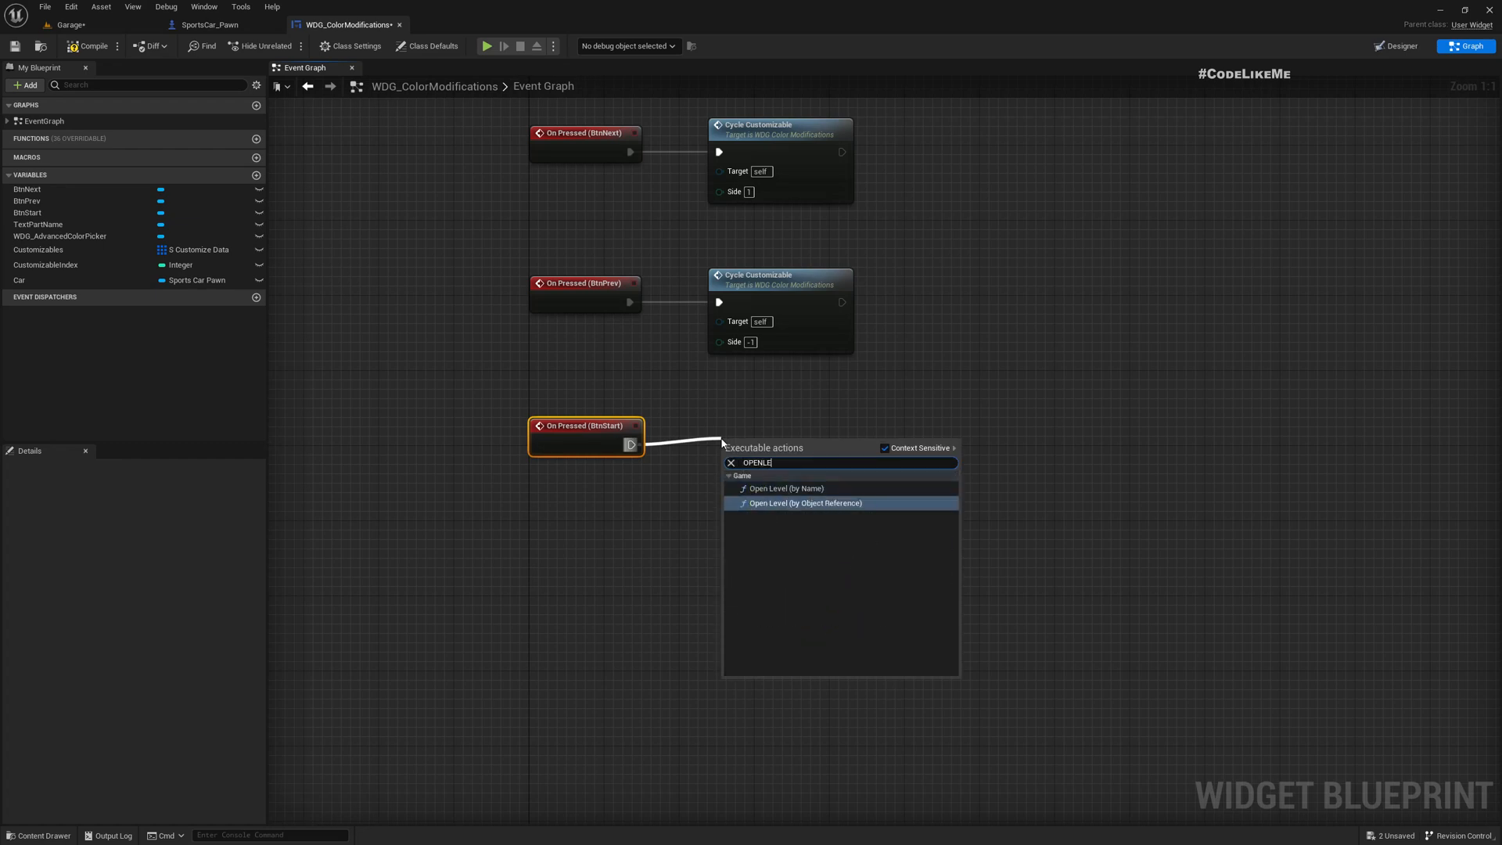
click(804, 503)
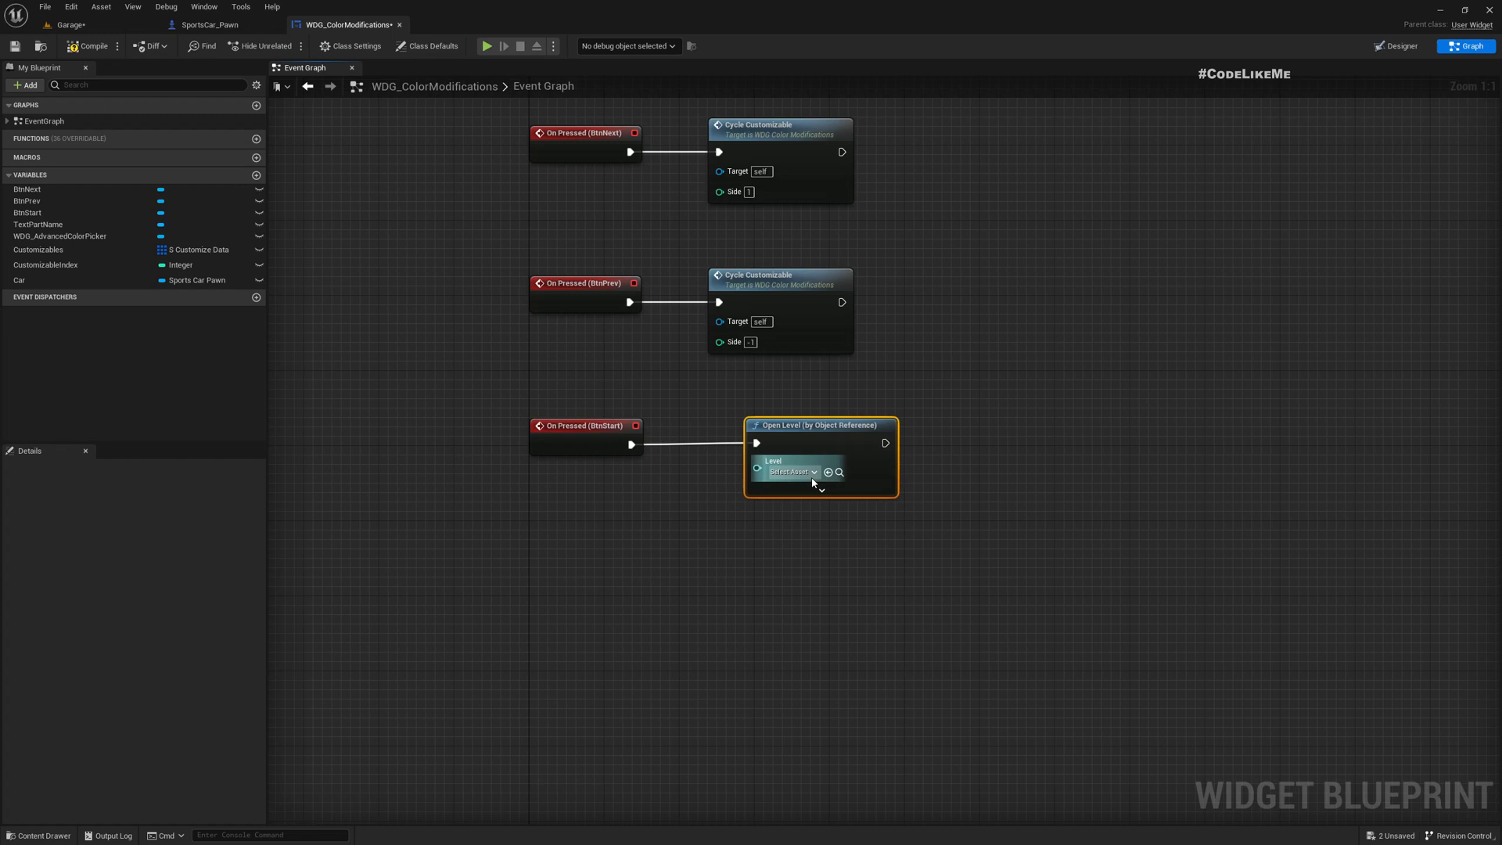
click(792, 472)
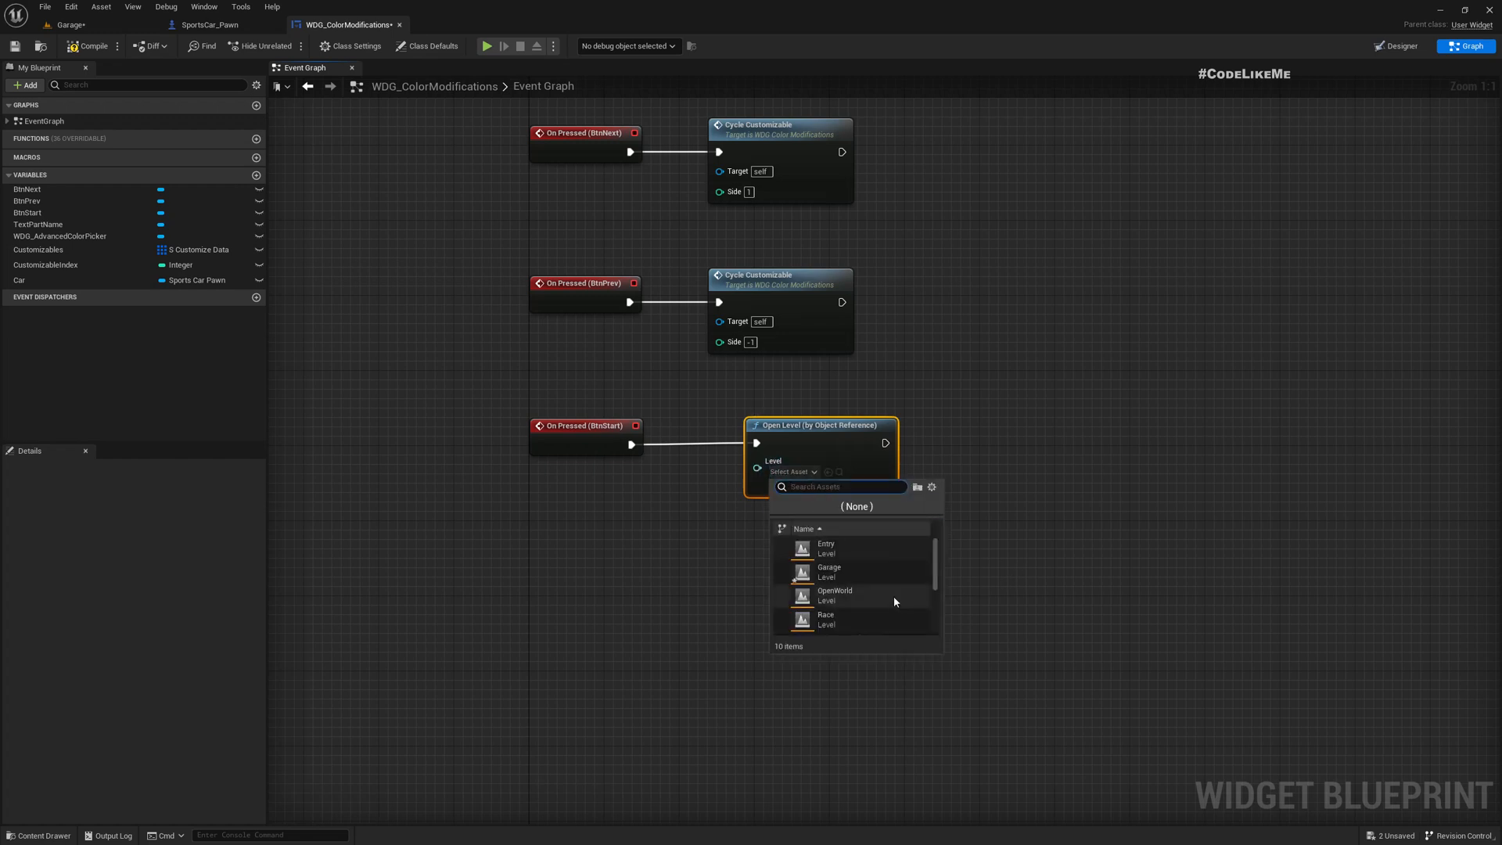
click(826, 619)
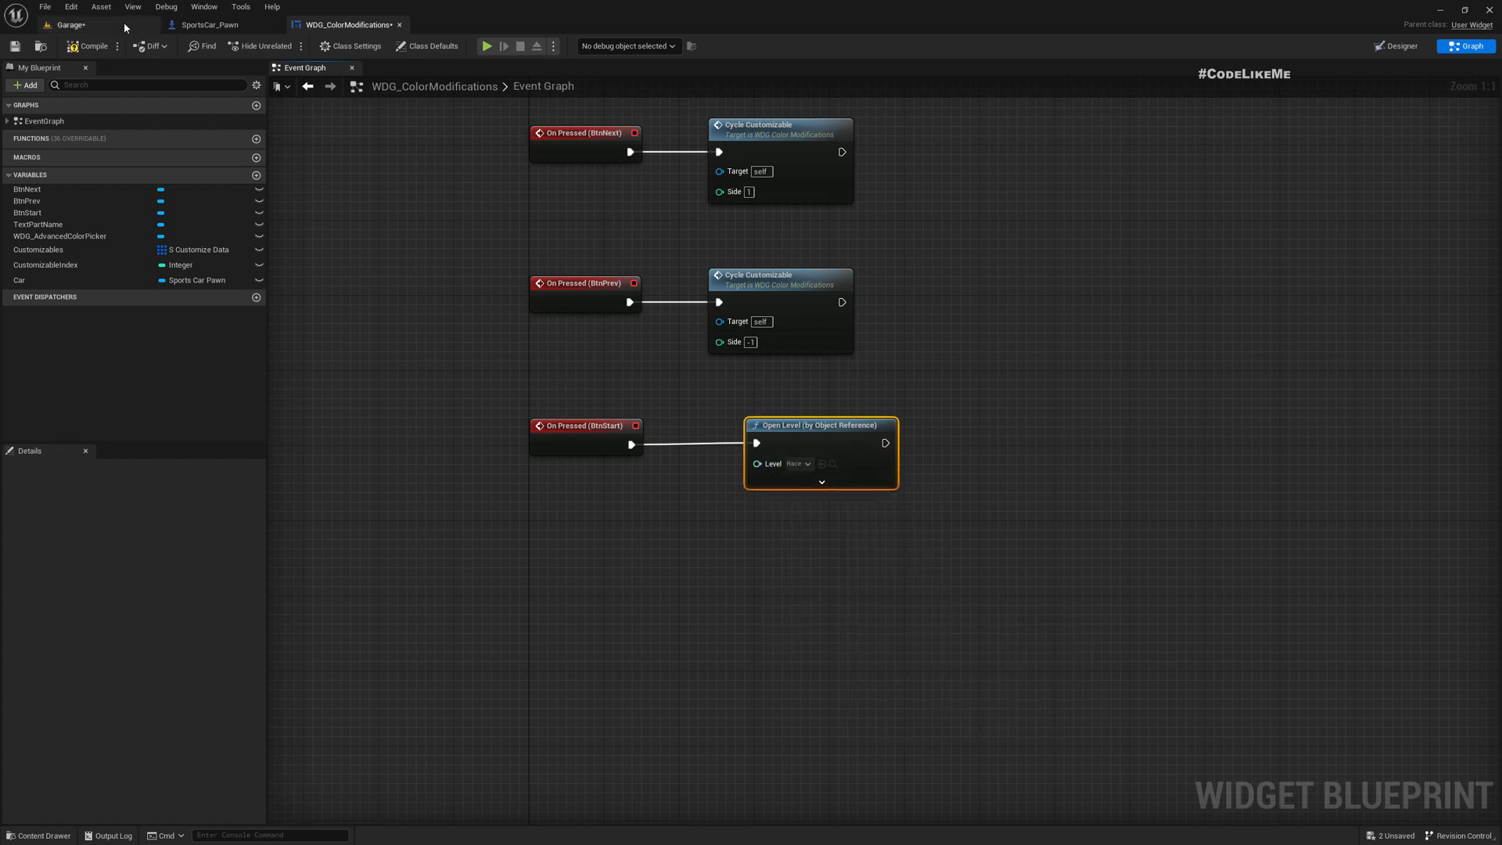
mouse_move(478, 239)
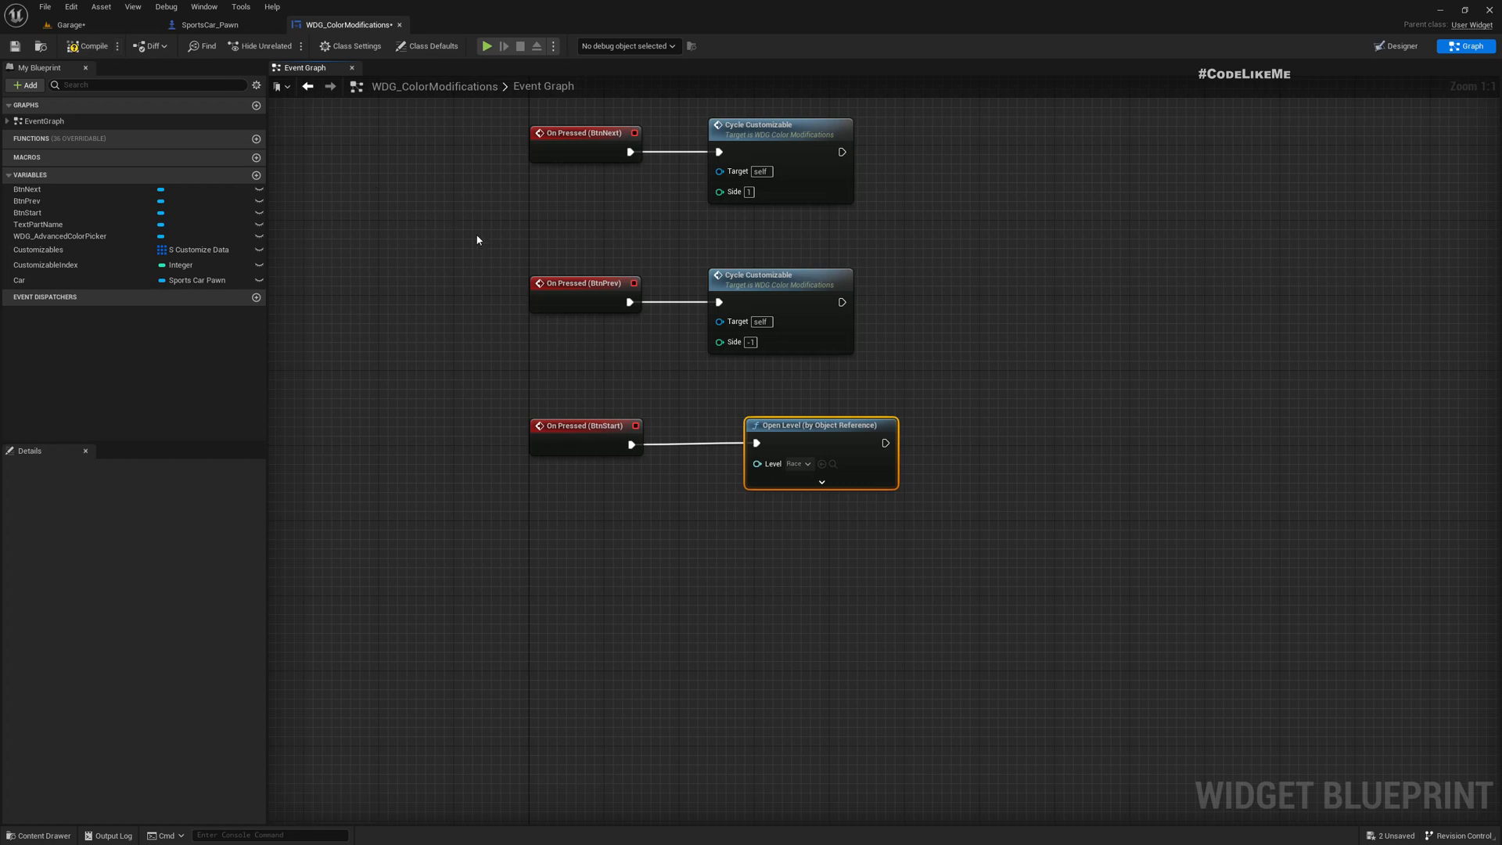
click(79, 67)
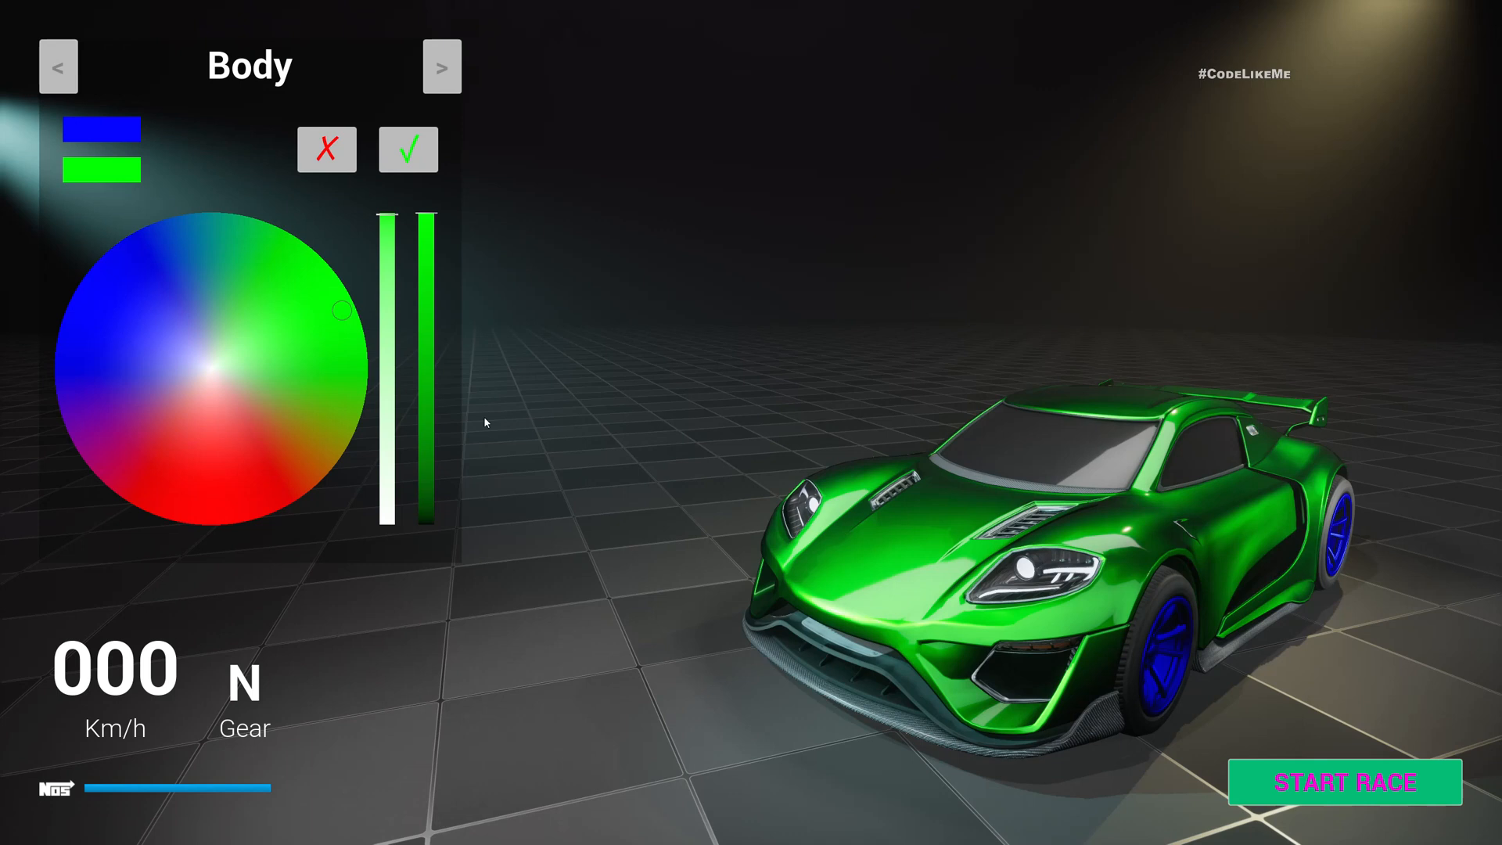
Playtest the garage, painting the car body pink and then near-white on the colour wheel
click(116, 438)
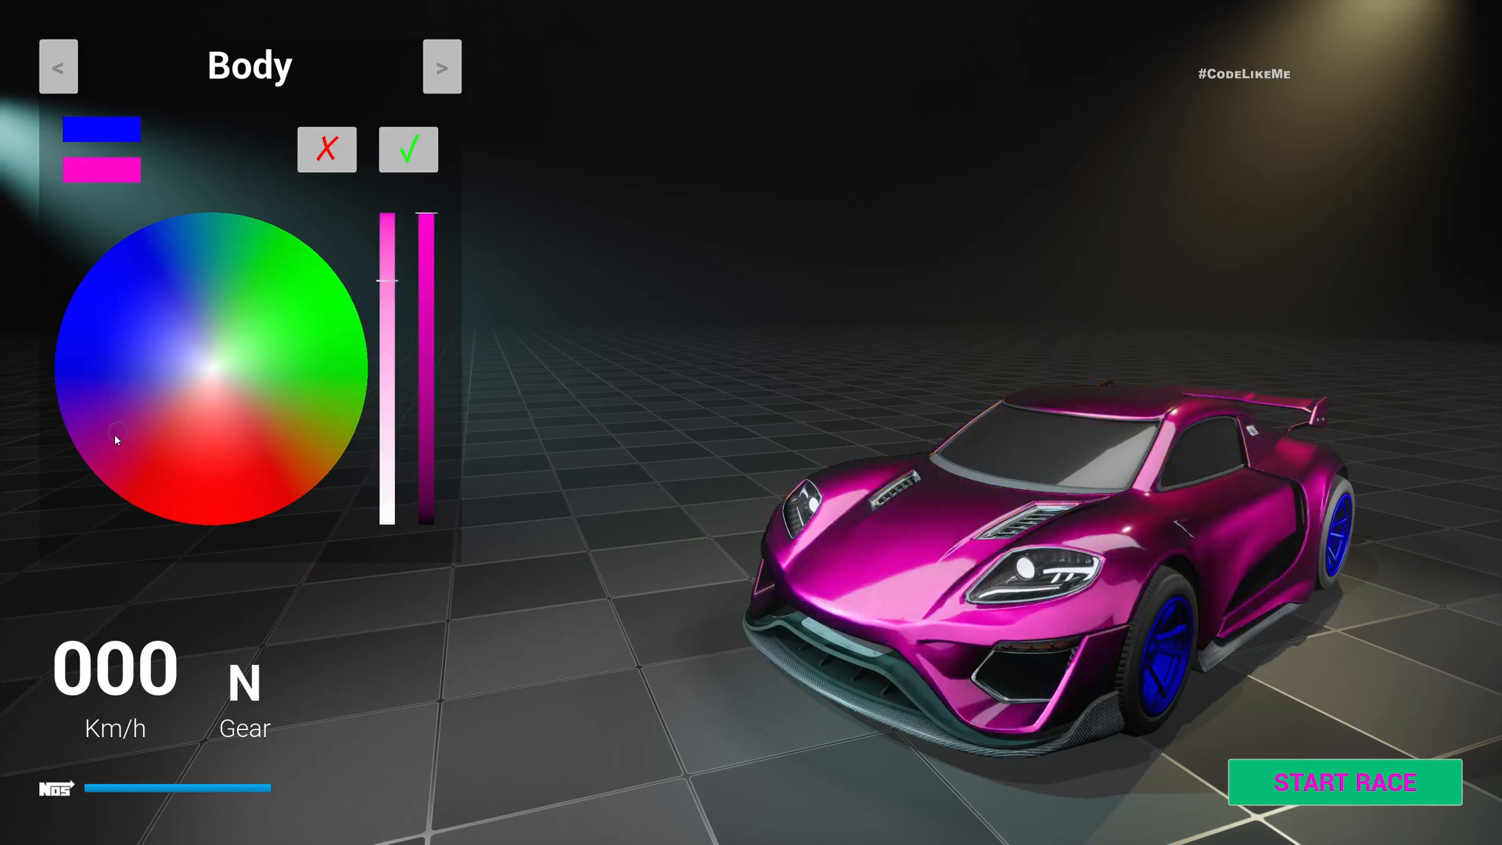
click(222, 341)
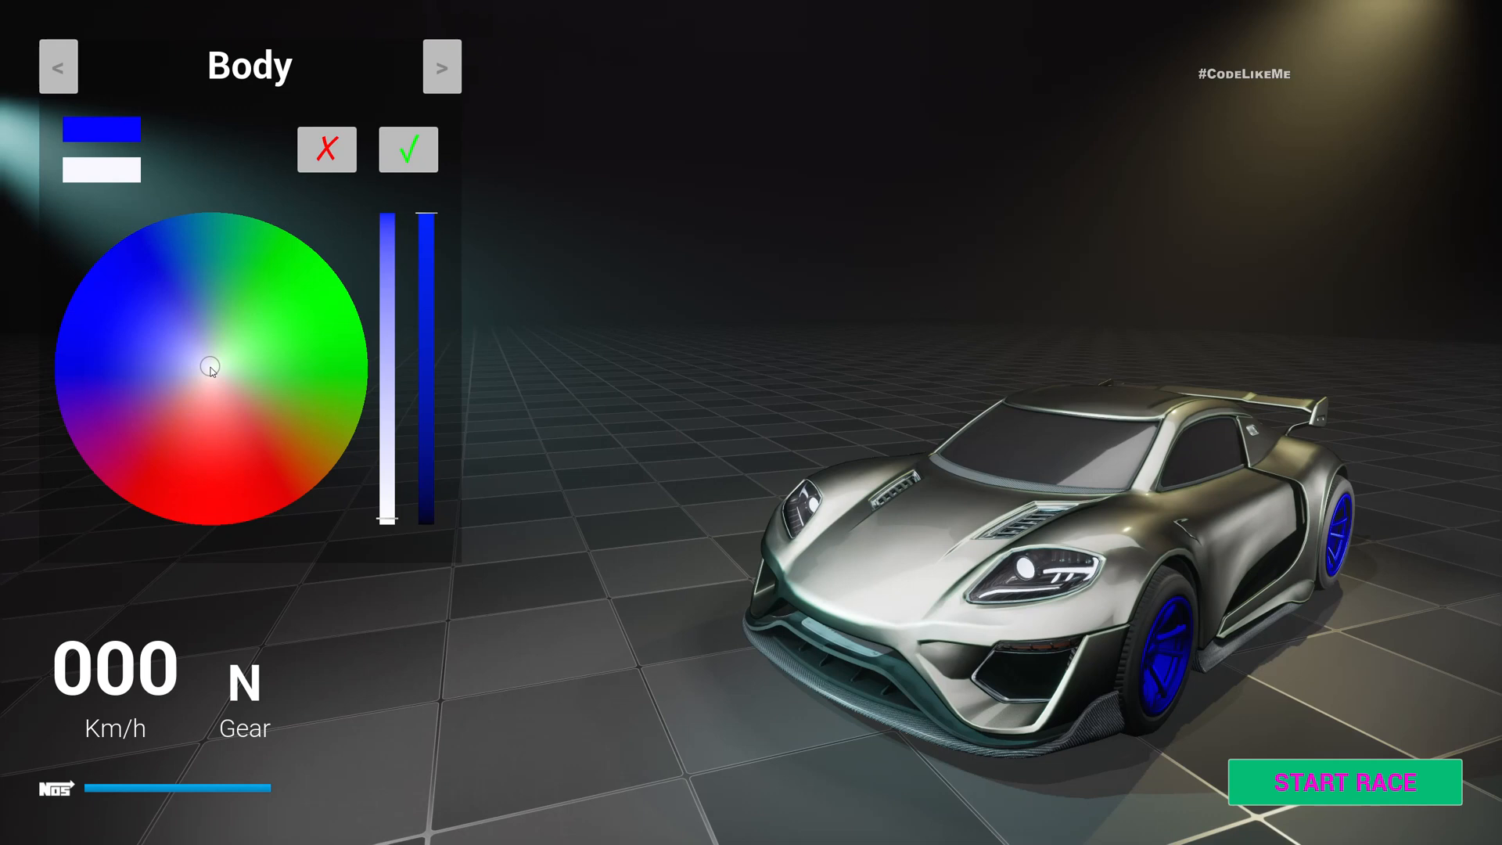
click(266, 352)
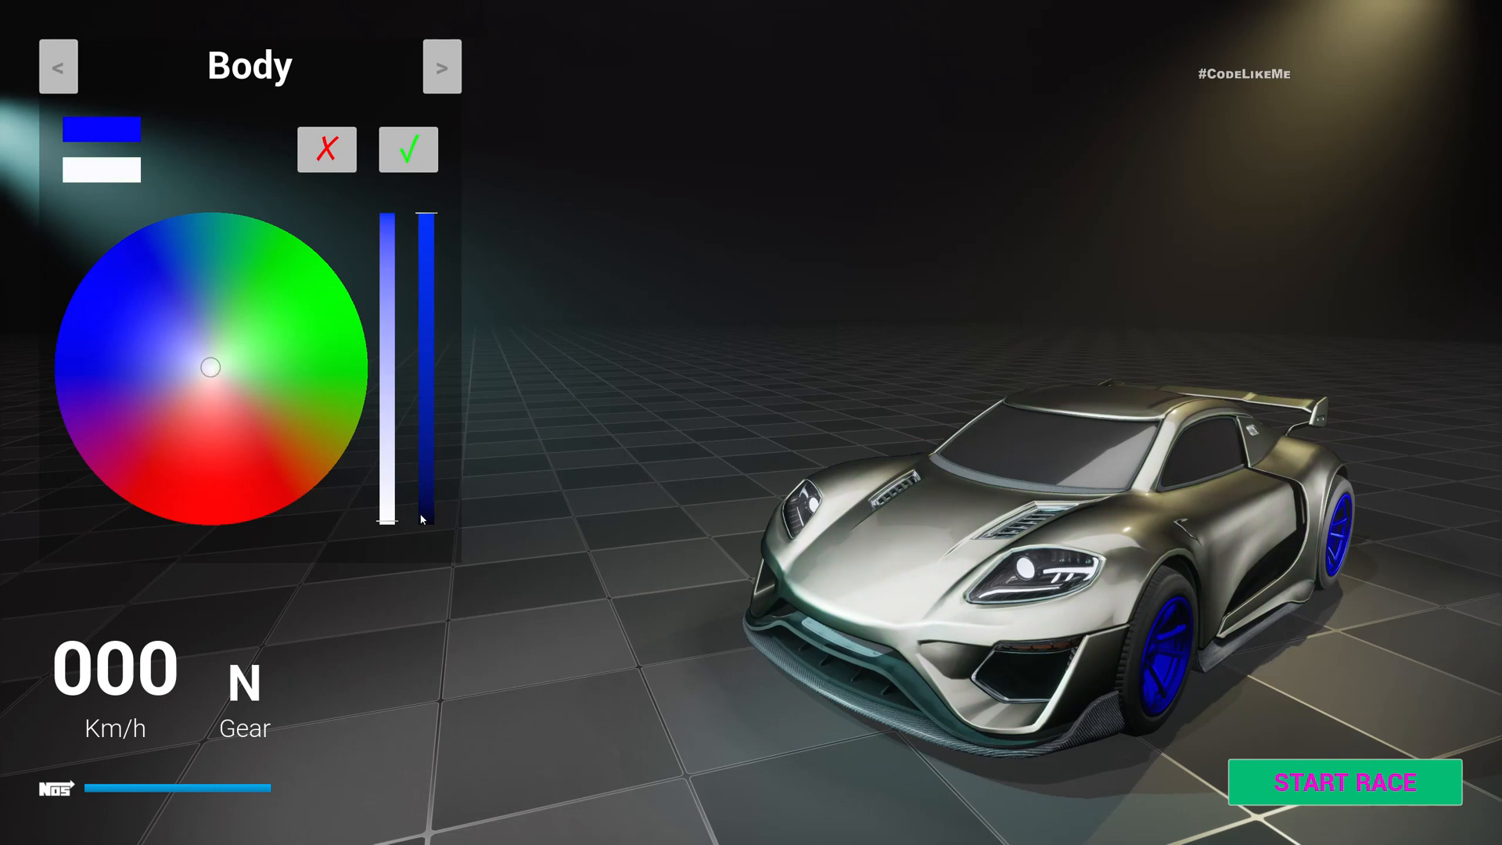
mouse_move(403, 548)
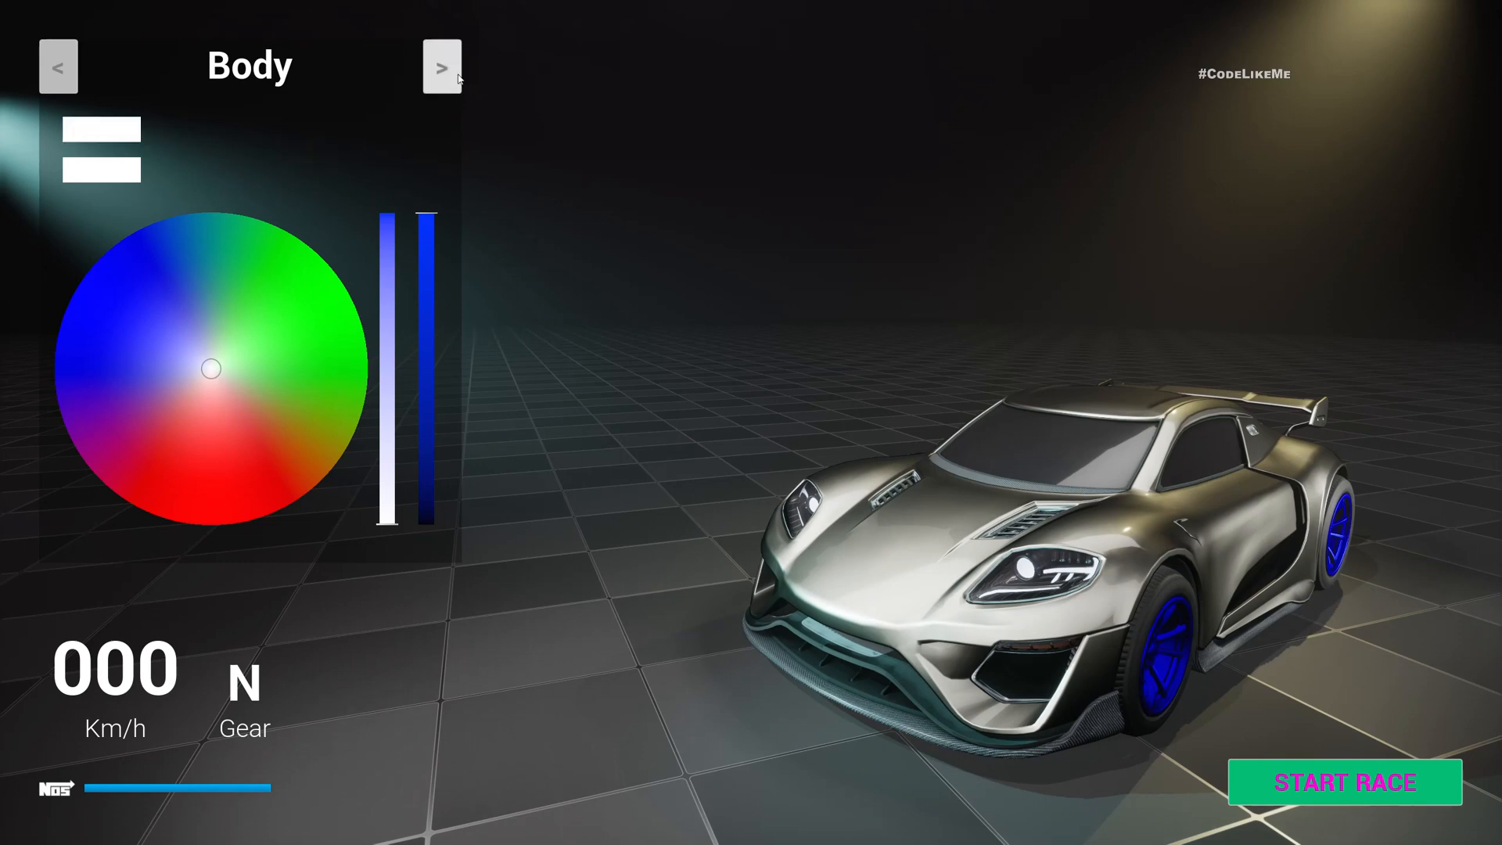
Cycle through wheels, exhaust and body with the arrows, recolouring the wheels, then start the race
click(443, 65)
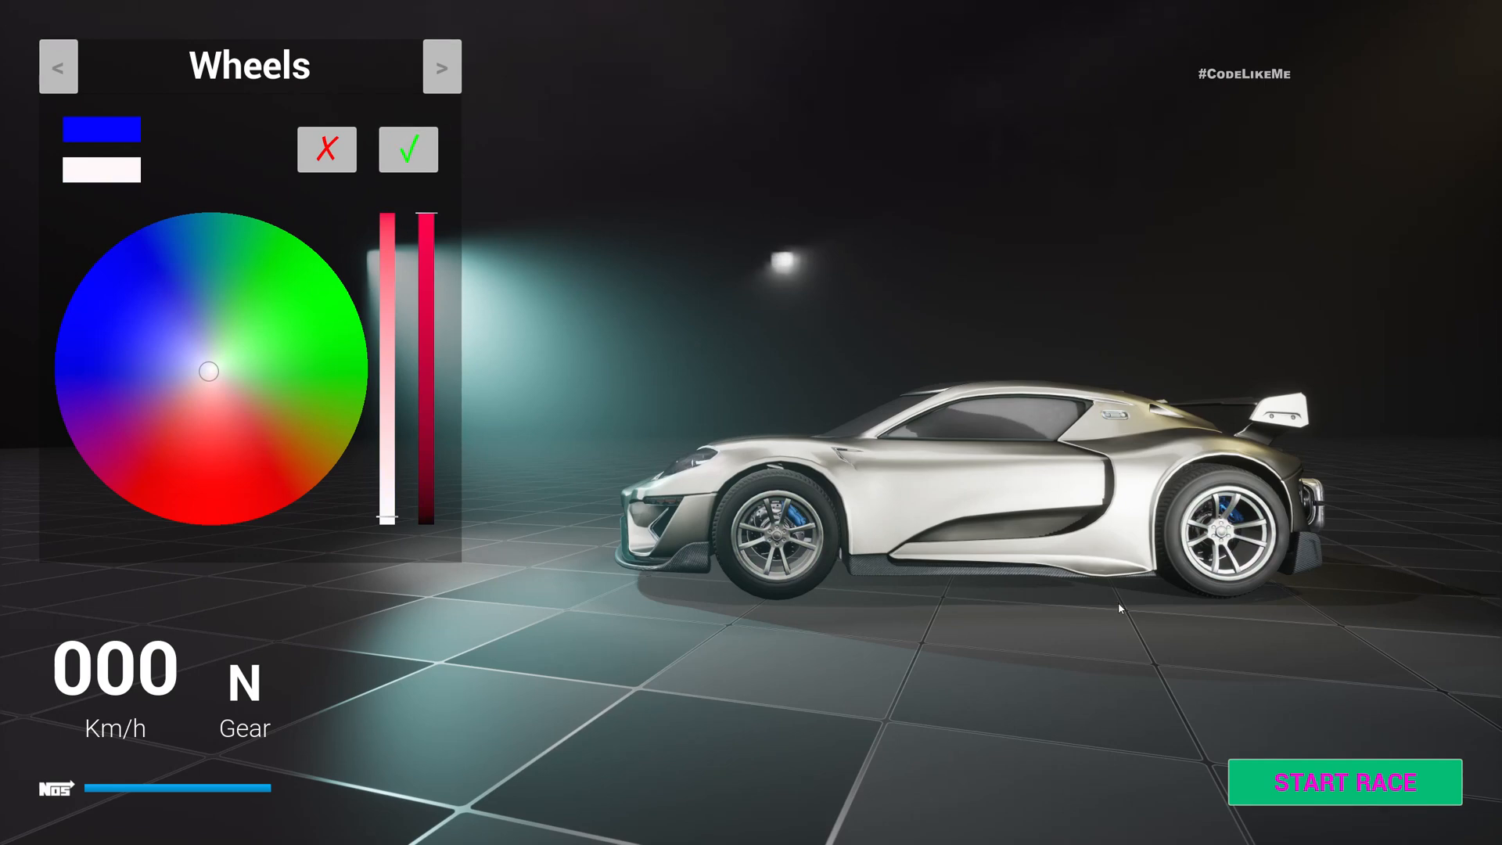
click(443, 65)
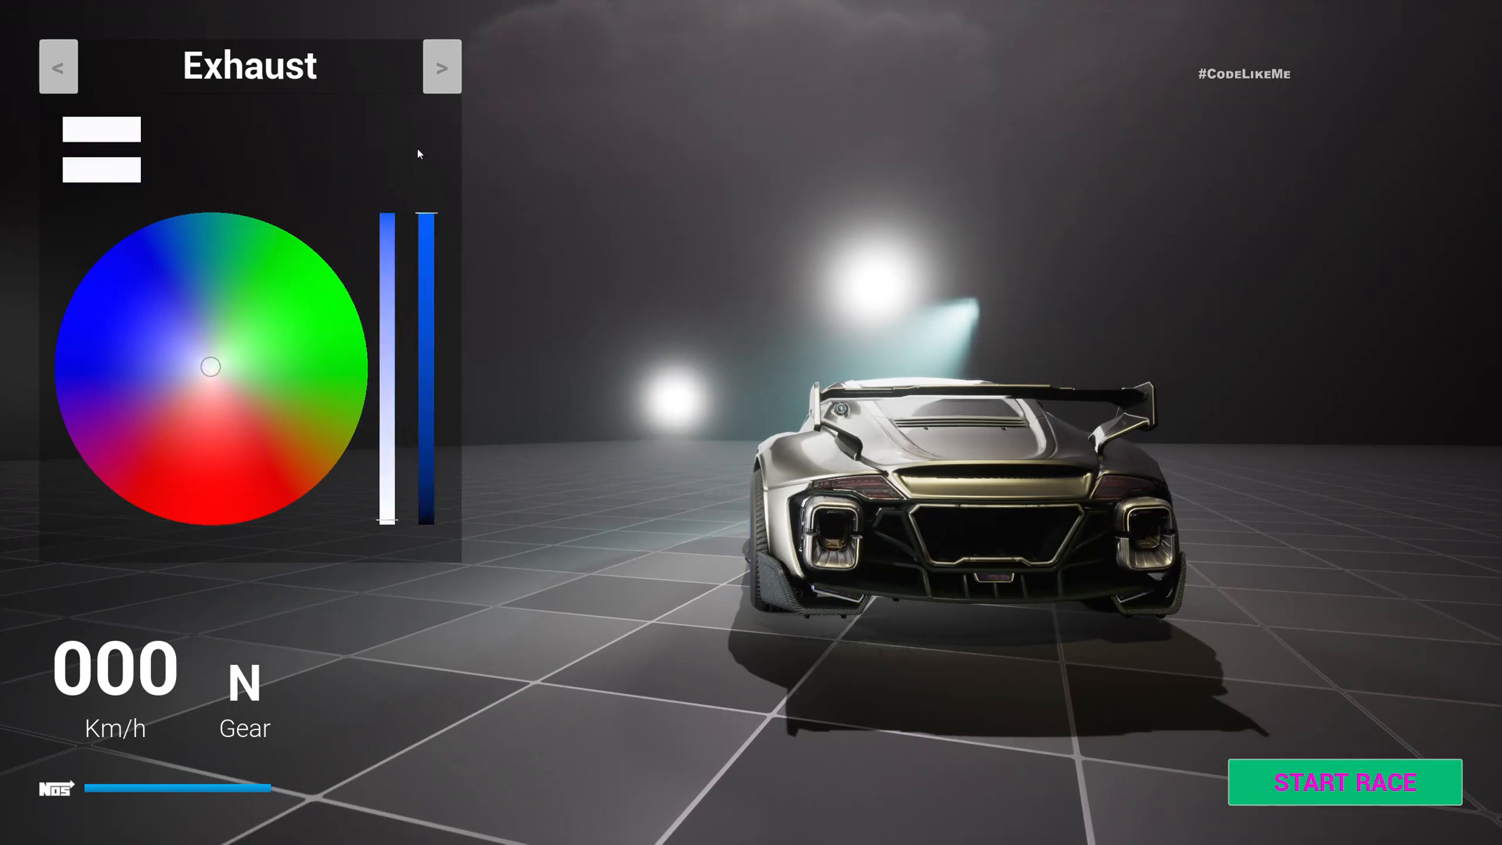
click(211, 373)
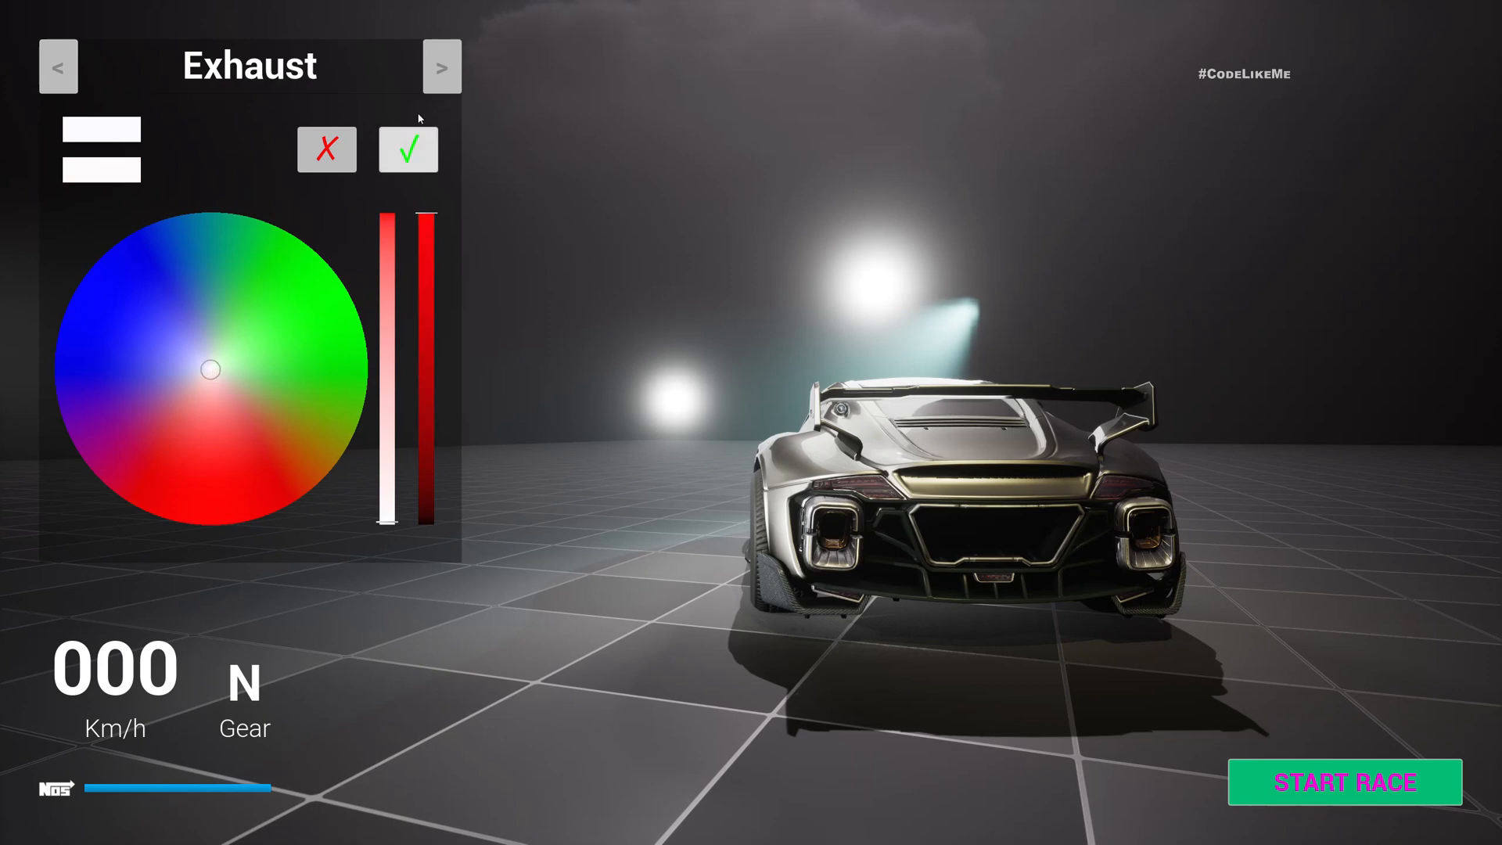
click(442, 67)
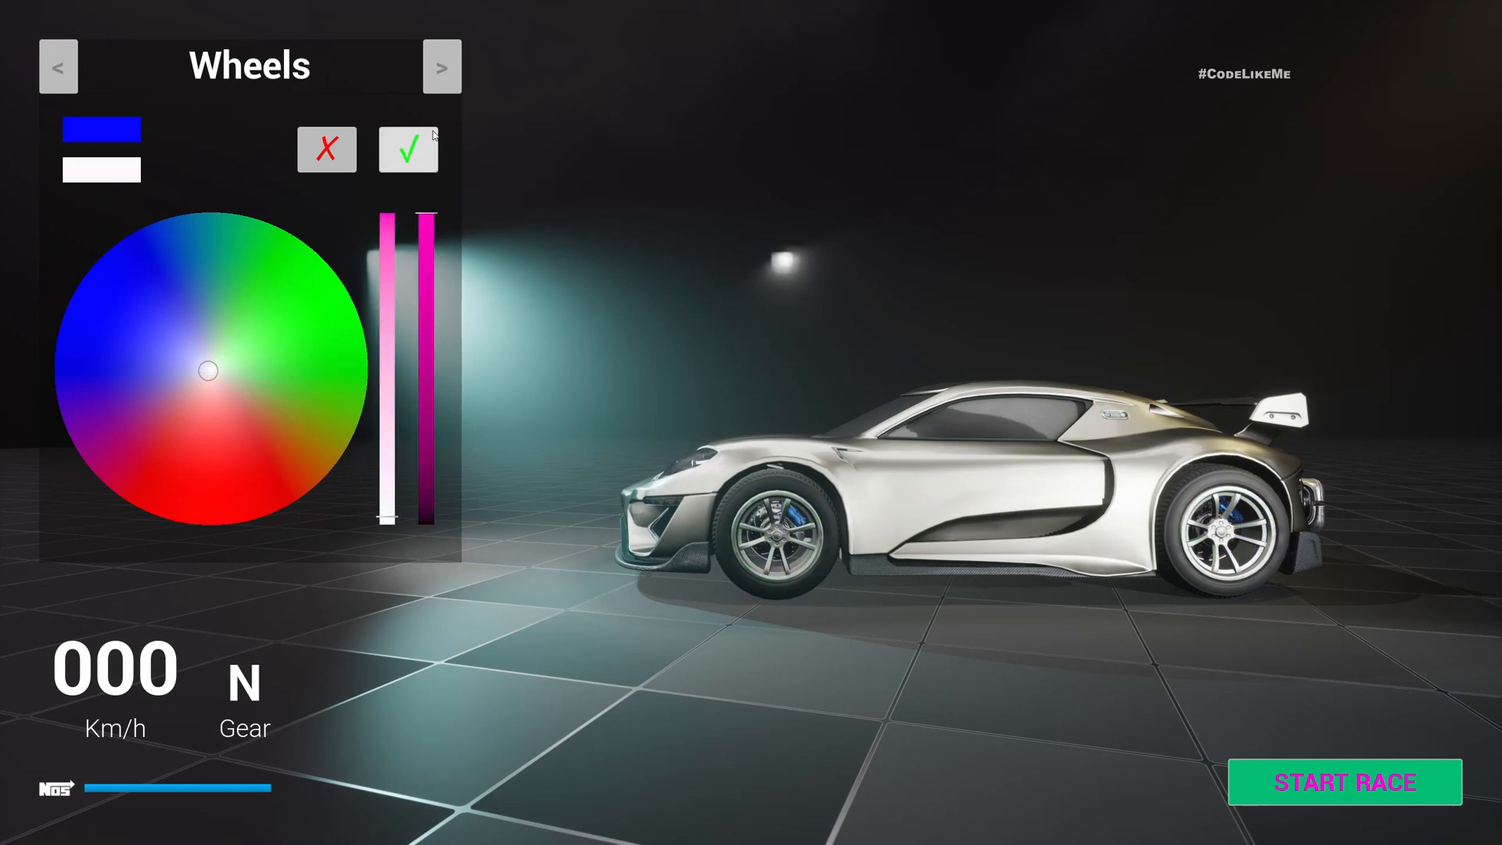
click(442, 67)
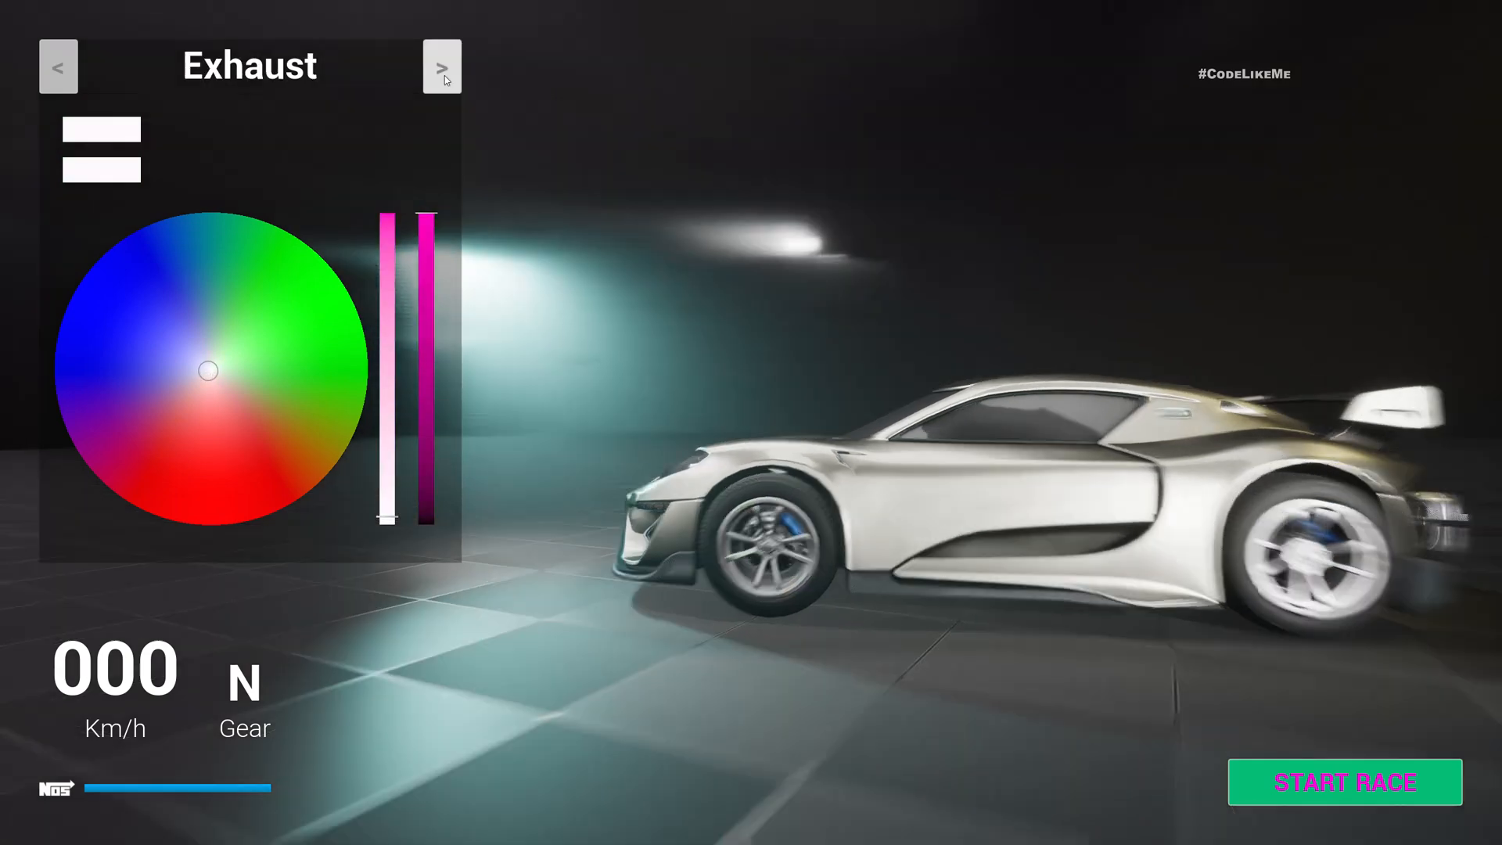
click(443, 67)
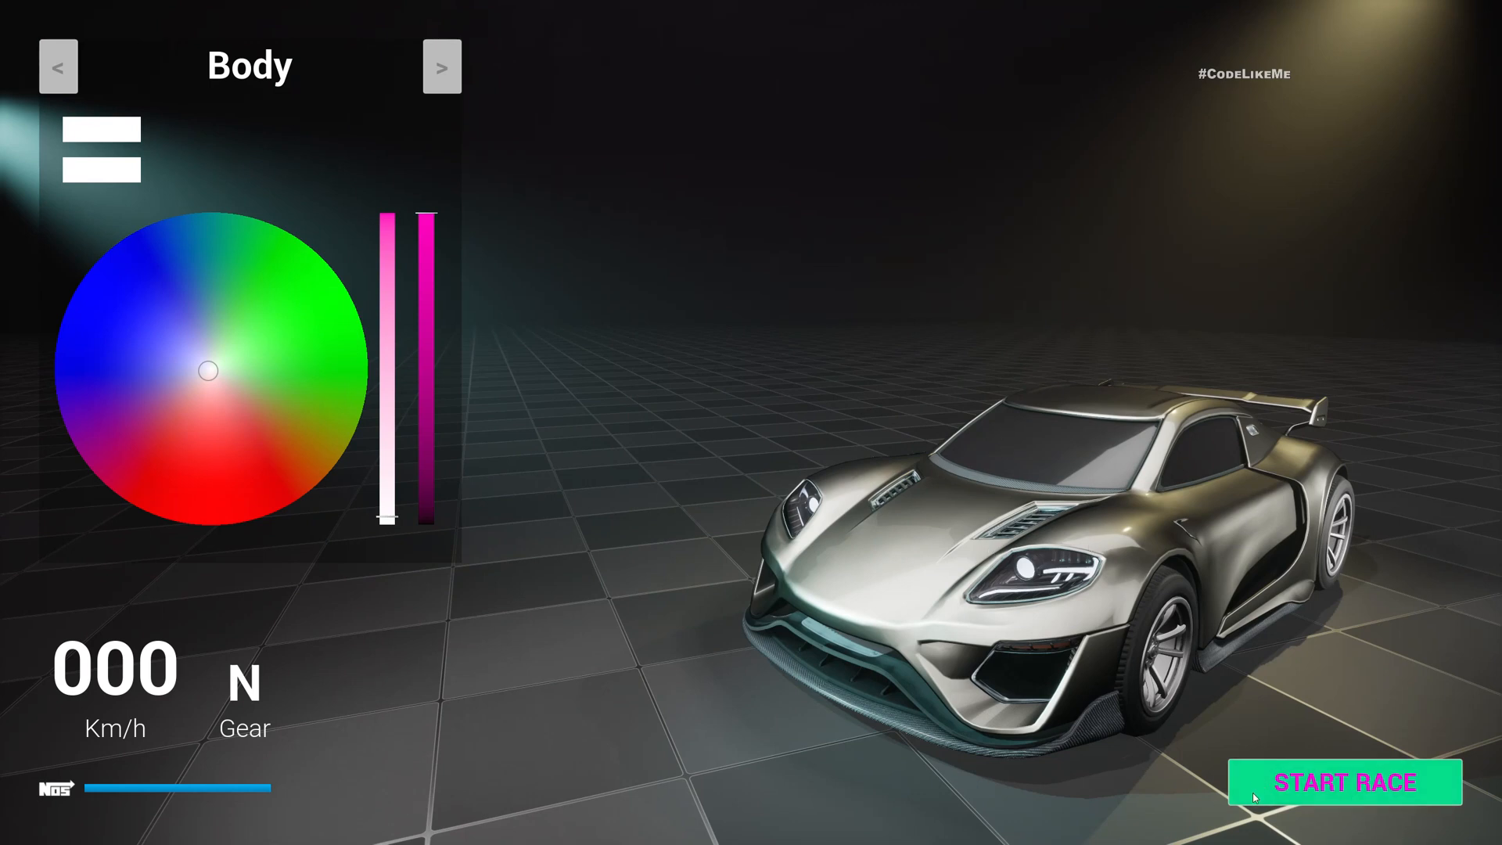
click(1345, 781)
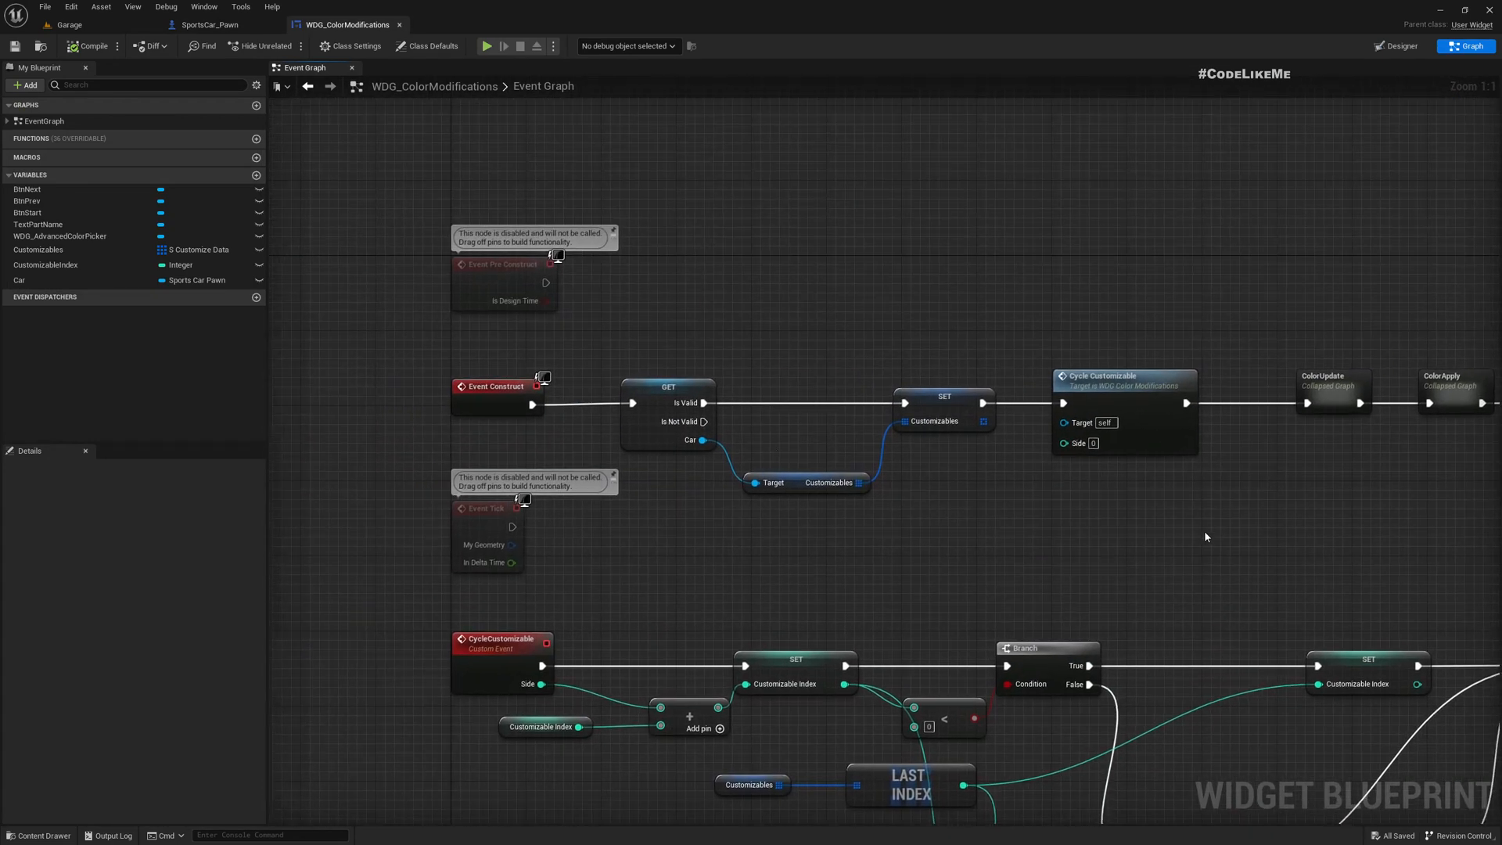
In SportsCar_Pawn's Check Garage Mode, wire Stop directly to Attach Component To Component
scroll(down, 3)
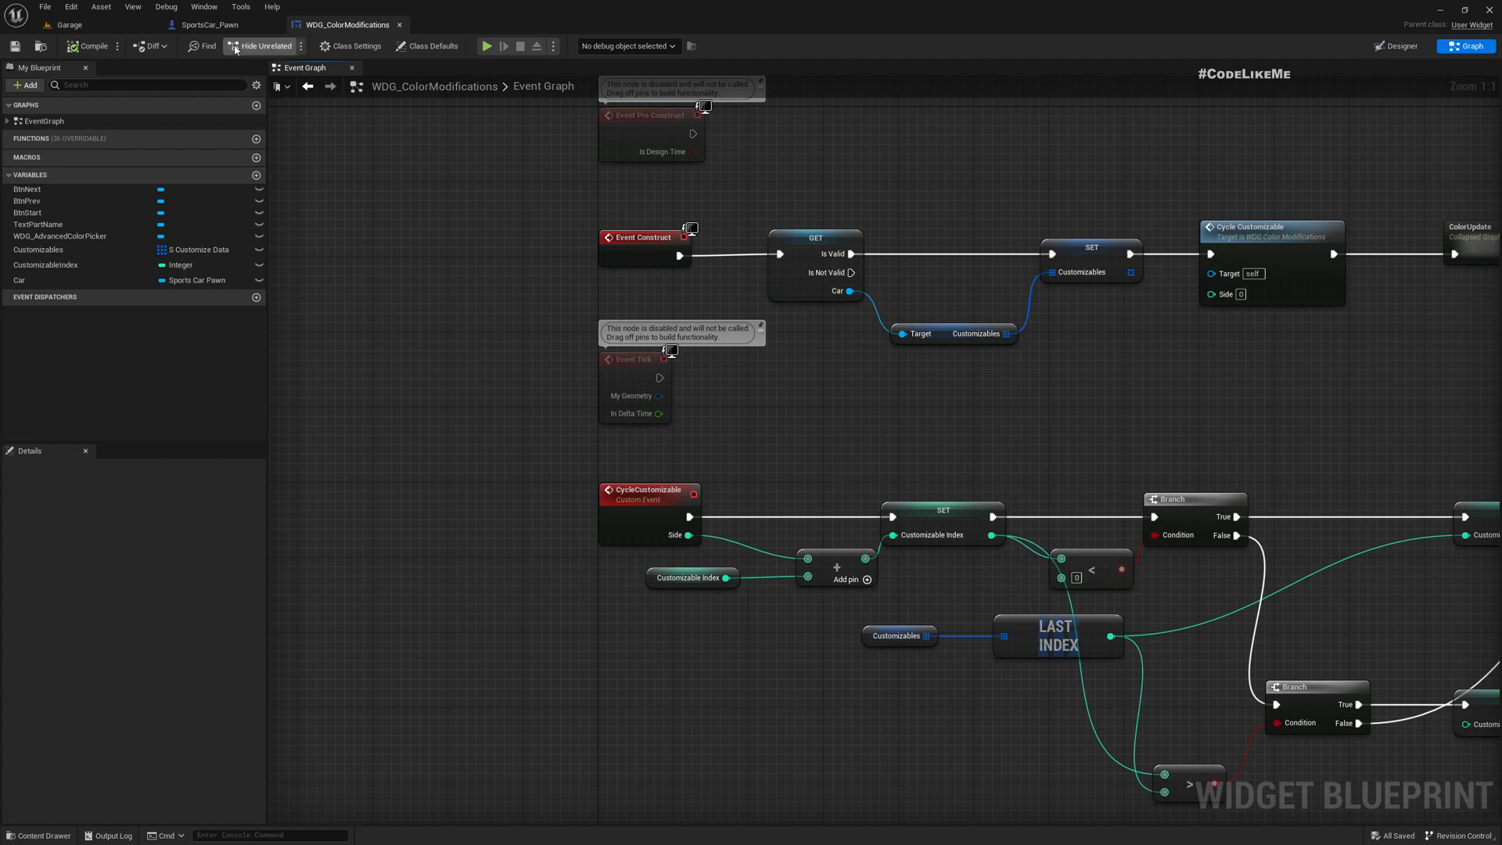
click(176, 24)
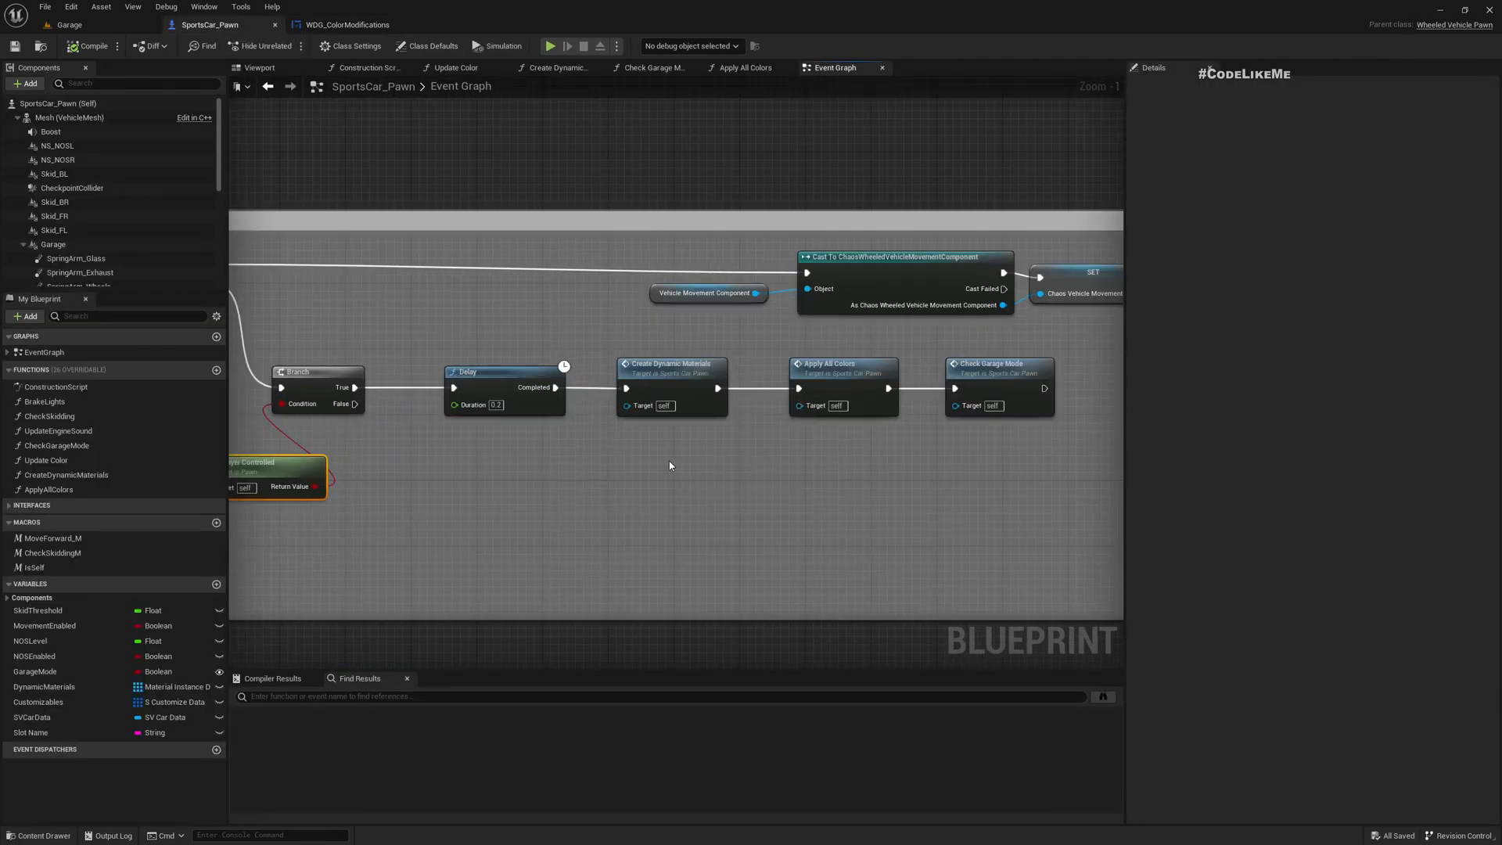
click(654, 68)
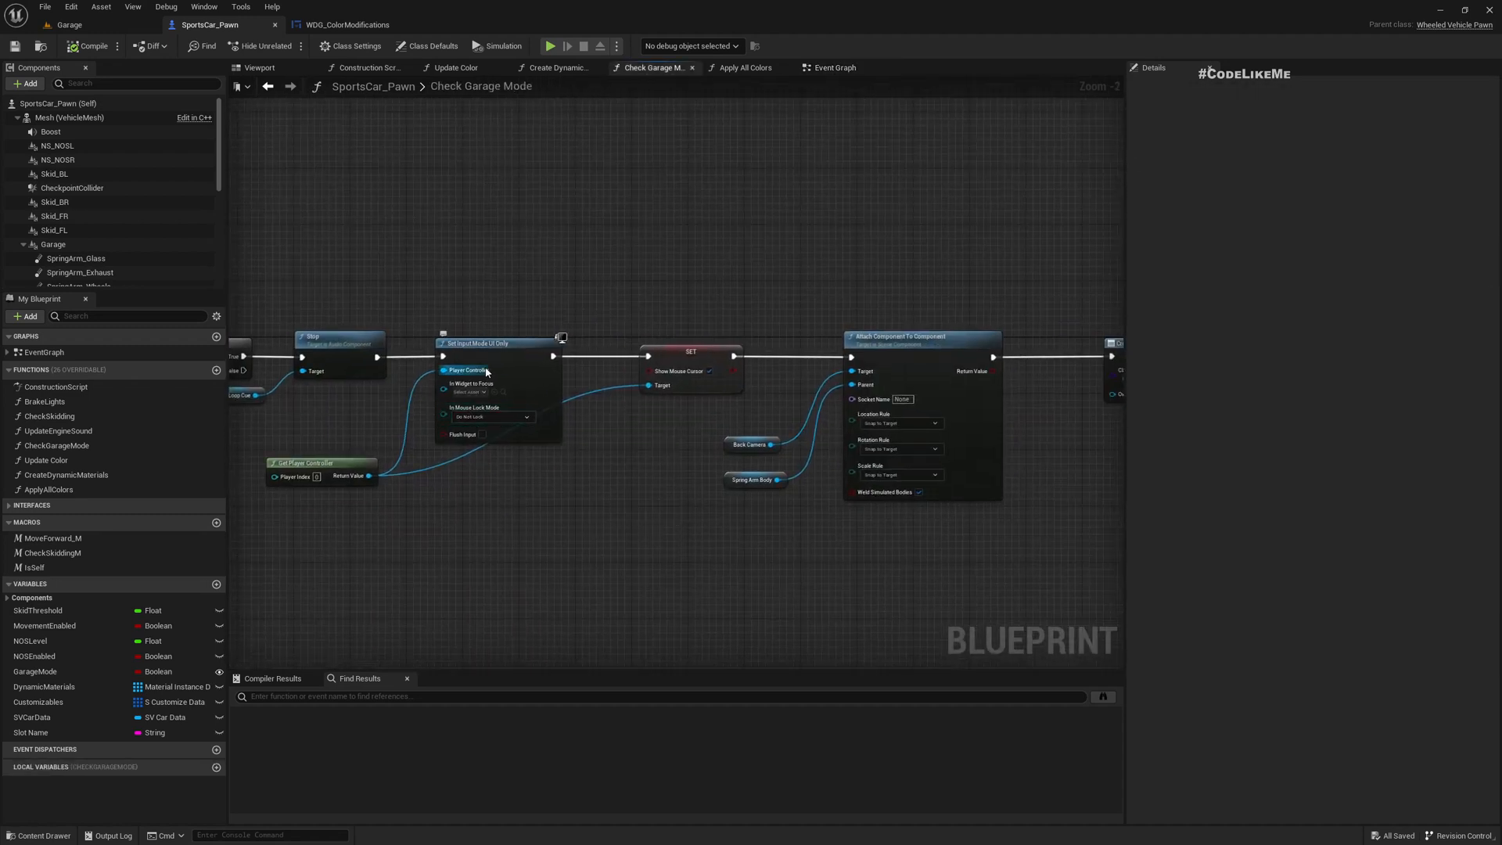
mouse_move(493, 388)
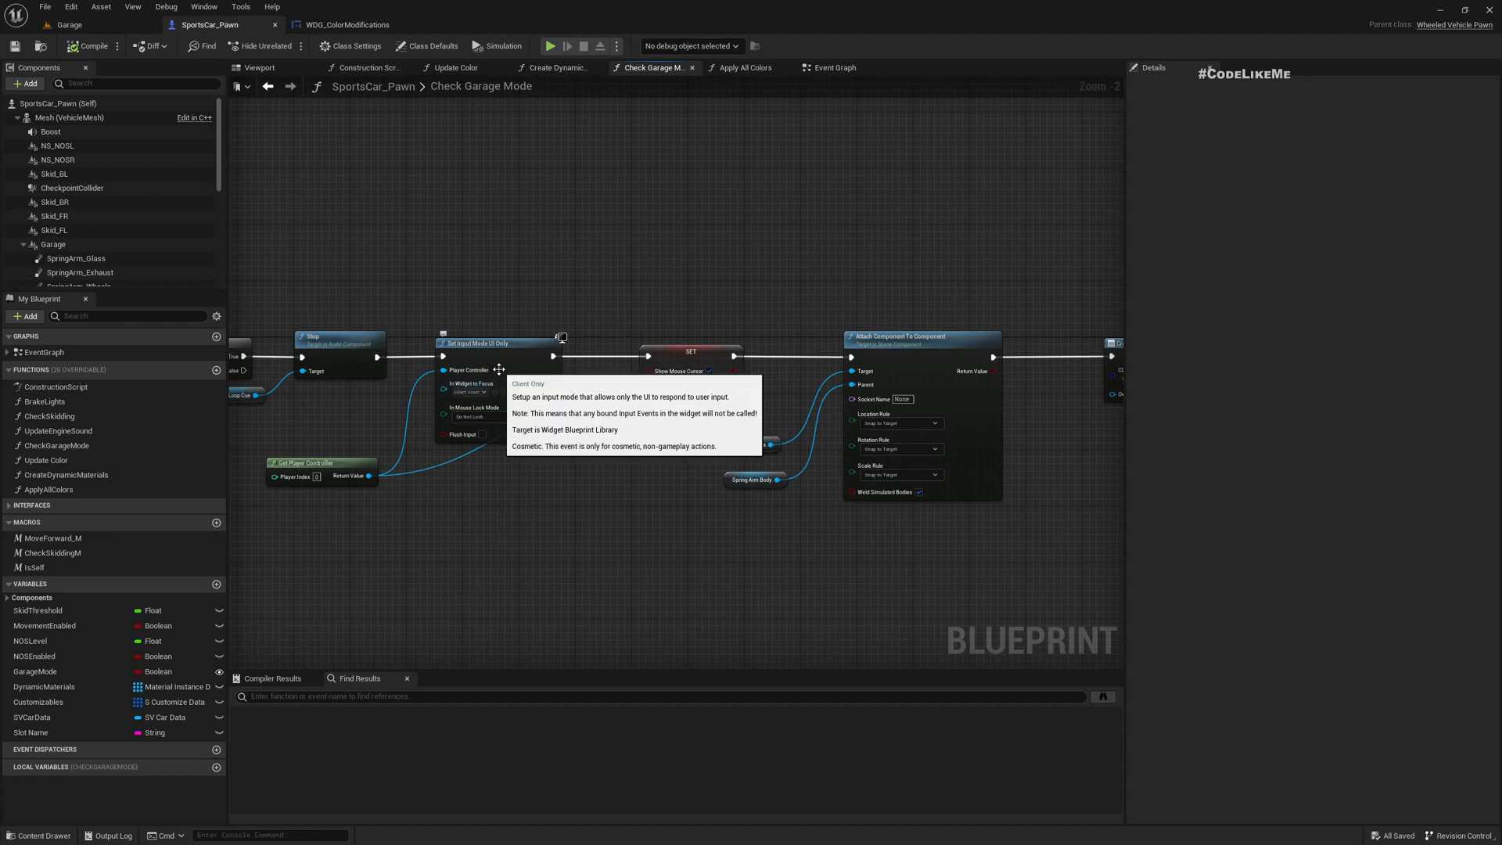
mouse_move(431, 537)
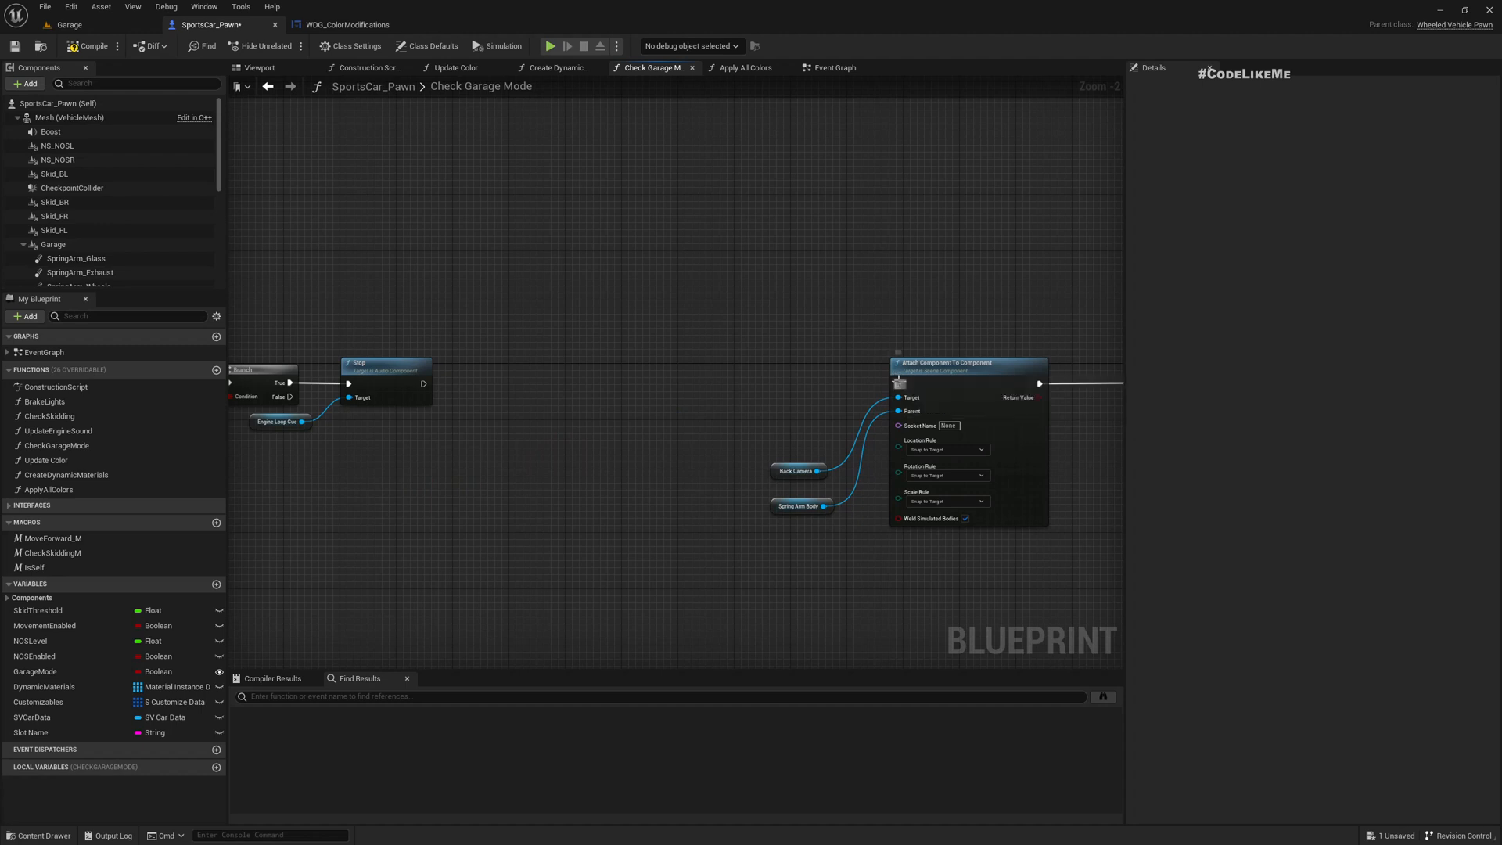
drag(427, 384, 896, 383)
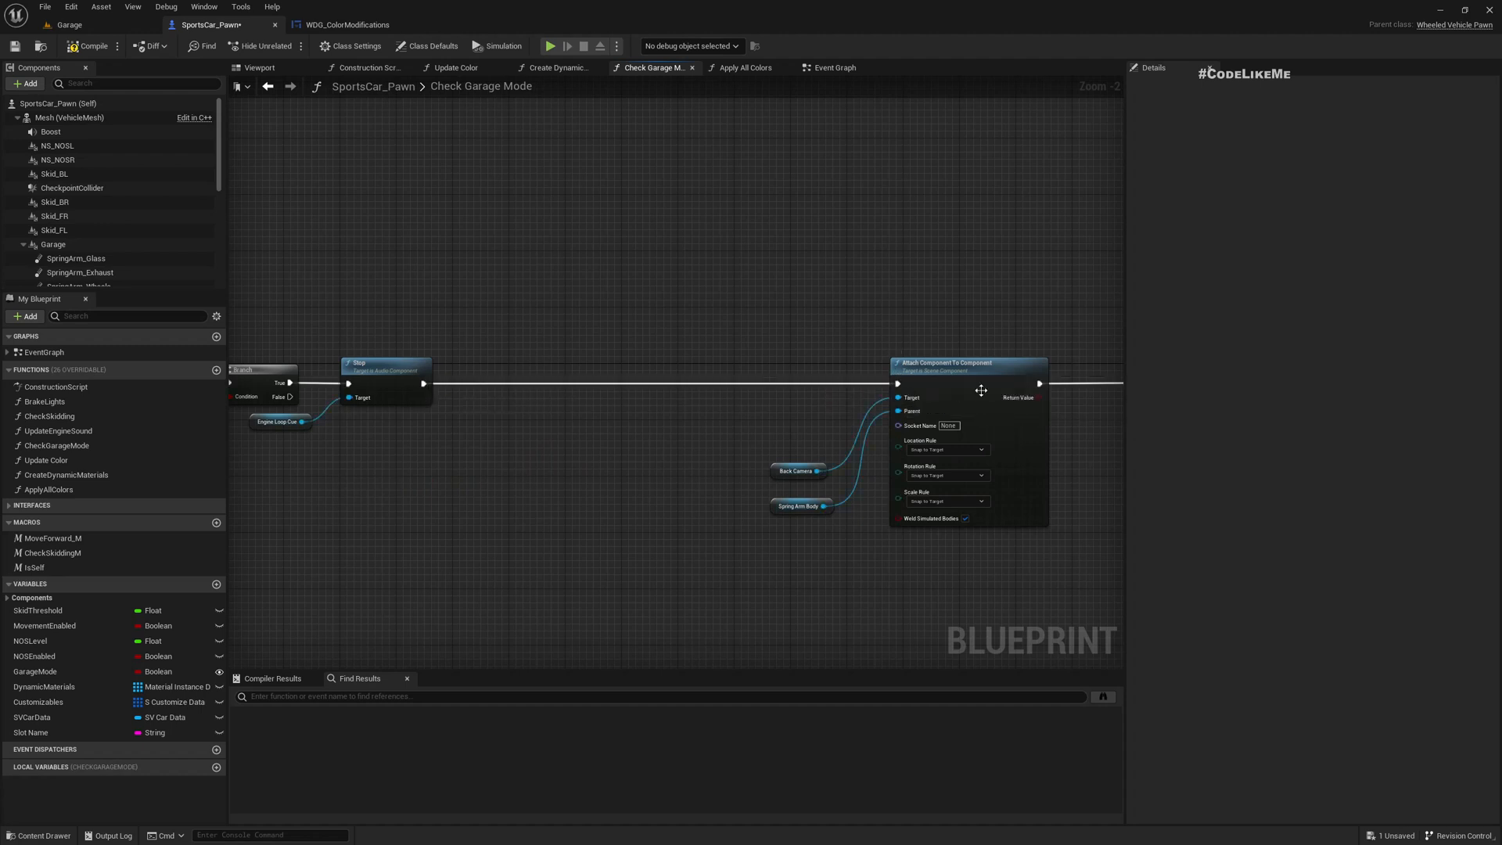
scroll(down, 3)
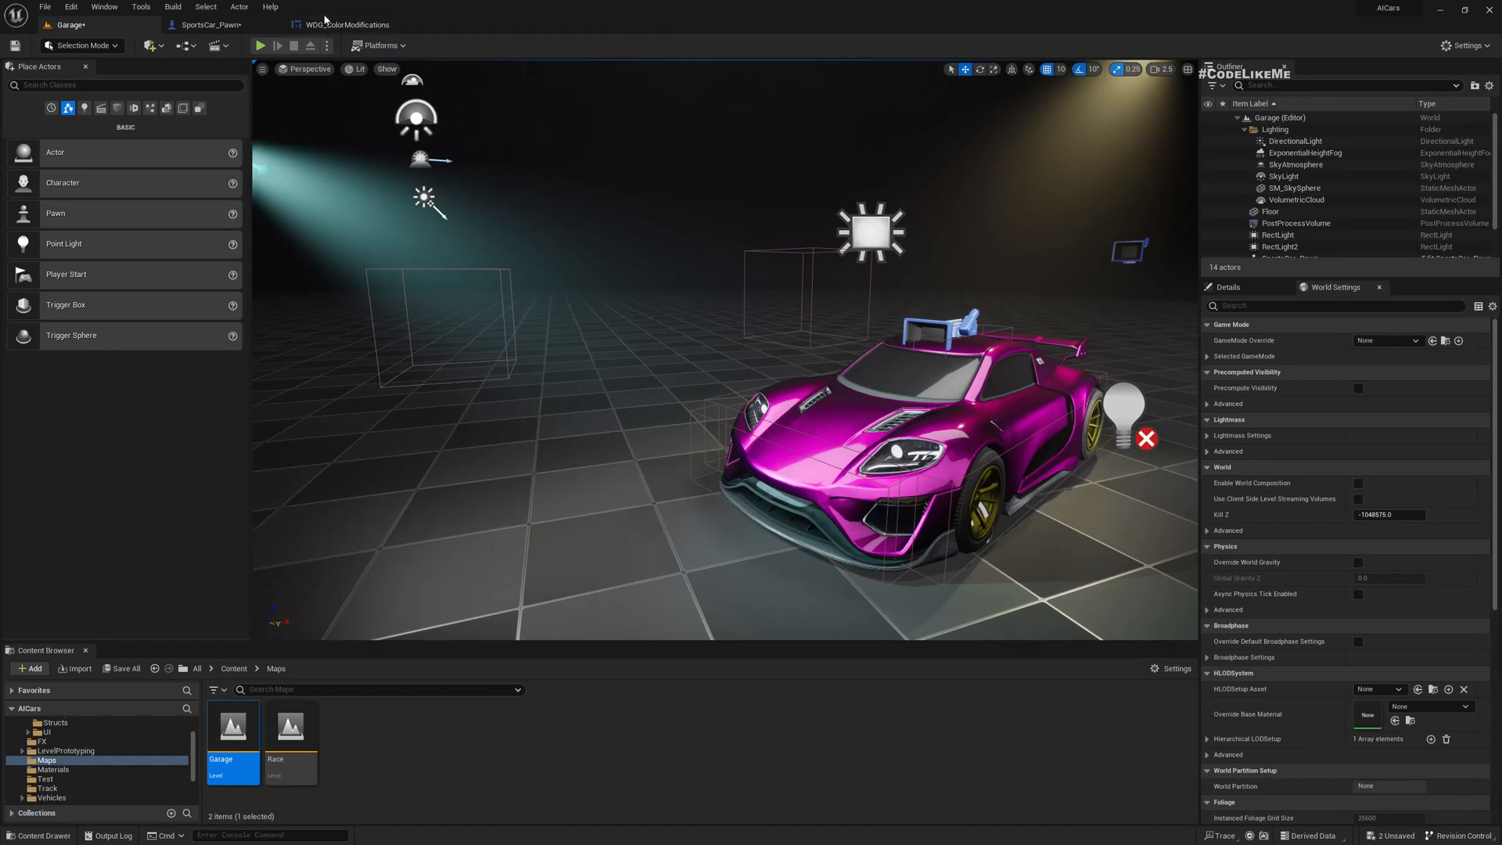
Bring WDG_ColorModifications' Next, Prev and Start events into view and Save All
click(337, 24)
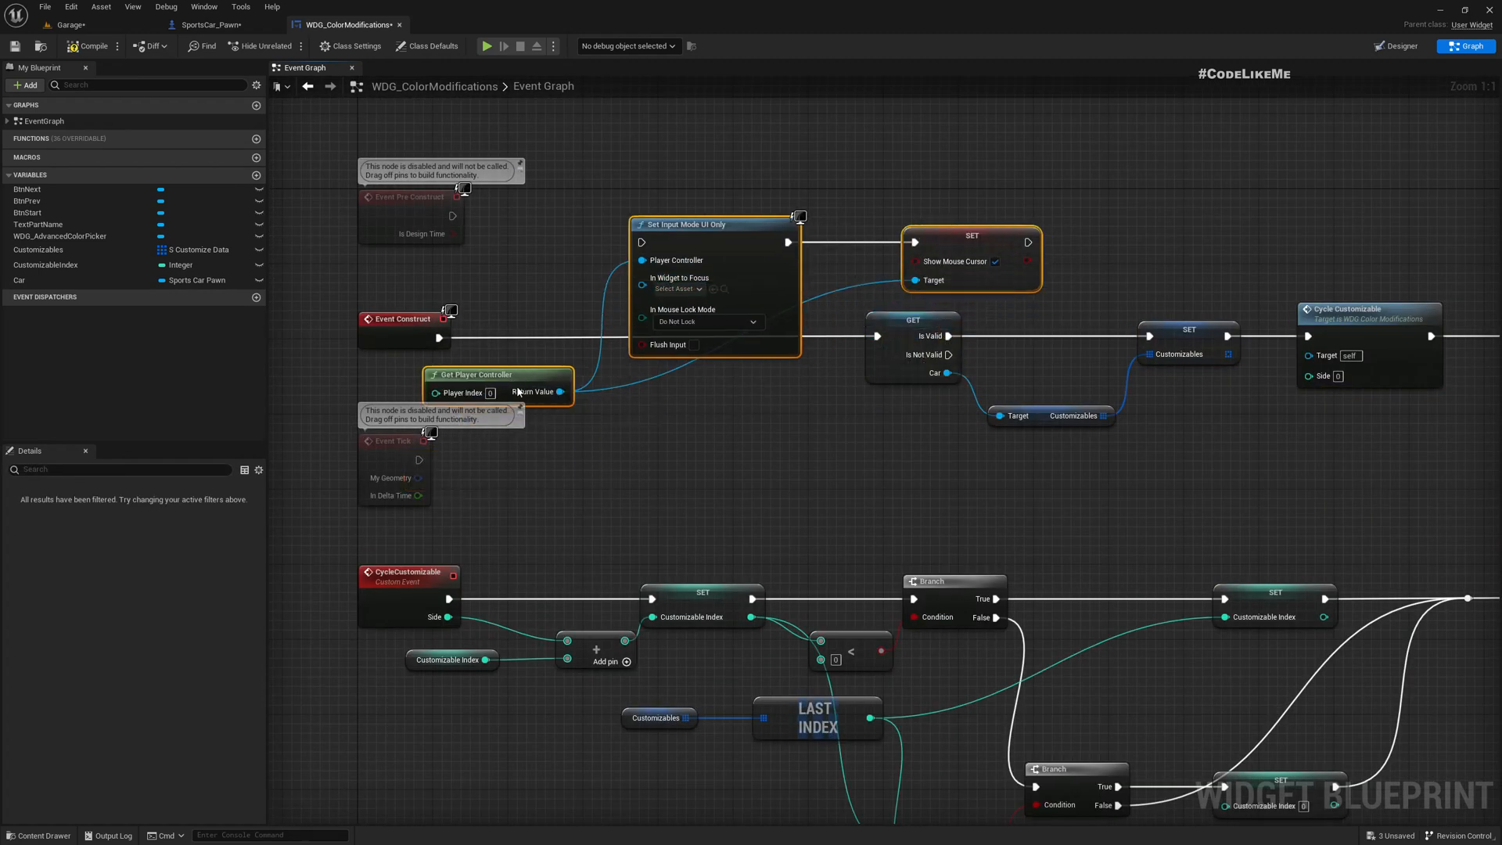
scroll(down, 3)
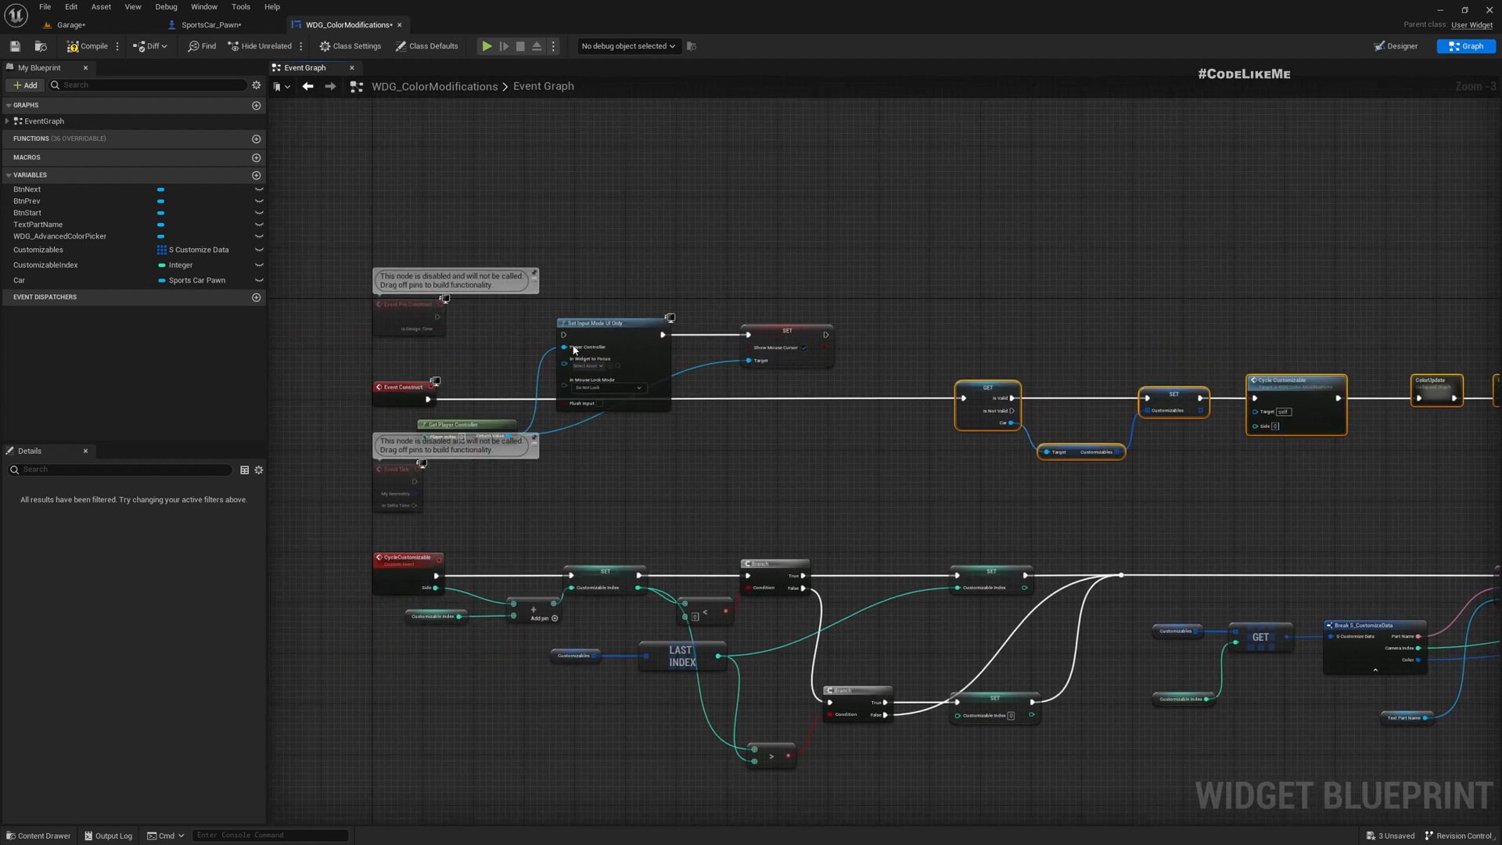
drag(428, 386, 565, 336)
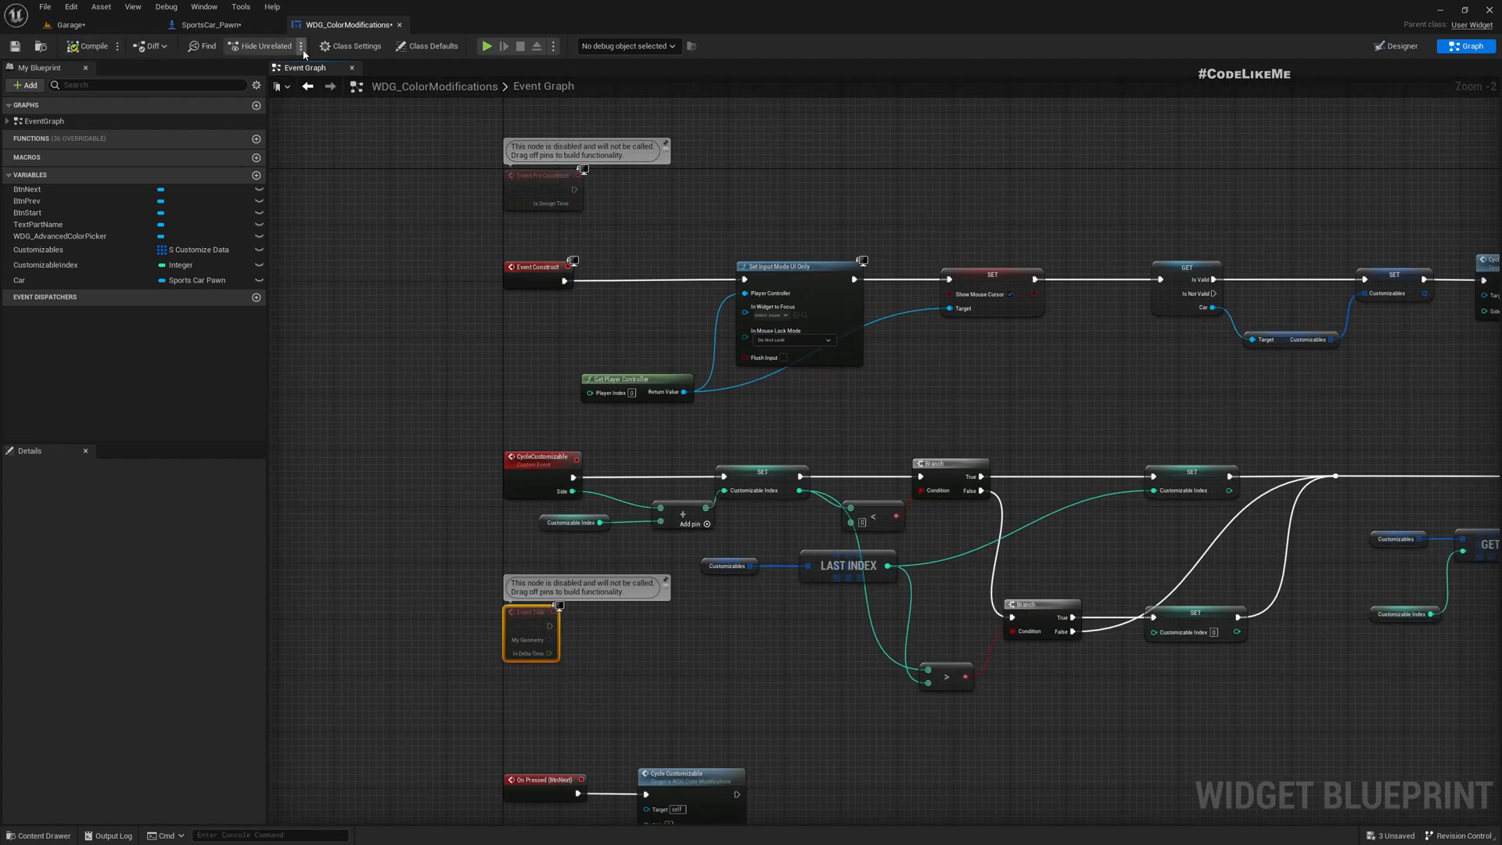
click(85, 44)
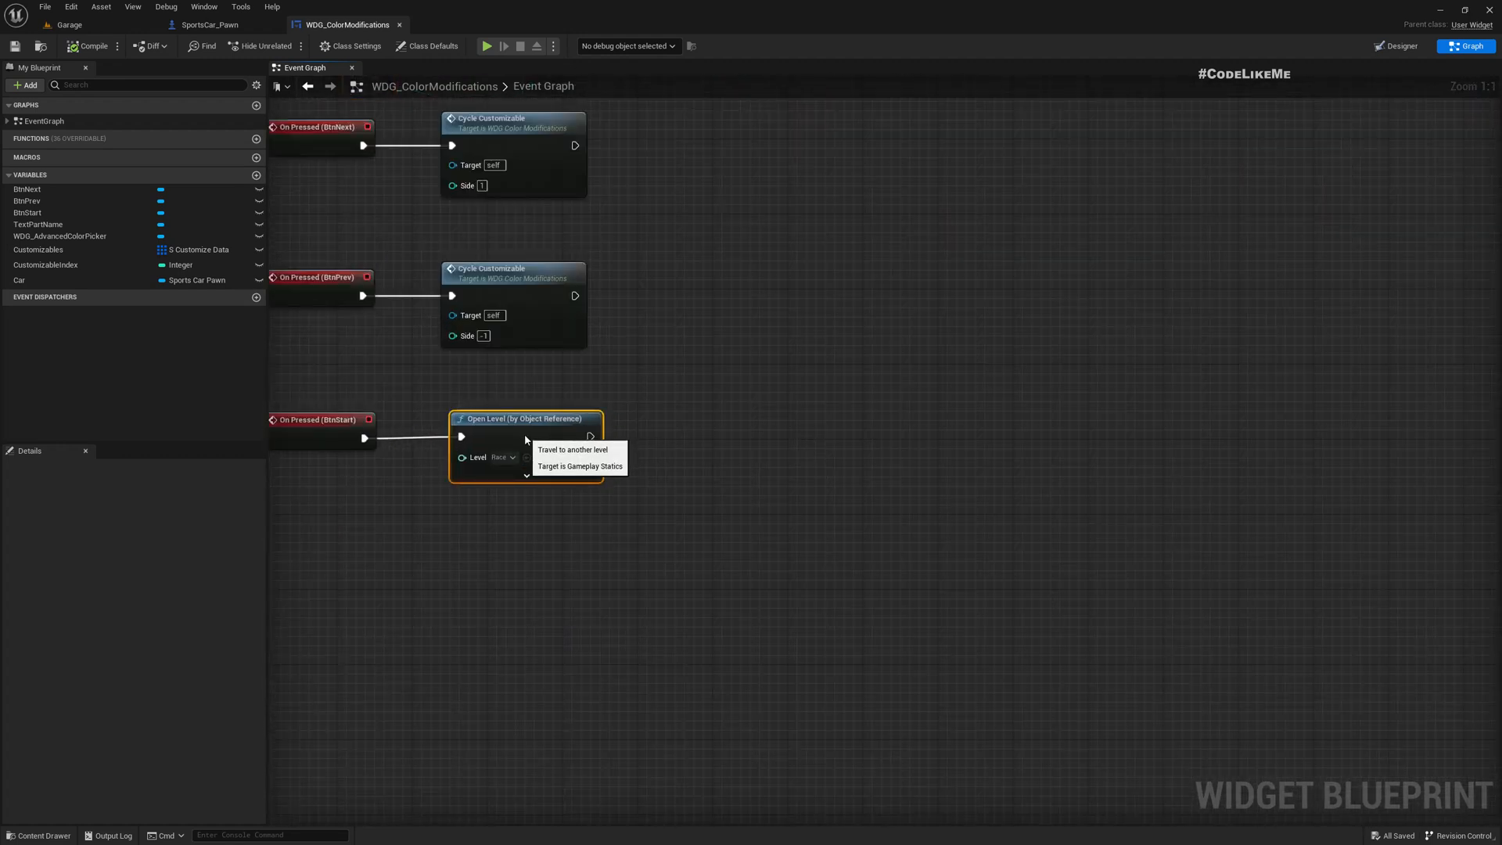
Add Get Player Controller and Set Input Mode Game Only after On Pressed (BtnStart)
drag(525, 419, 789, 419)
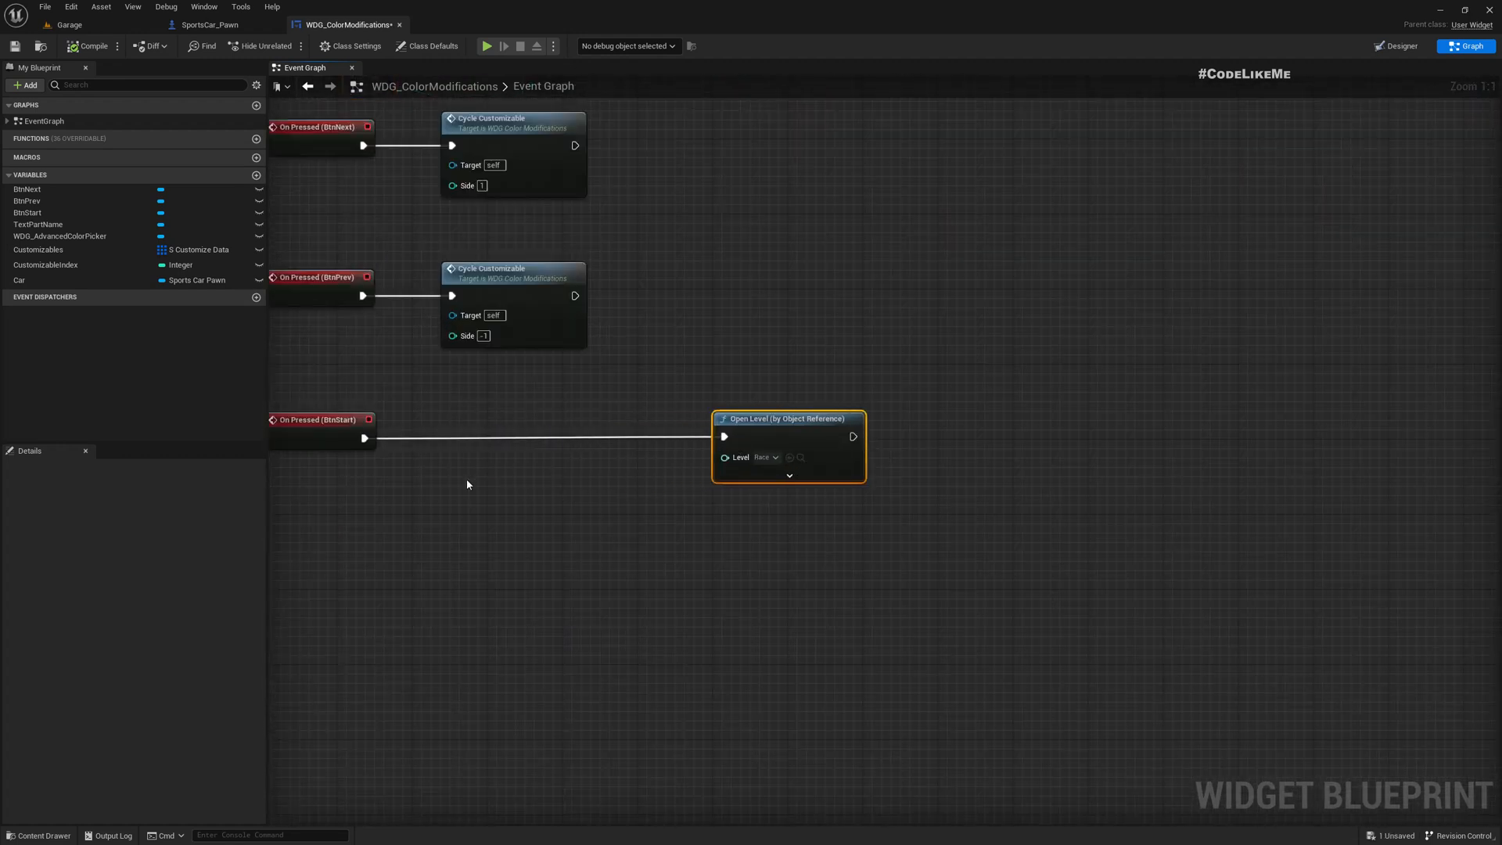
text(get pl)
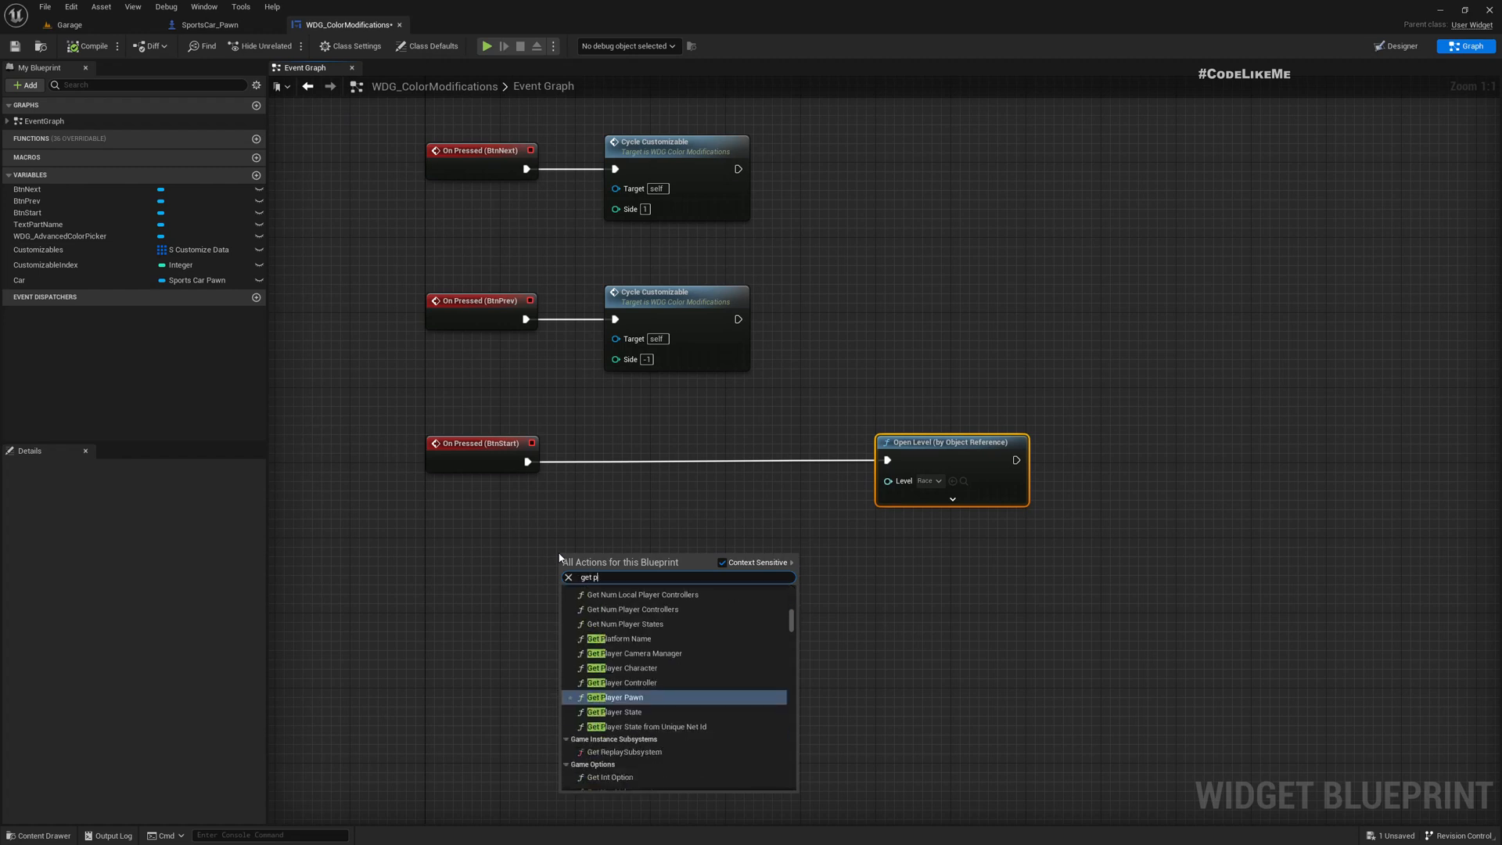
click(622, 682)
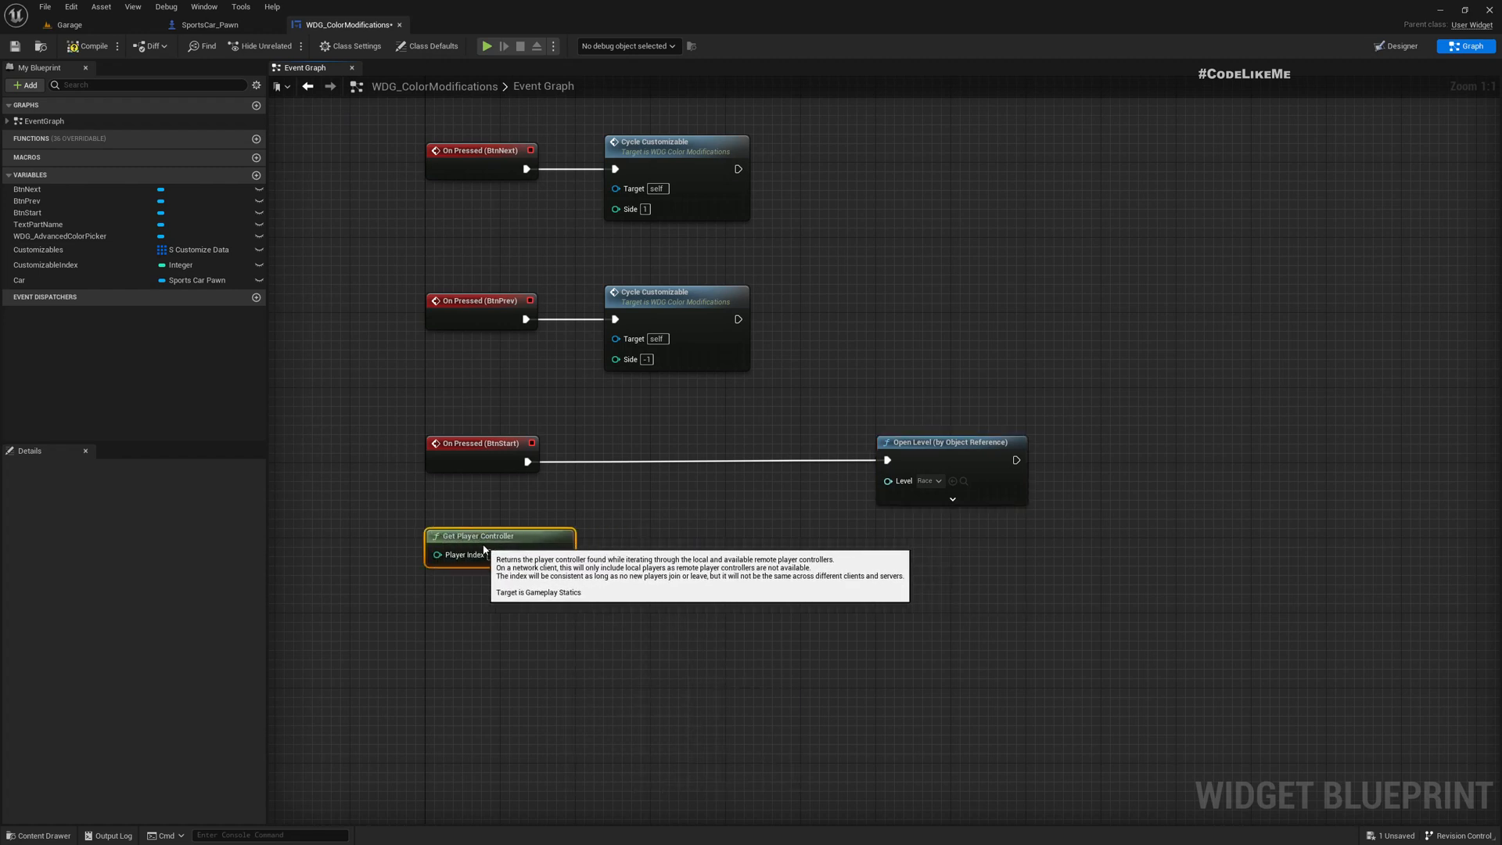
drag(564, 554, 621, 578)
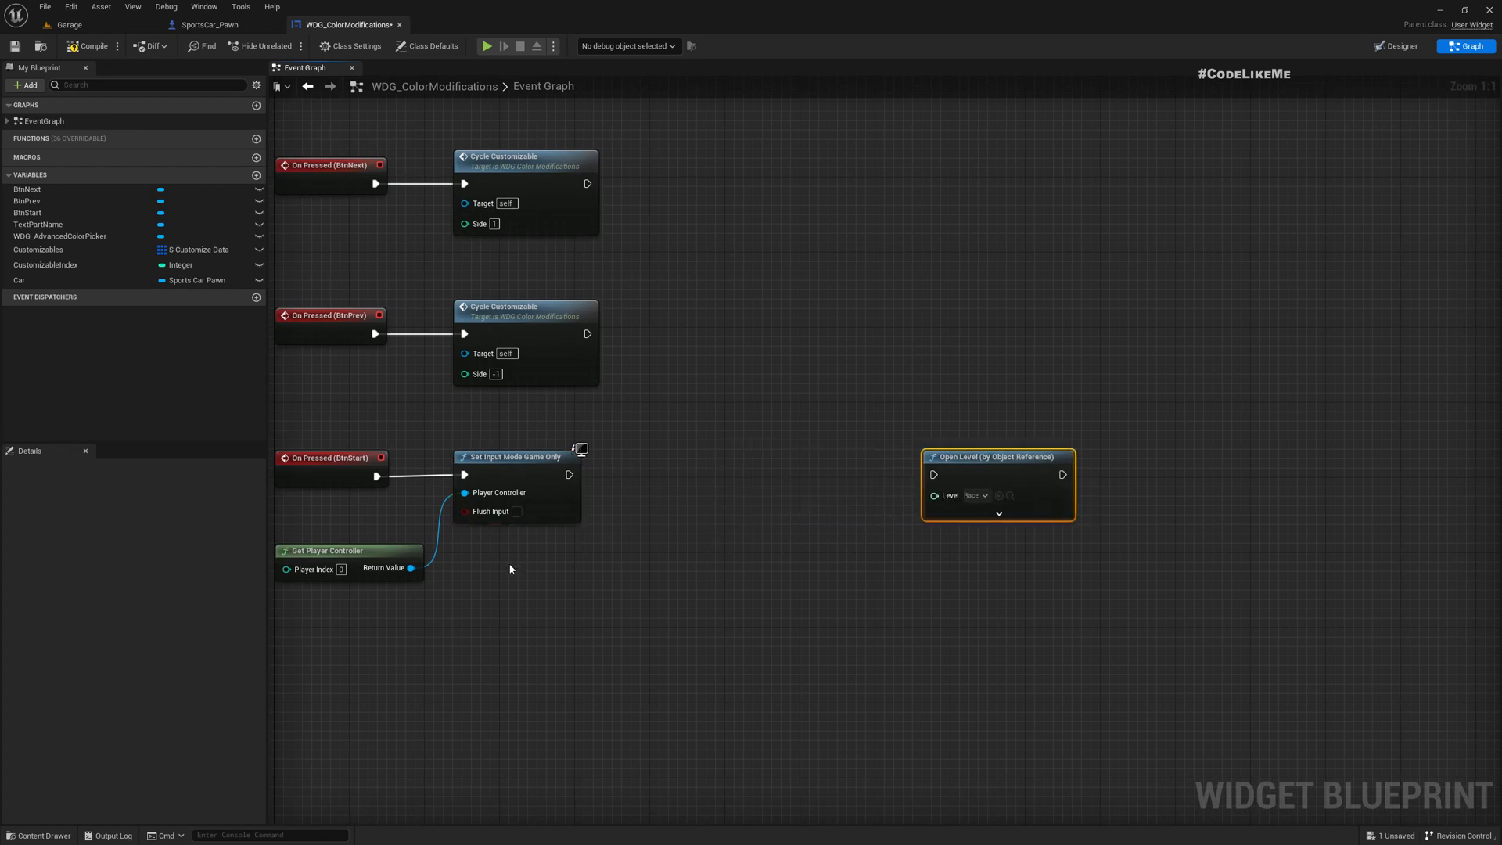
Add Set Show Mouse Cursor (unchecked), chained after the game-only input mode node
drag(410, 568, 498, 618)
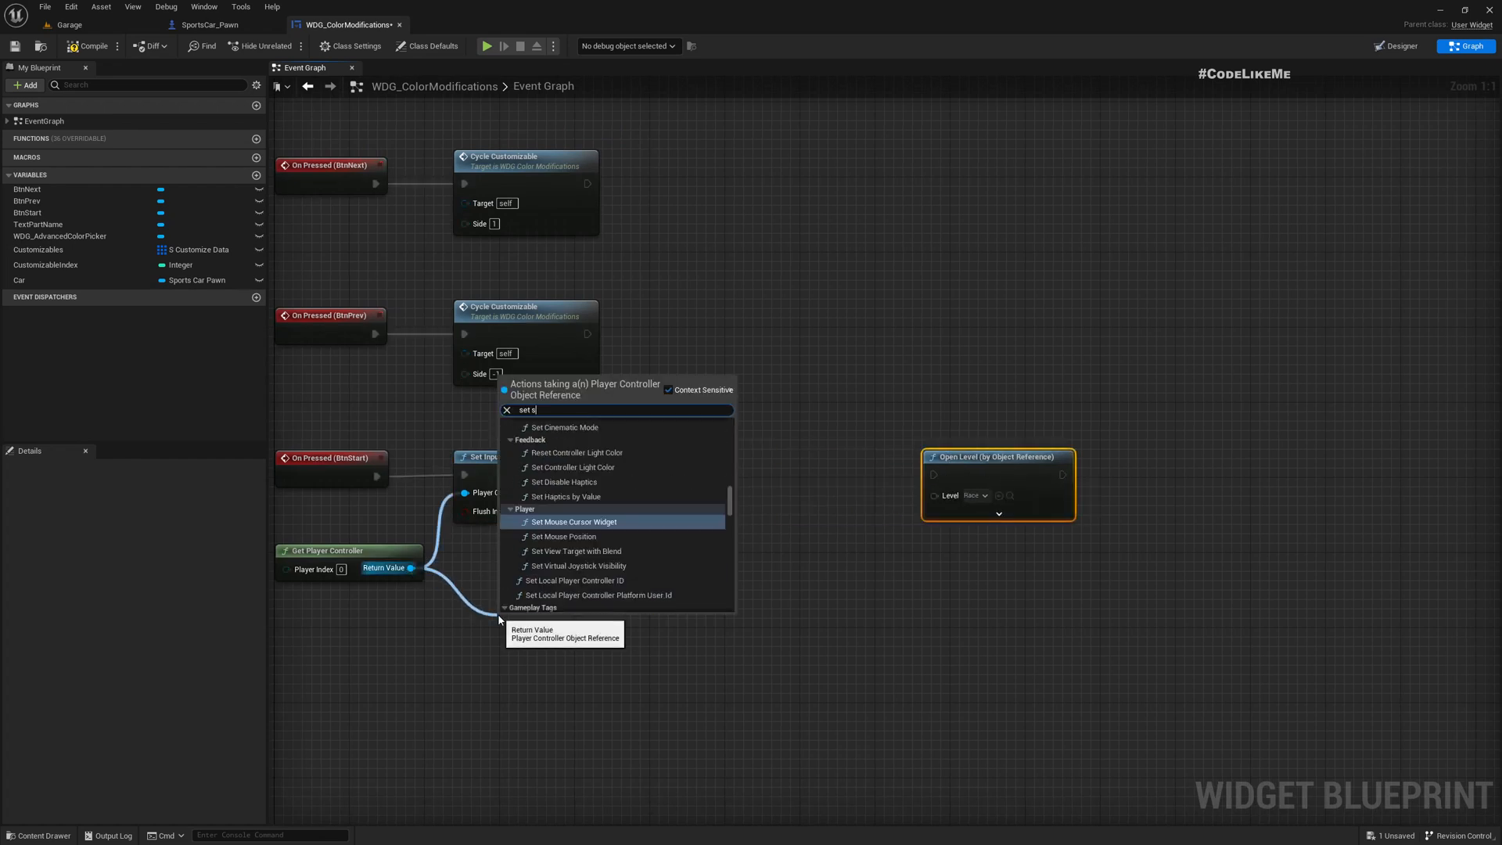
click(573, 522)
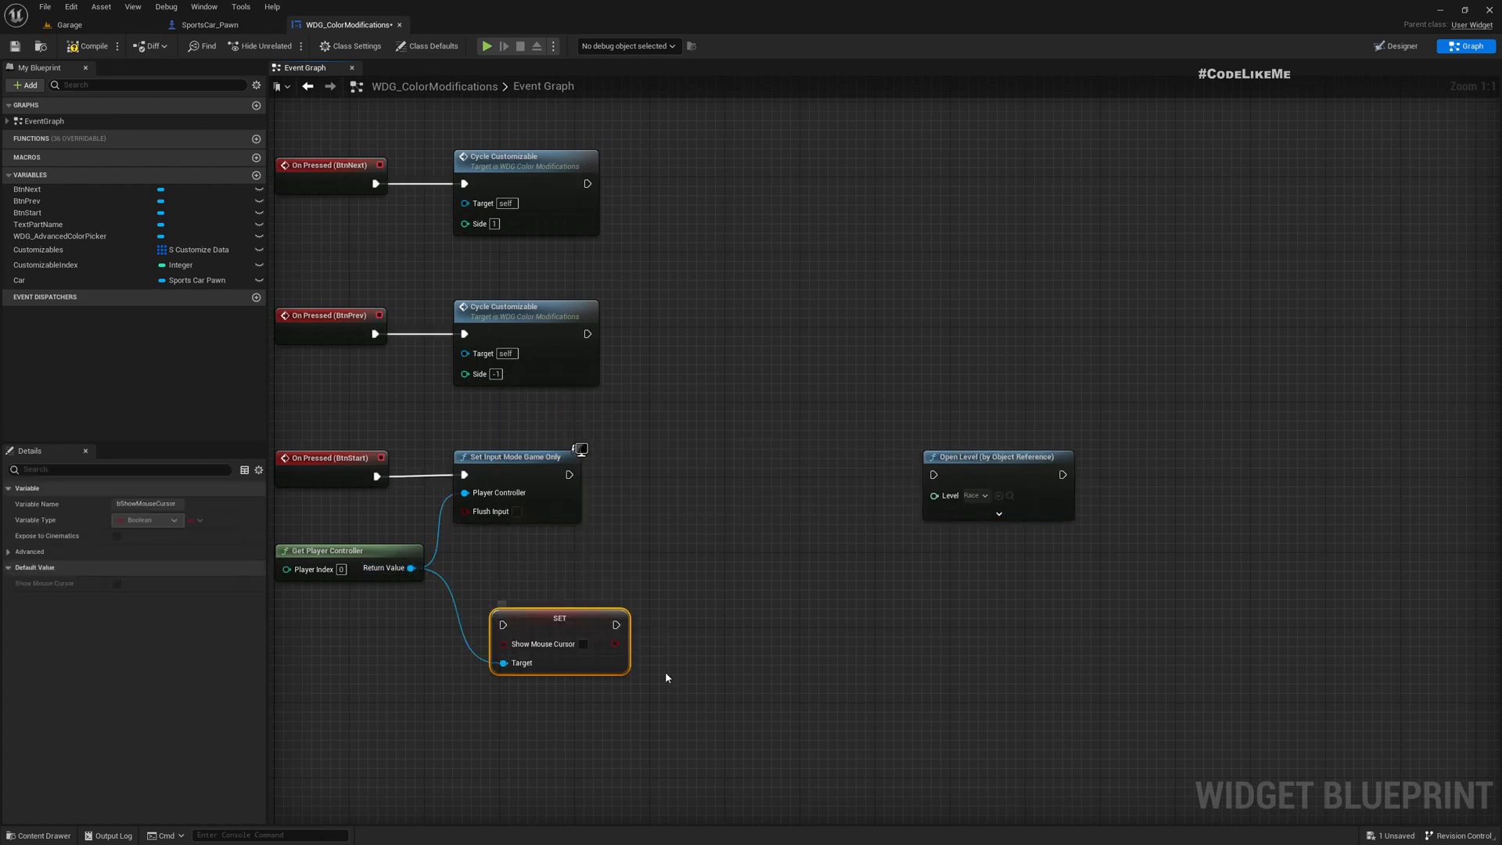
drag(559, 640, 700, 491)
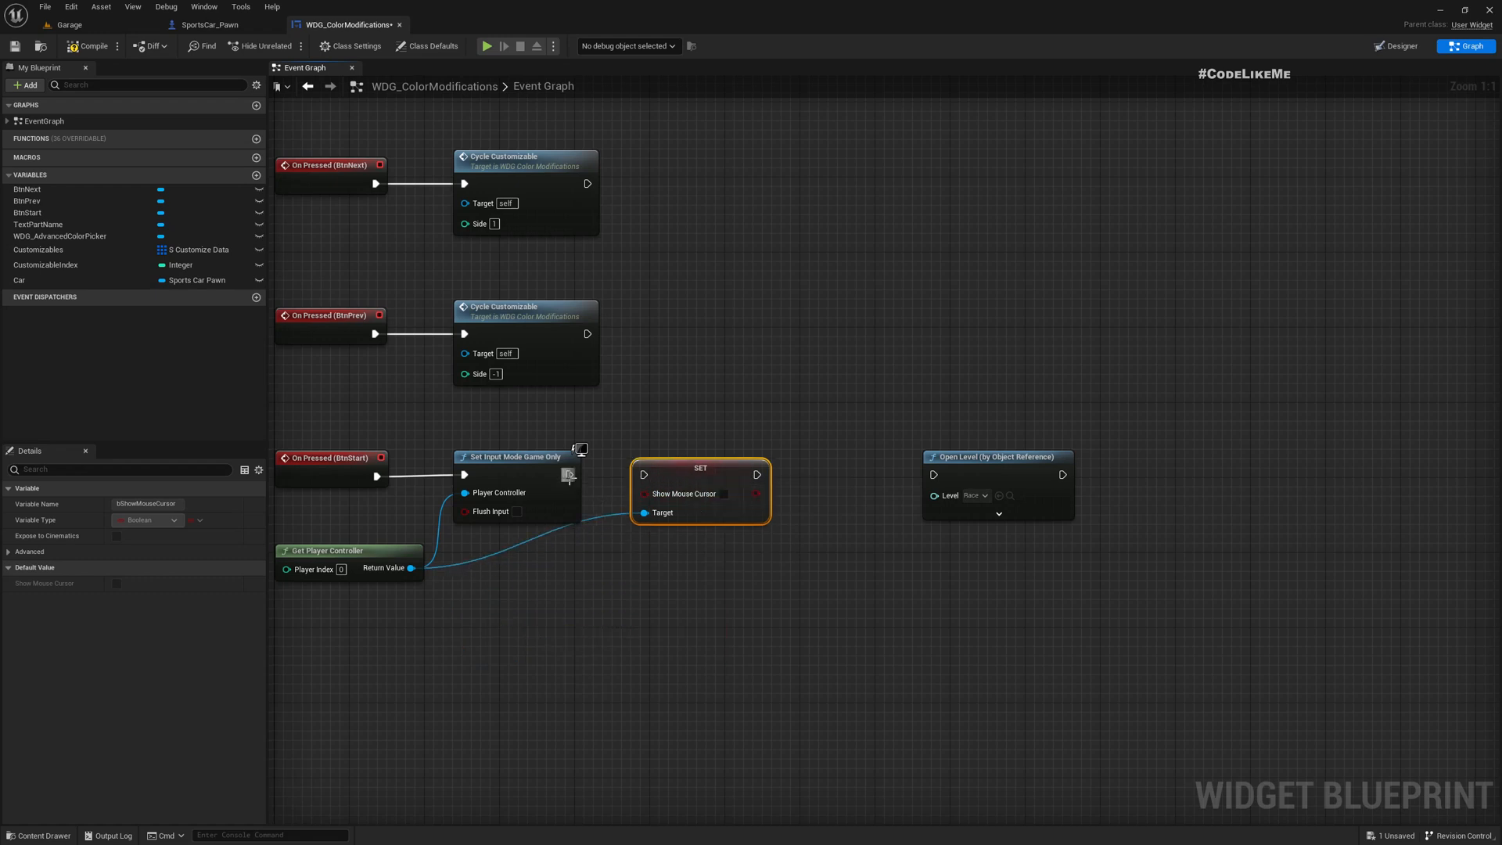
drag(759, 475, 934, 475)
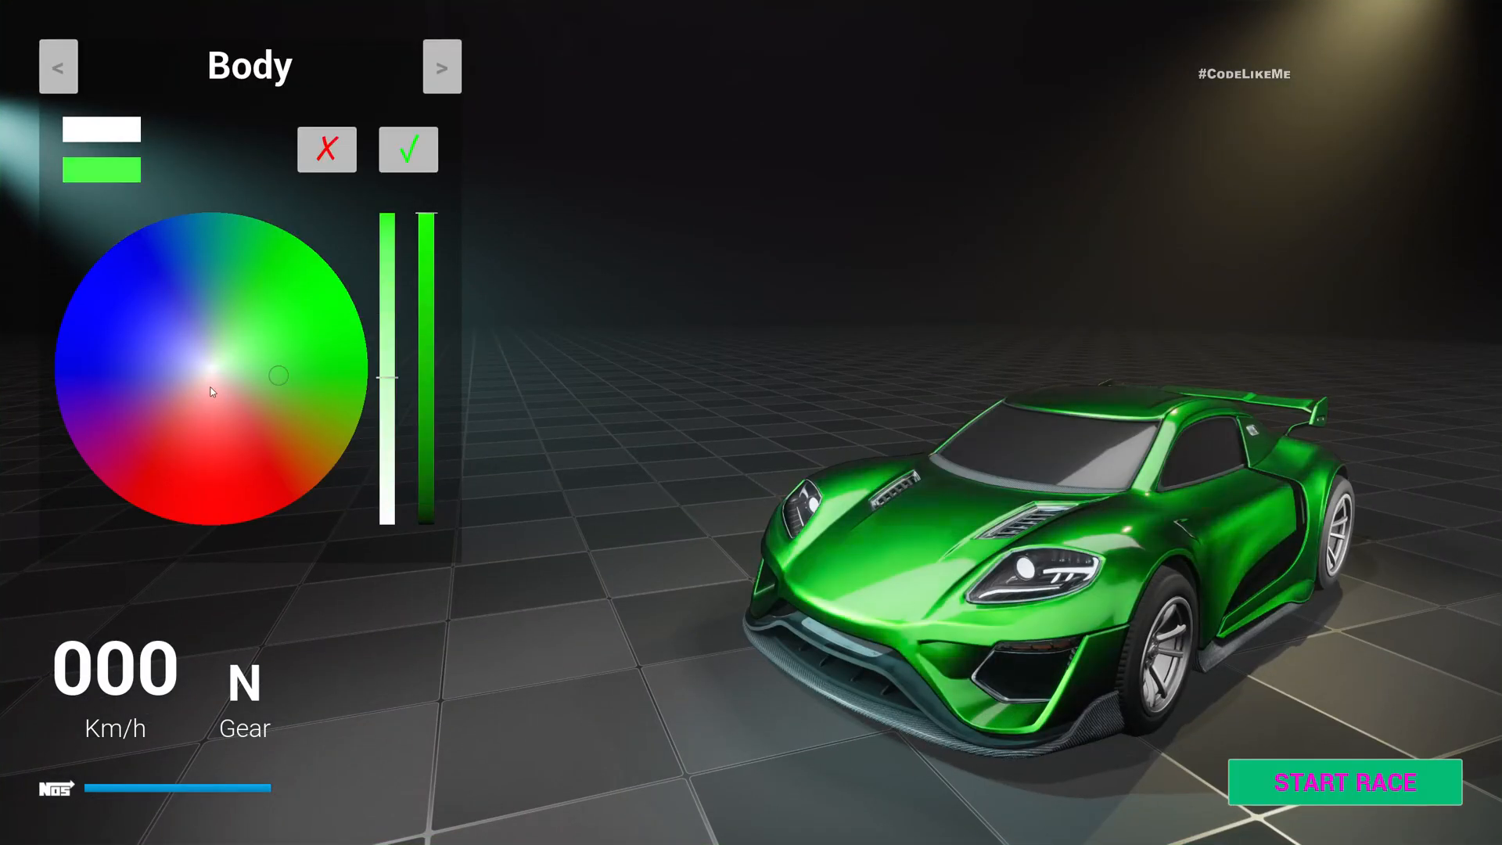
Repaint the car body, press START RACE, and drive forward on the track with W
click(205, 383)
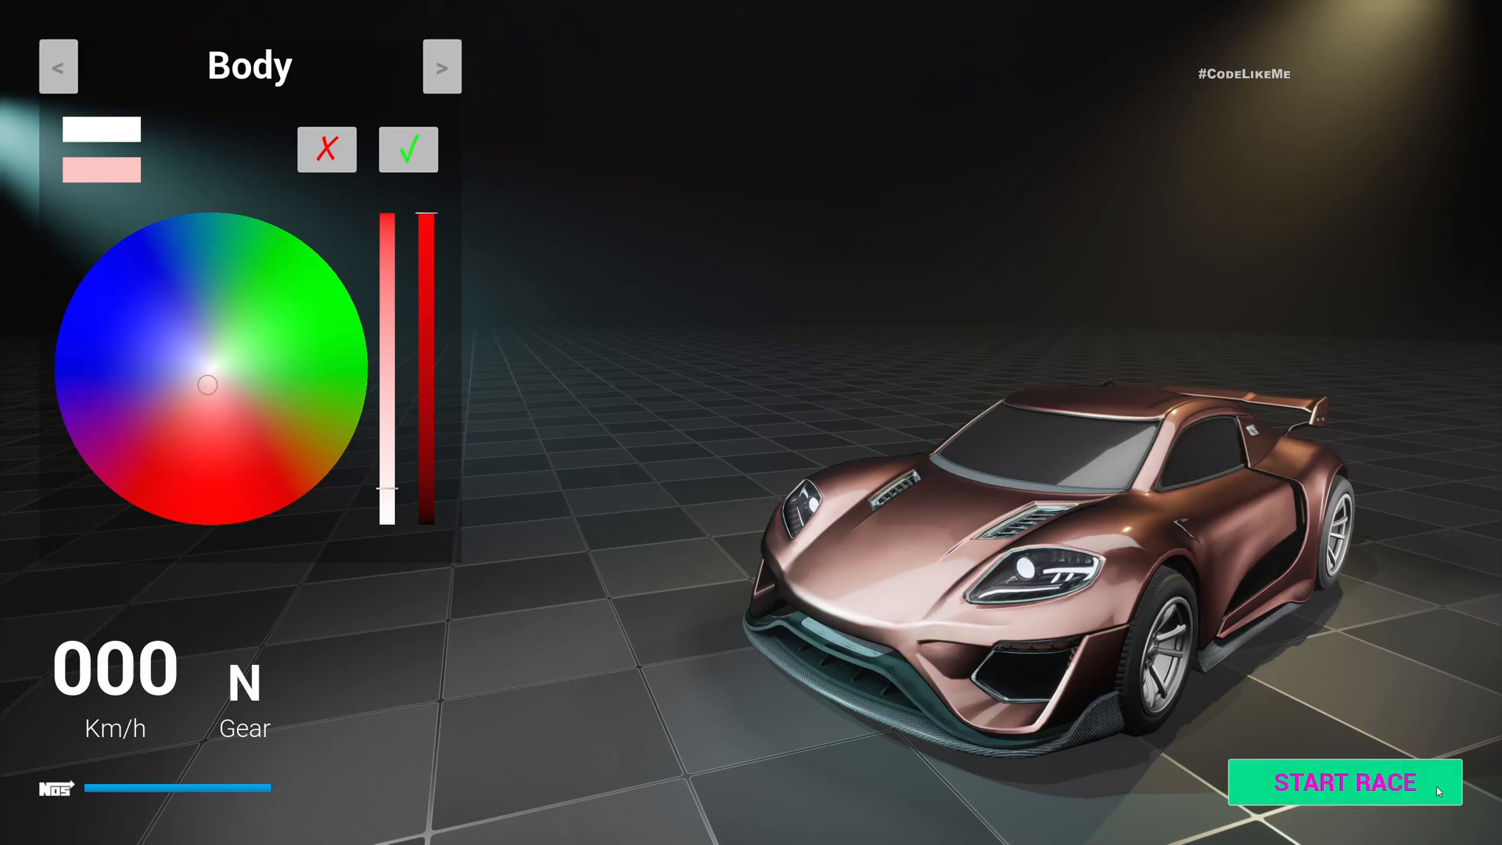
click(1345, 782)
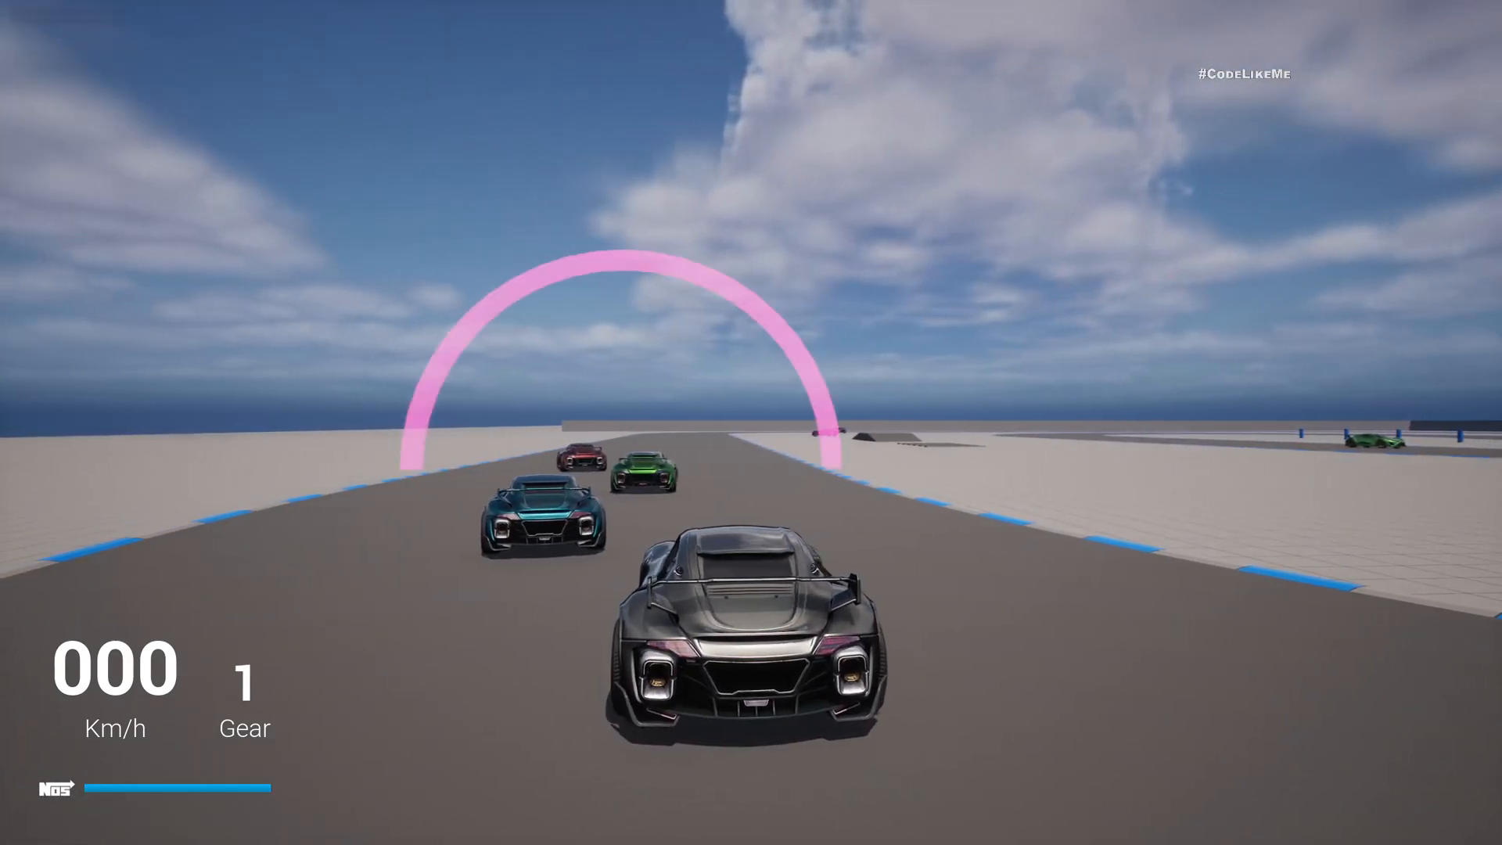
key(w)
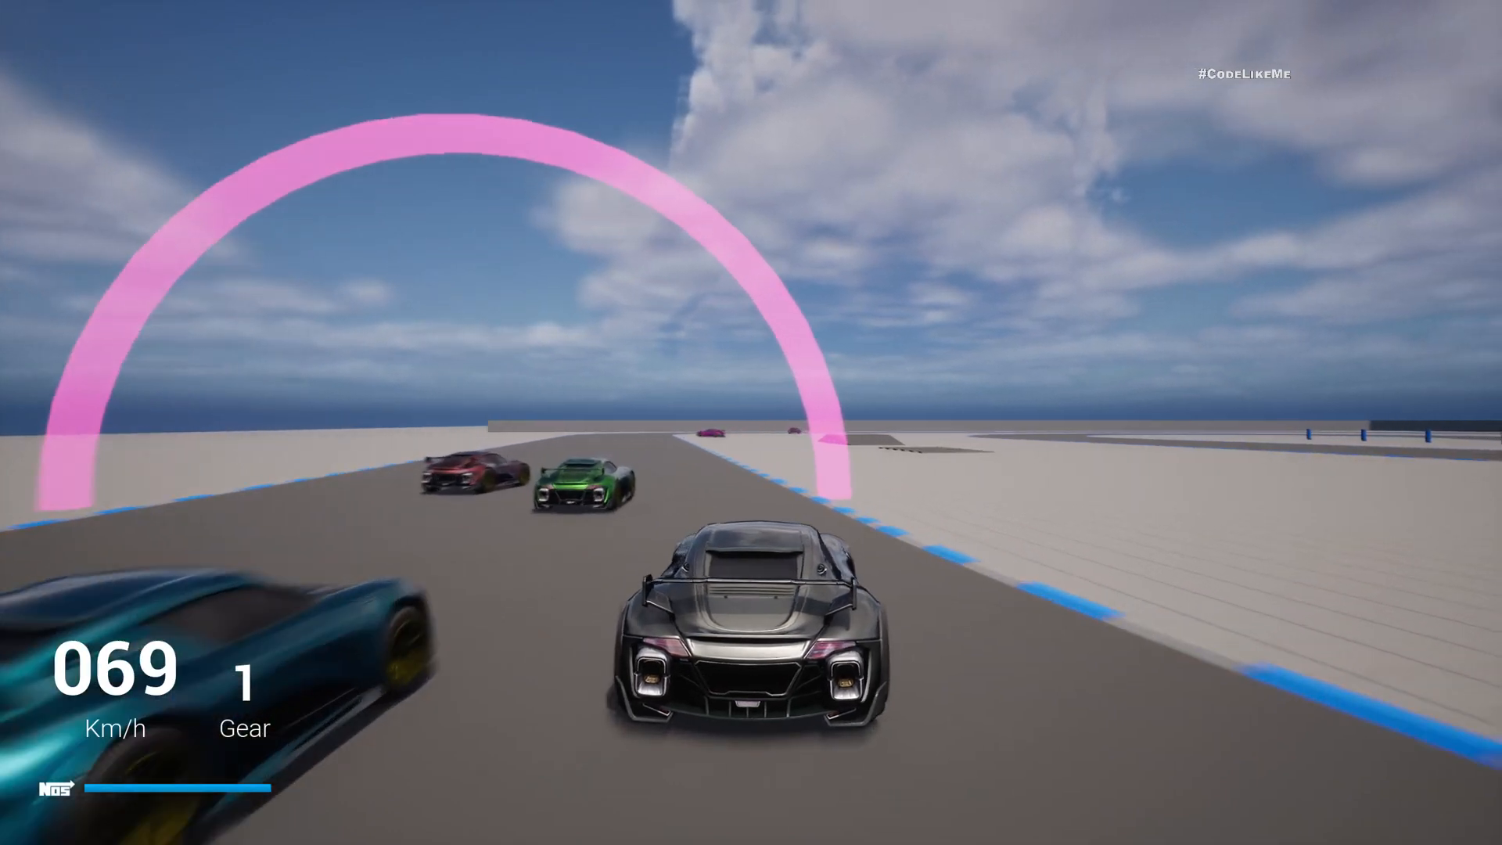
key(w)
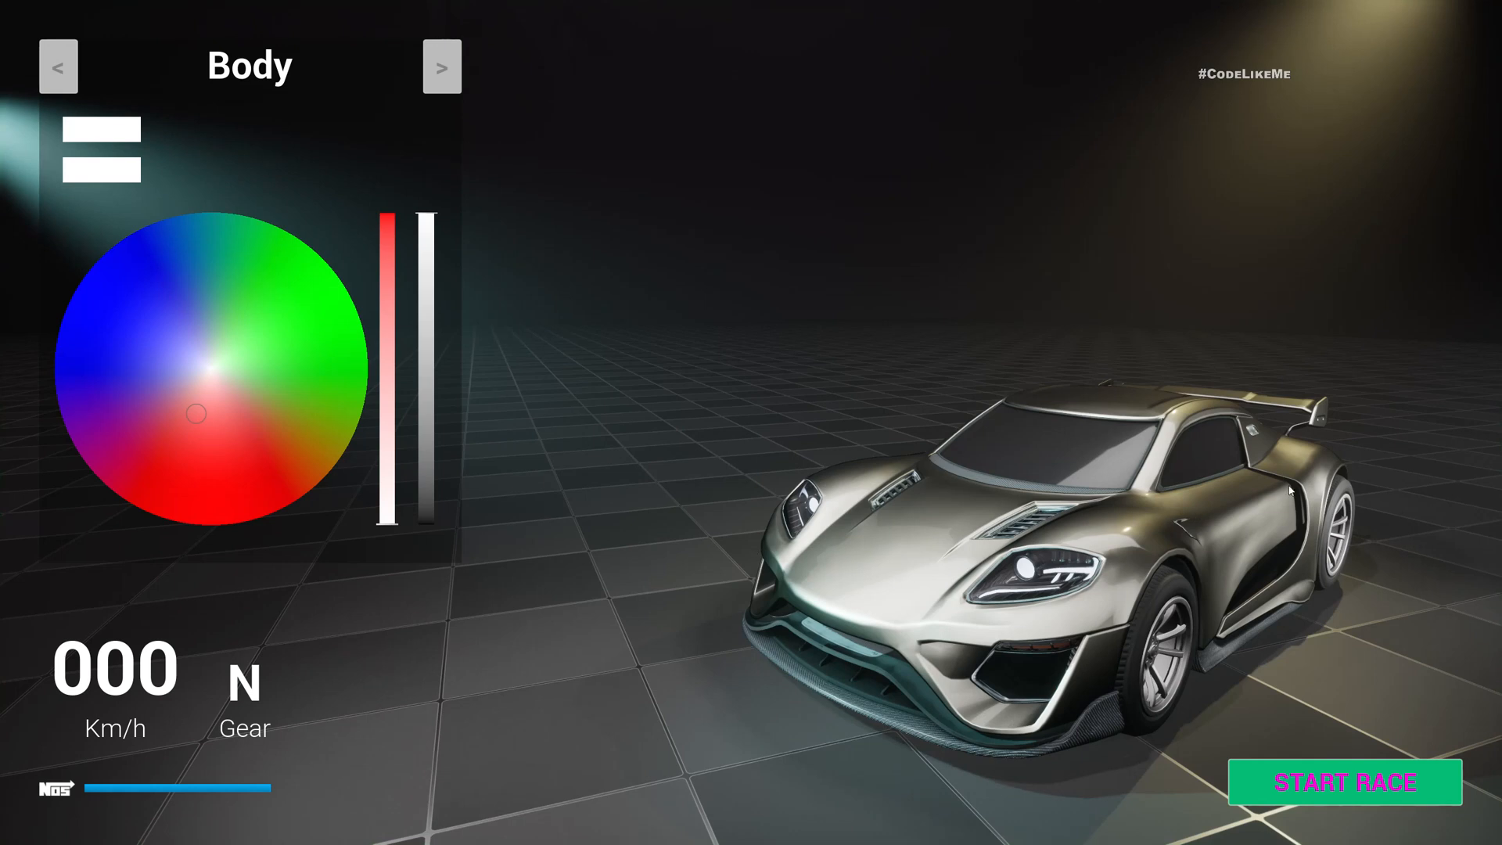
mouse_move(889, 528)
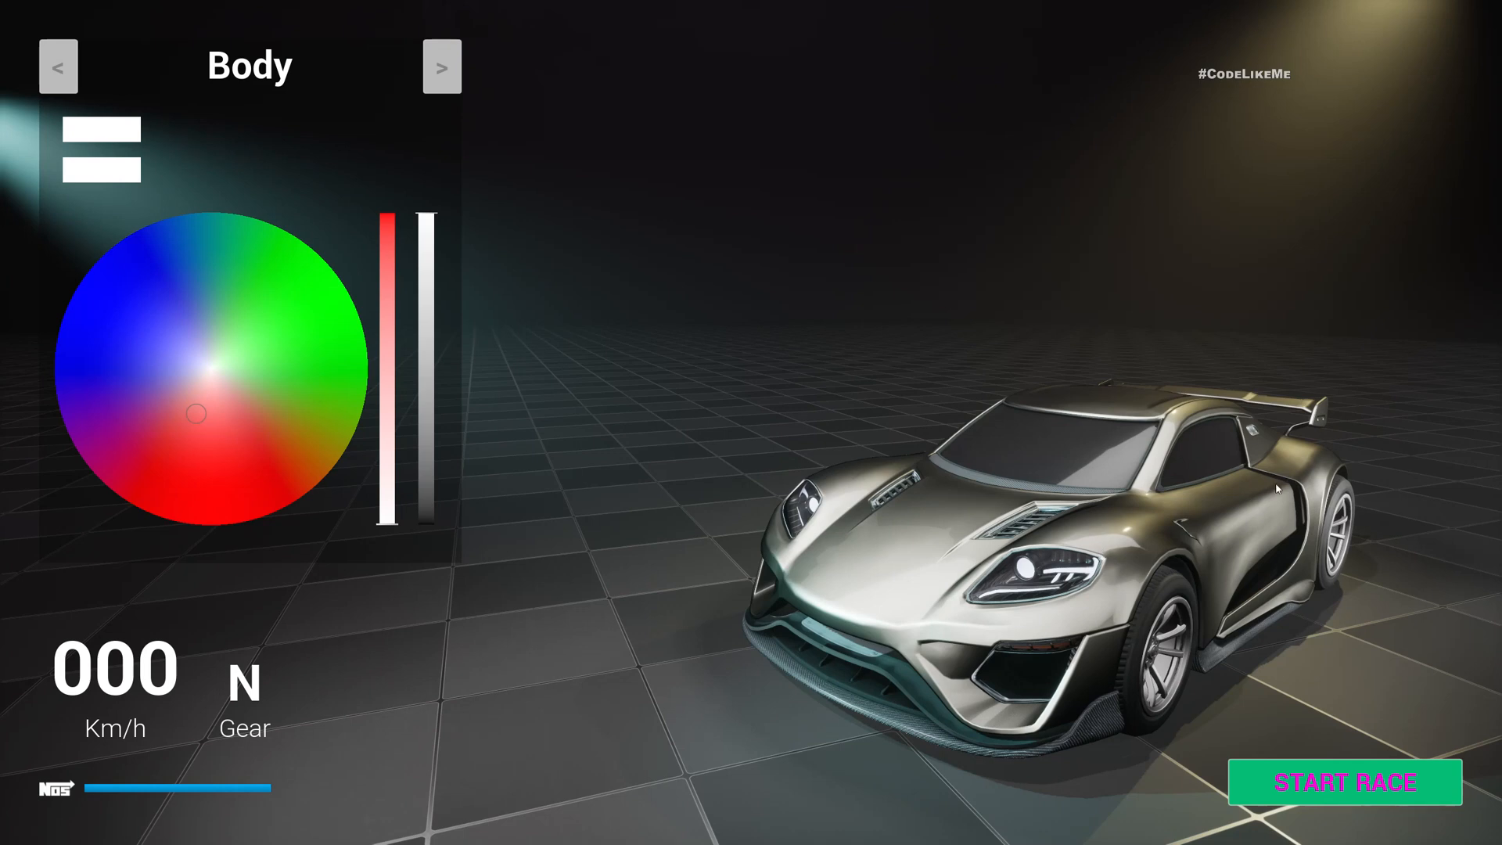
mouse_move(1213, 580)
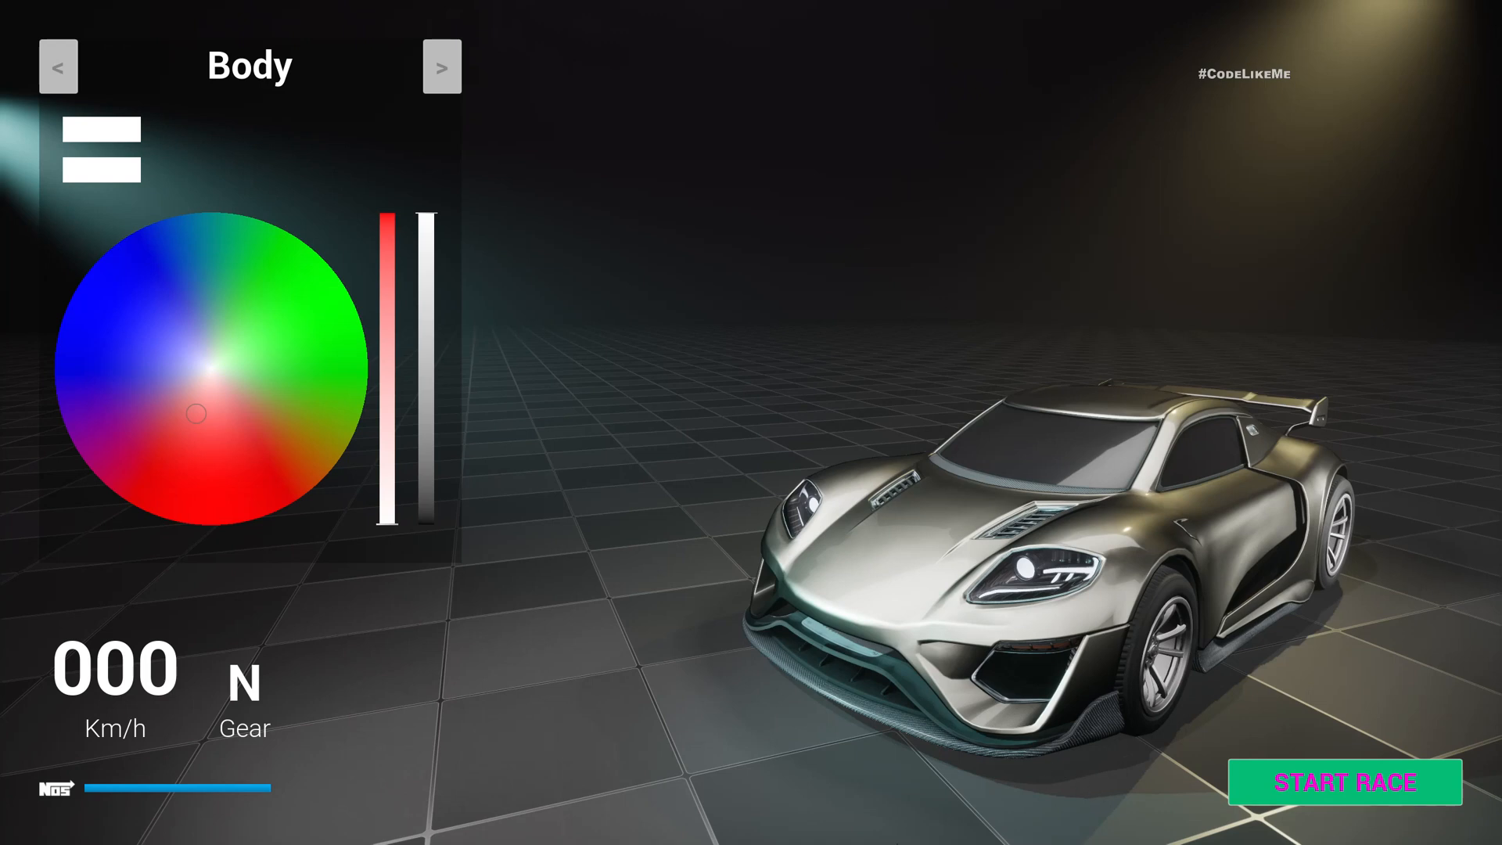
mouse_move(1315, 674)
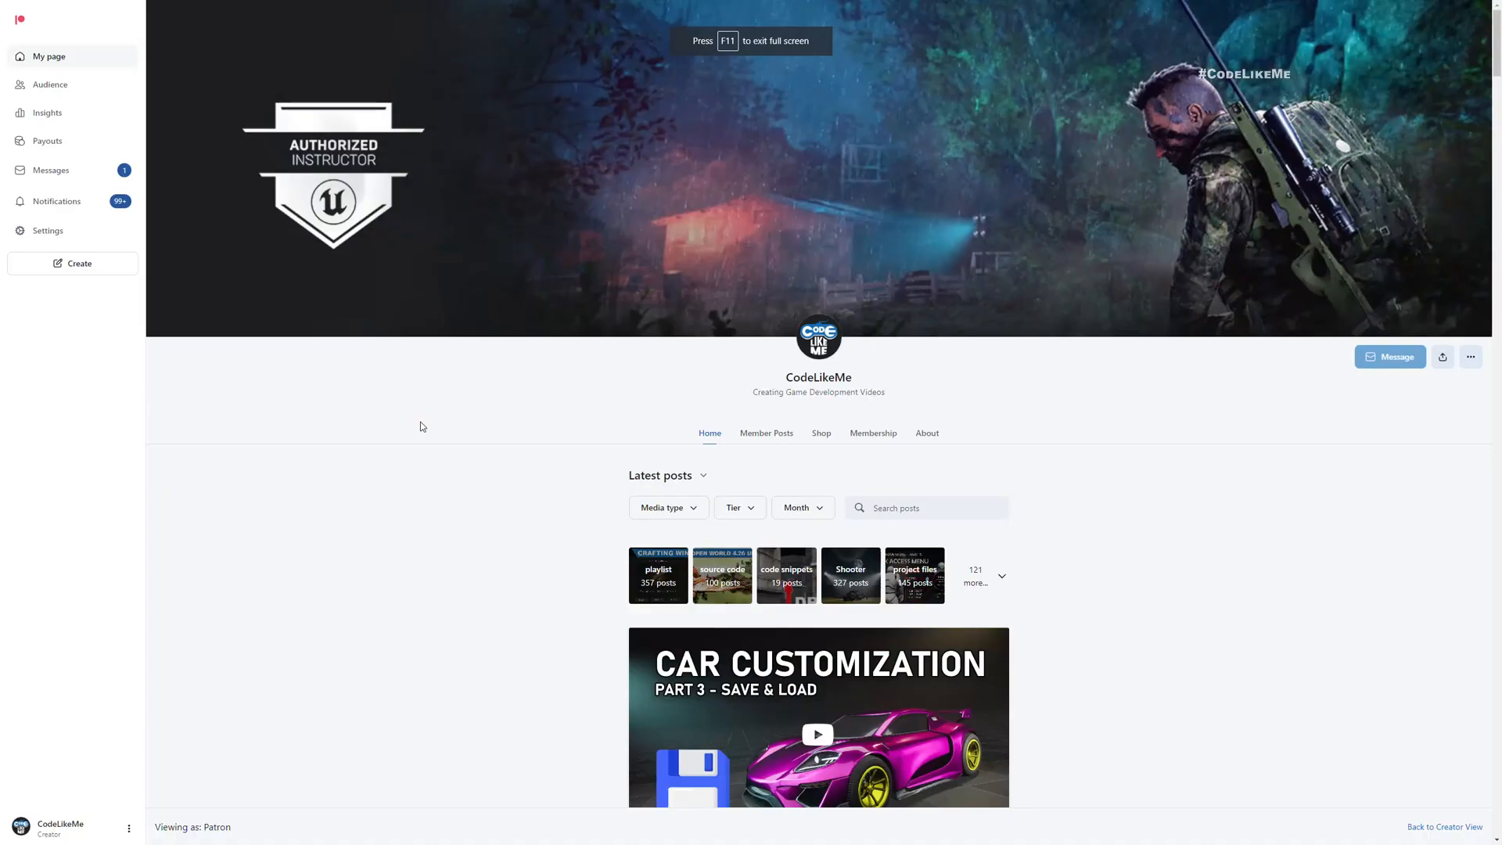
Scroll CodeLikeMe's Patreon posts down to the July entries and the Load more button
scroll(down, 3)
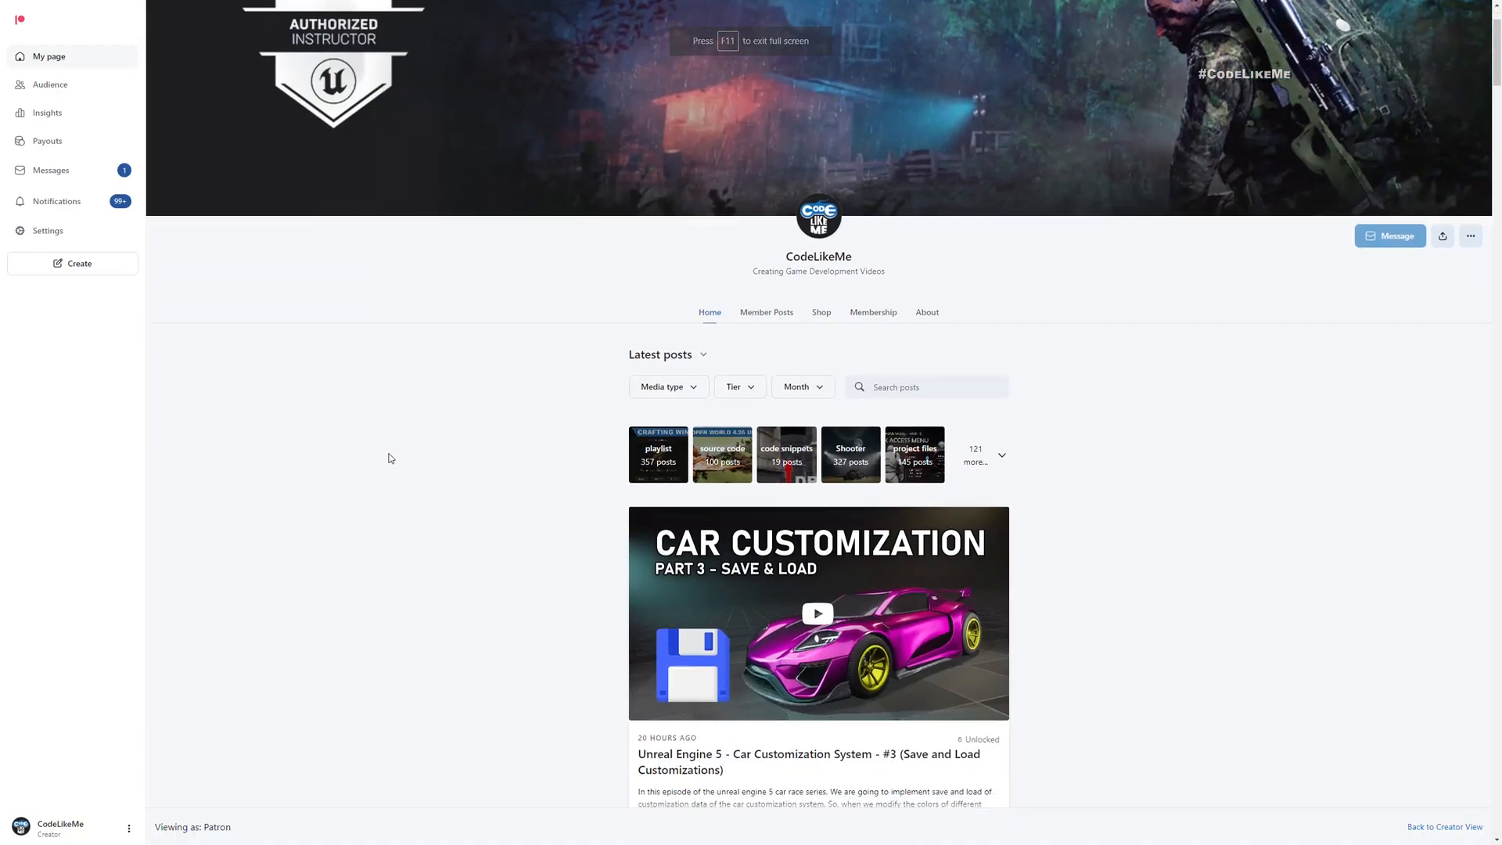
scroll(down, 3)
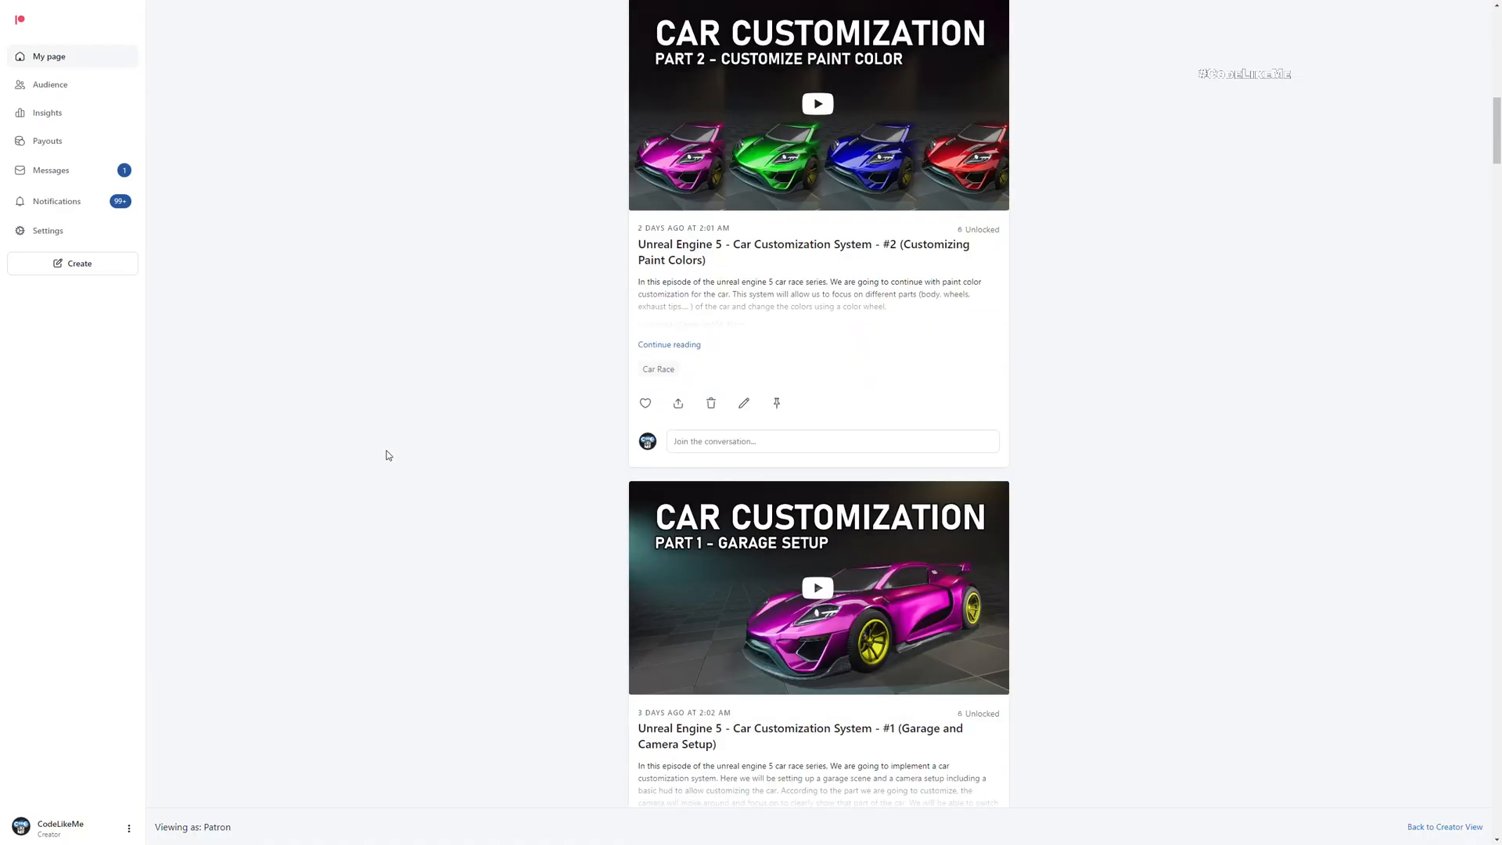
scroll(down, 3)
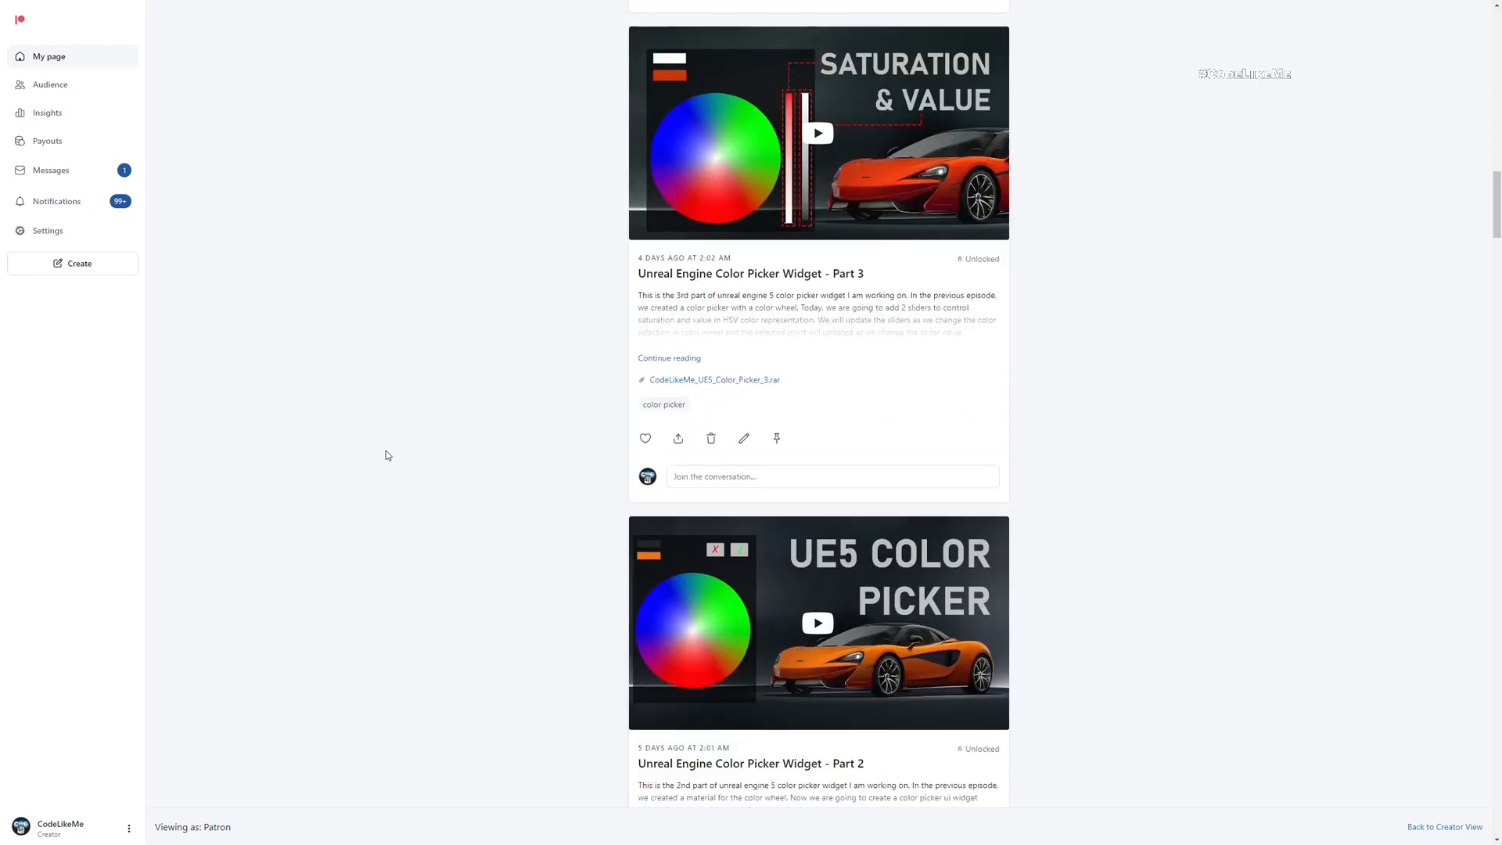
scroll(down, 3)
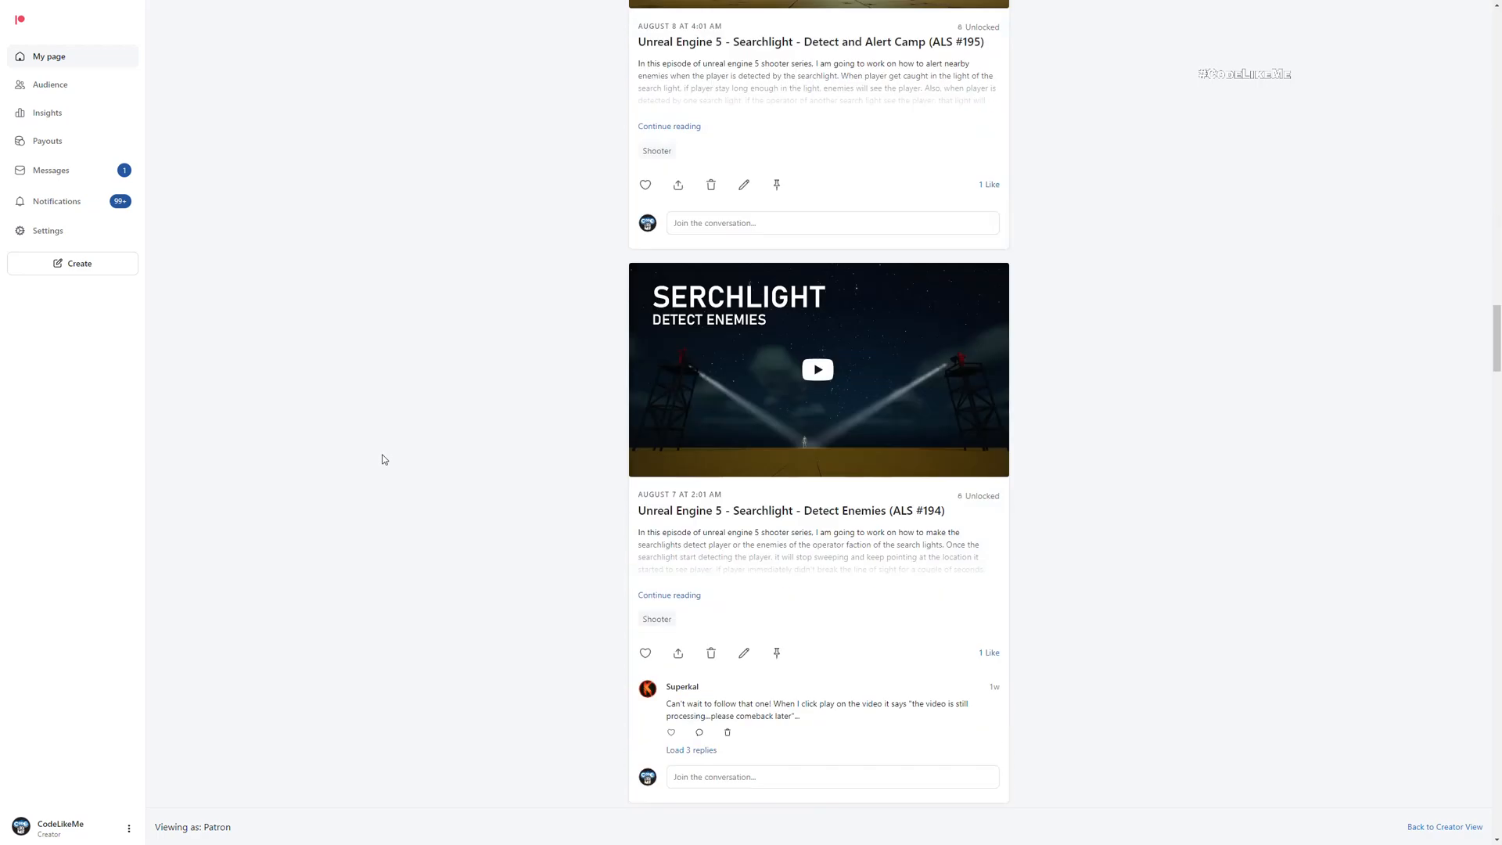
scroll(down, 3)
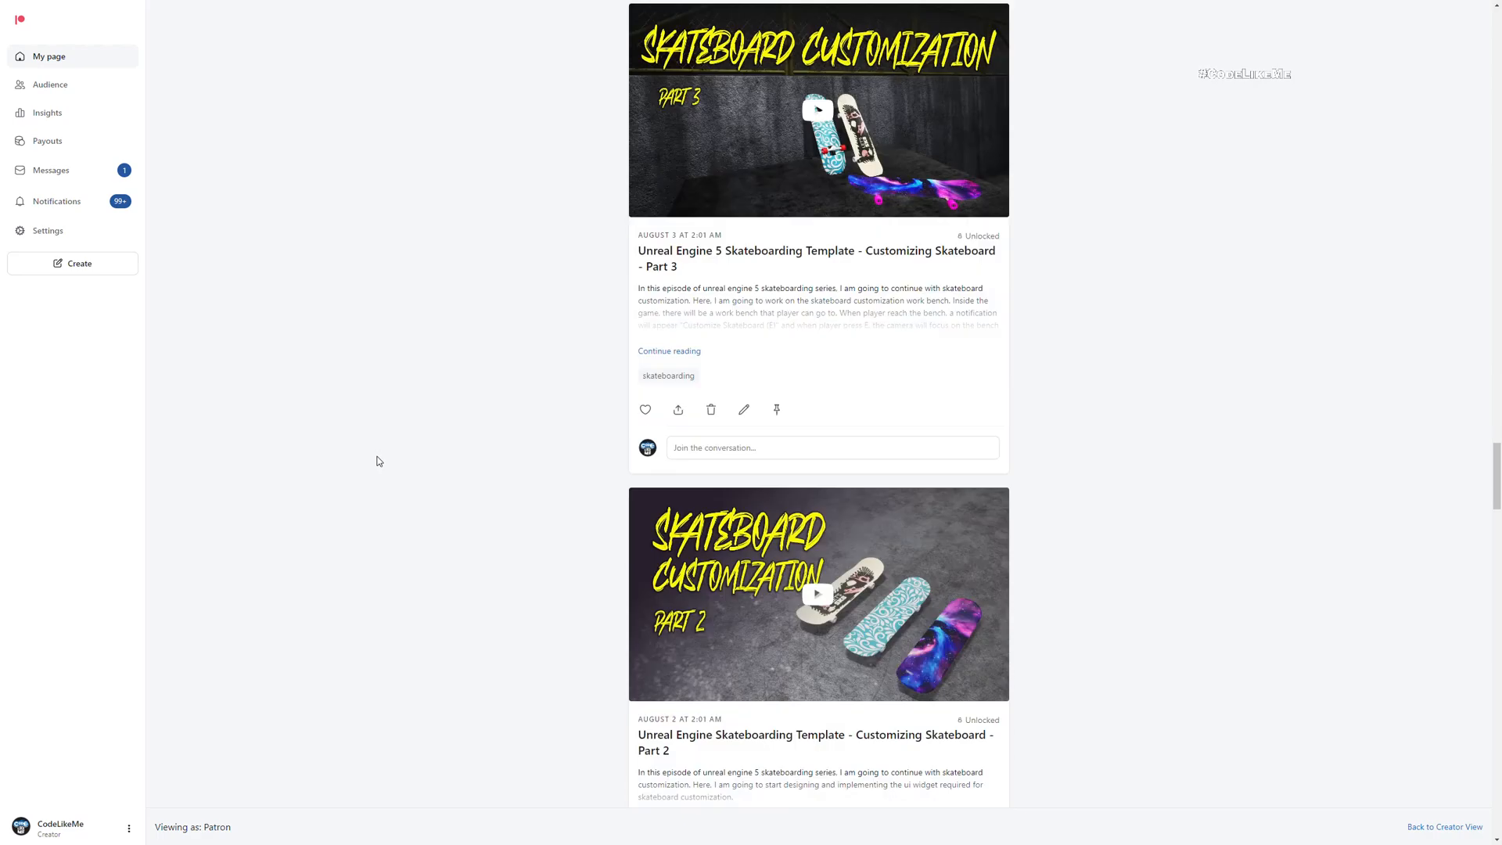
scroll(down, 3)
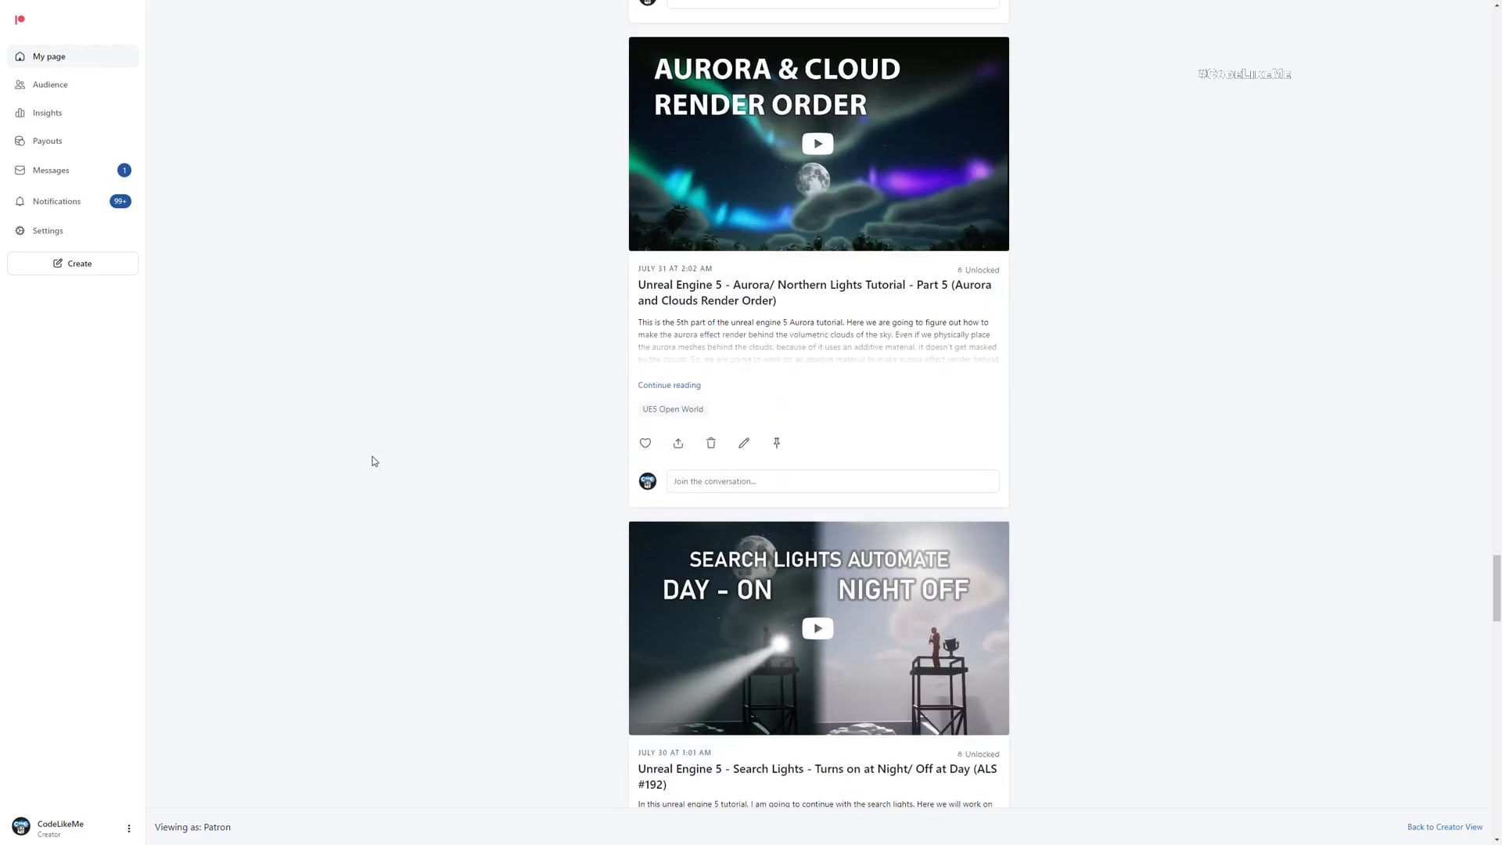
scroll(down, 3)
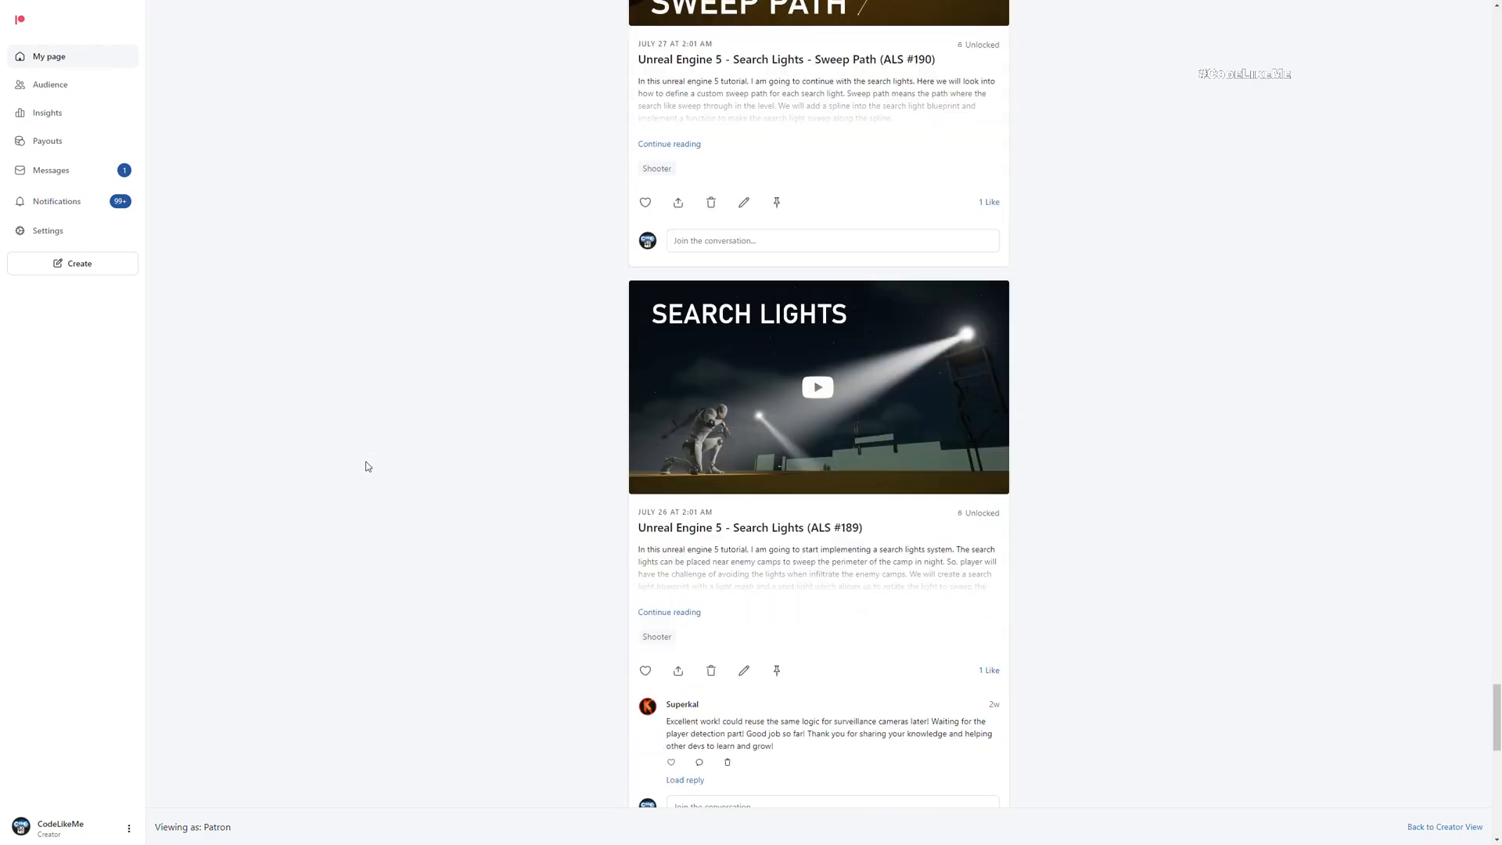
scroll(down, 3)
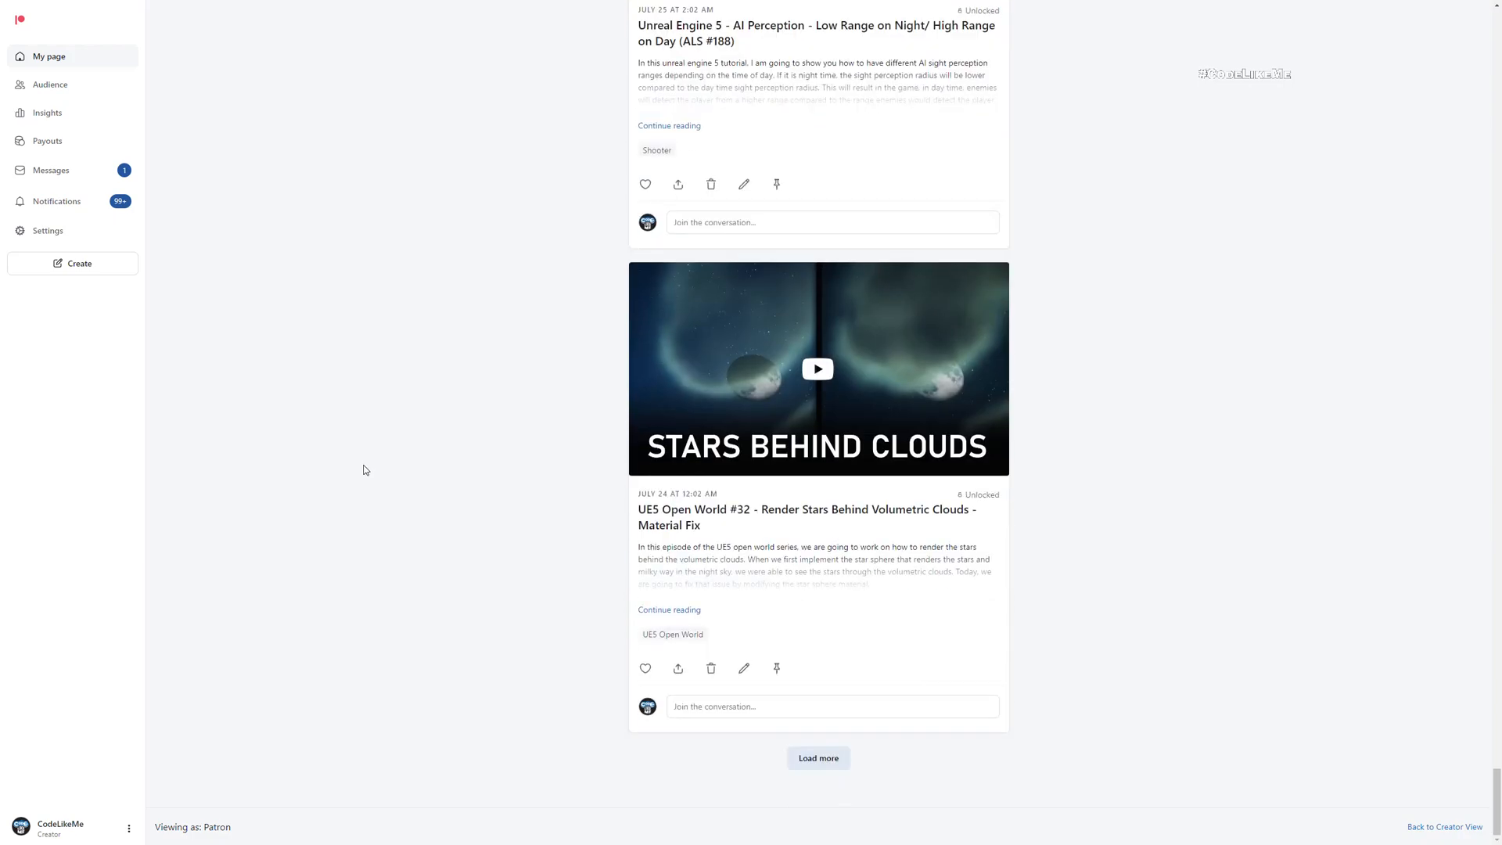